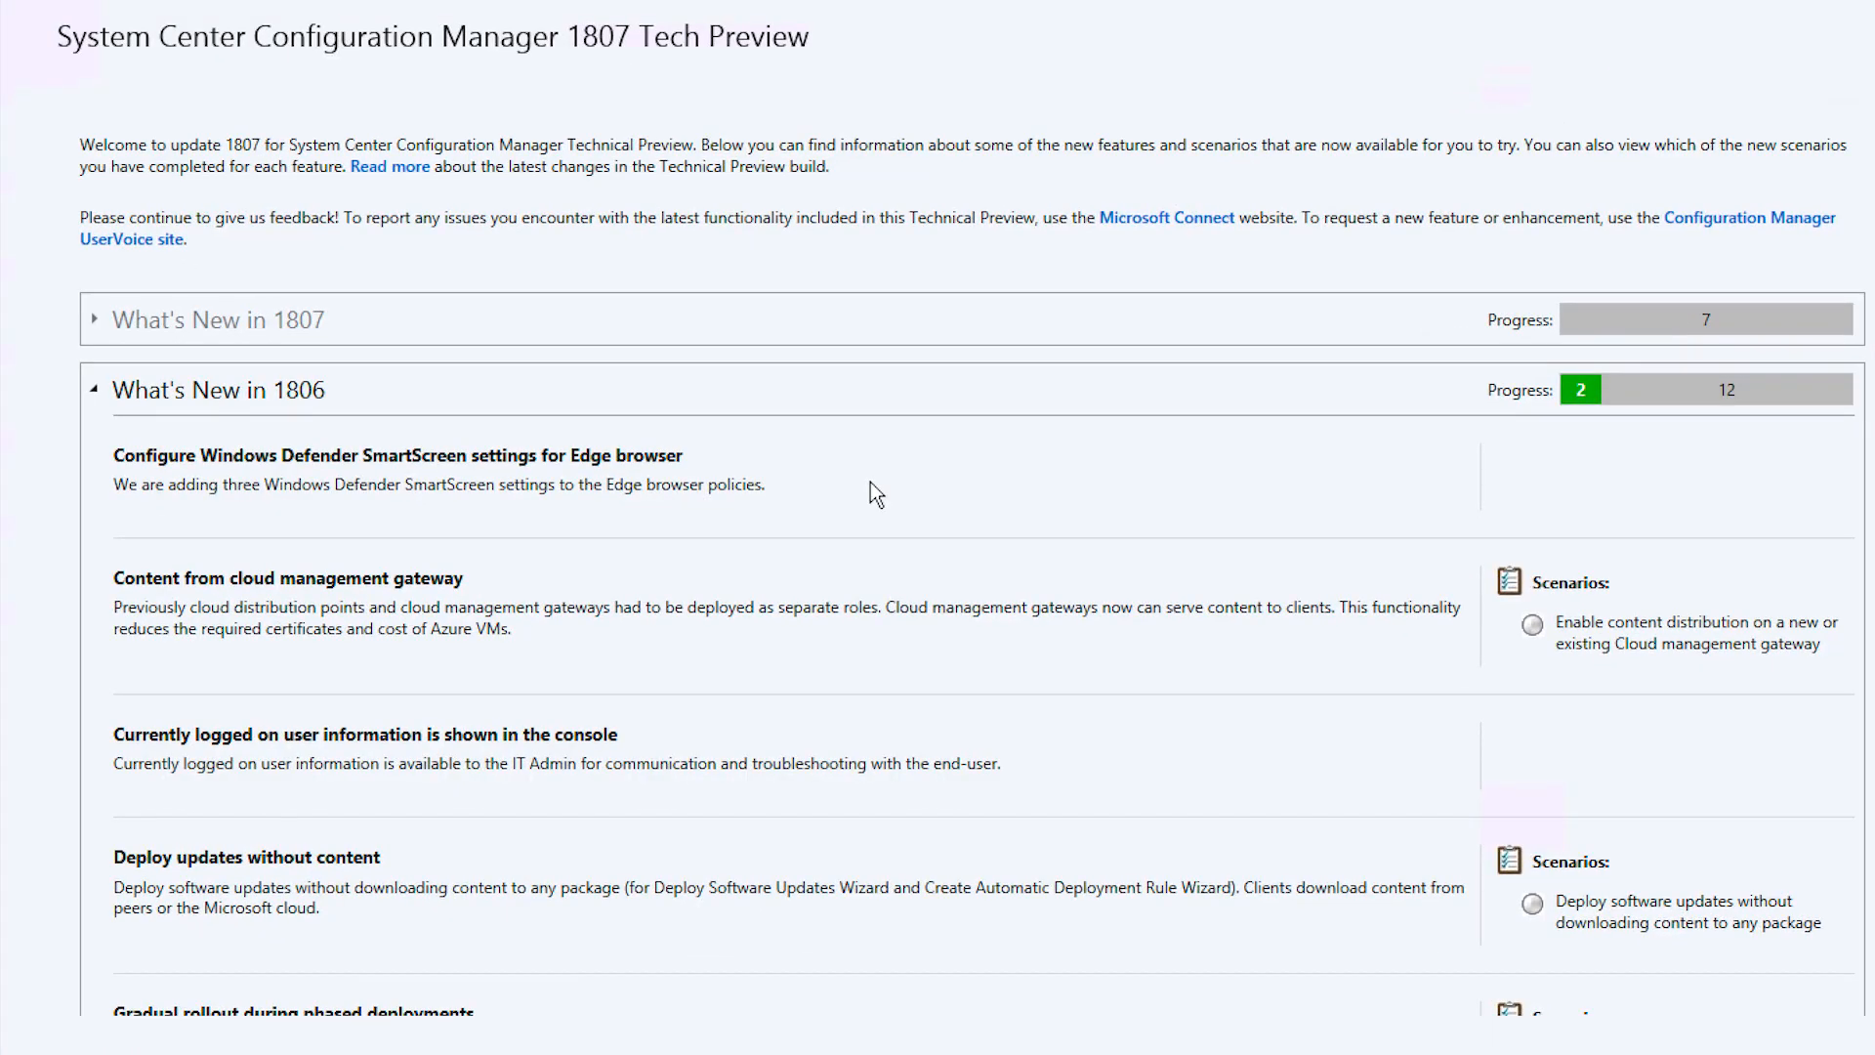
Switch to the Administration workspace to reach the Sites list with the TPB primary site.
scroll(down, 3)
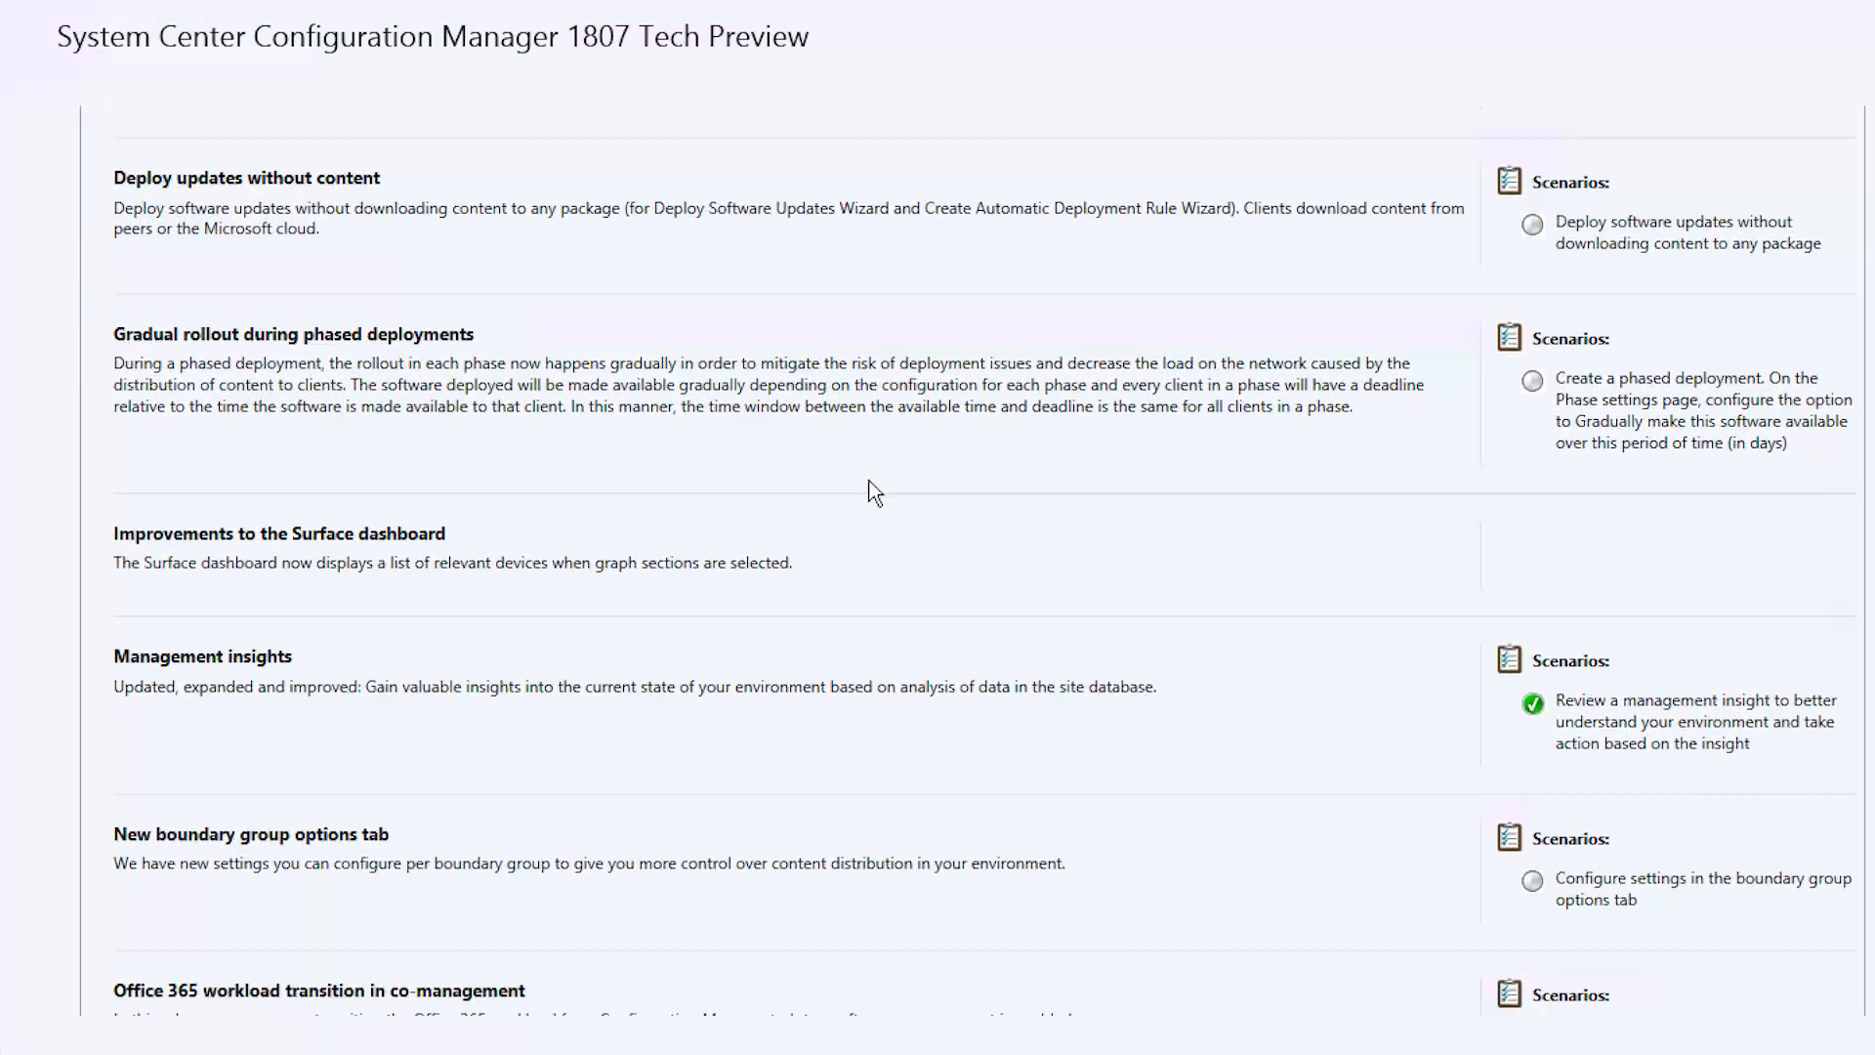
scroll(down, 3)
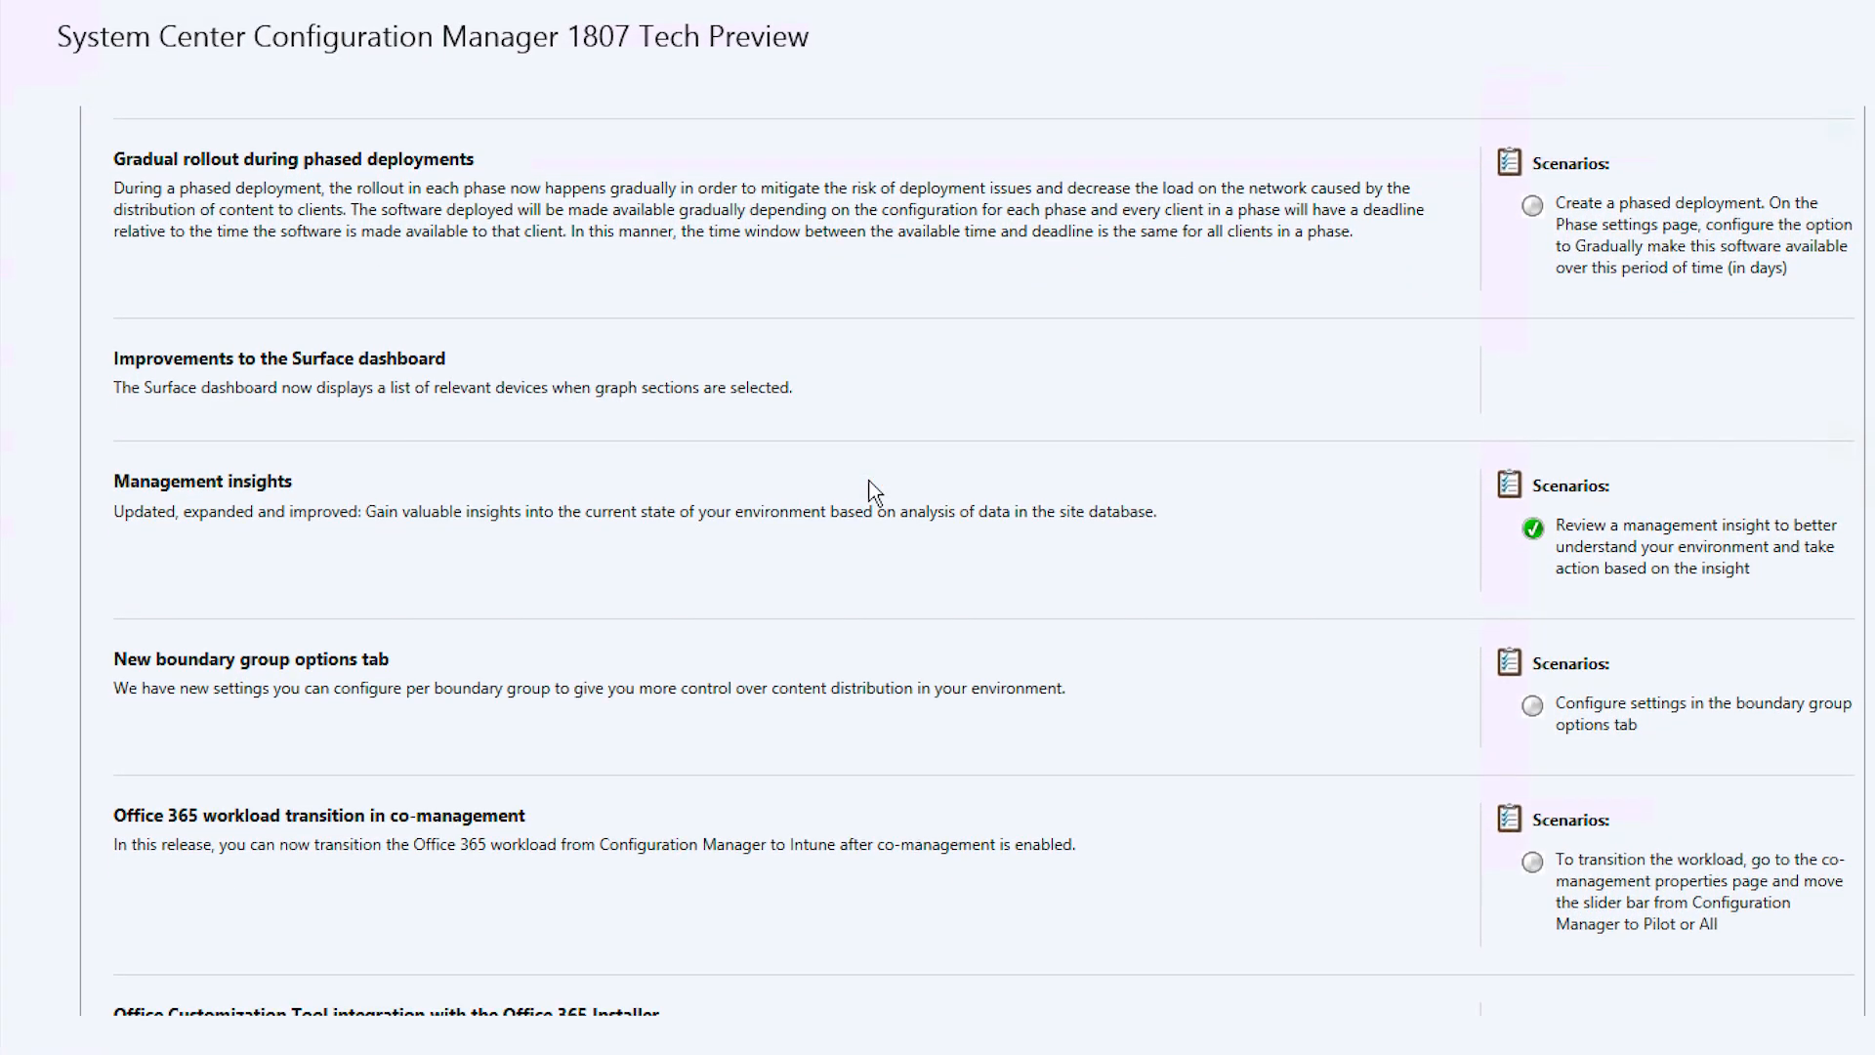
scroll(down, 3)
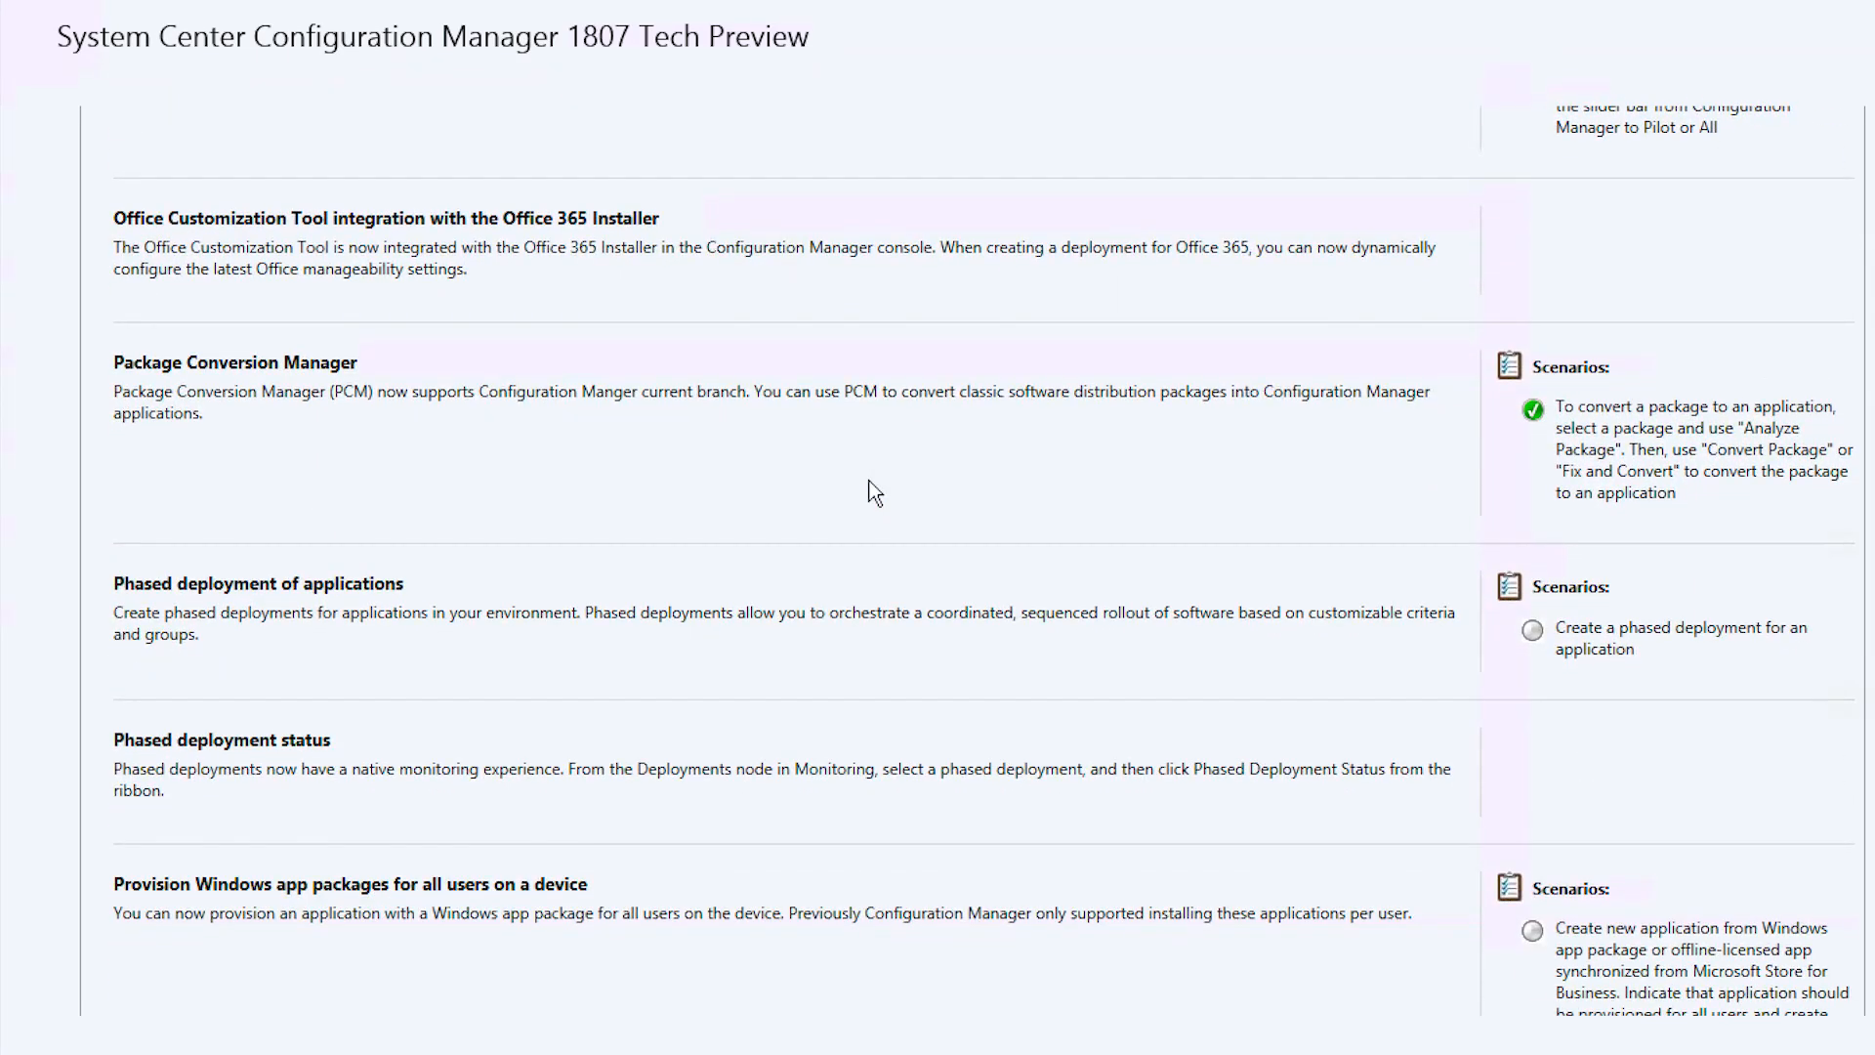
scroll(down, 3)
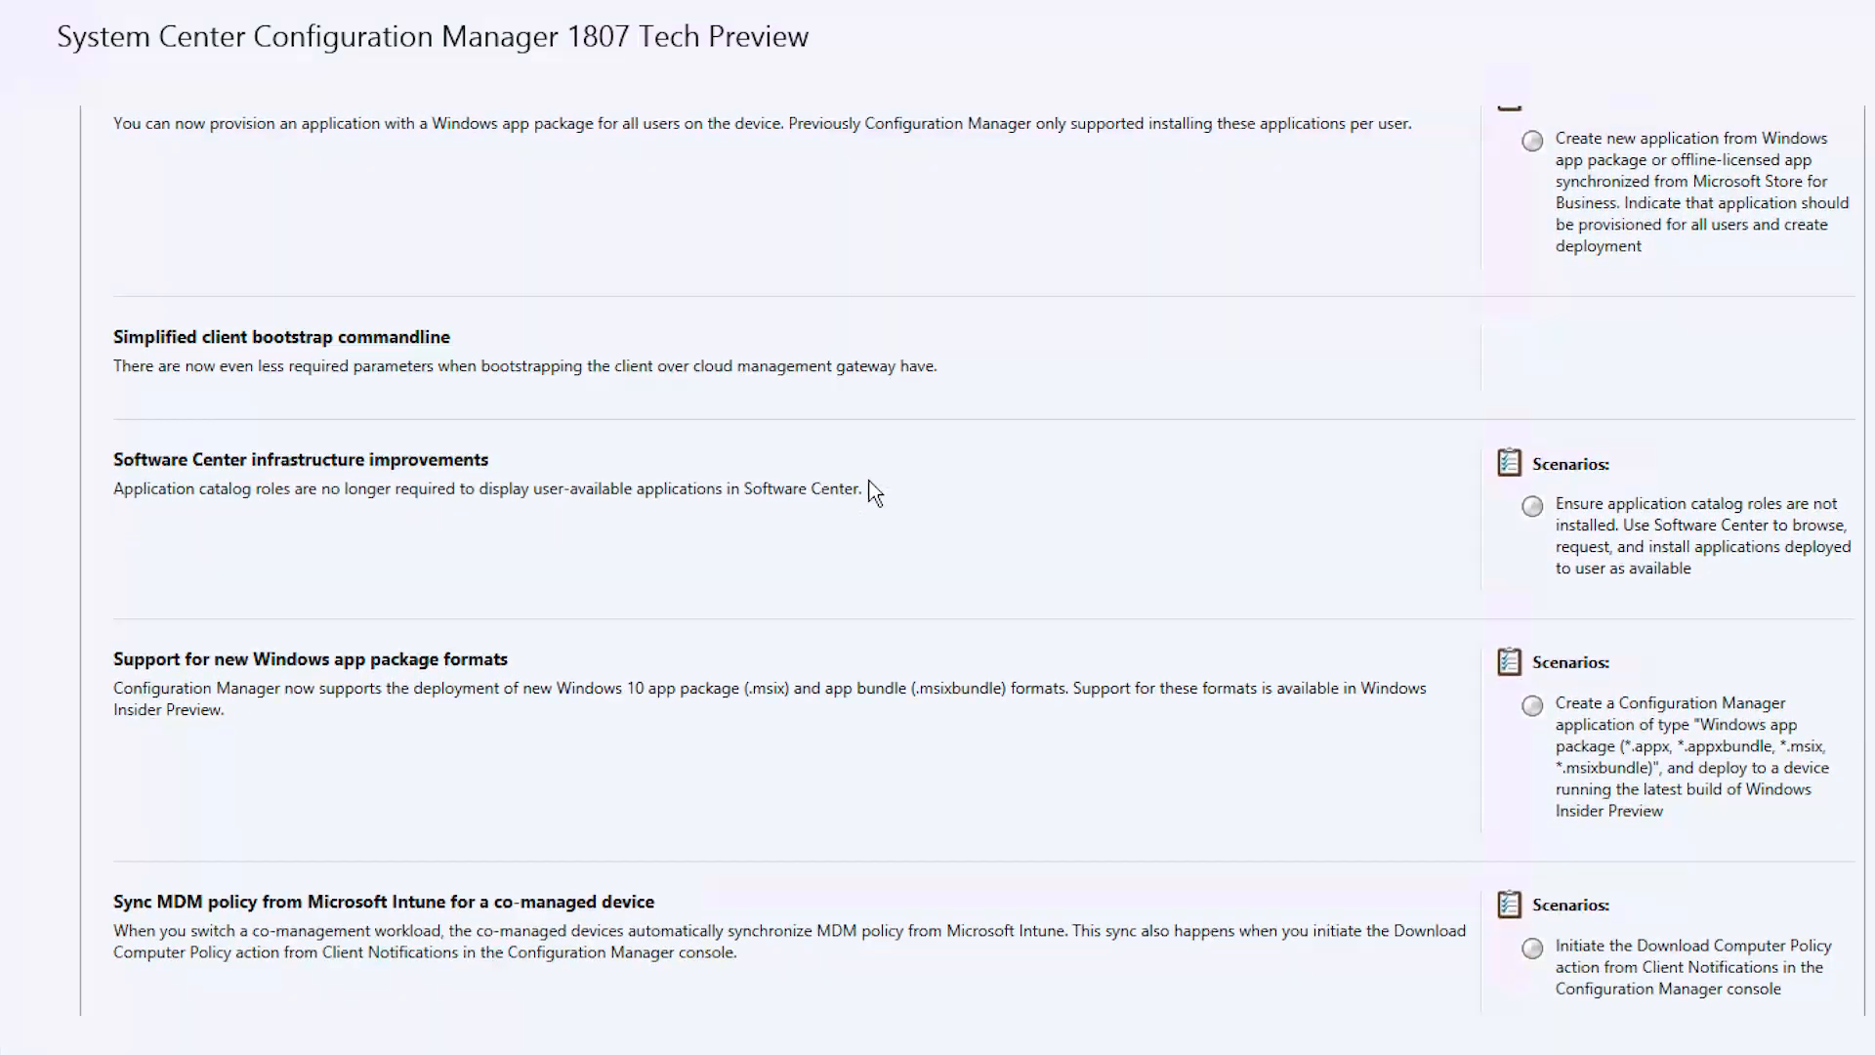
scroll(down, 3)
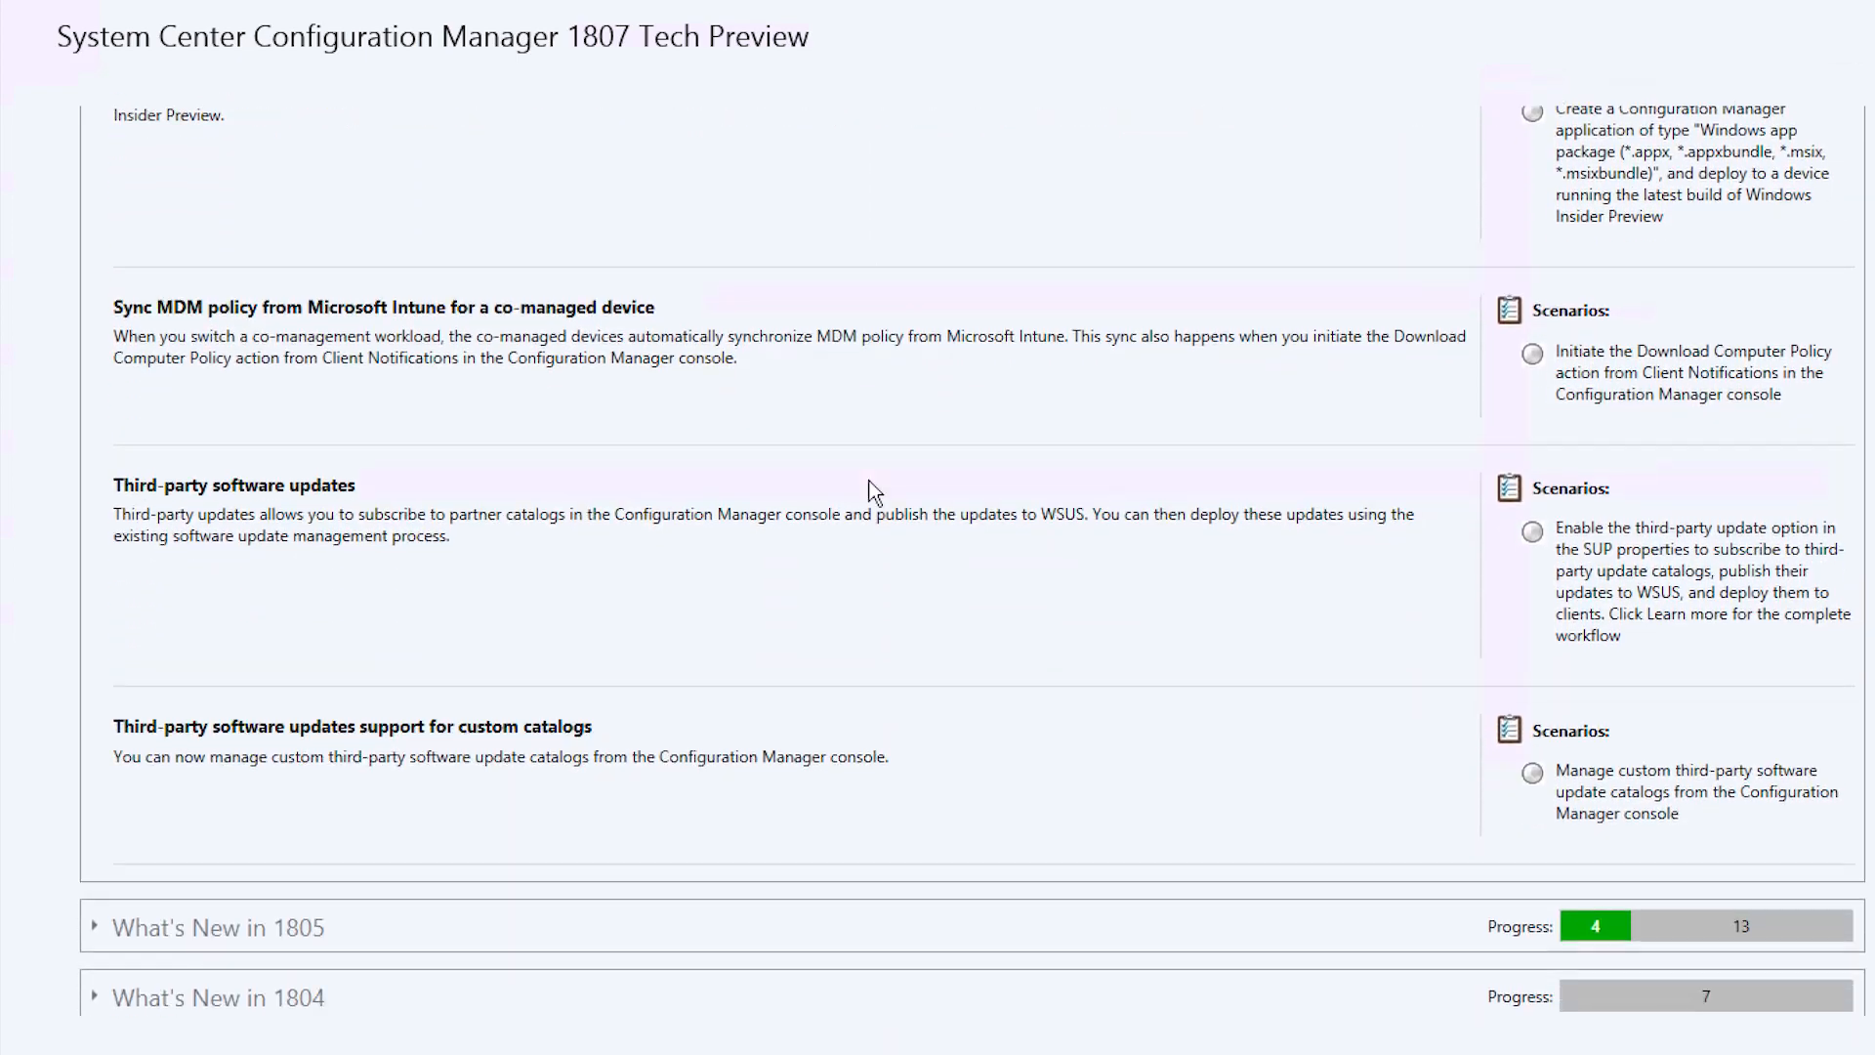
scroll(down, 3)
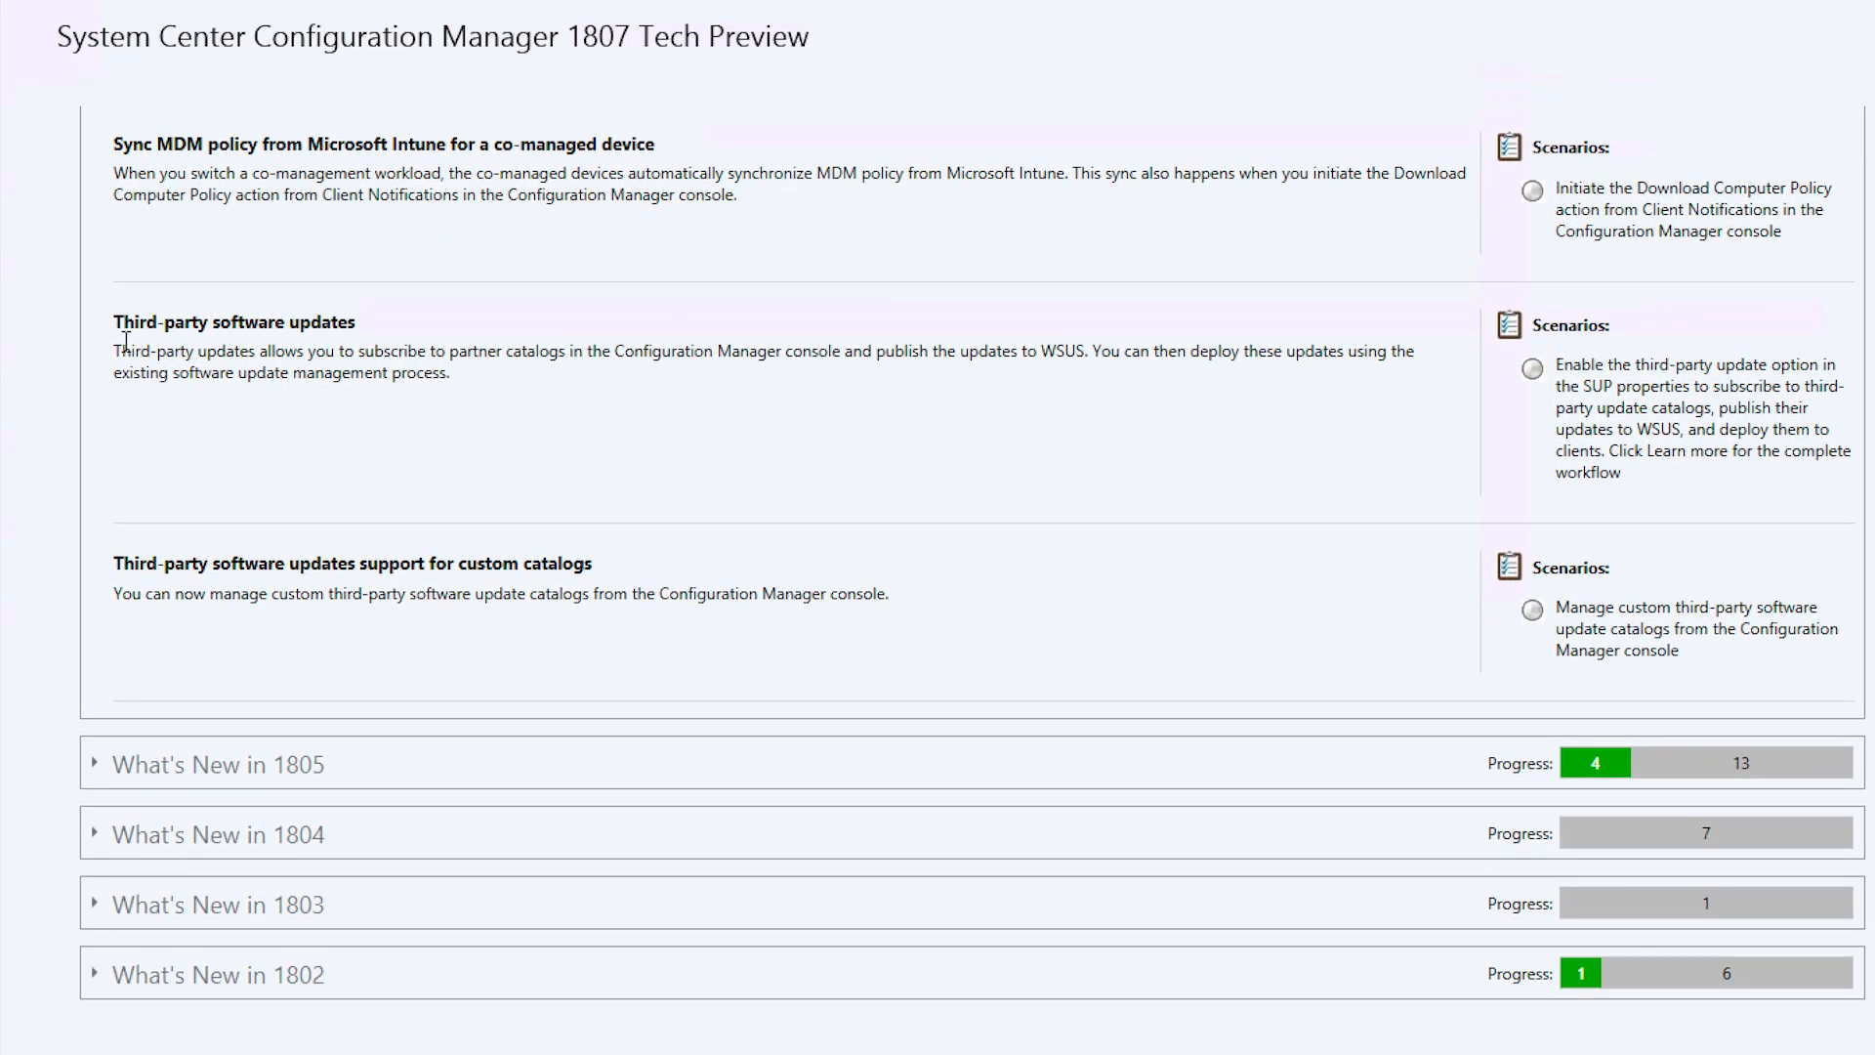
mouse_move(369, 342)
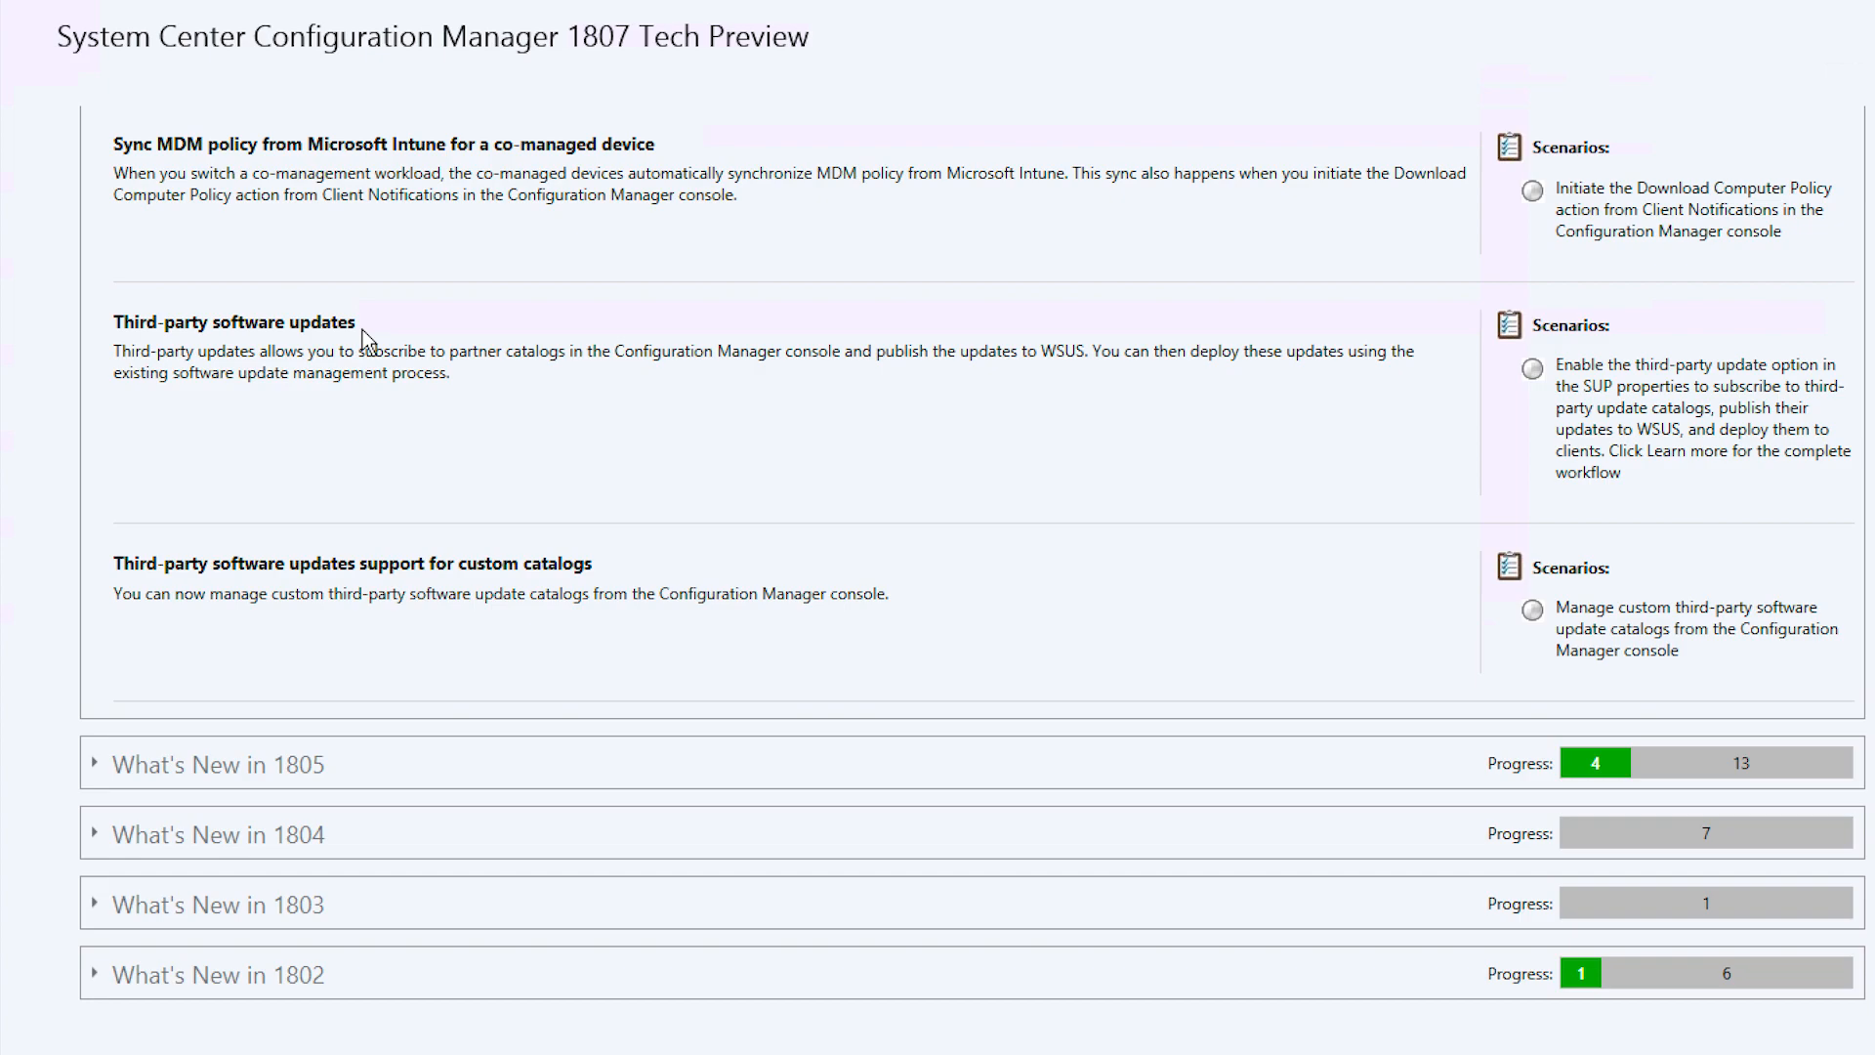
mouse_move(809, 642)
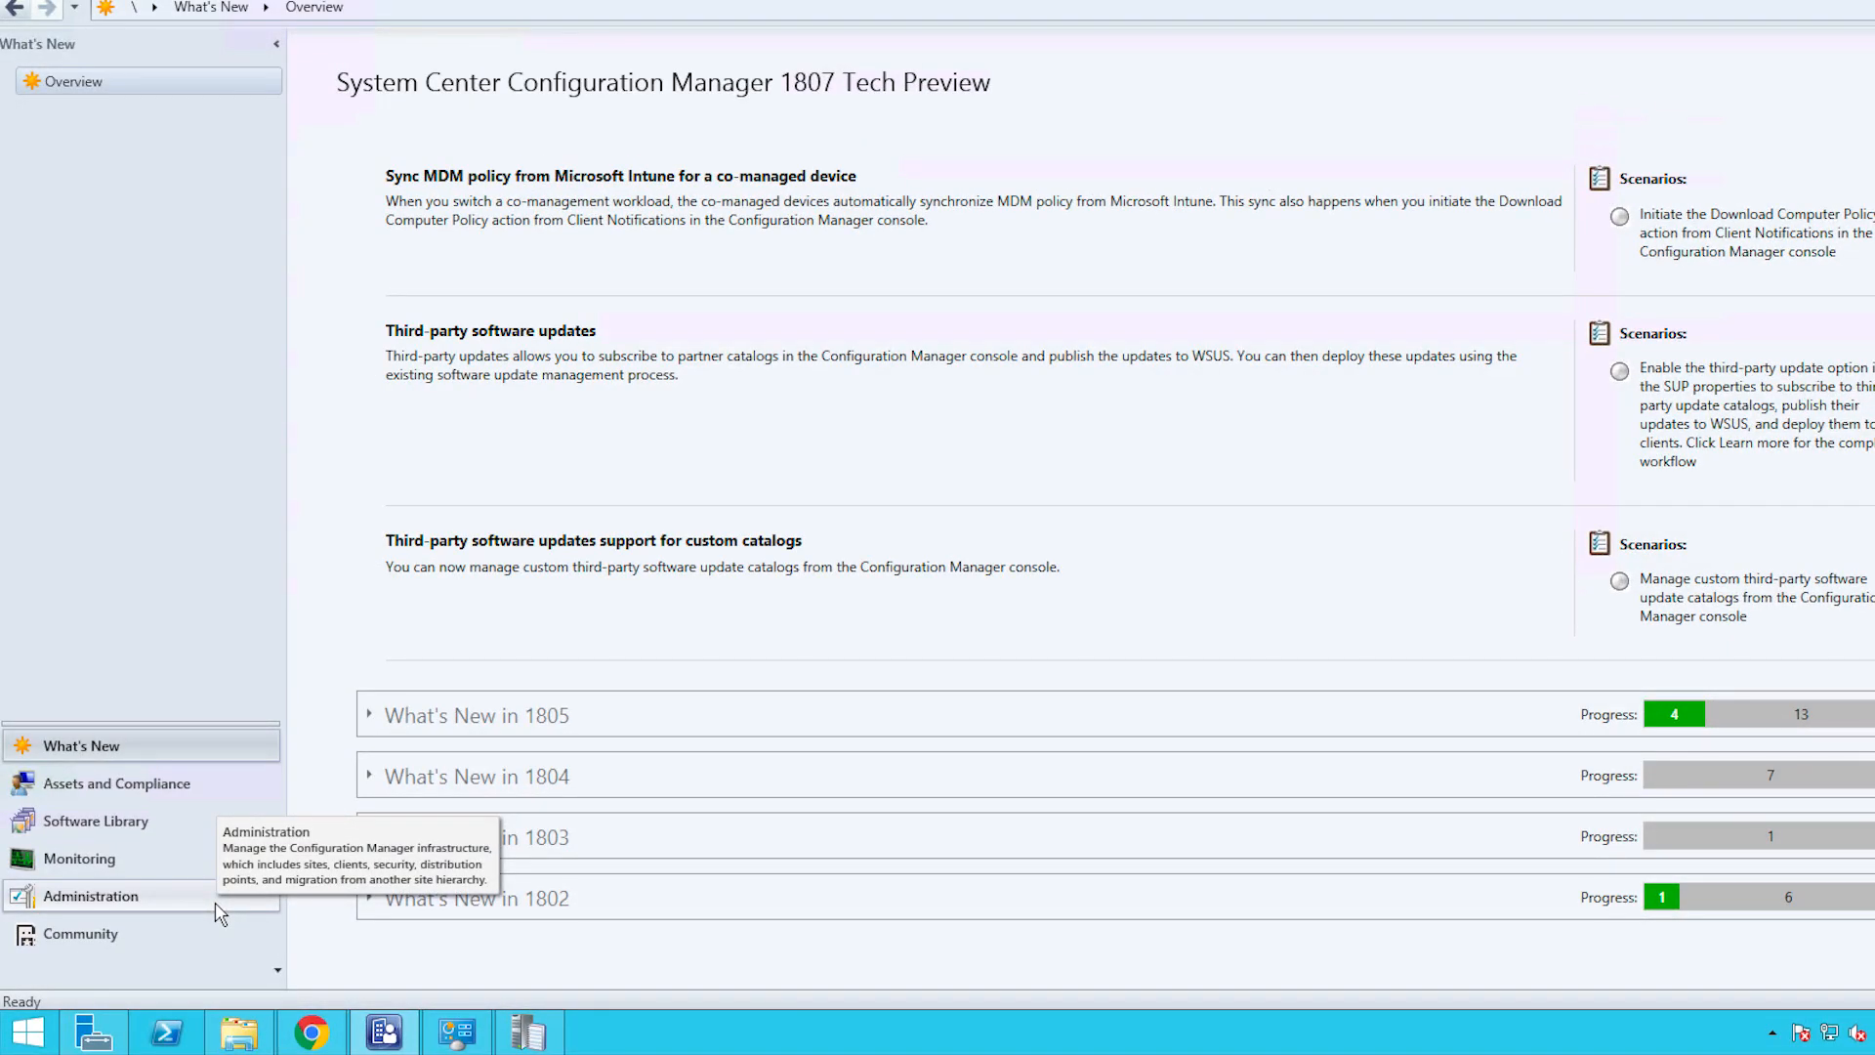
click(91, 897)
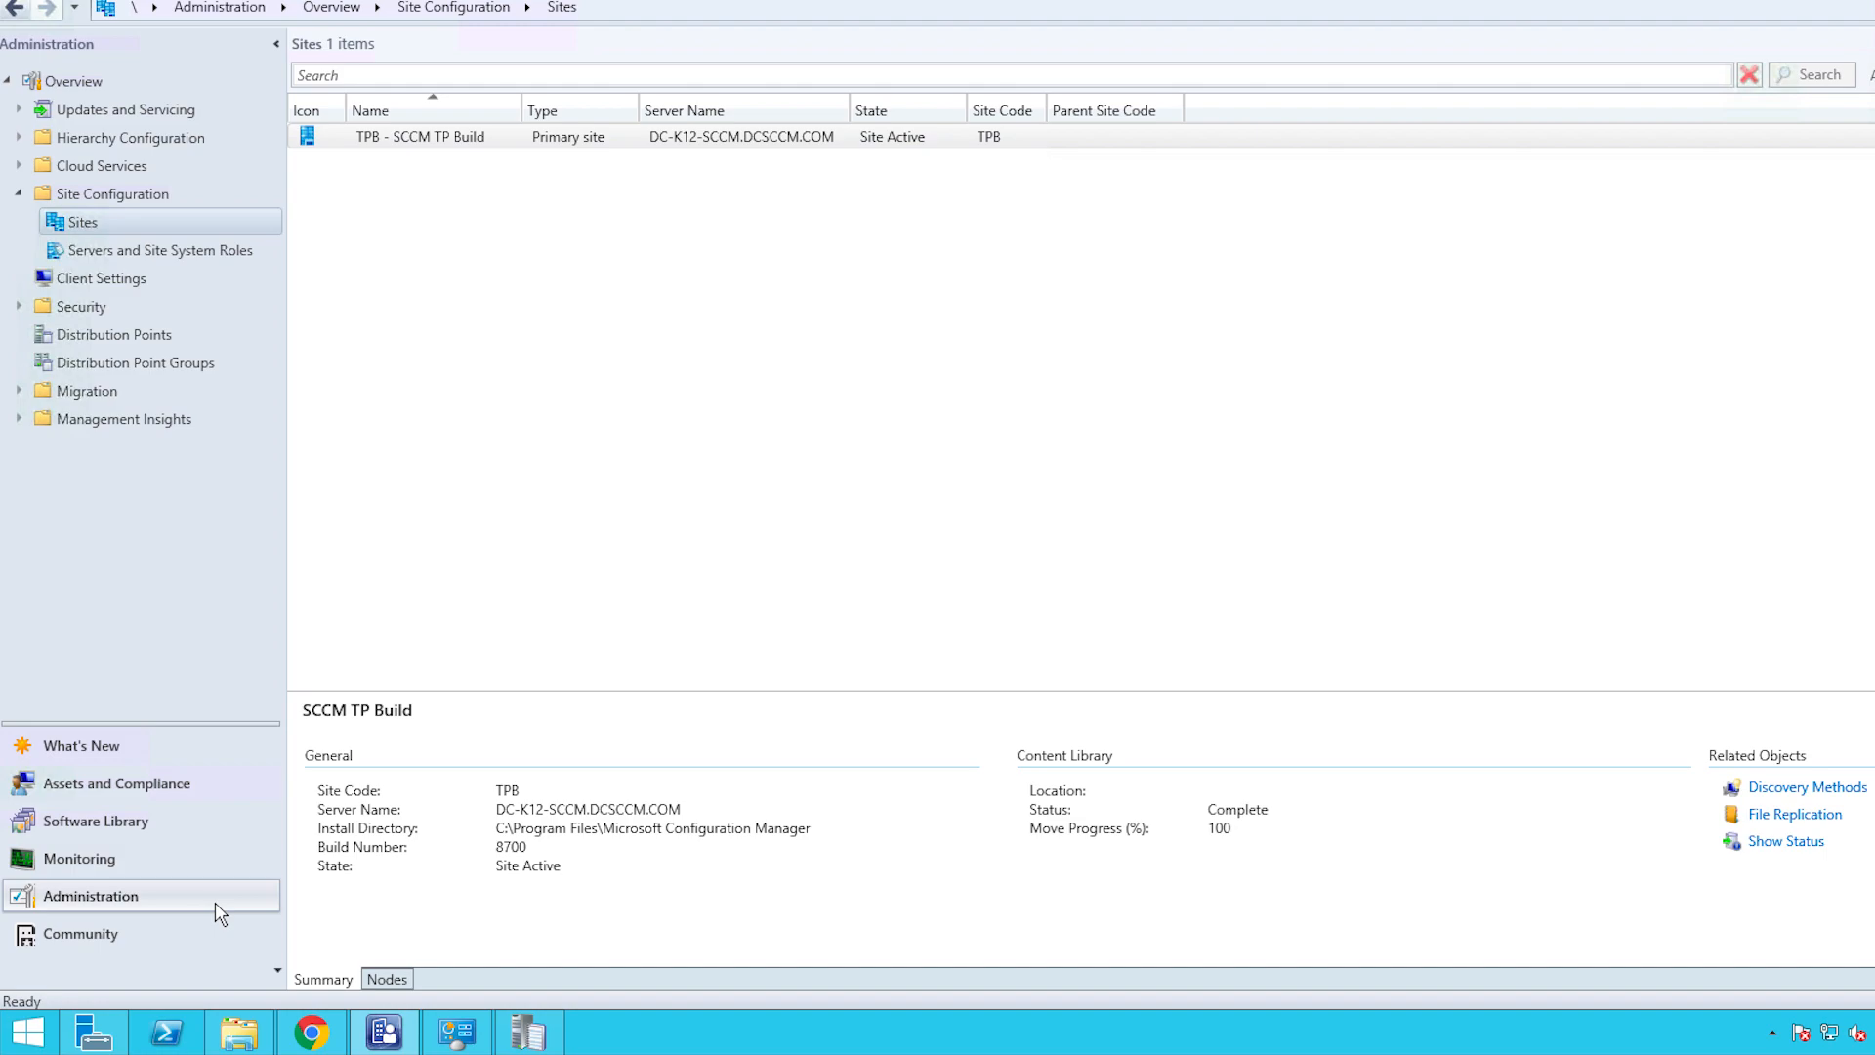
mouse_move(269, 346)
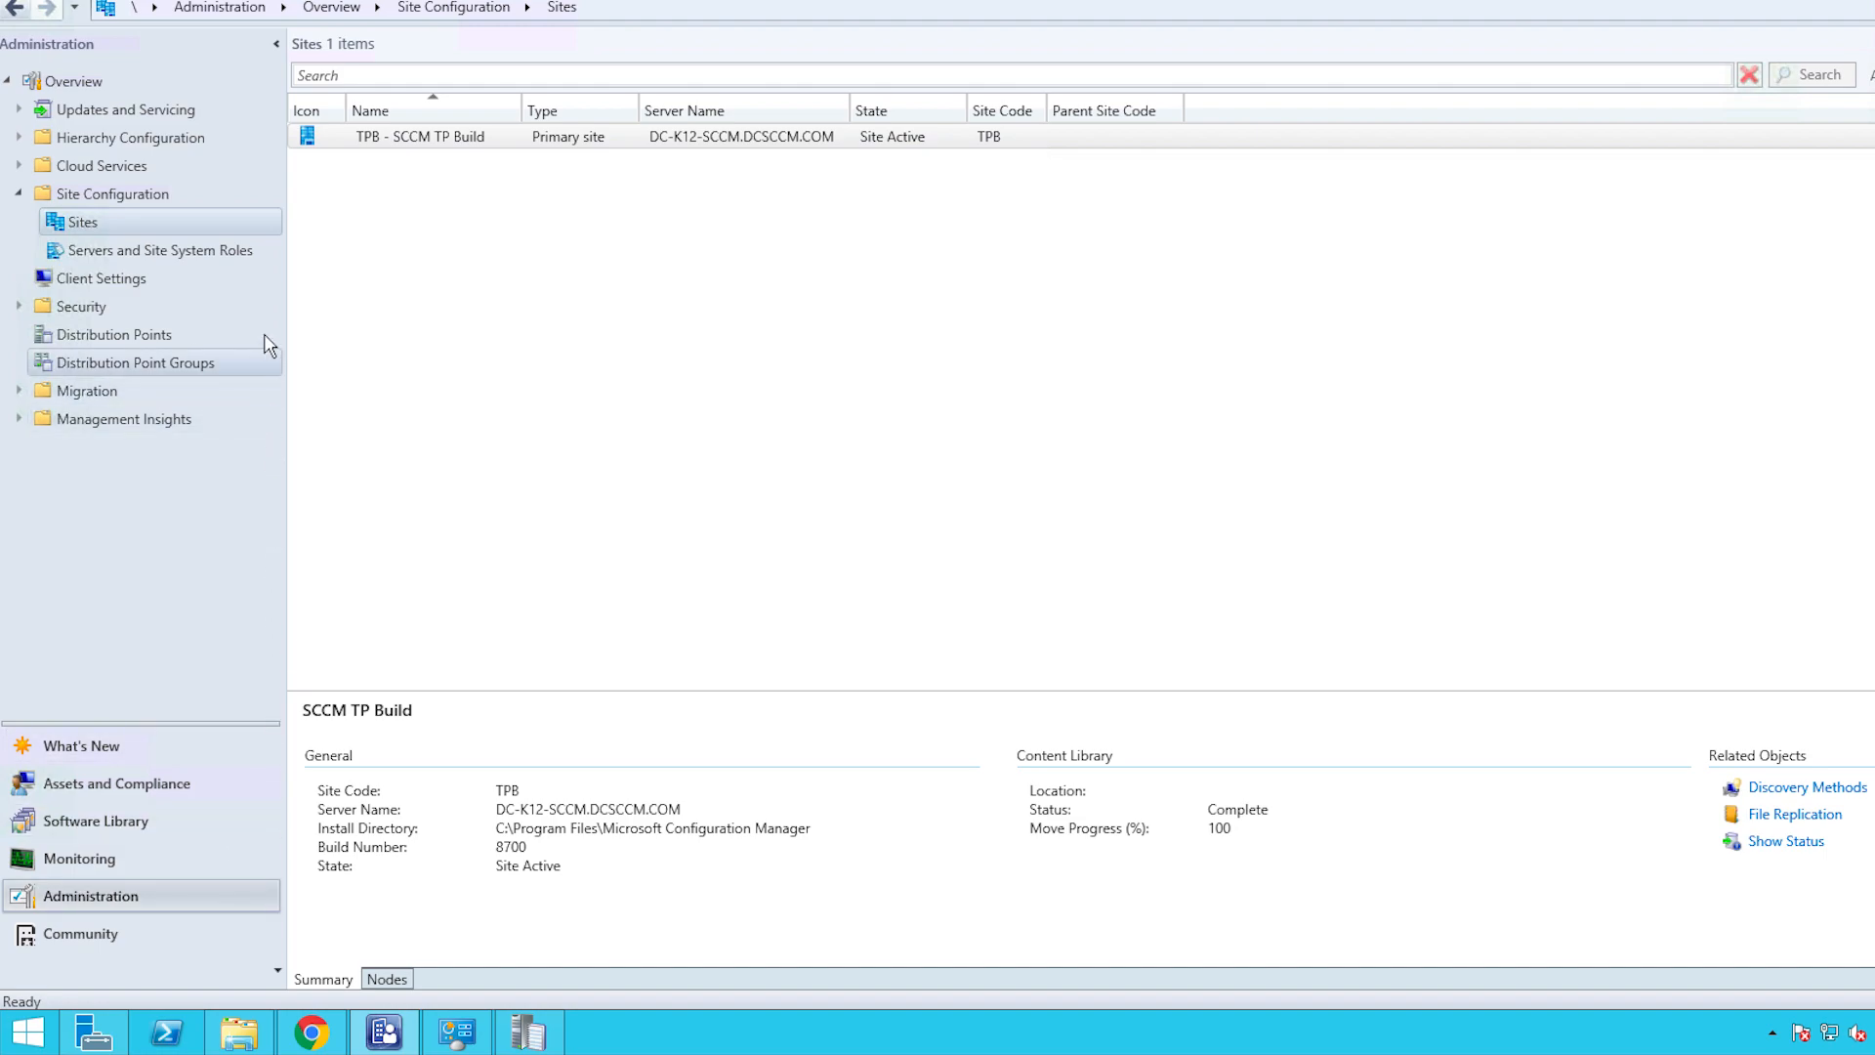
mouse_move(151, 247)
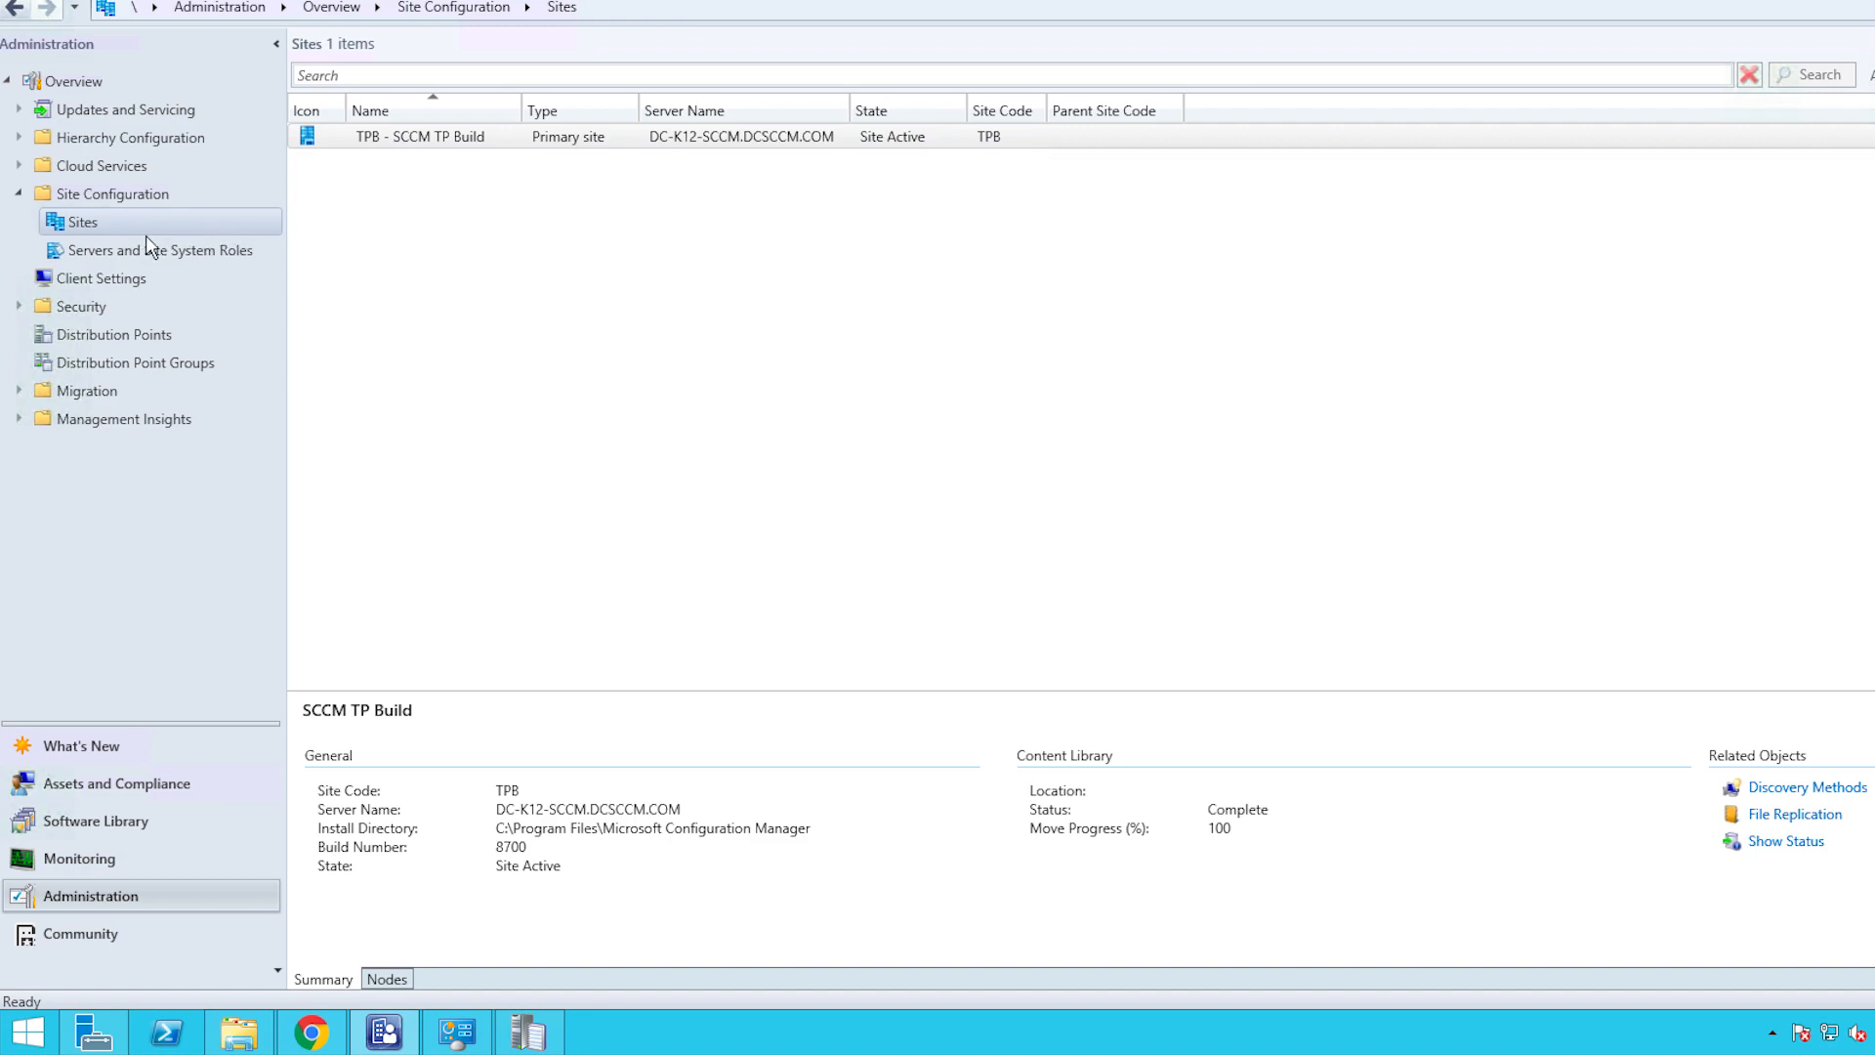
mouse_move(188, 221)
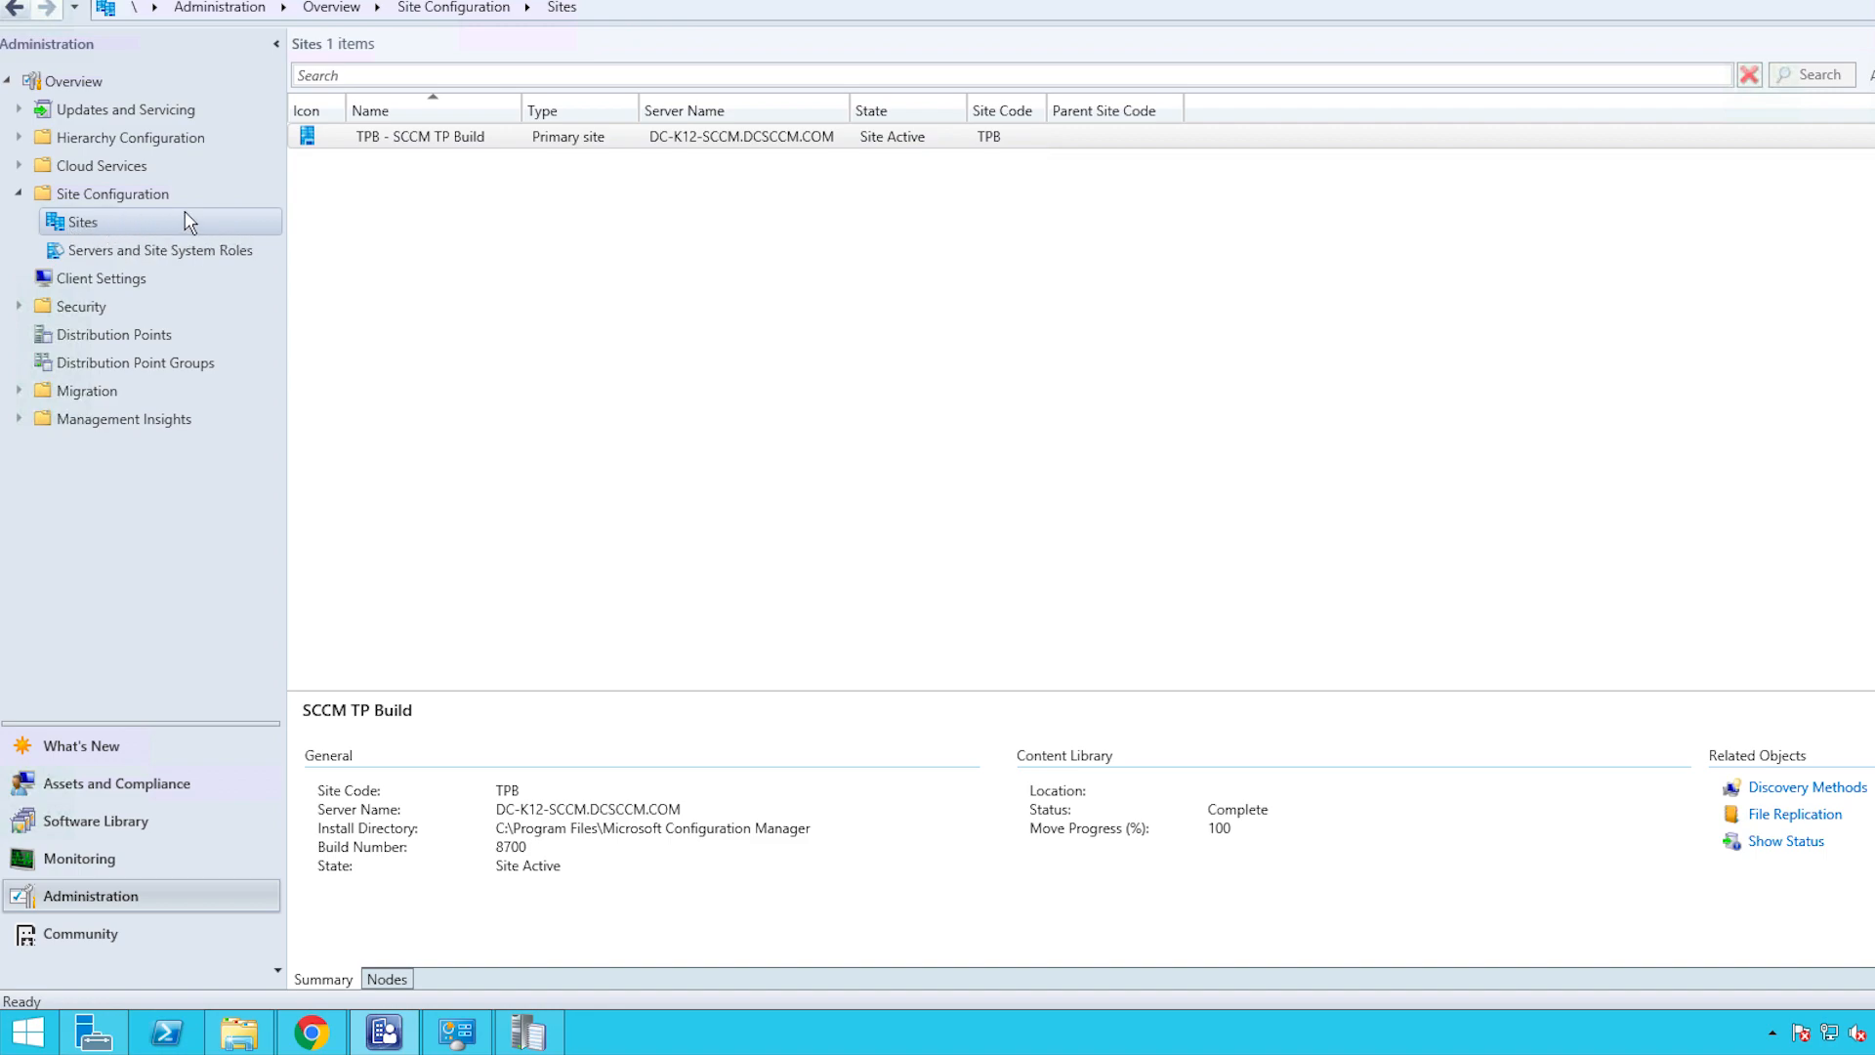
mouse_move(310, 223)
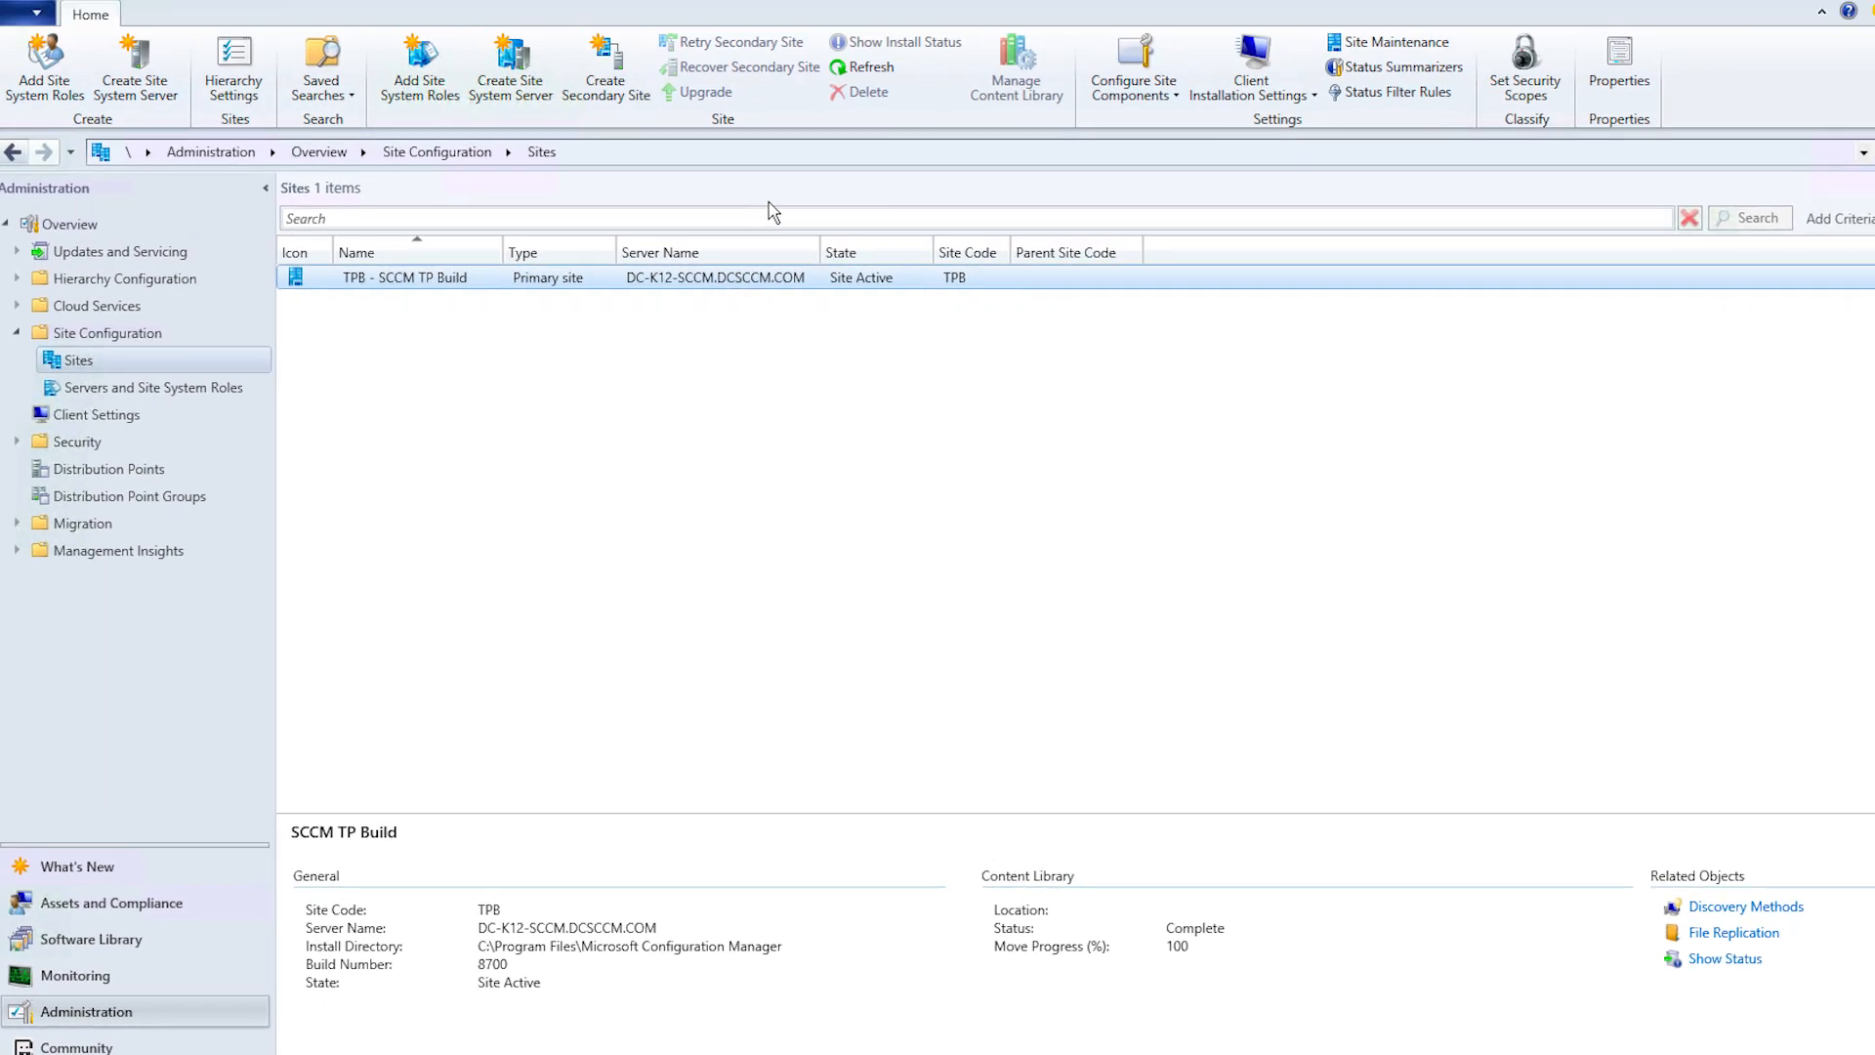
Bring up the Software Update Point component properties on the Third Party Updates settings.
click(1131, 67)
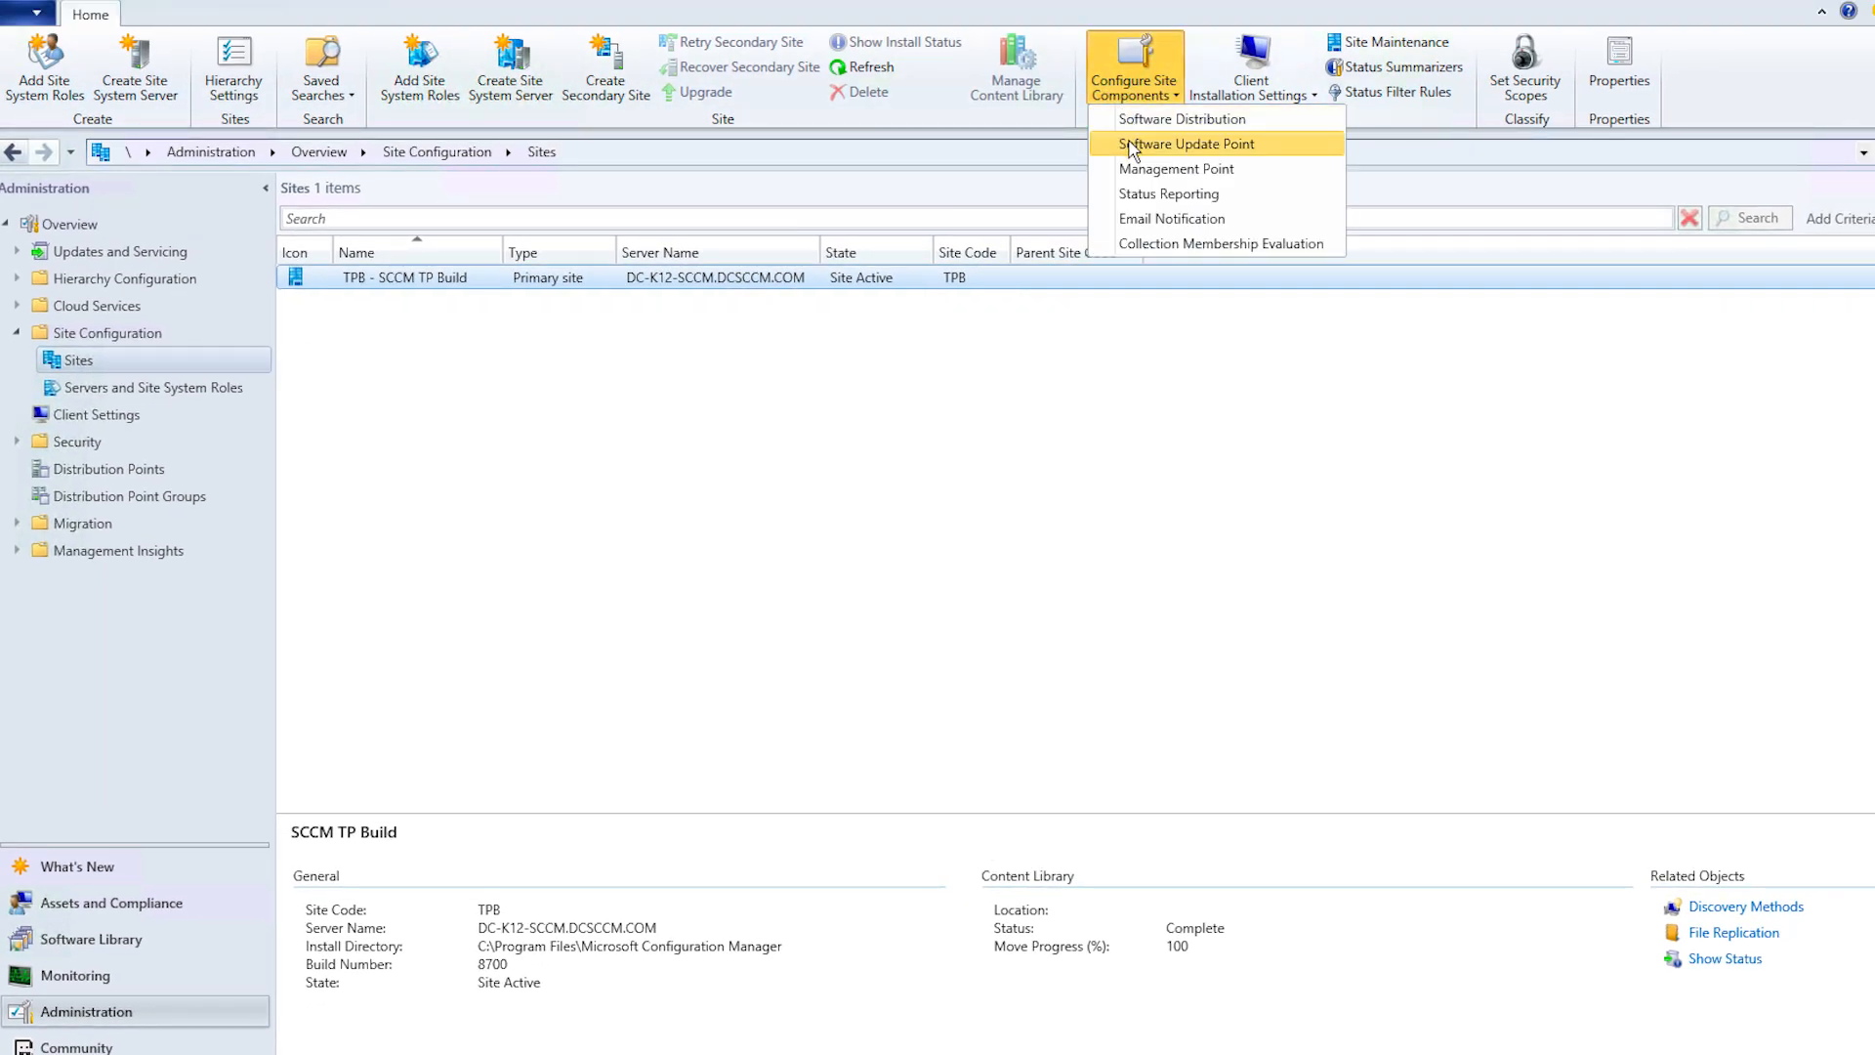
click(1188, 143)
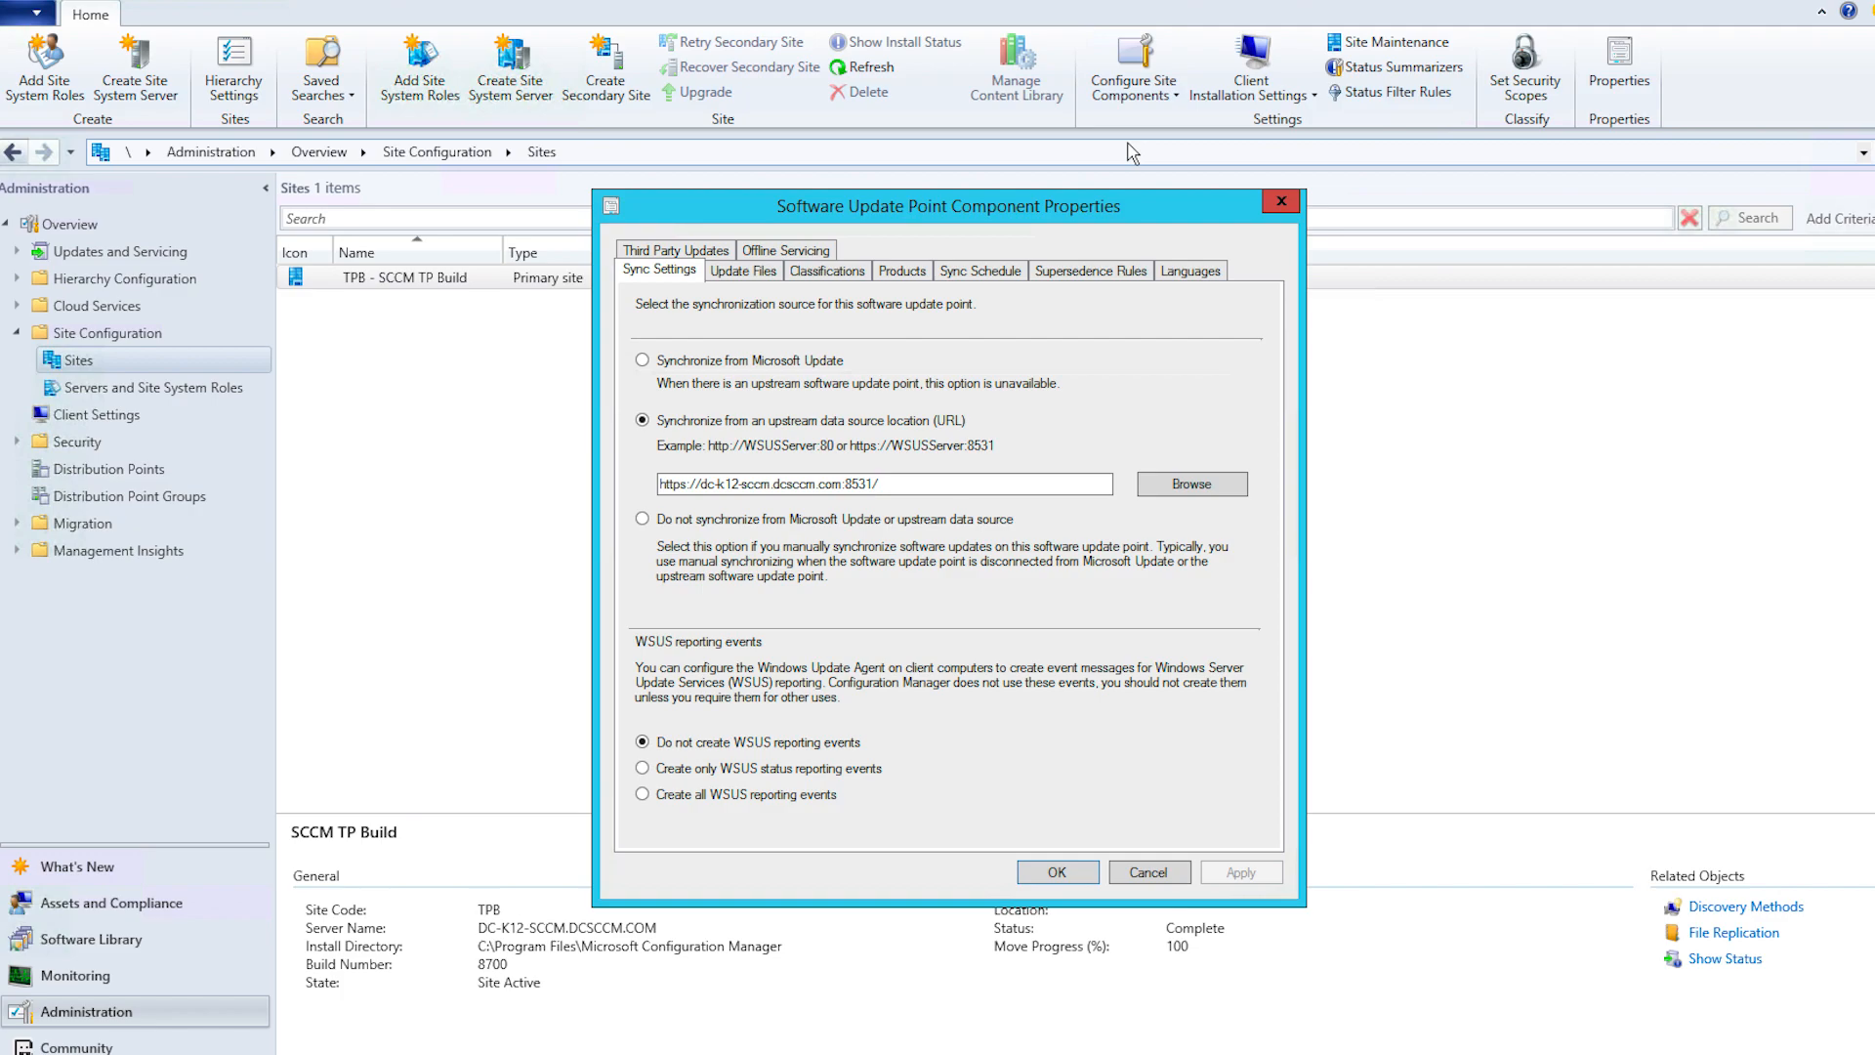
click(674, 250)
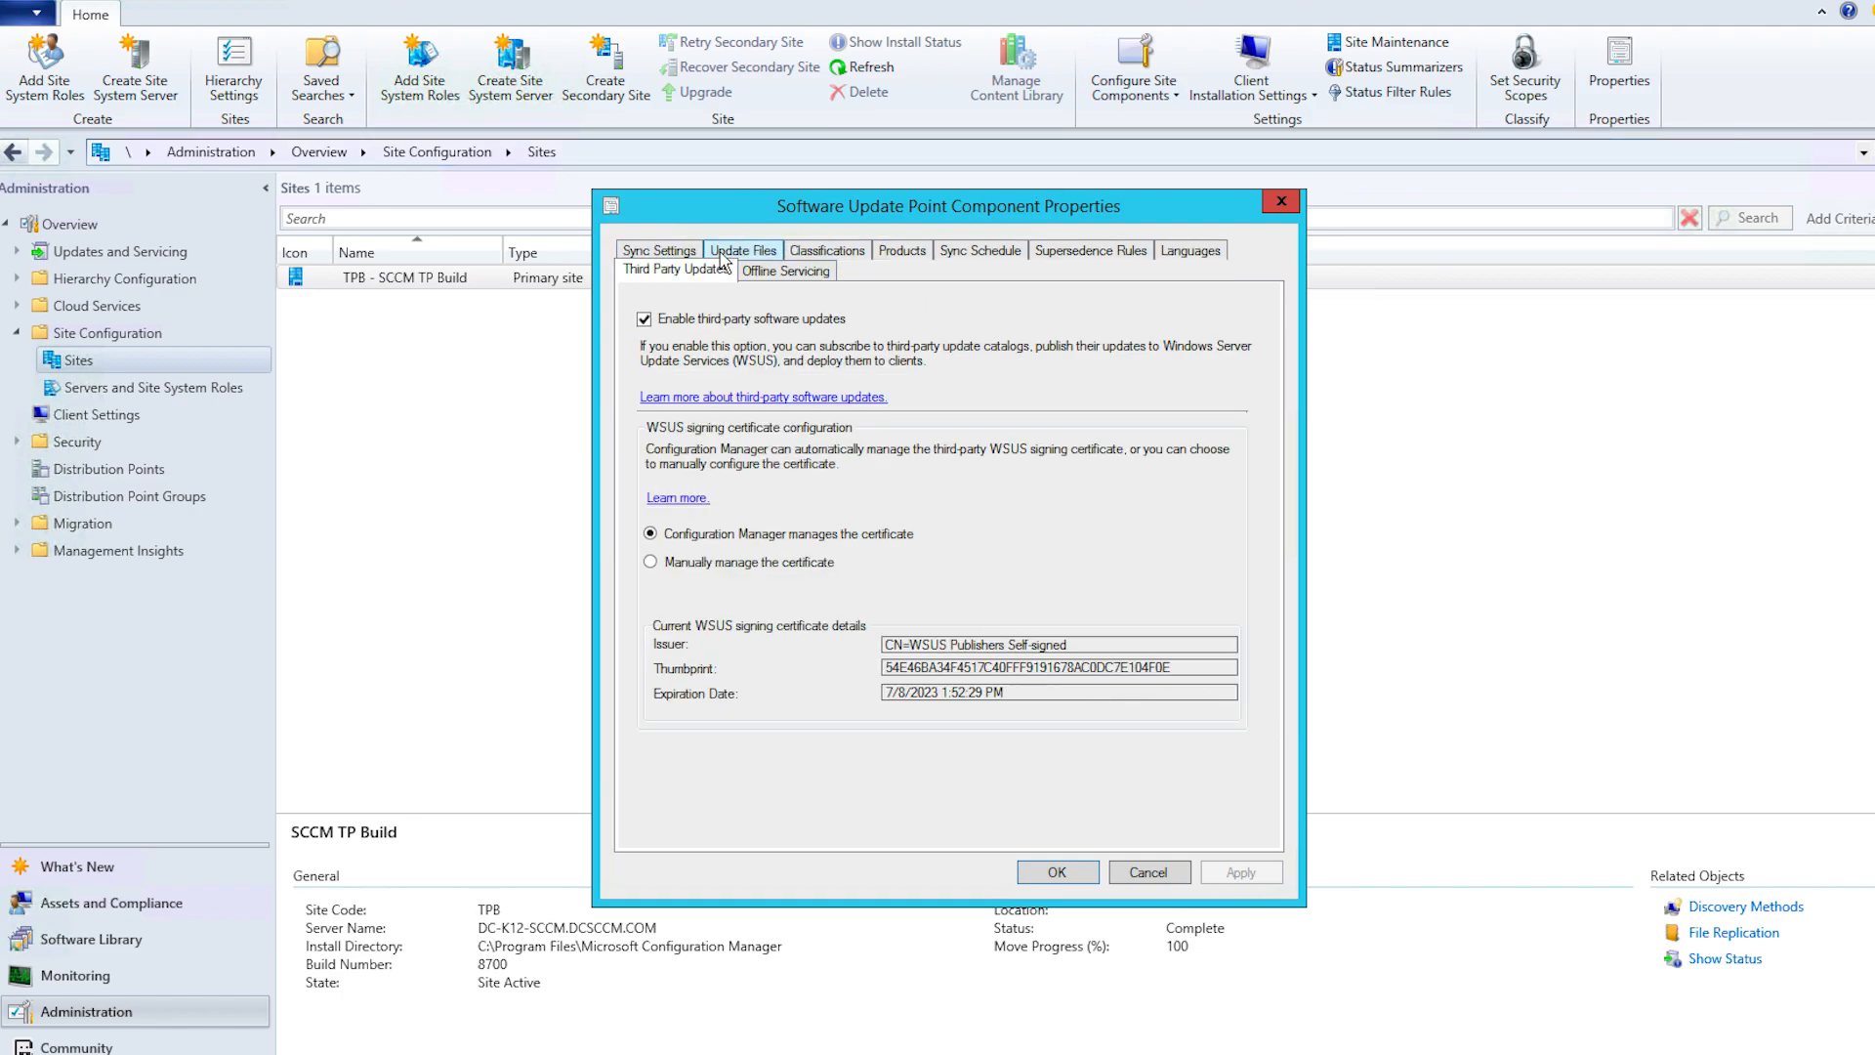
mouse_move(736, 299)
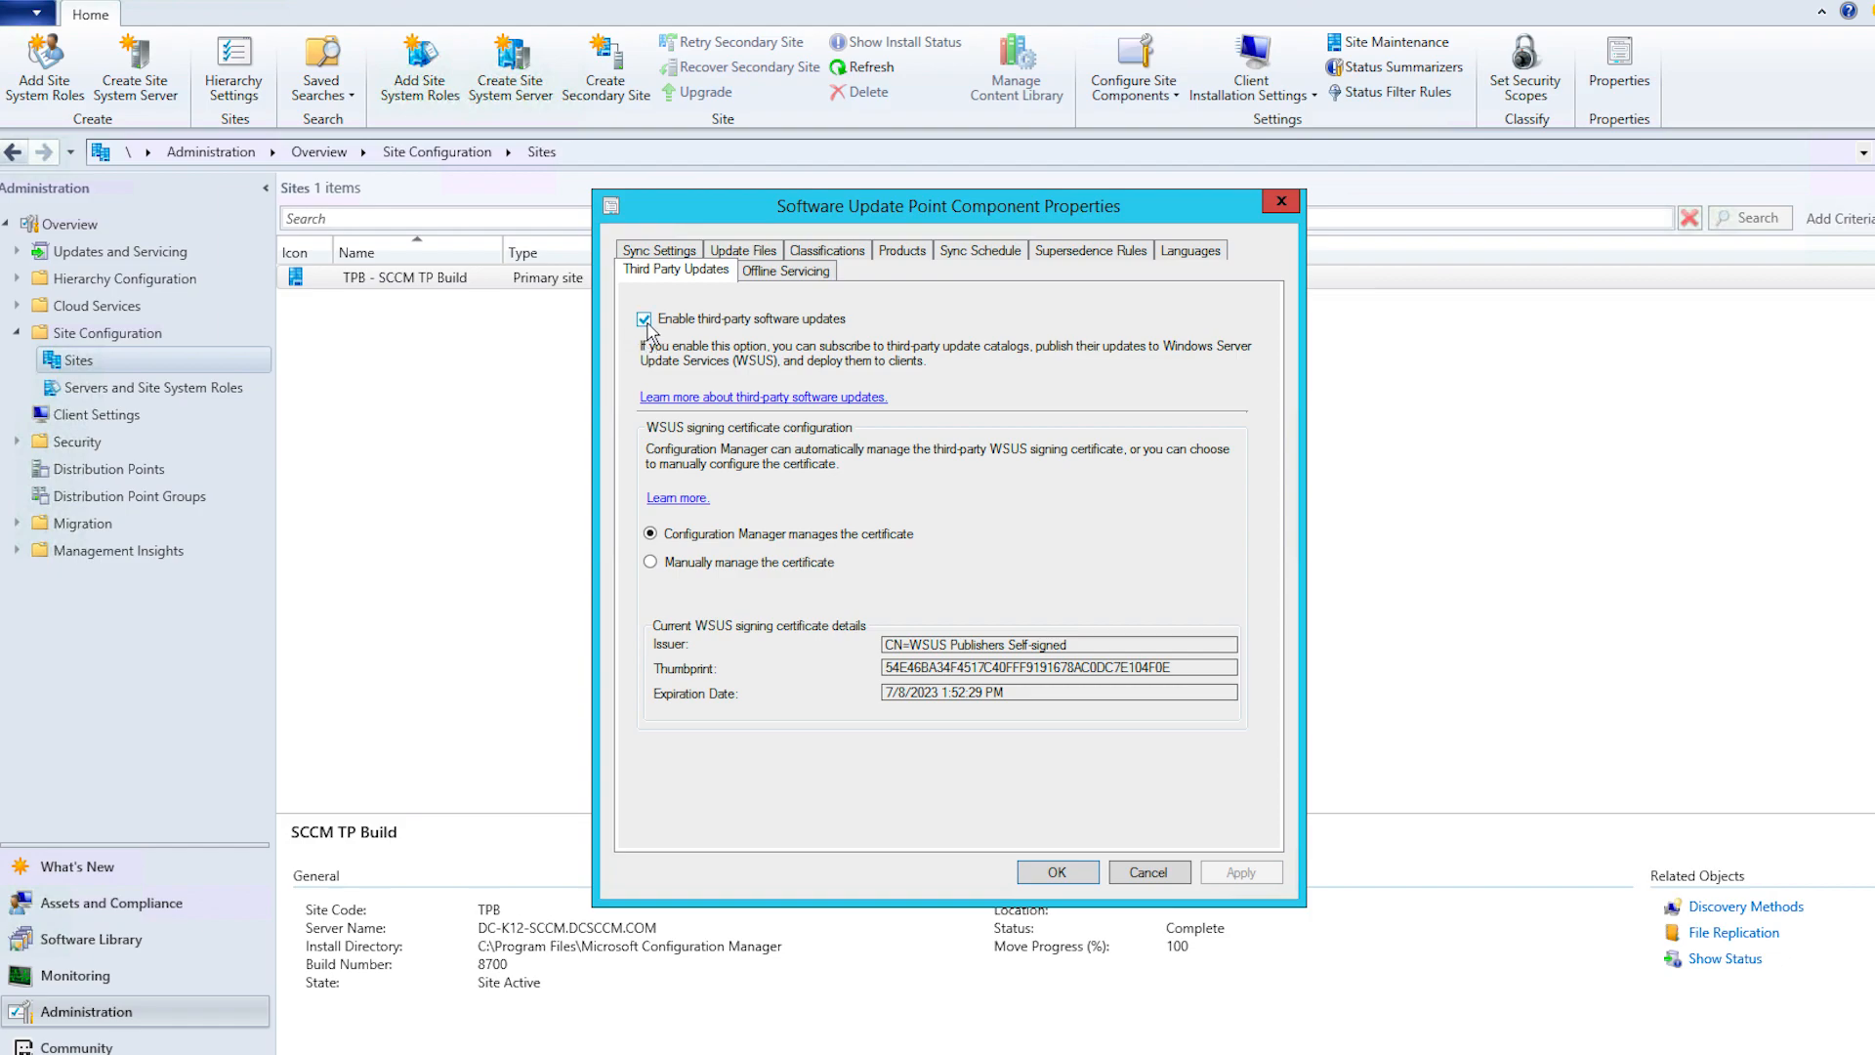
mouse_move(846, 334)
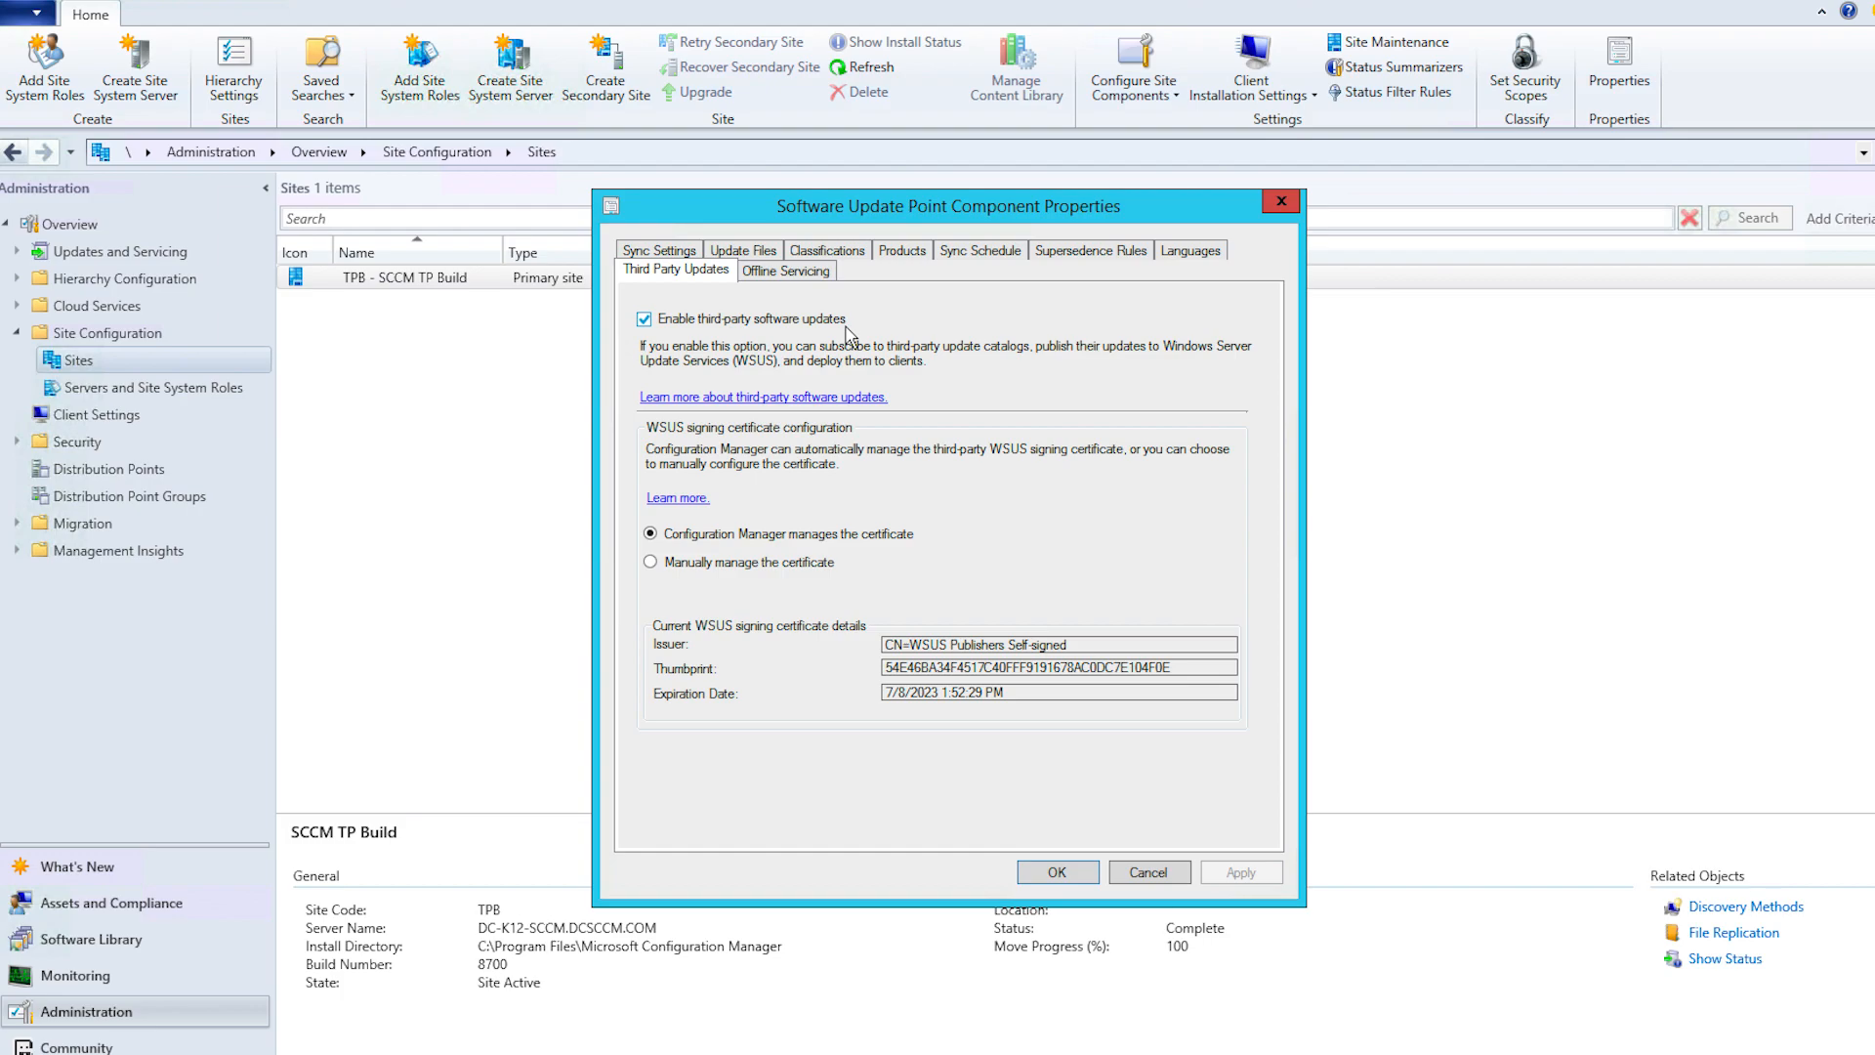
mouse_move(729, 529)
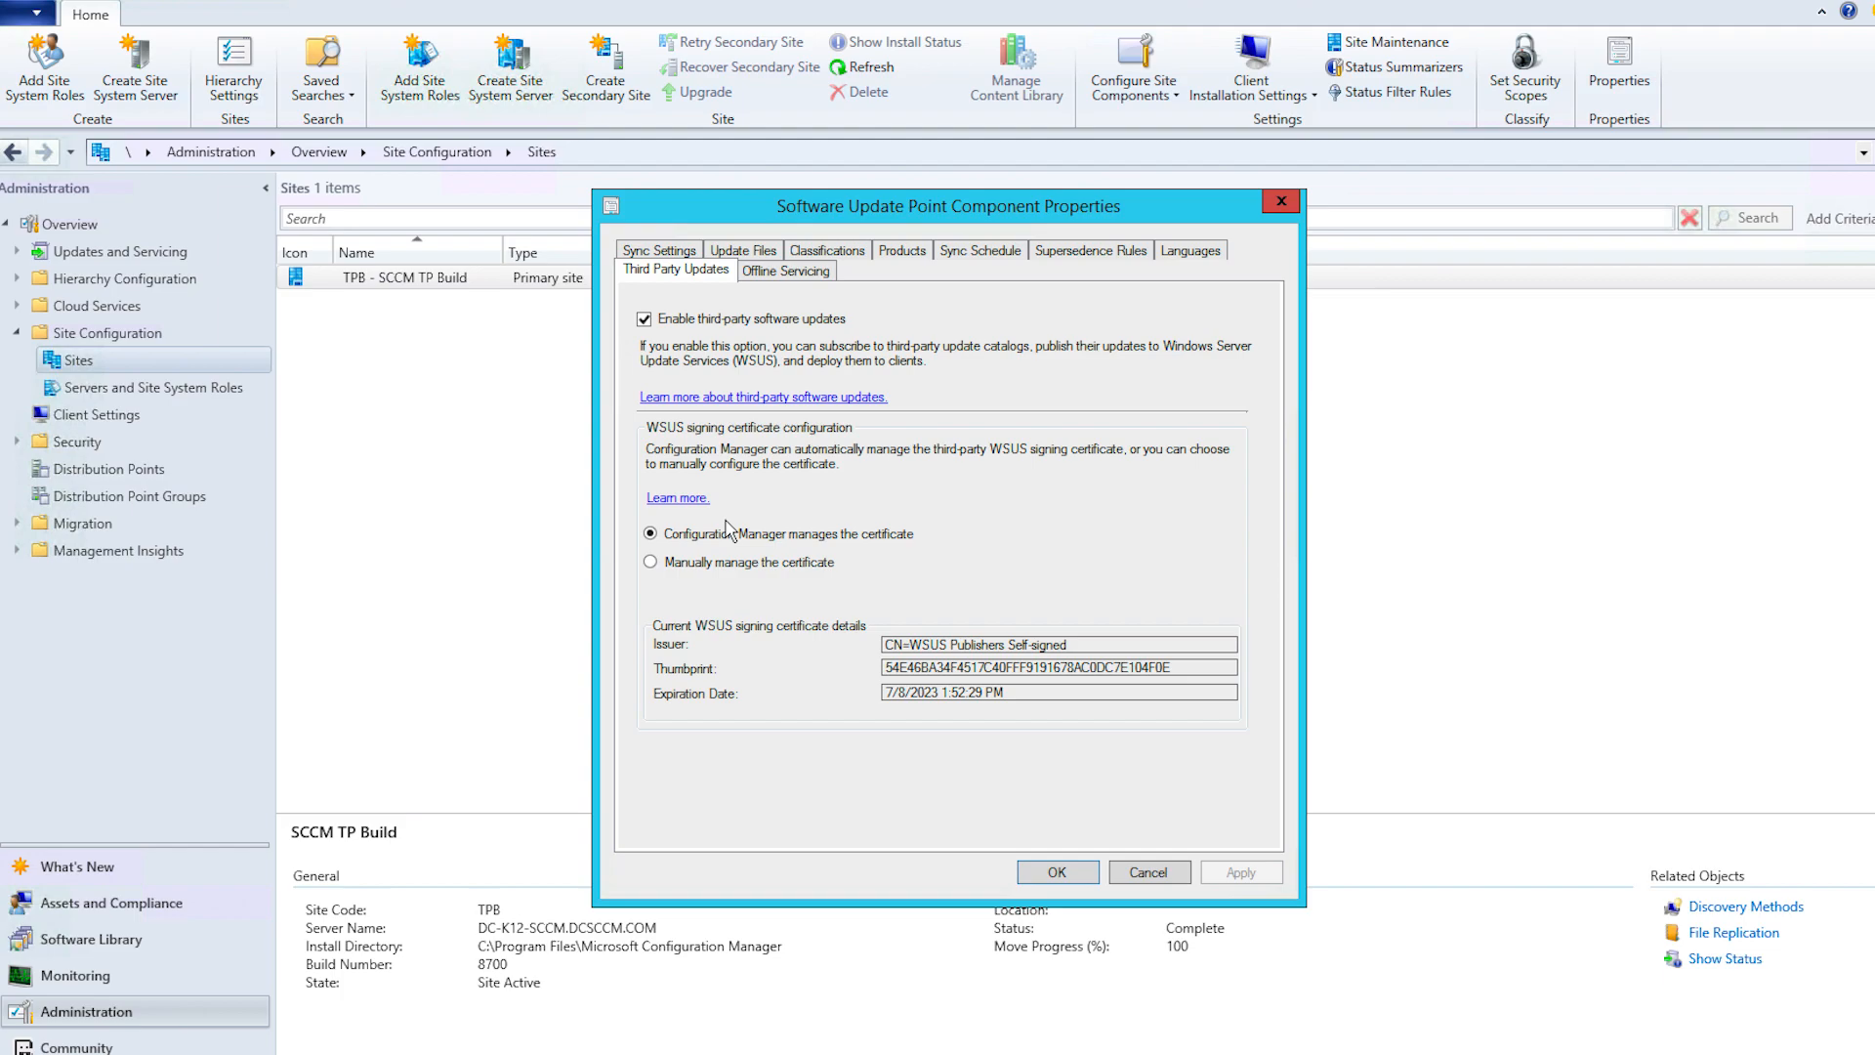
mouse_move(920, 553)
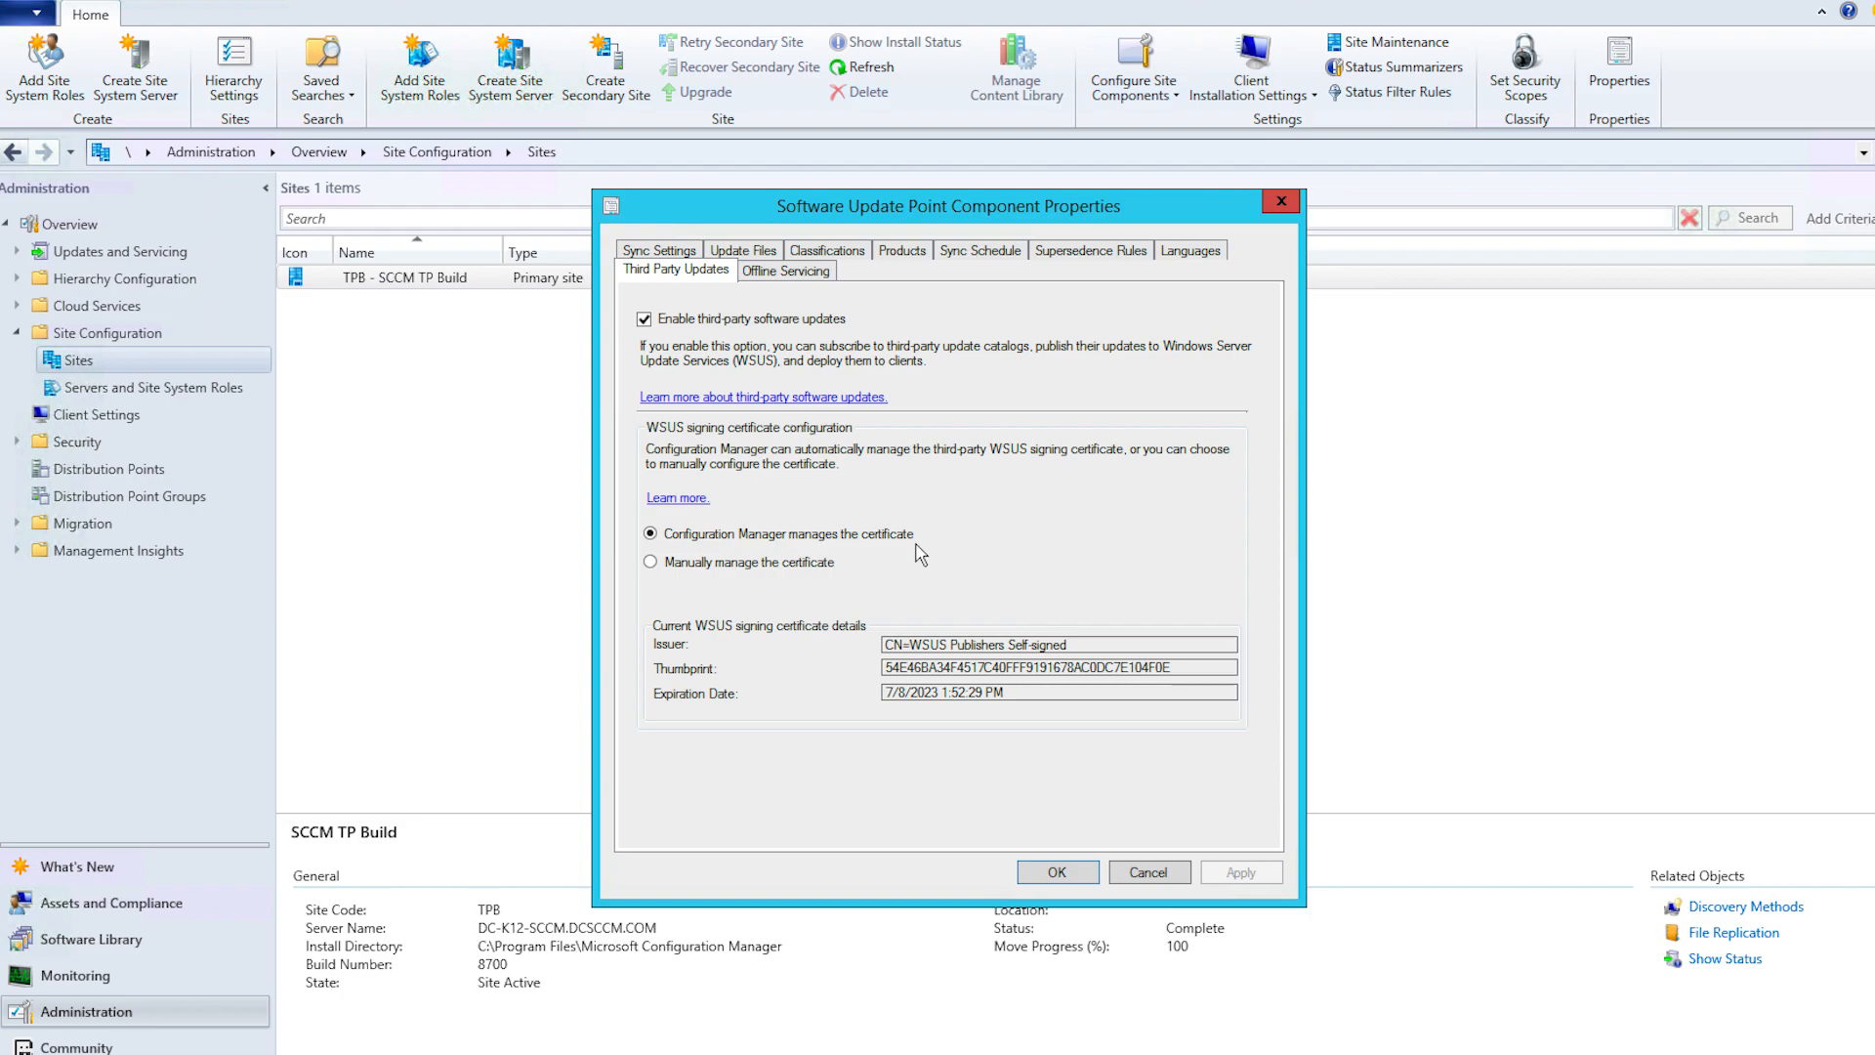
mouse_move(768, 685)
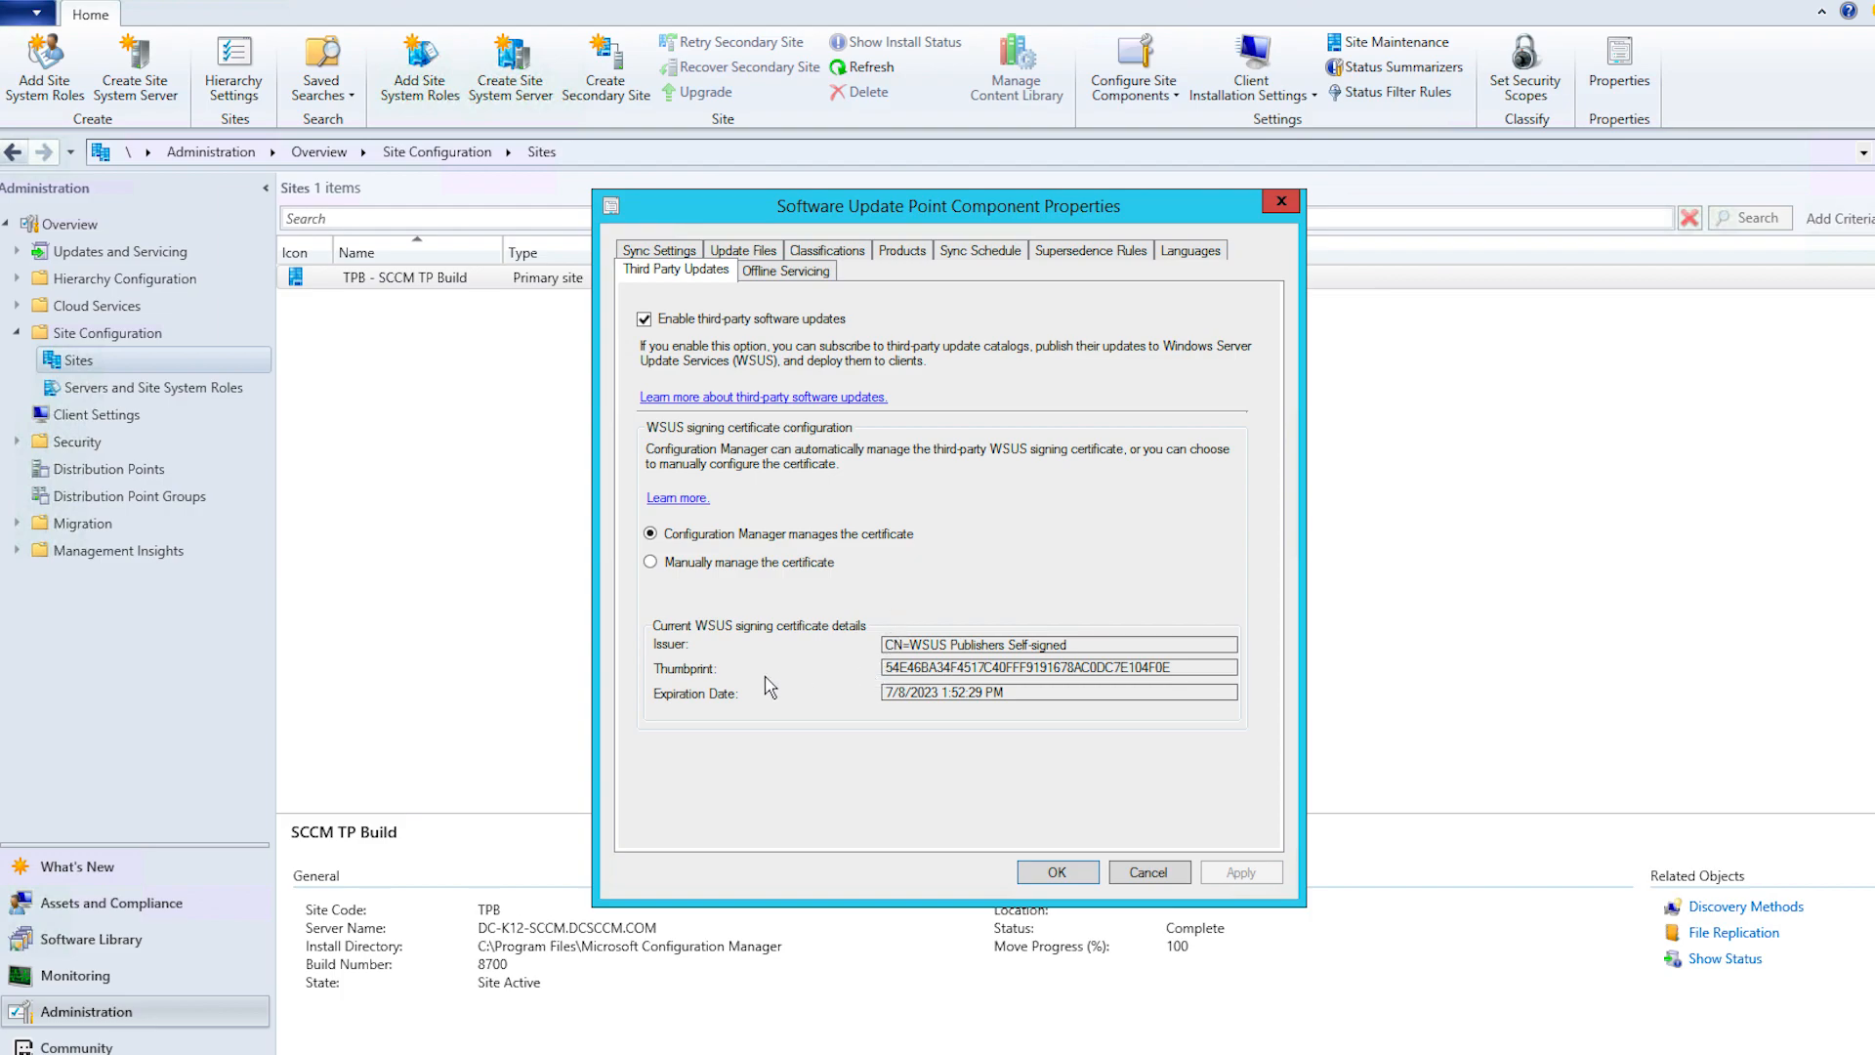
mouse_move(1086, 692)
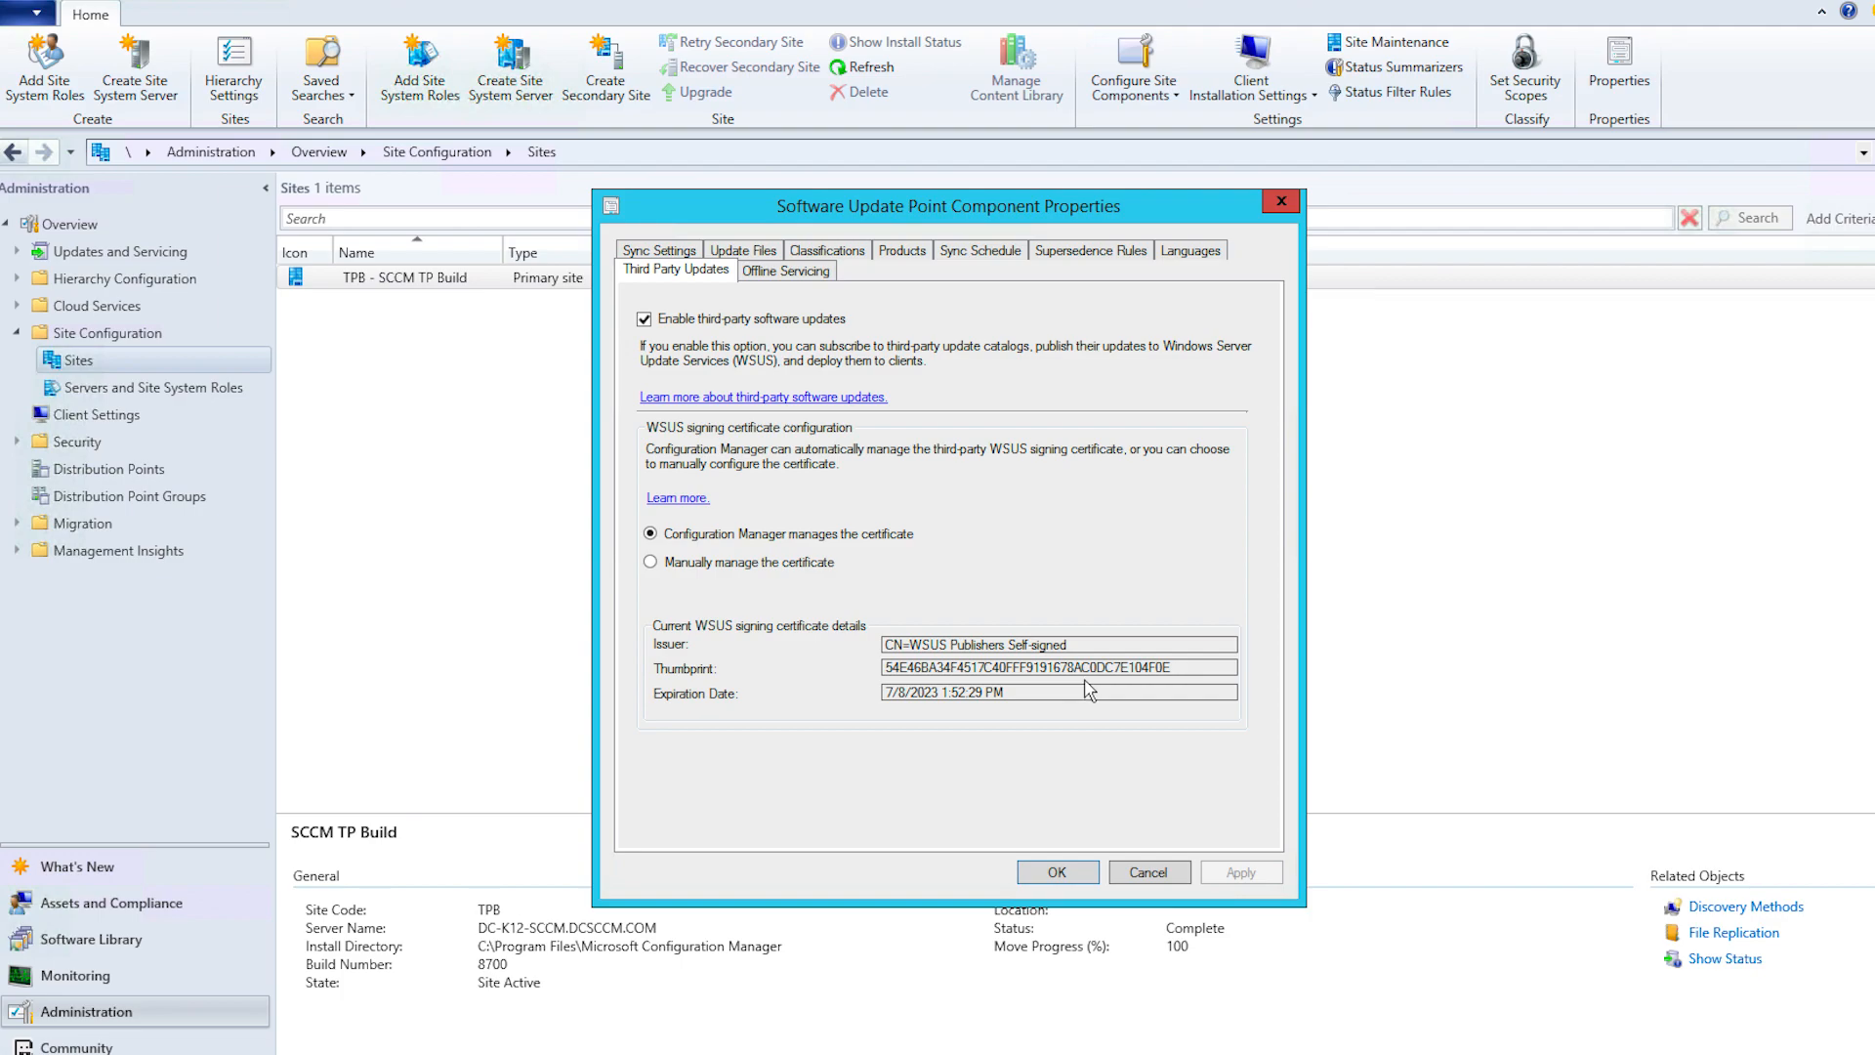
mouse_move(1071, 872)
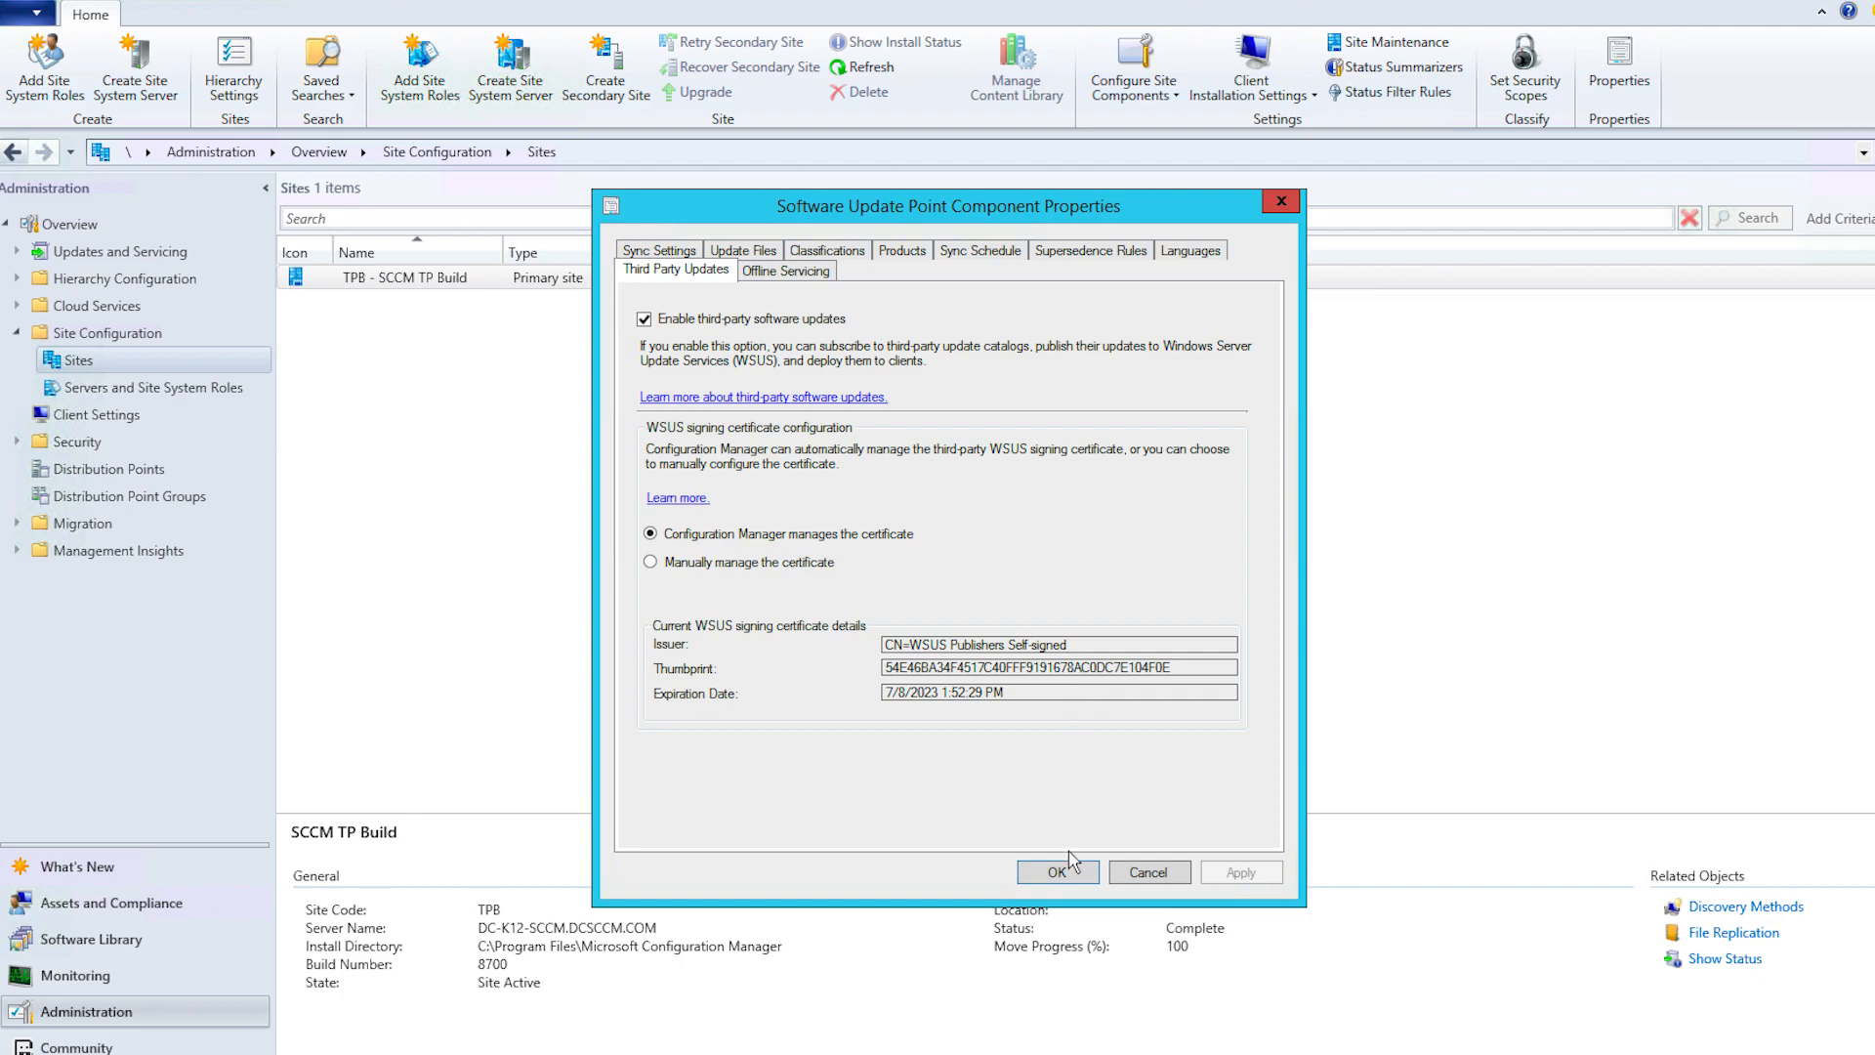
Confirm the software update point settings and return to the third-party catalogs list.
click(1057, 871)
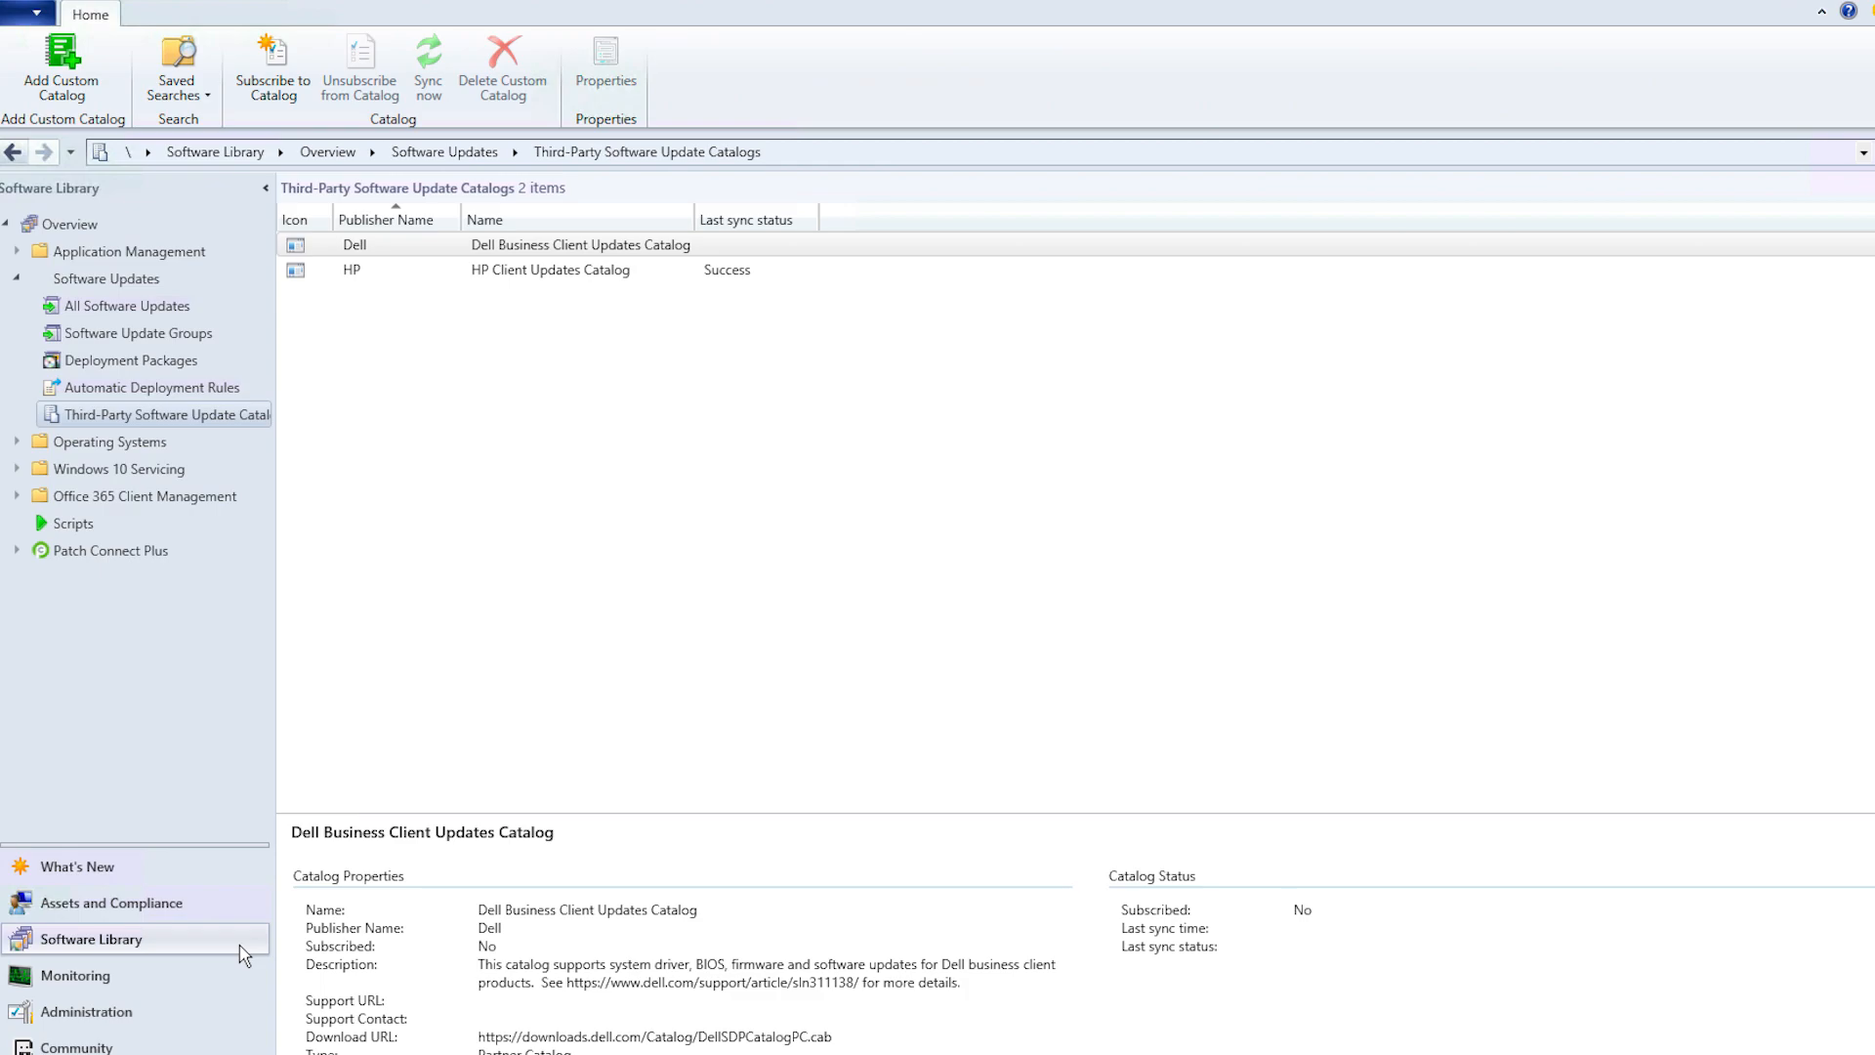
mouse_move(342, 851)
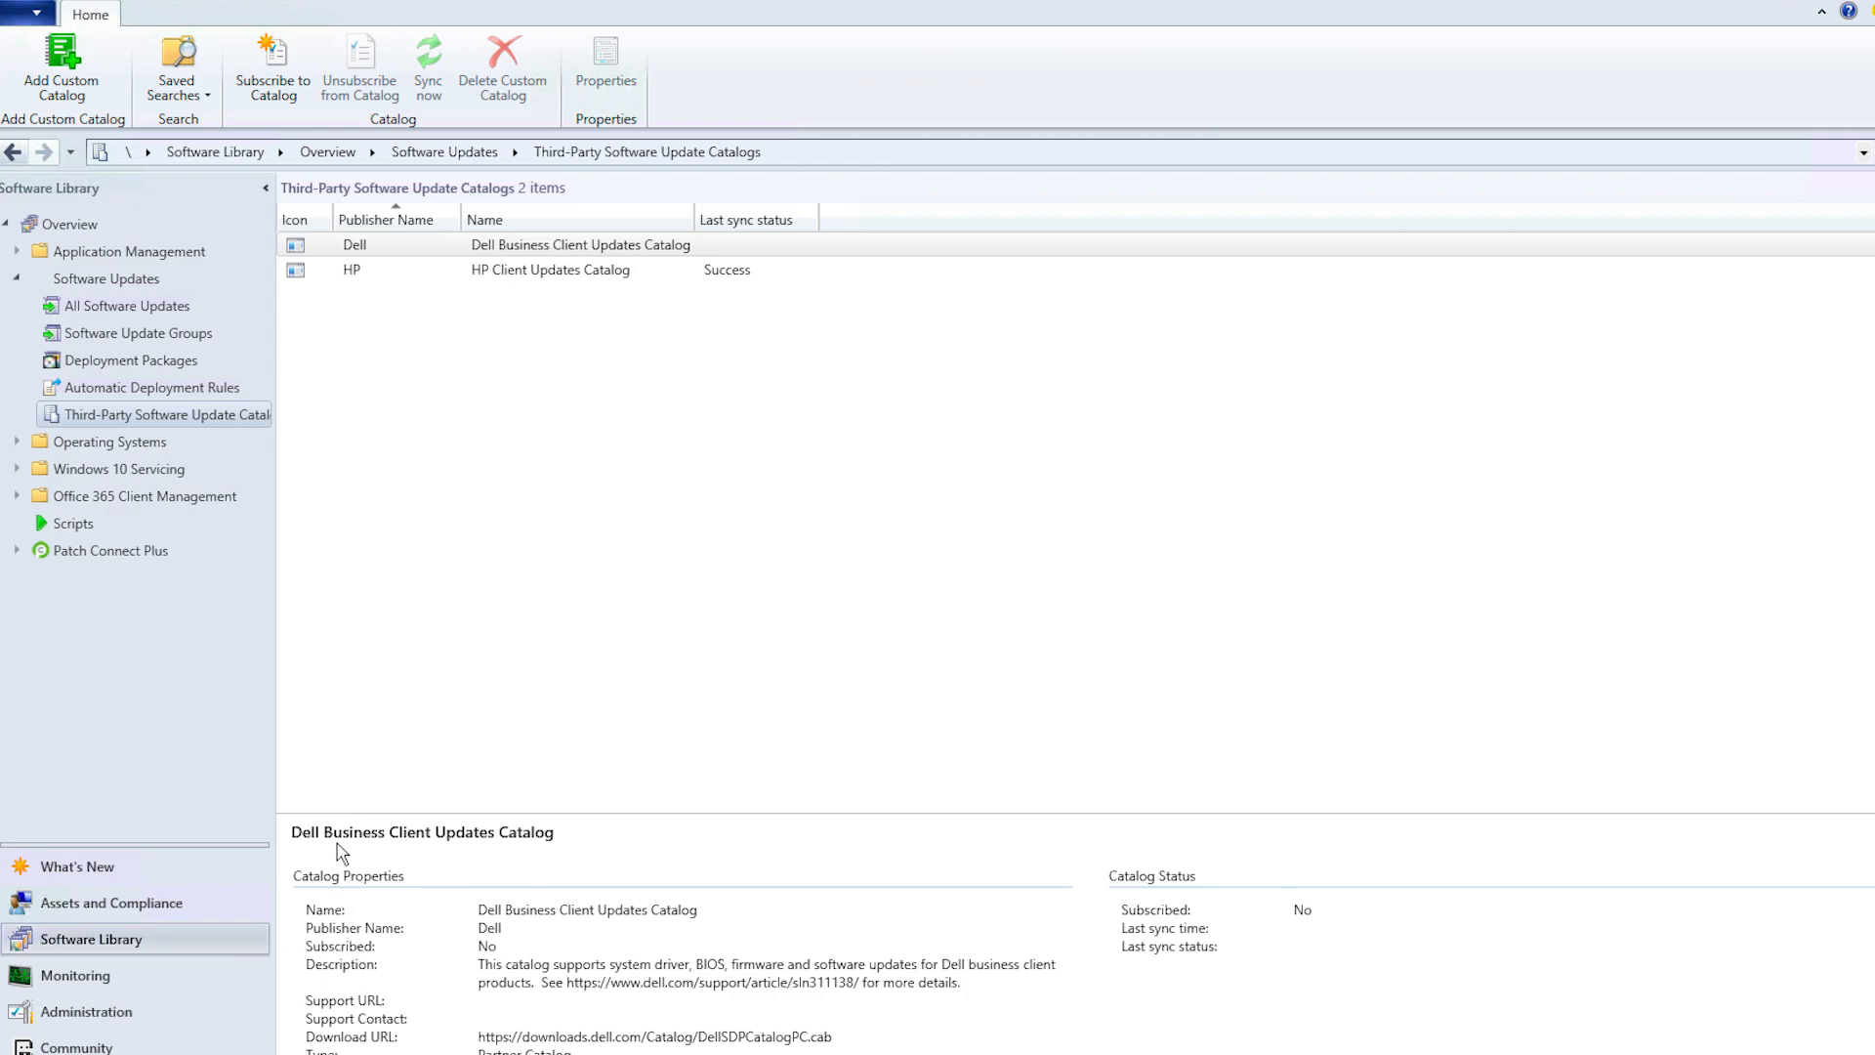
mouse_move(152, 414)
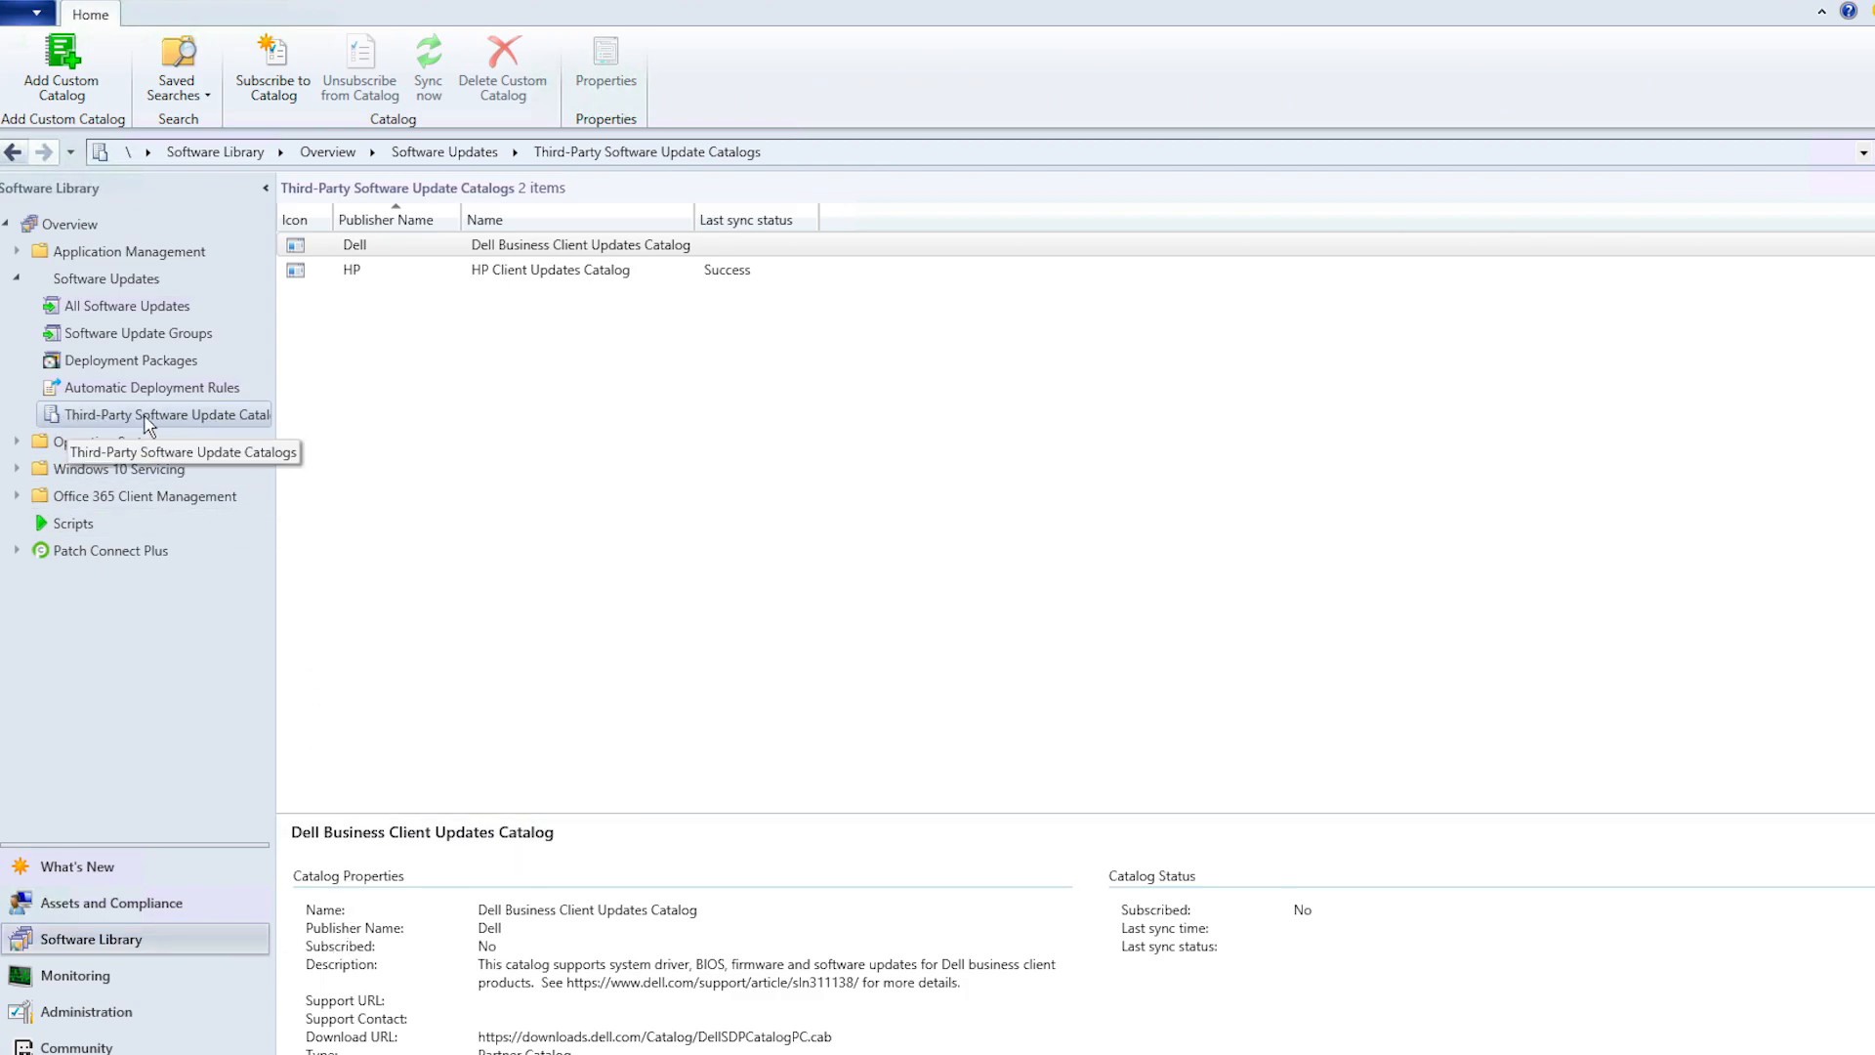
mouse_move(263, 424)
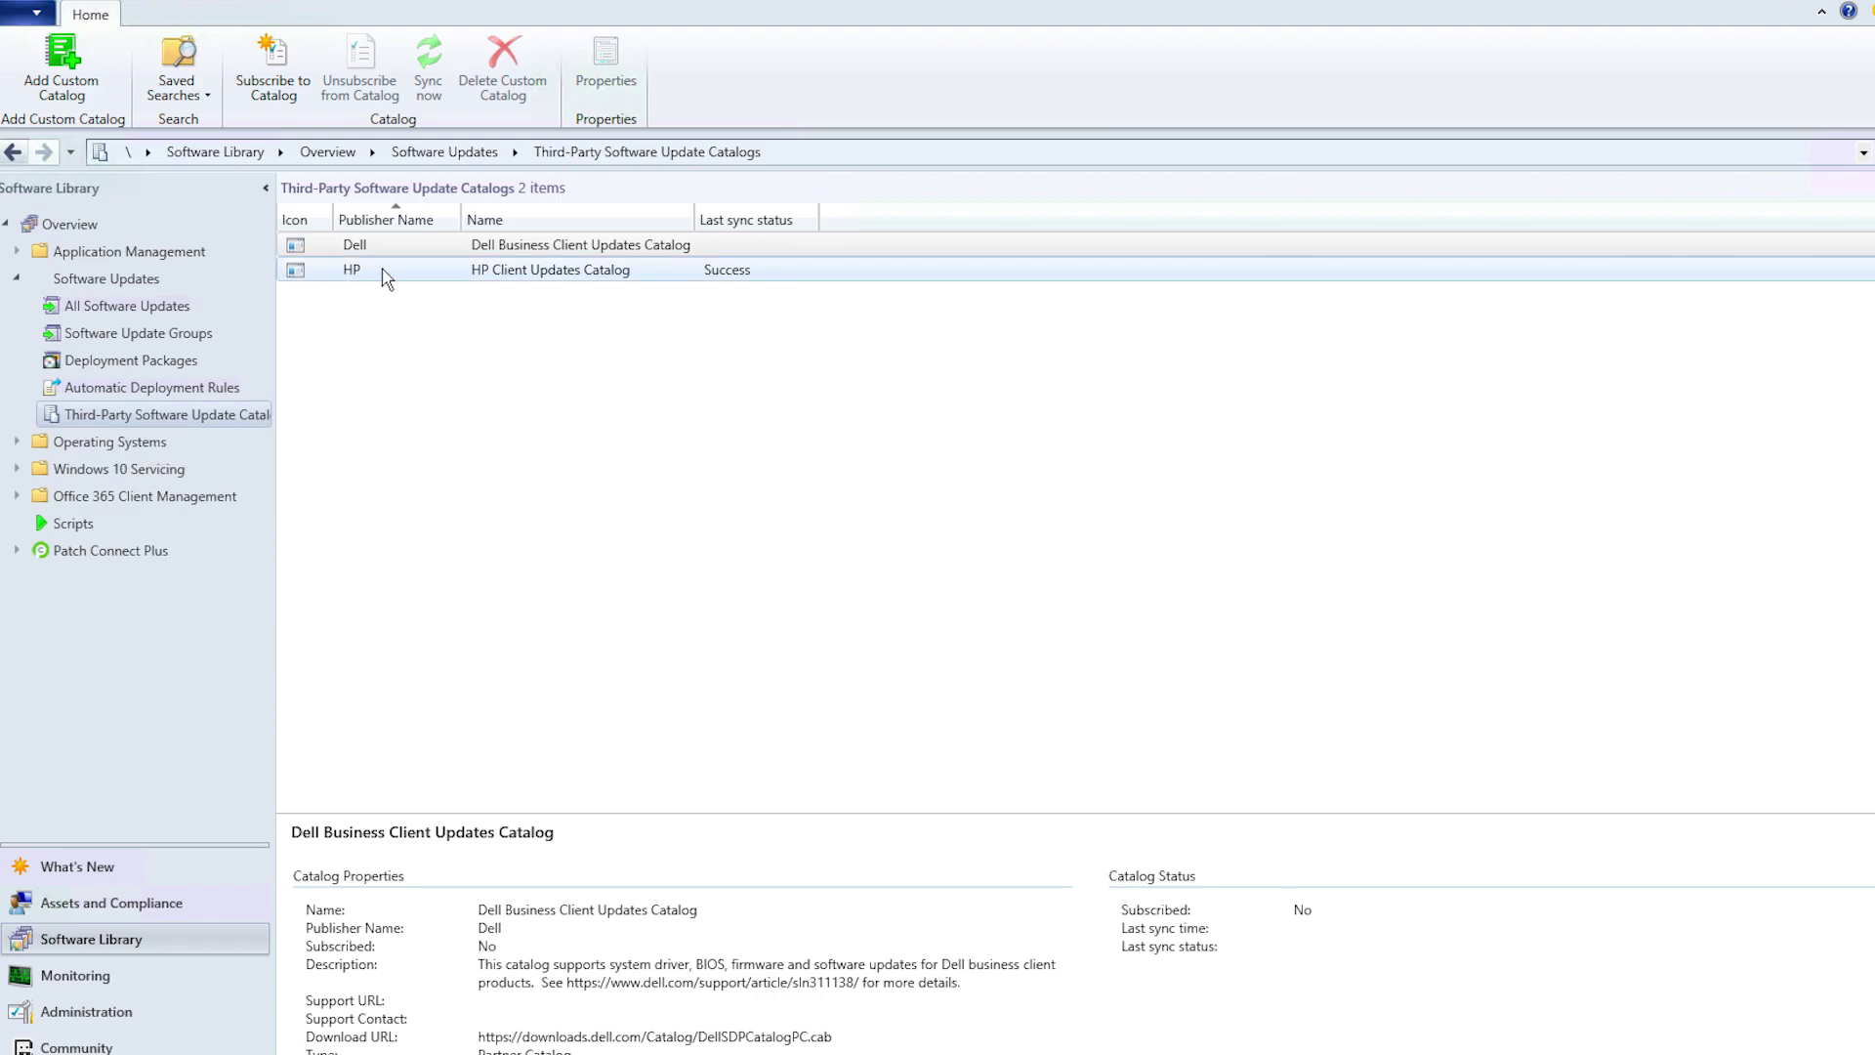
mouse_move(771, 276)
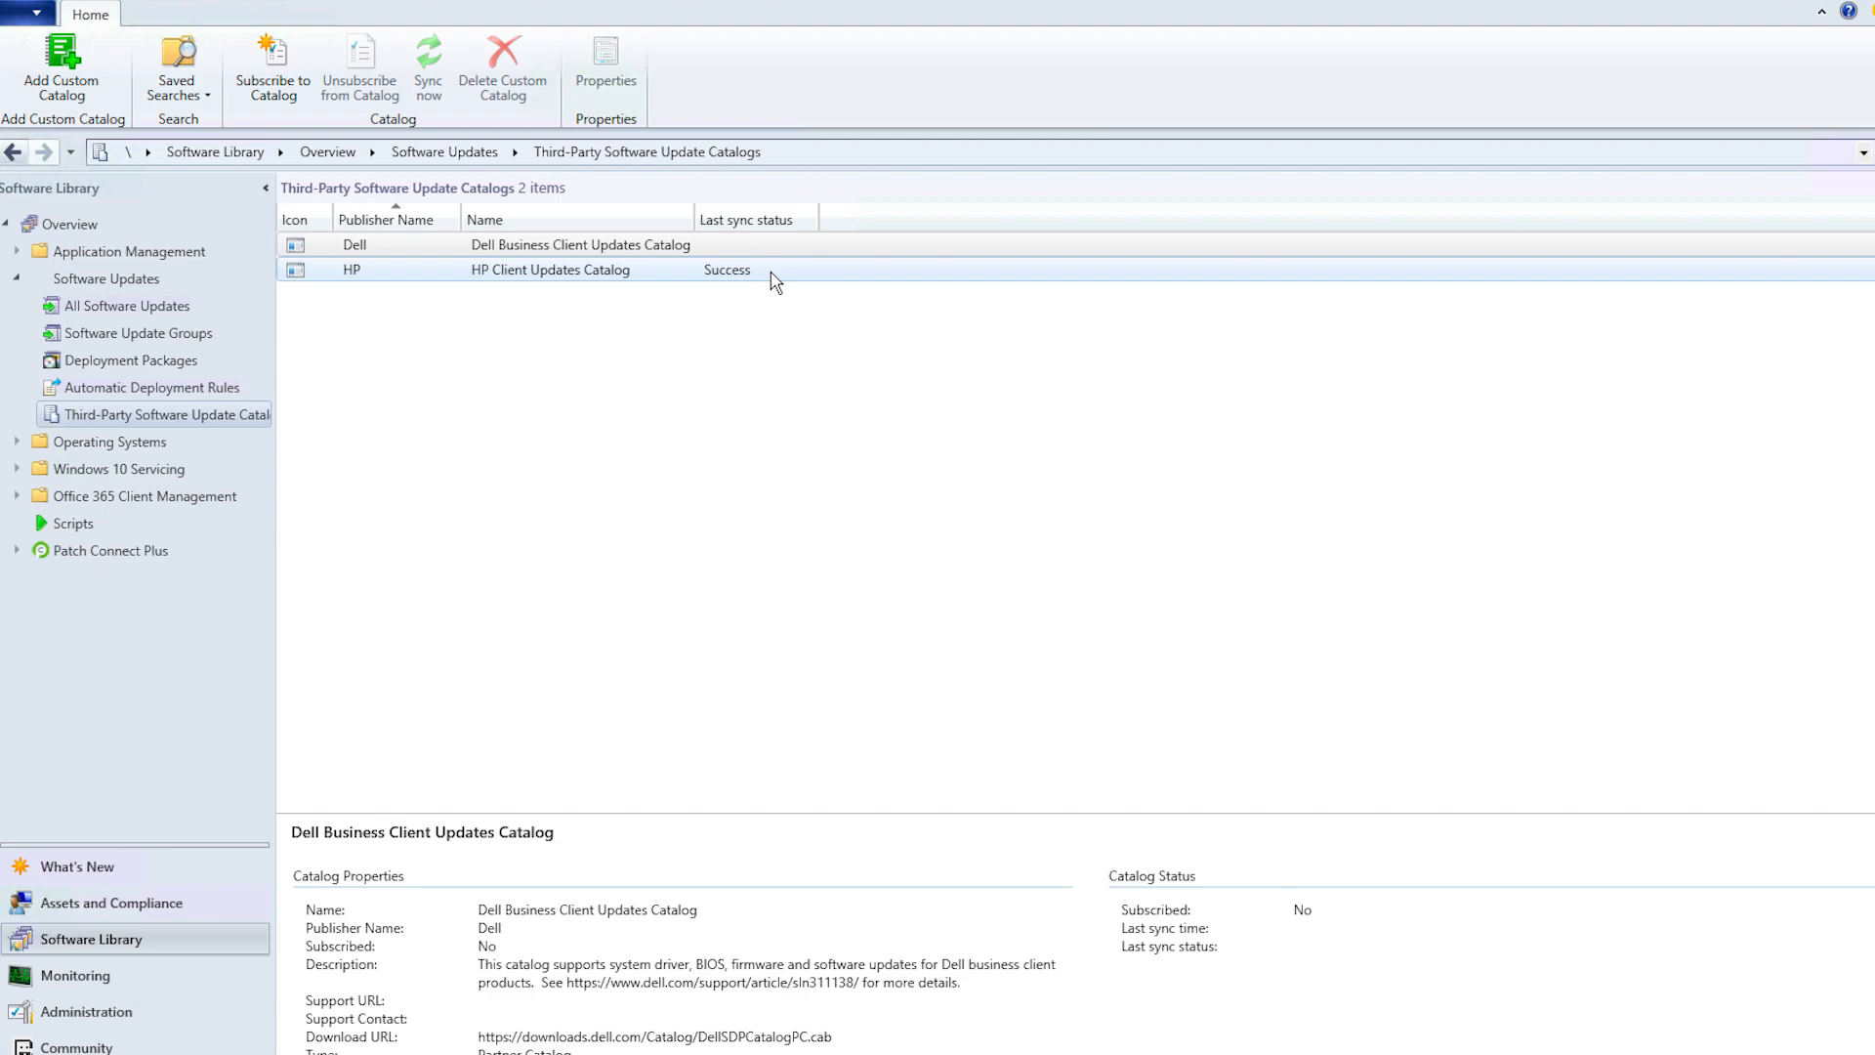
mouse_move(663, 269)
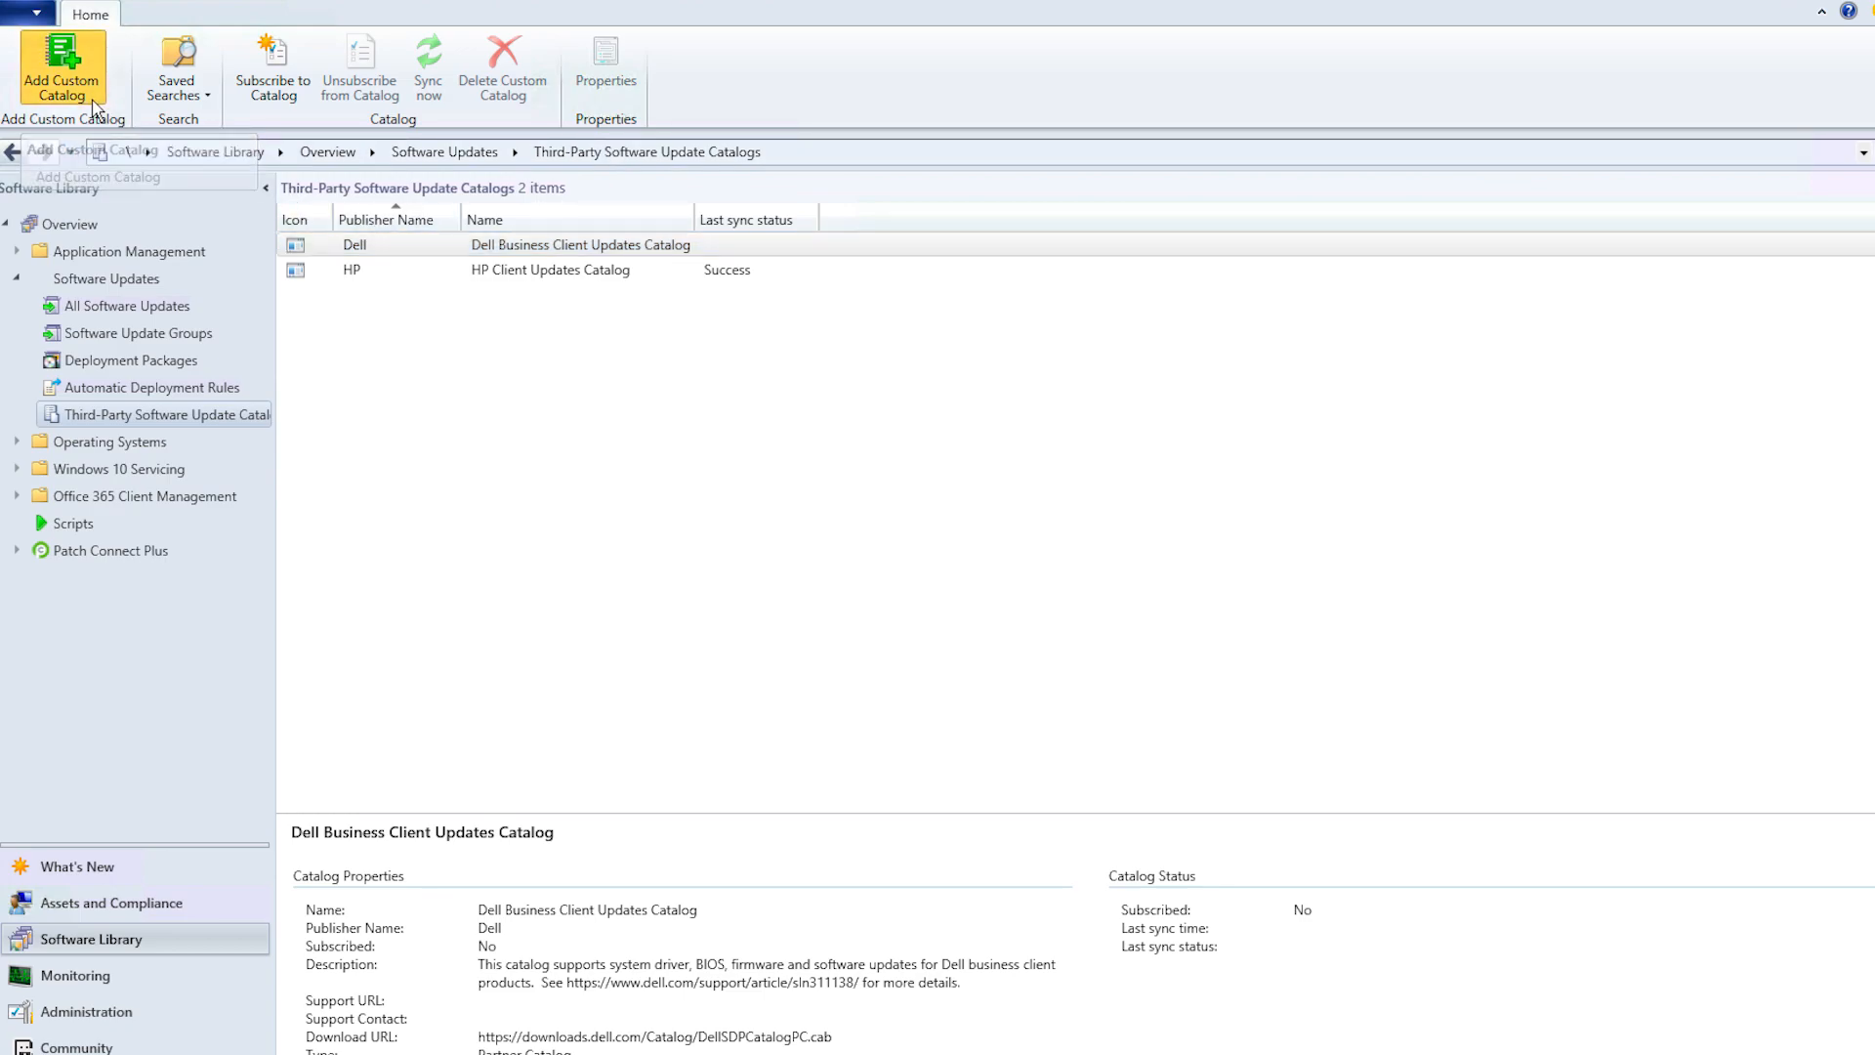
Fill the custom catalog: publisher Patch Connect Plus, name 'Third-Party update catalogs', description 'Supports patching for 250+ applications'.
click(61, 63)
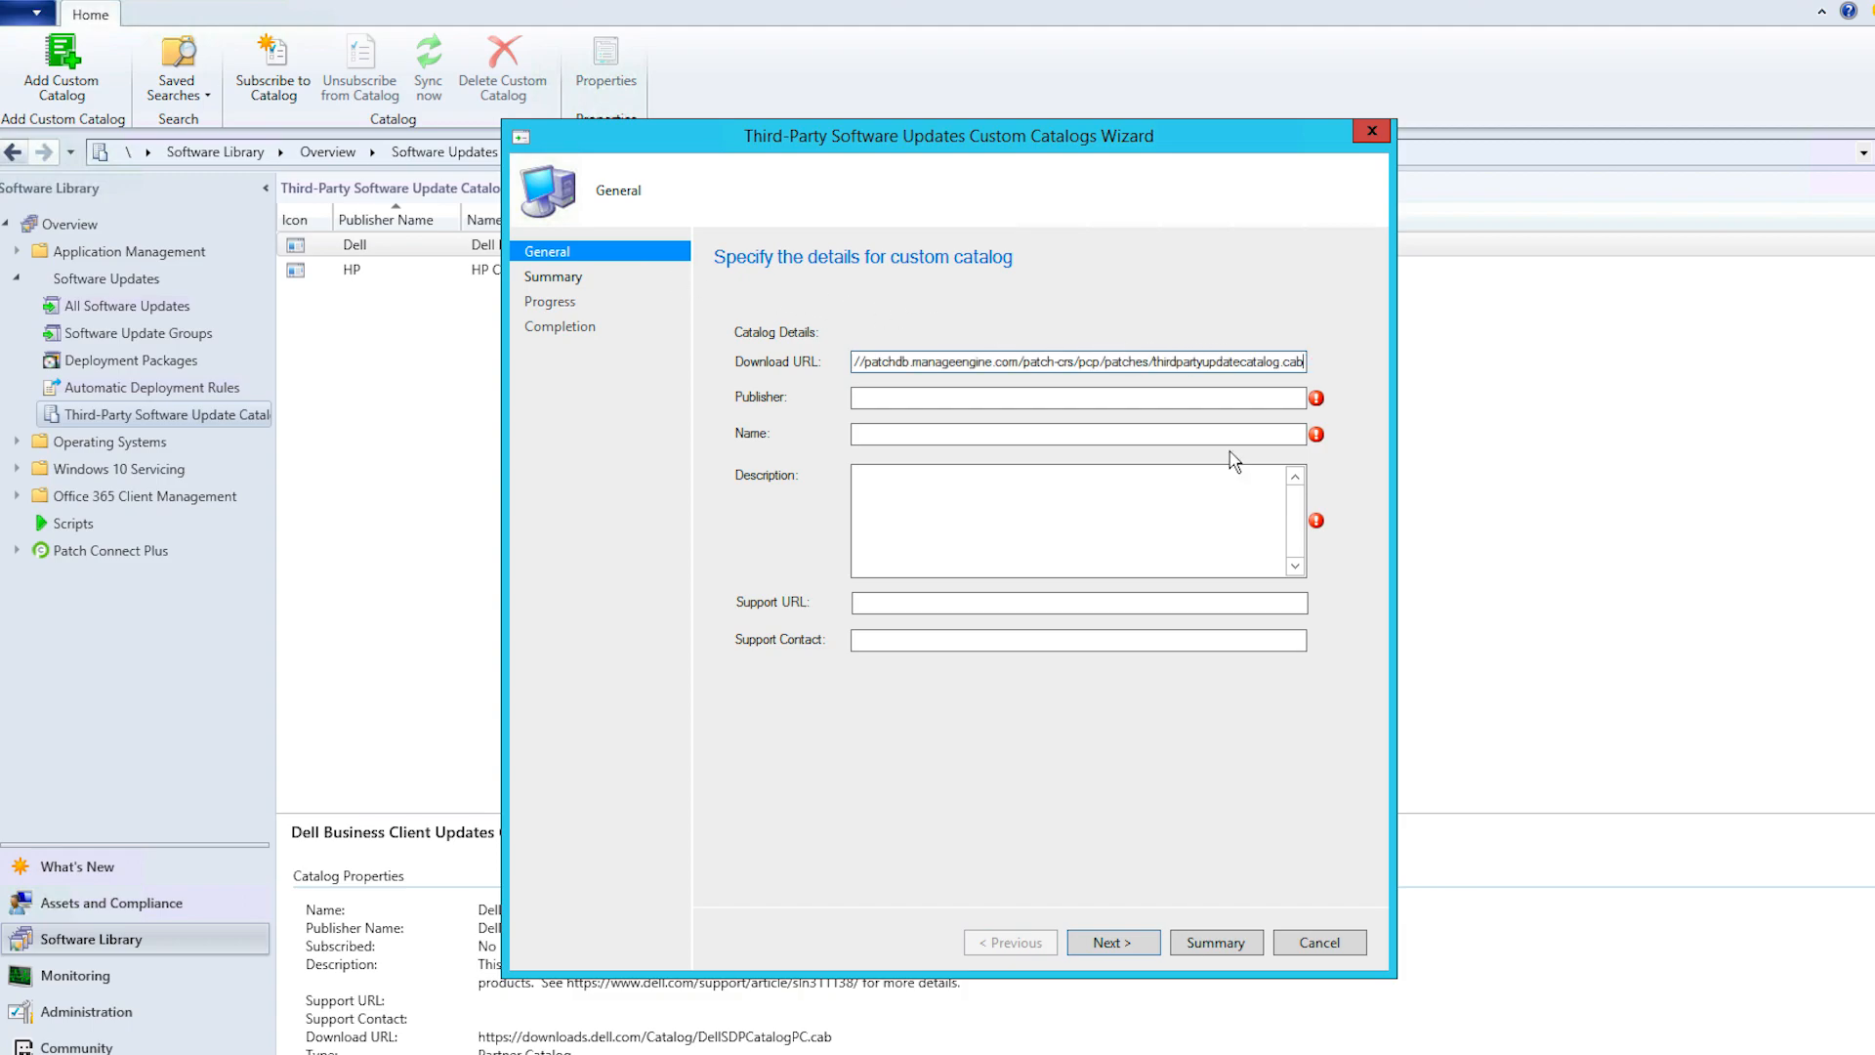
click(1076, 397)
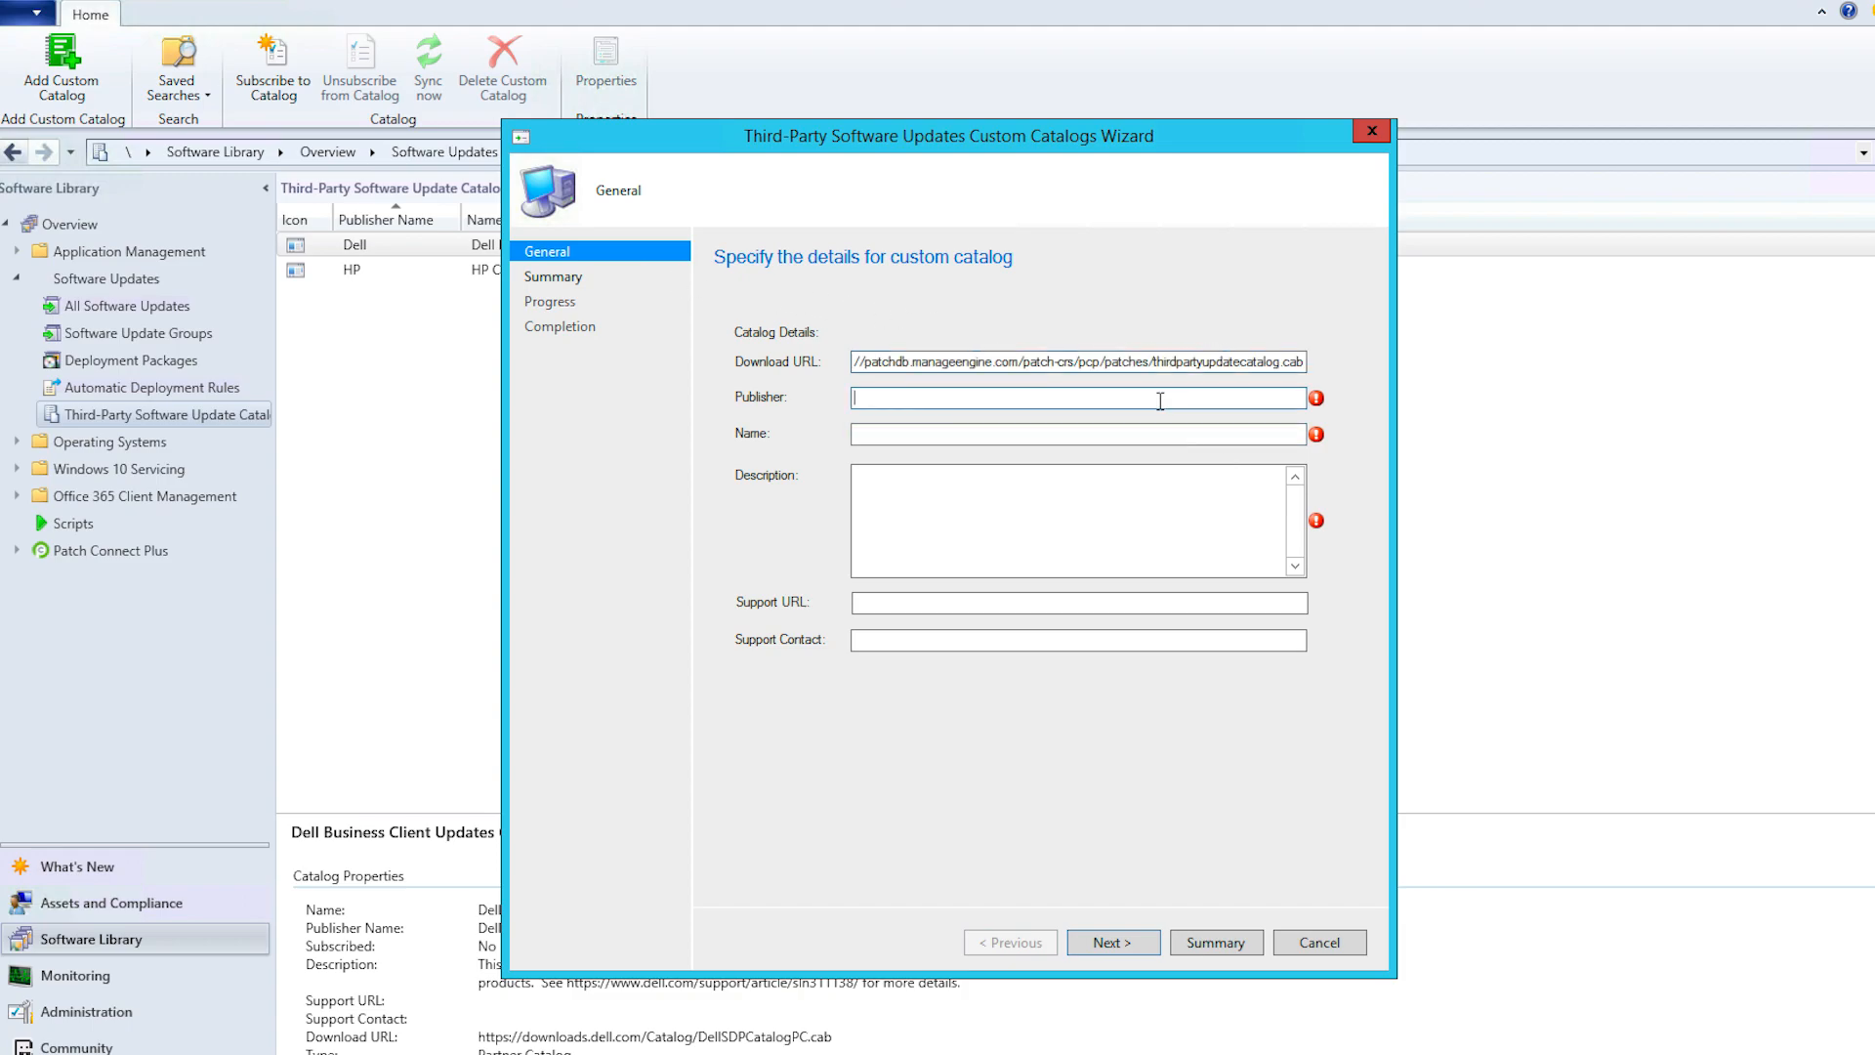
text(Patch Connect Plus)
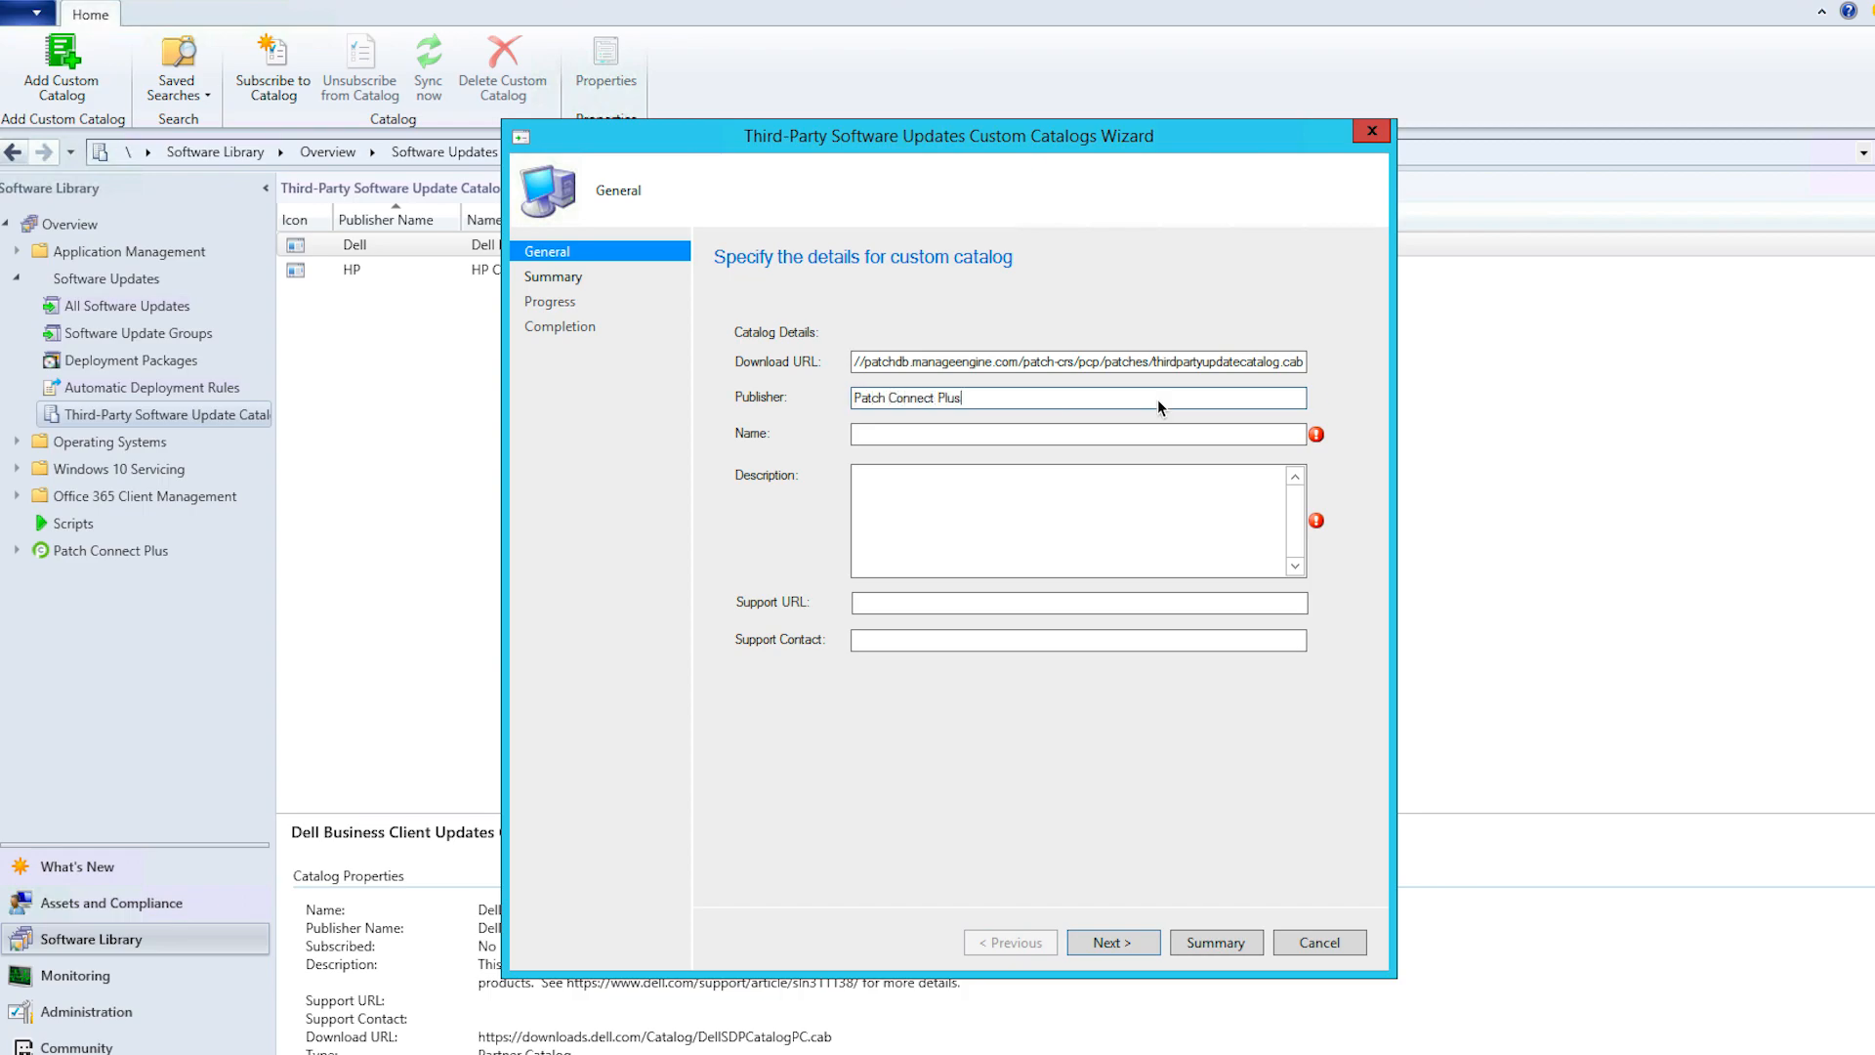
text(Third-Party update catalogs)
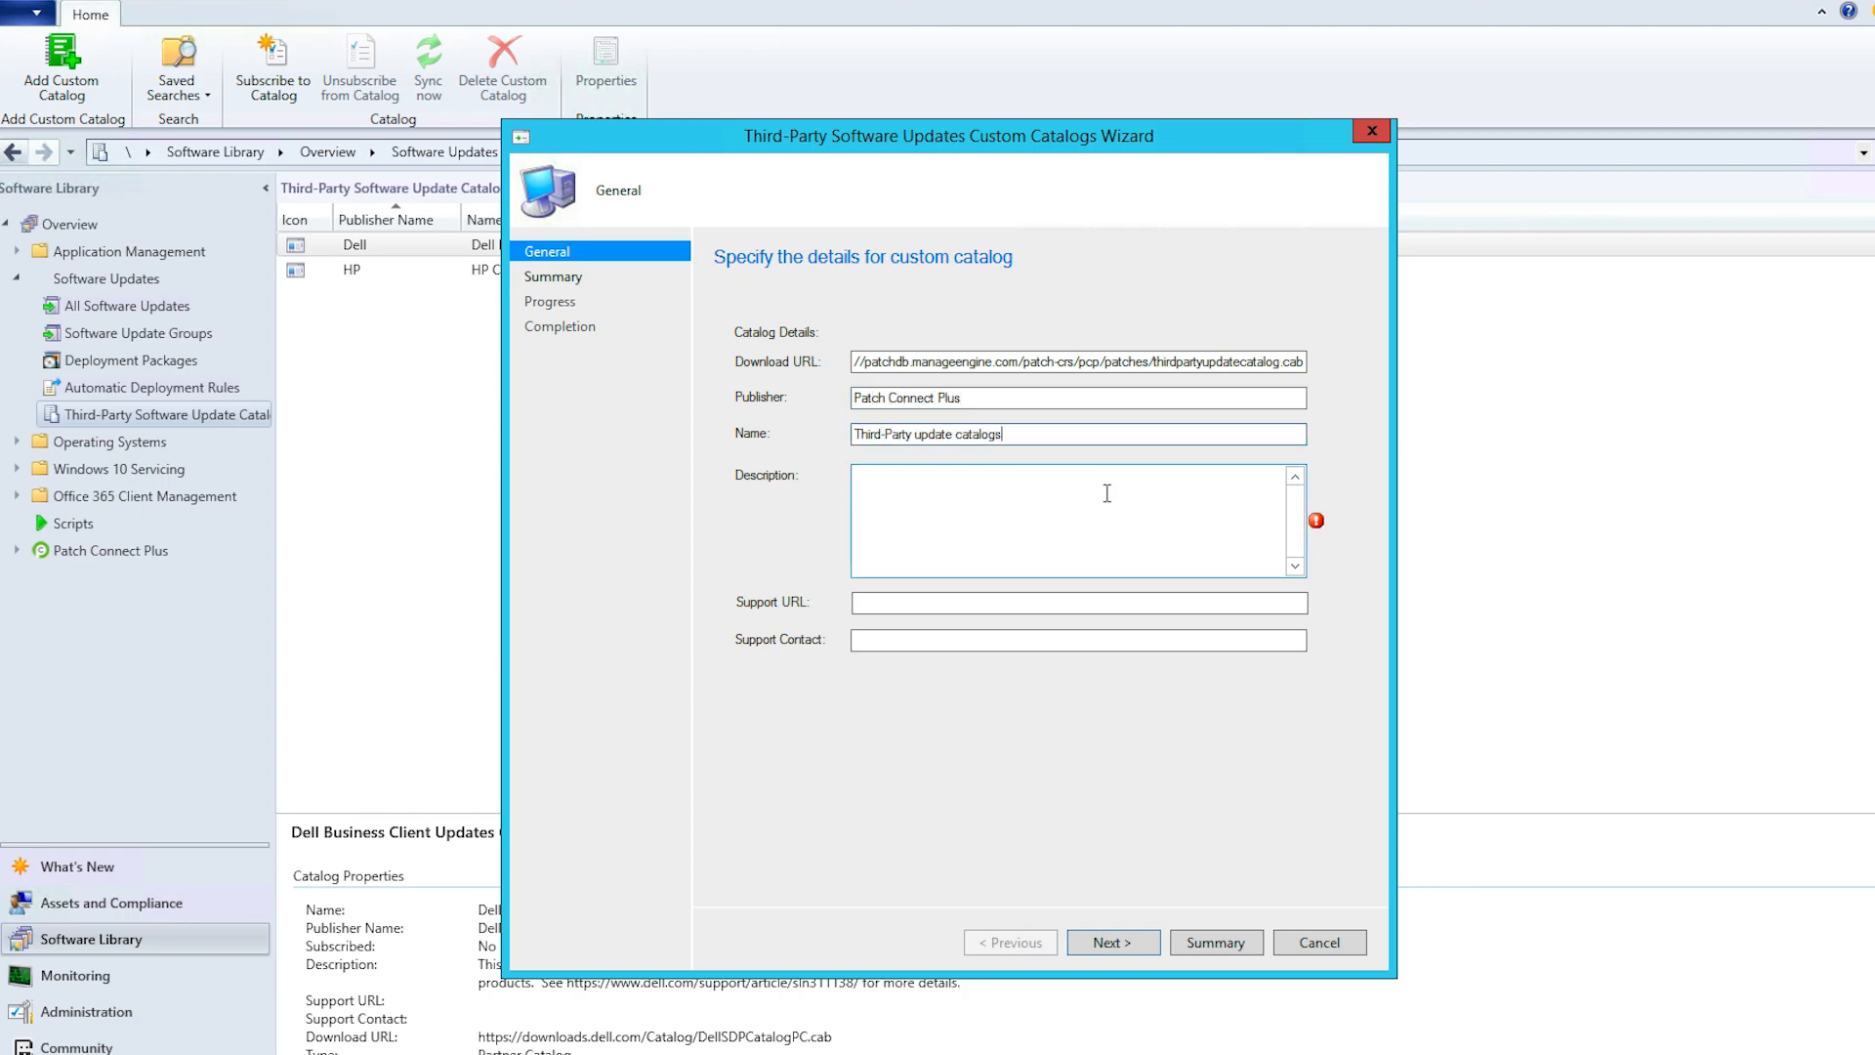
text(Supports patching for 250+ application)
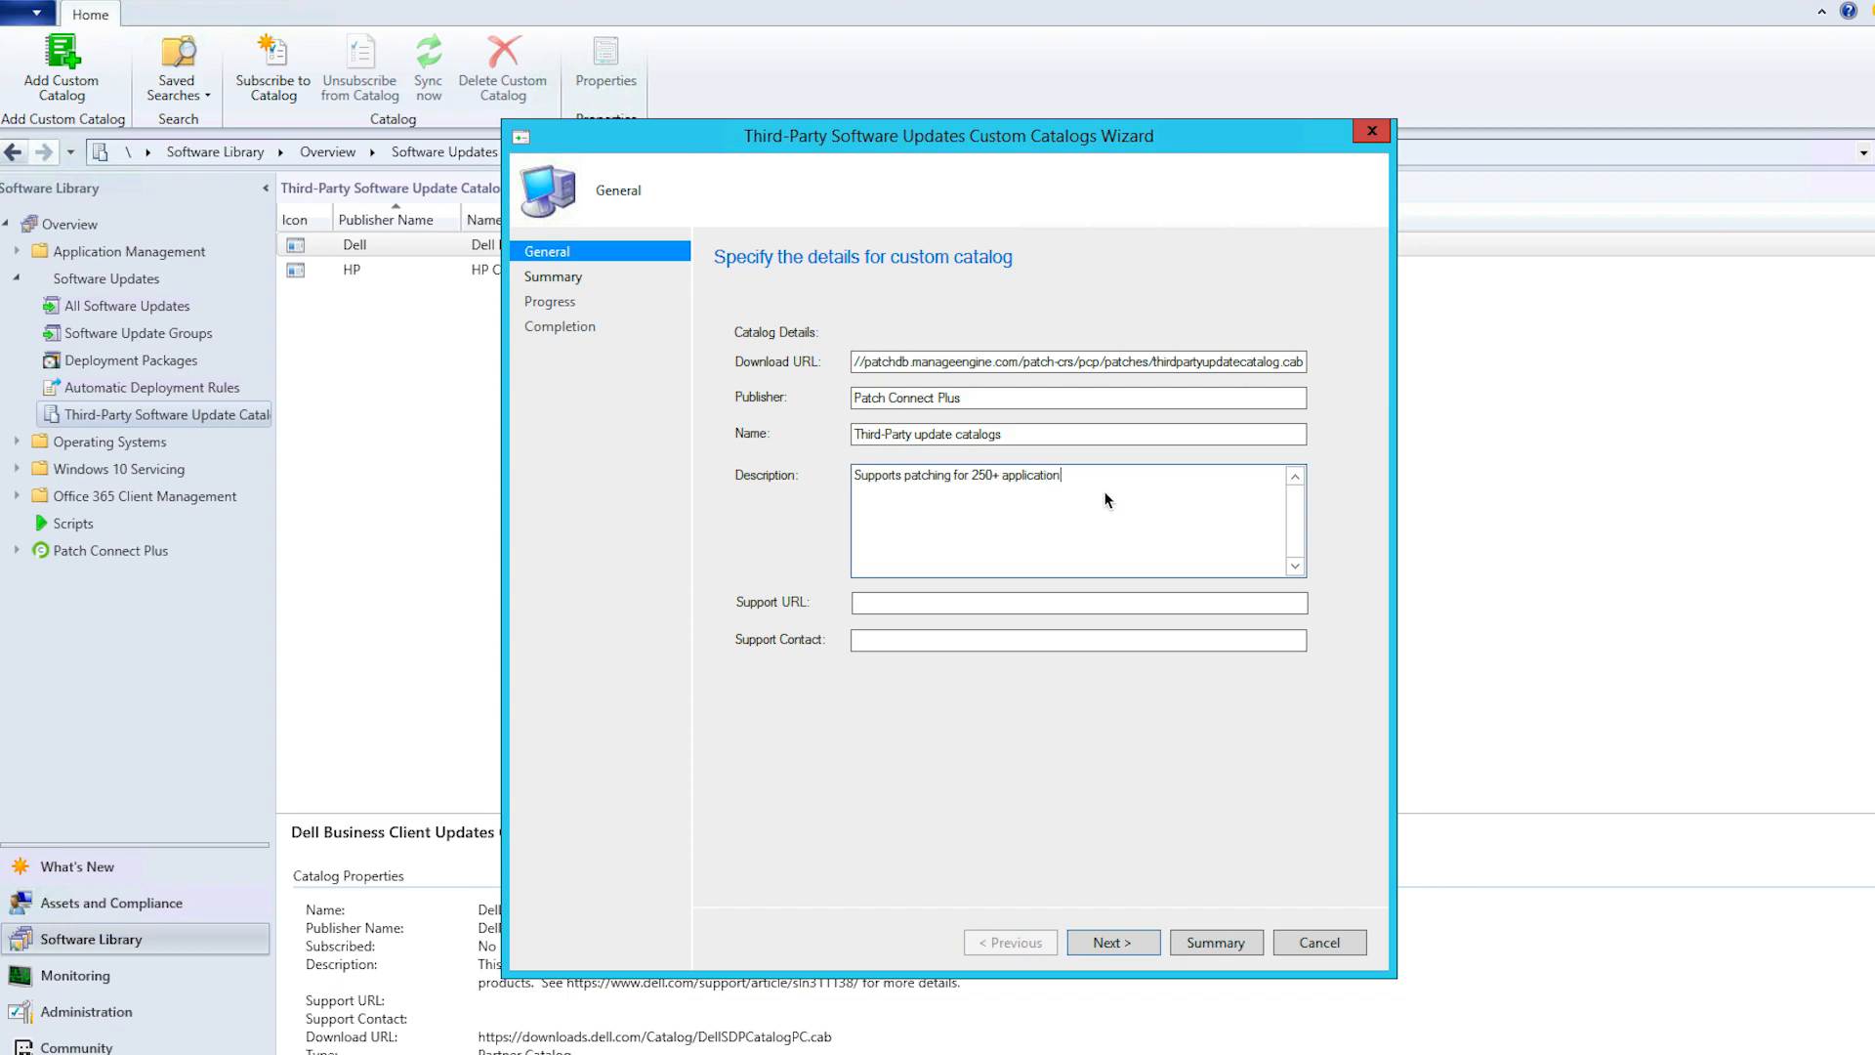
text(s)
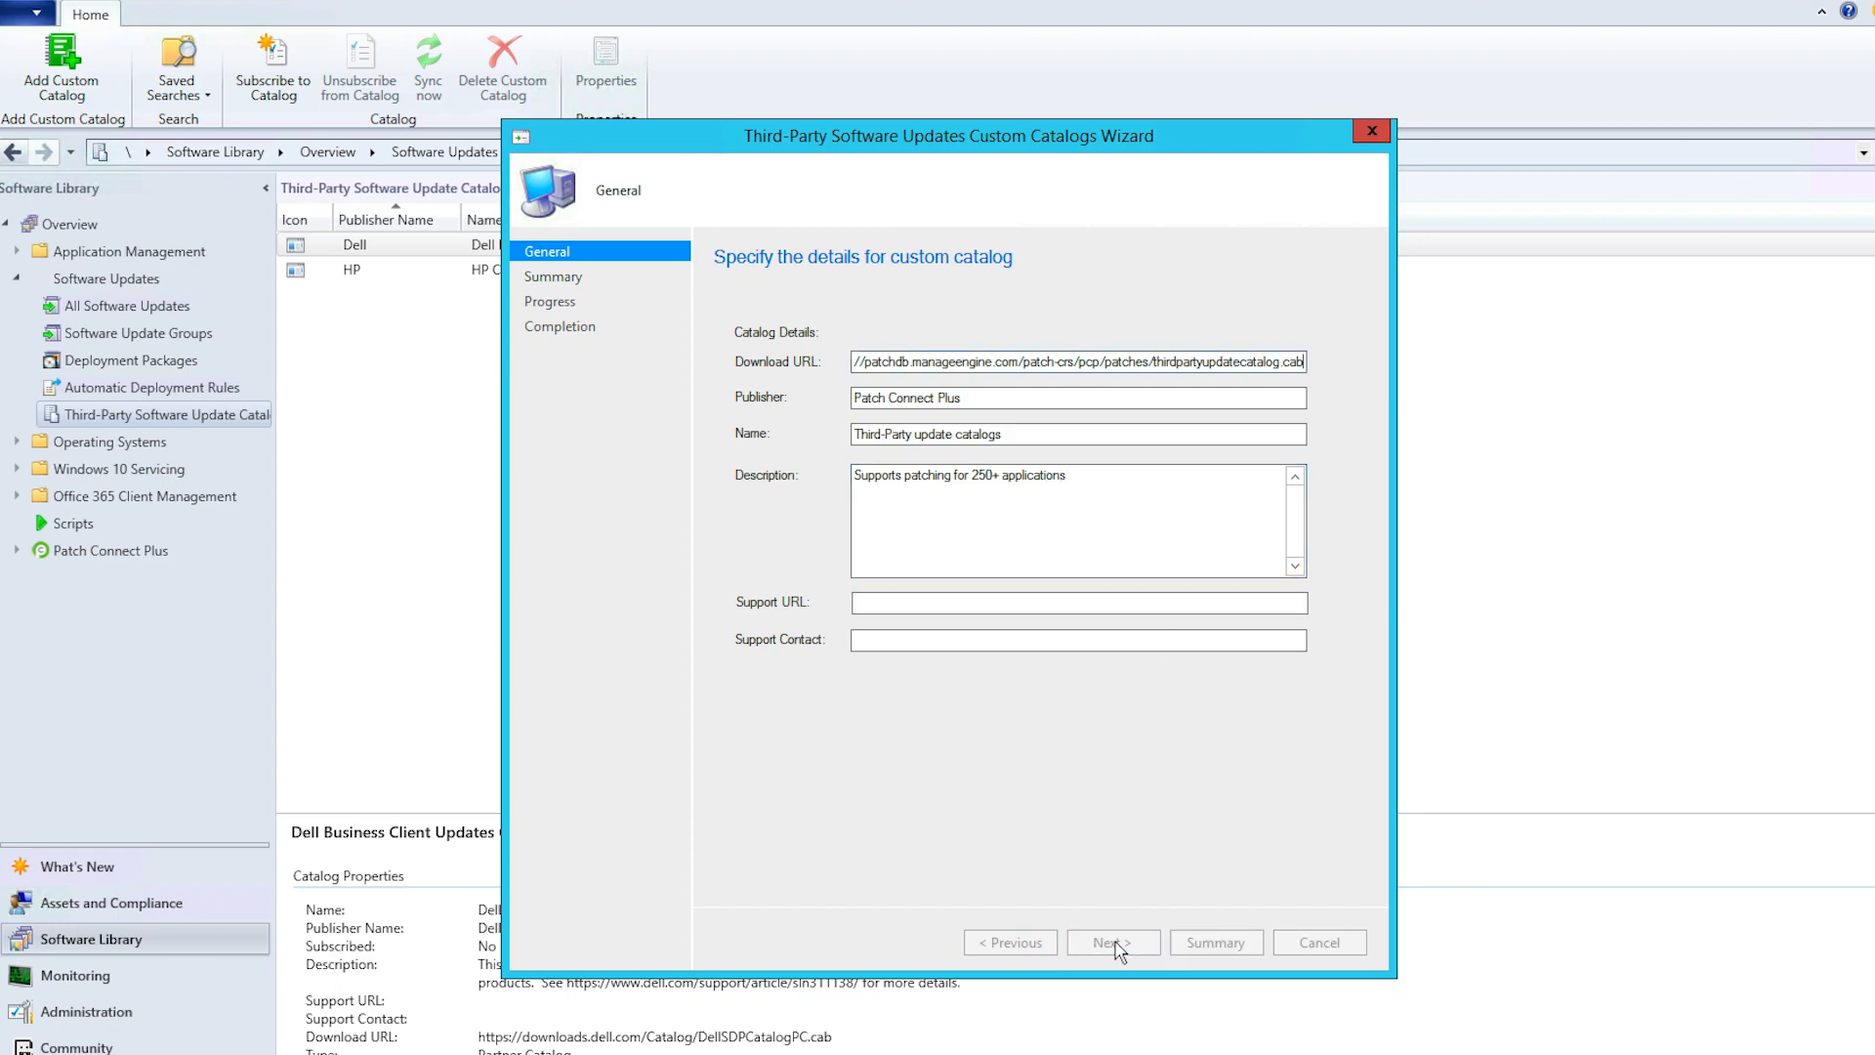
Confirm the catalog details and finish the Custom Catalogs Wizard.
click(1111, 942)
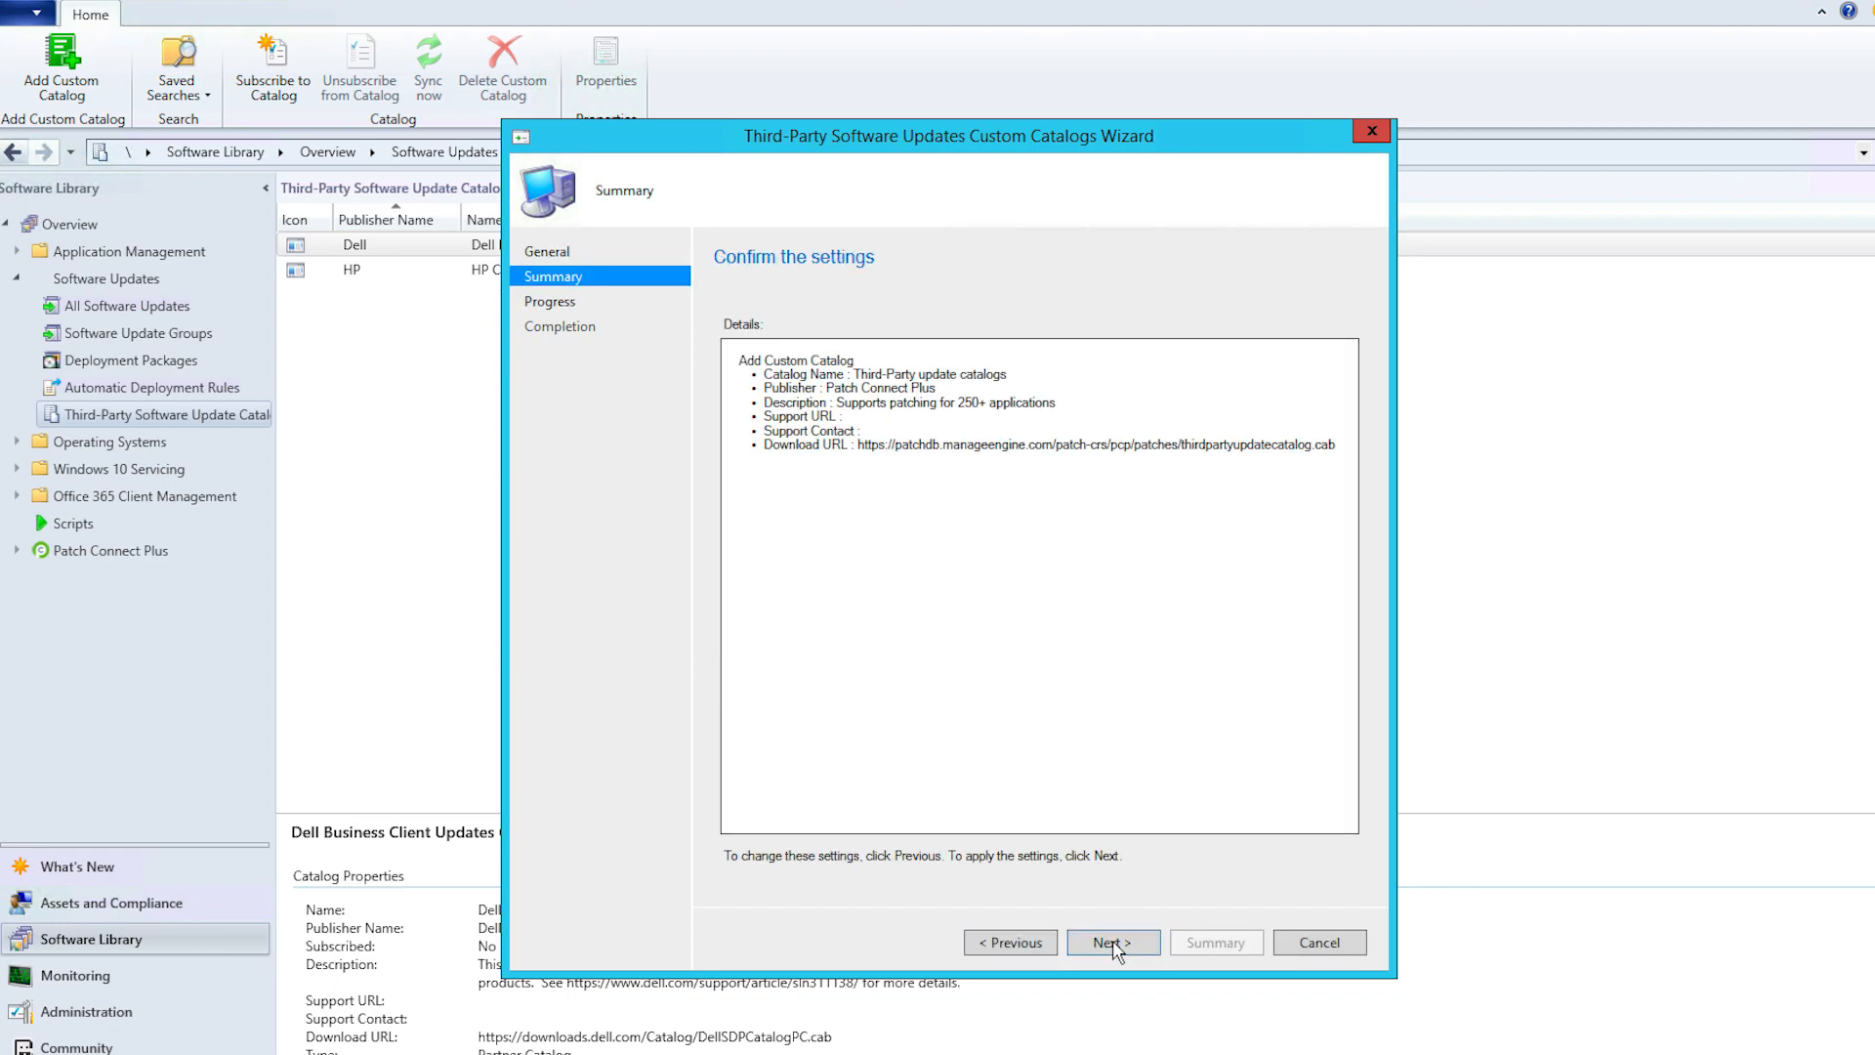
click(1112, 941)
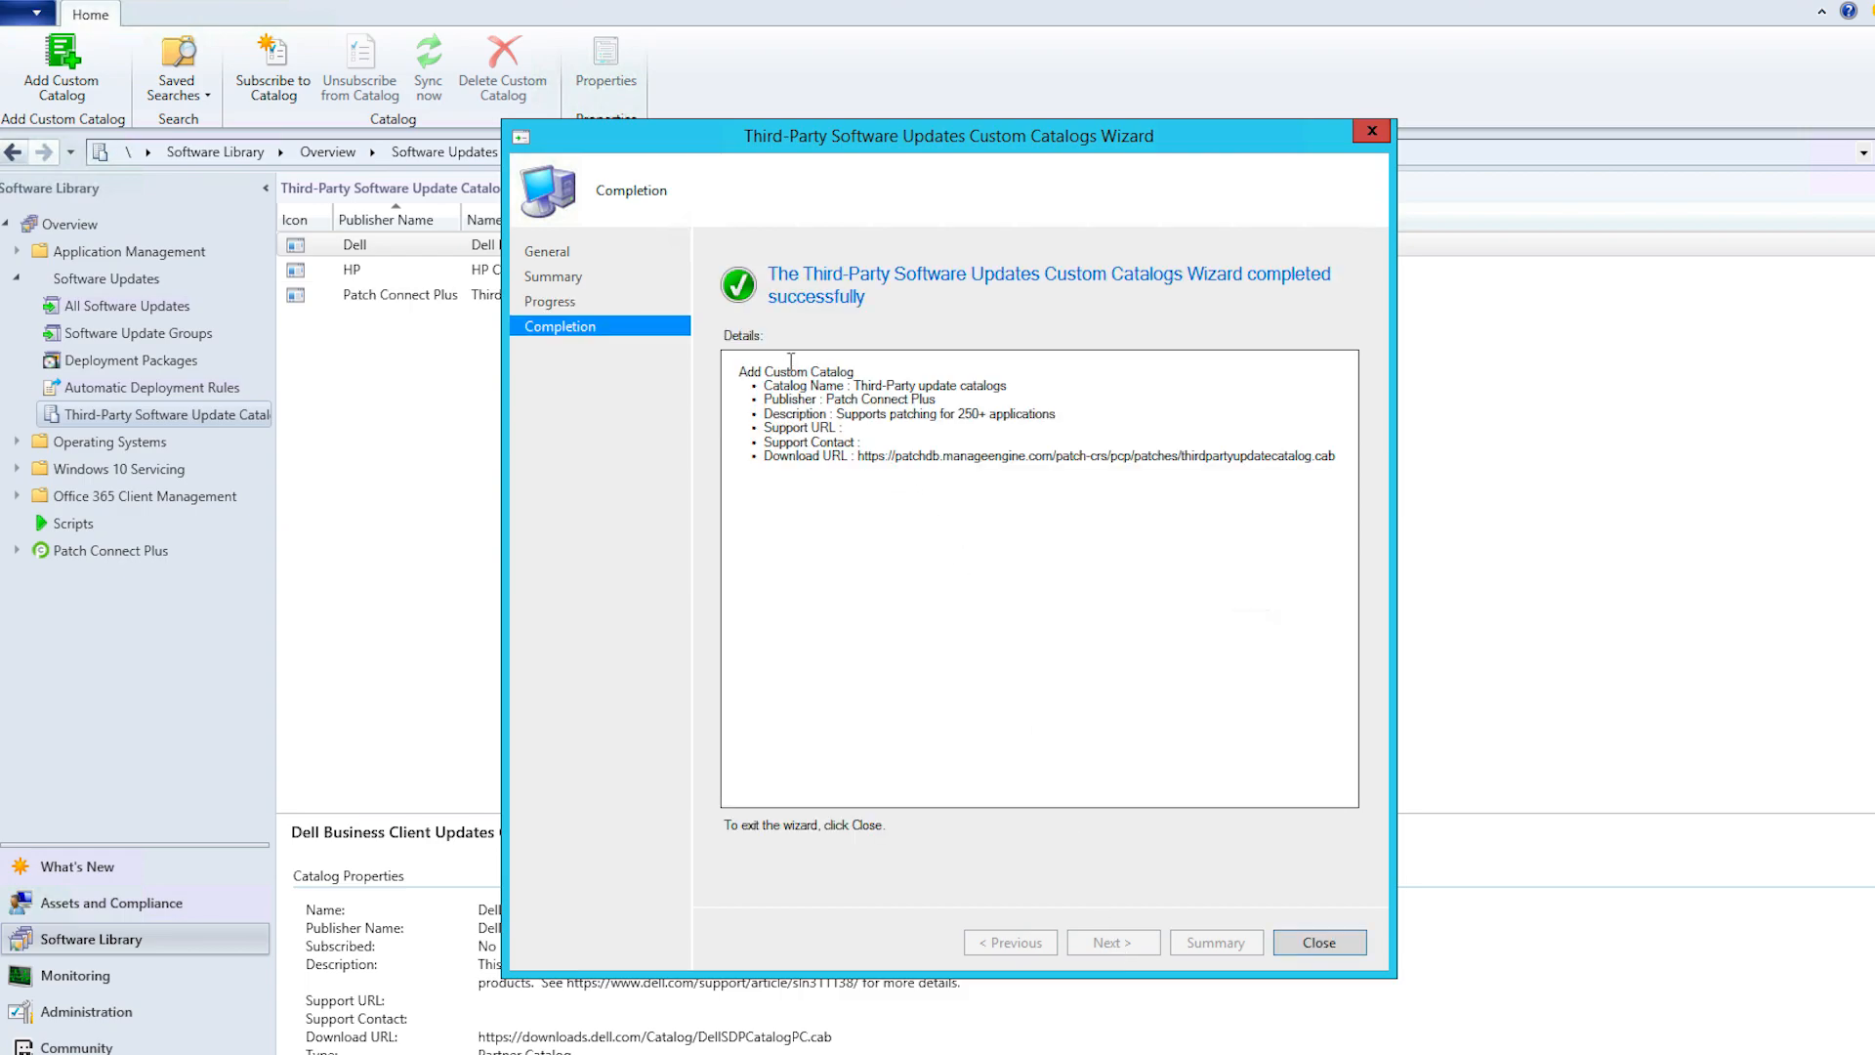
mouse_move(901, 322)
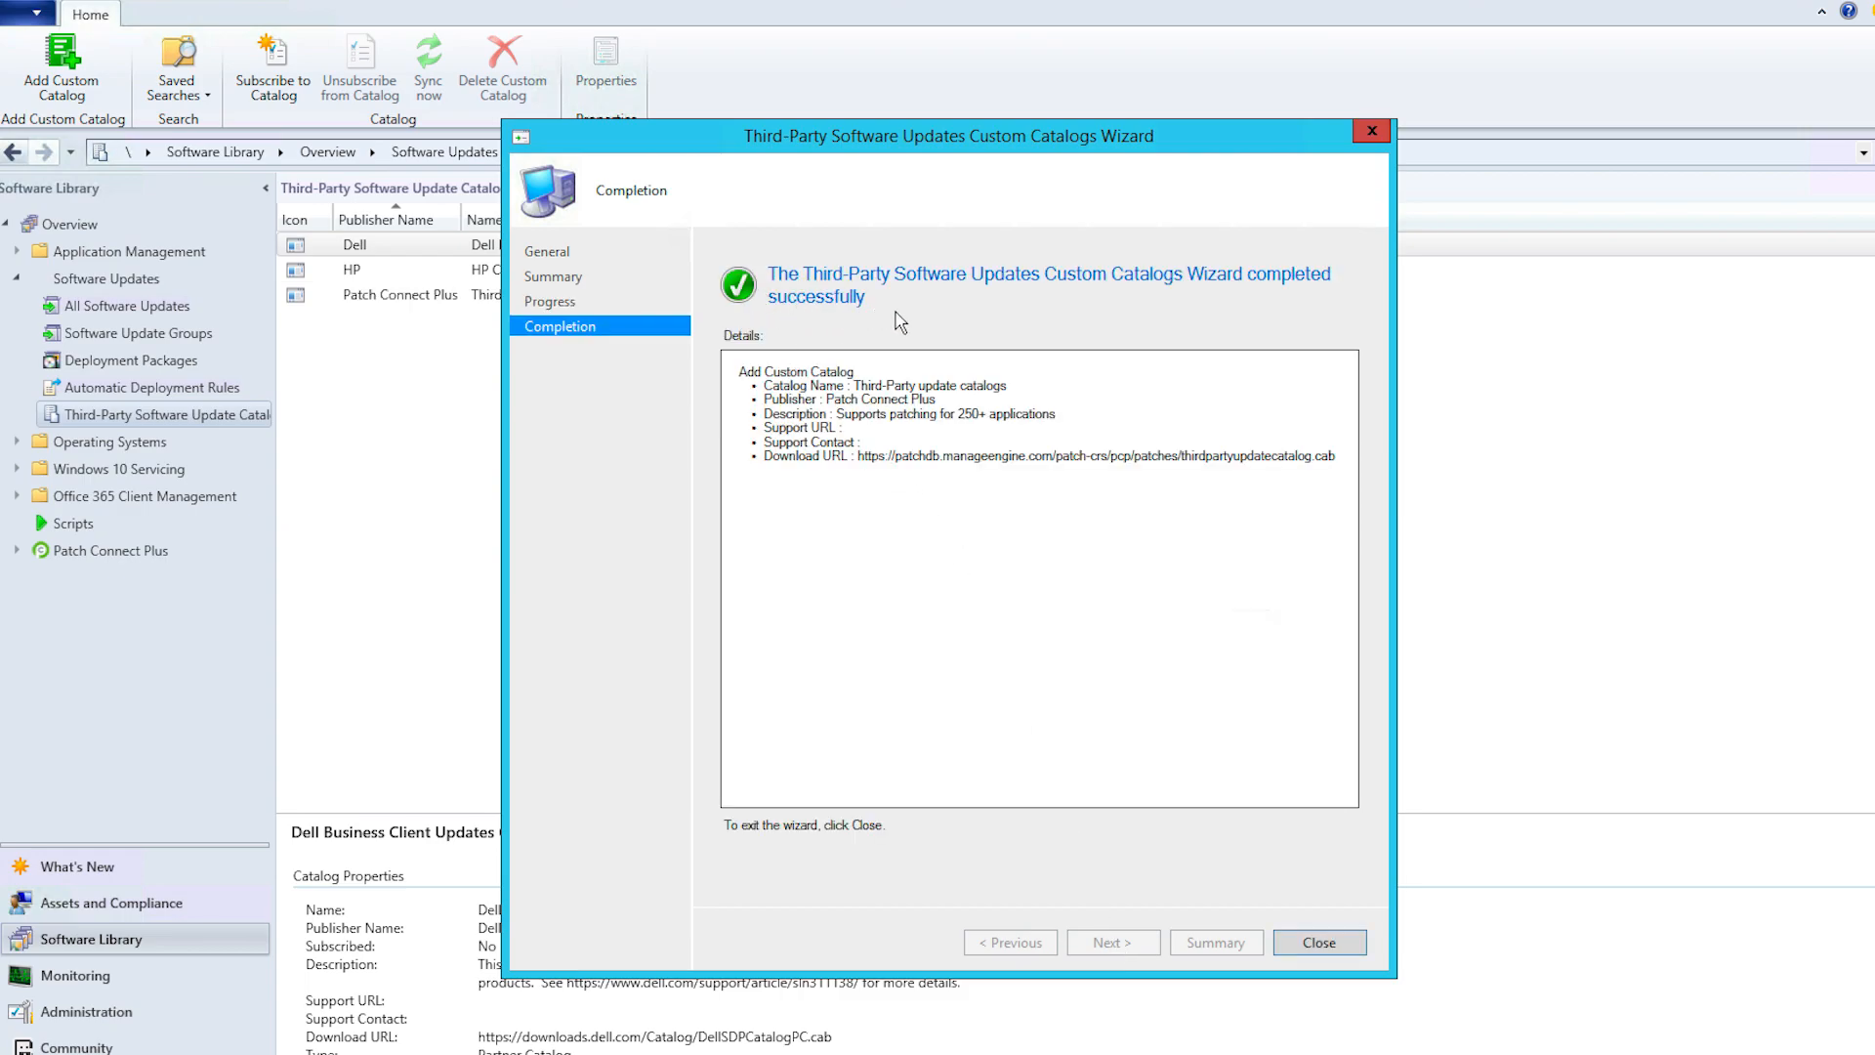
click(1317, 942)
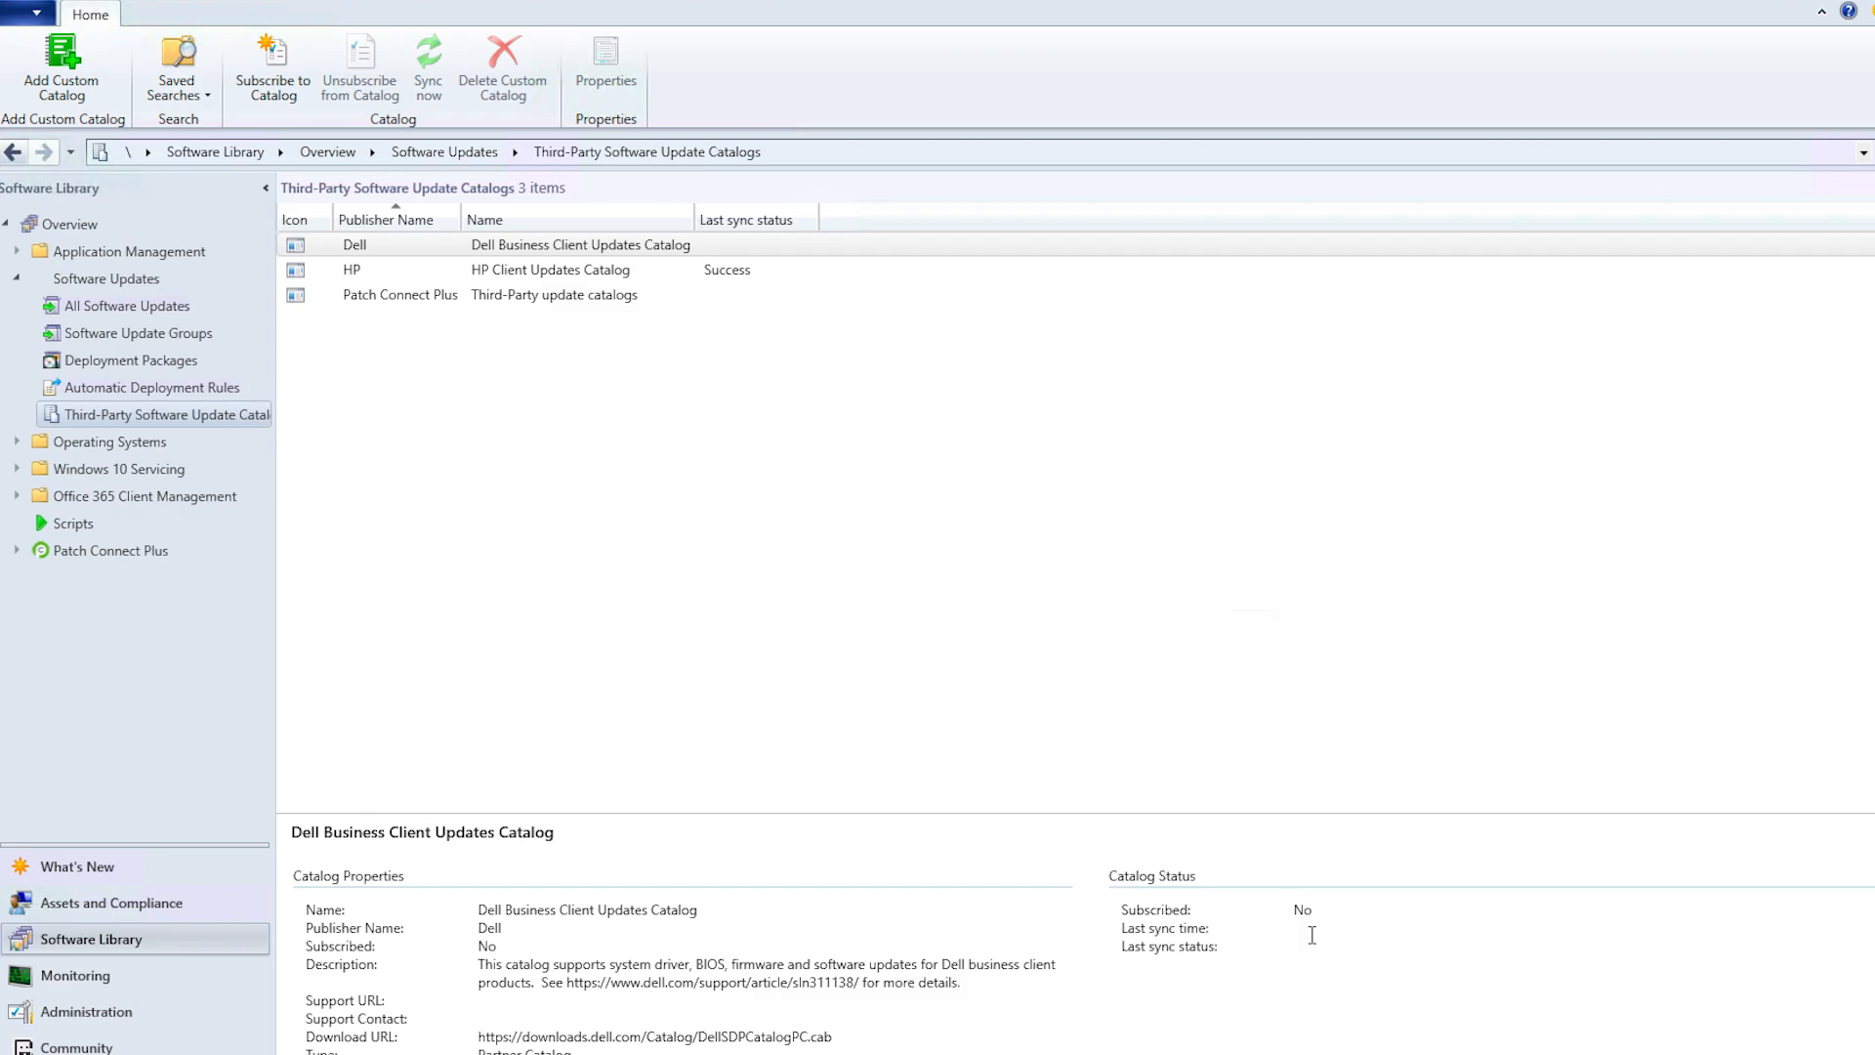
mouse_move(465, 391)
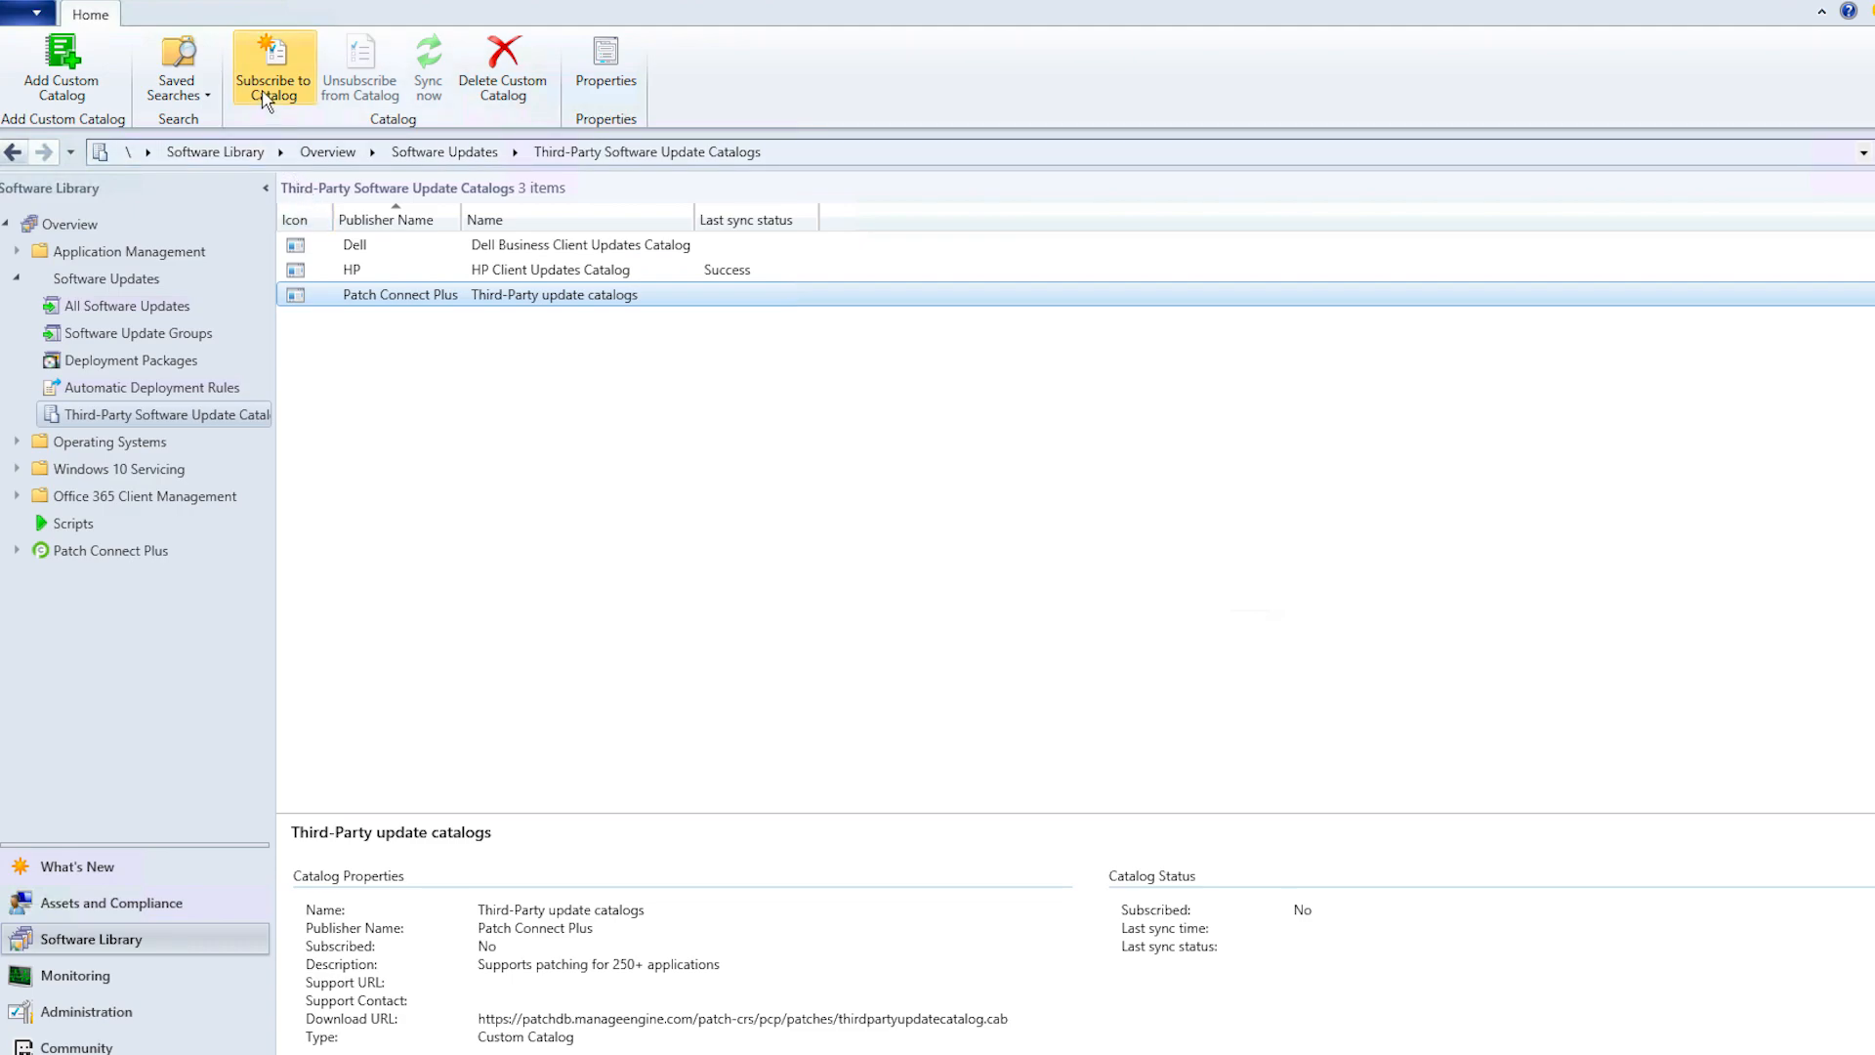
Start Subscribe to Catalog for the Patch Connect Plus catalog.
click(274, 66)
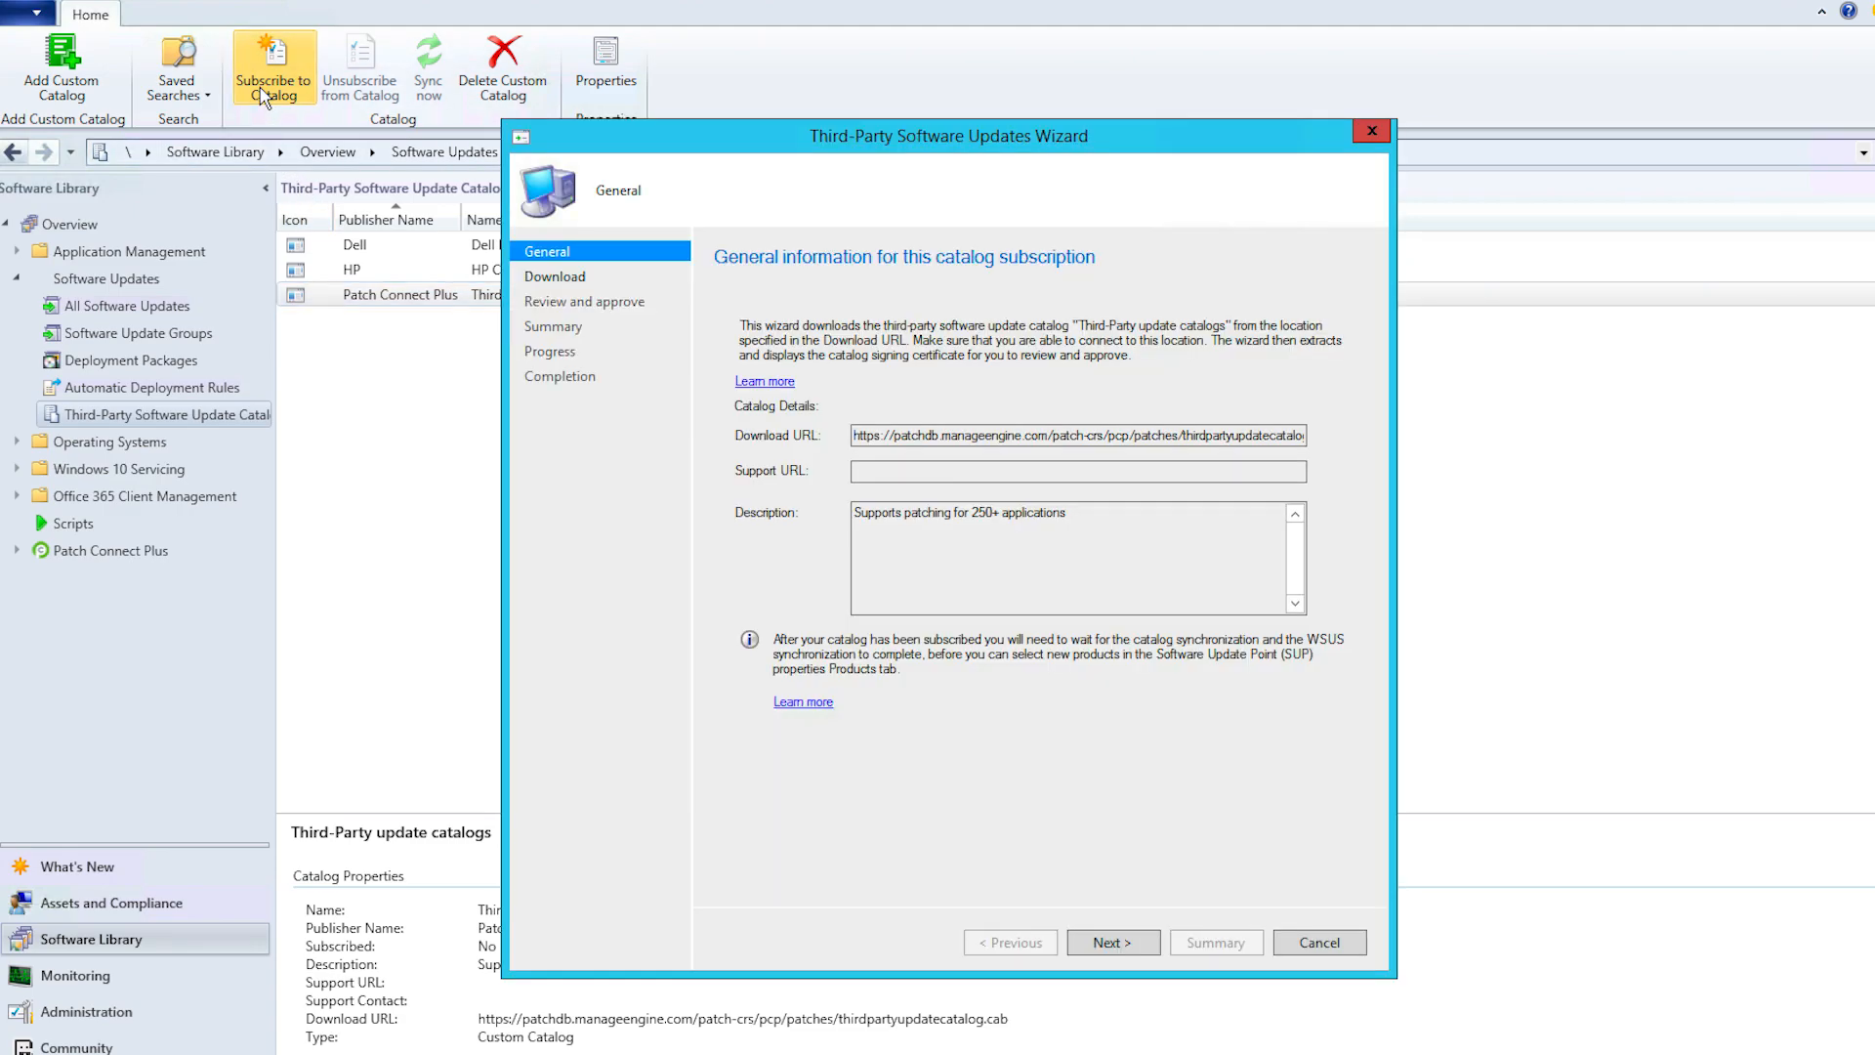
mouse_move(935, 509)
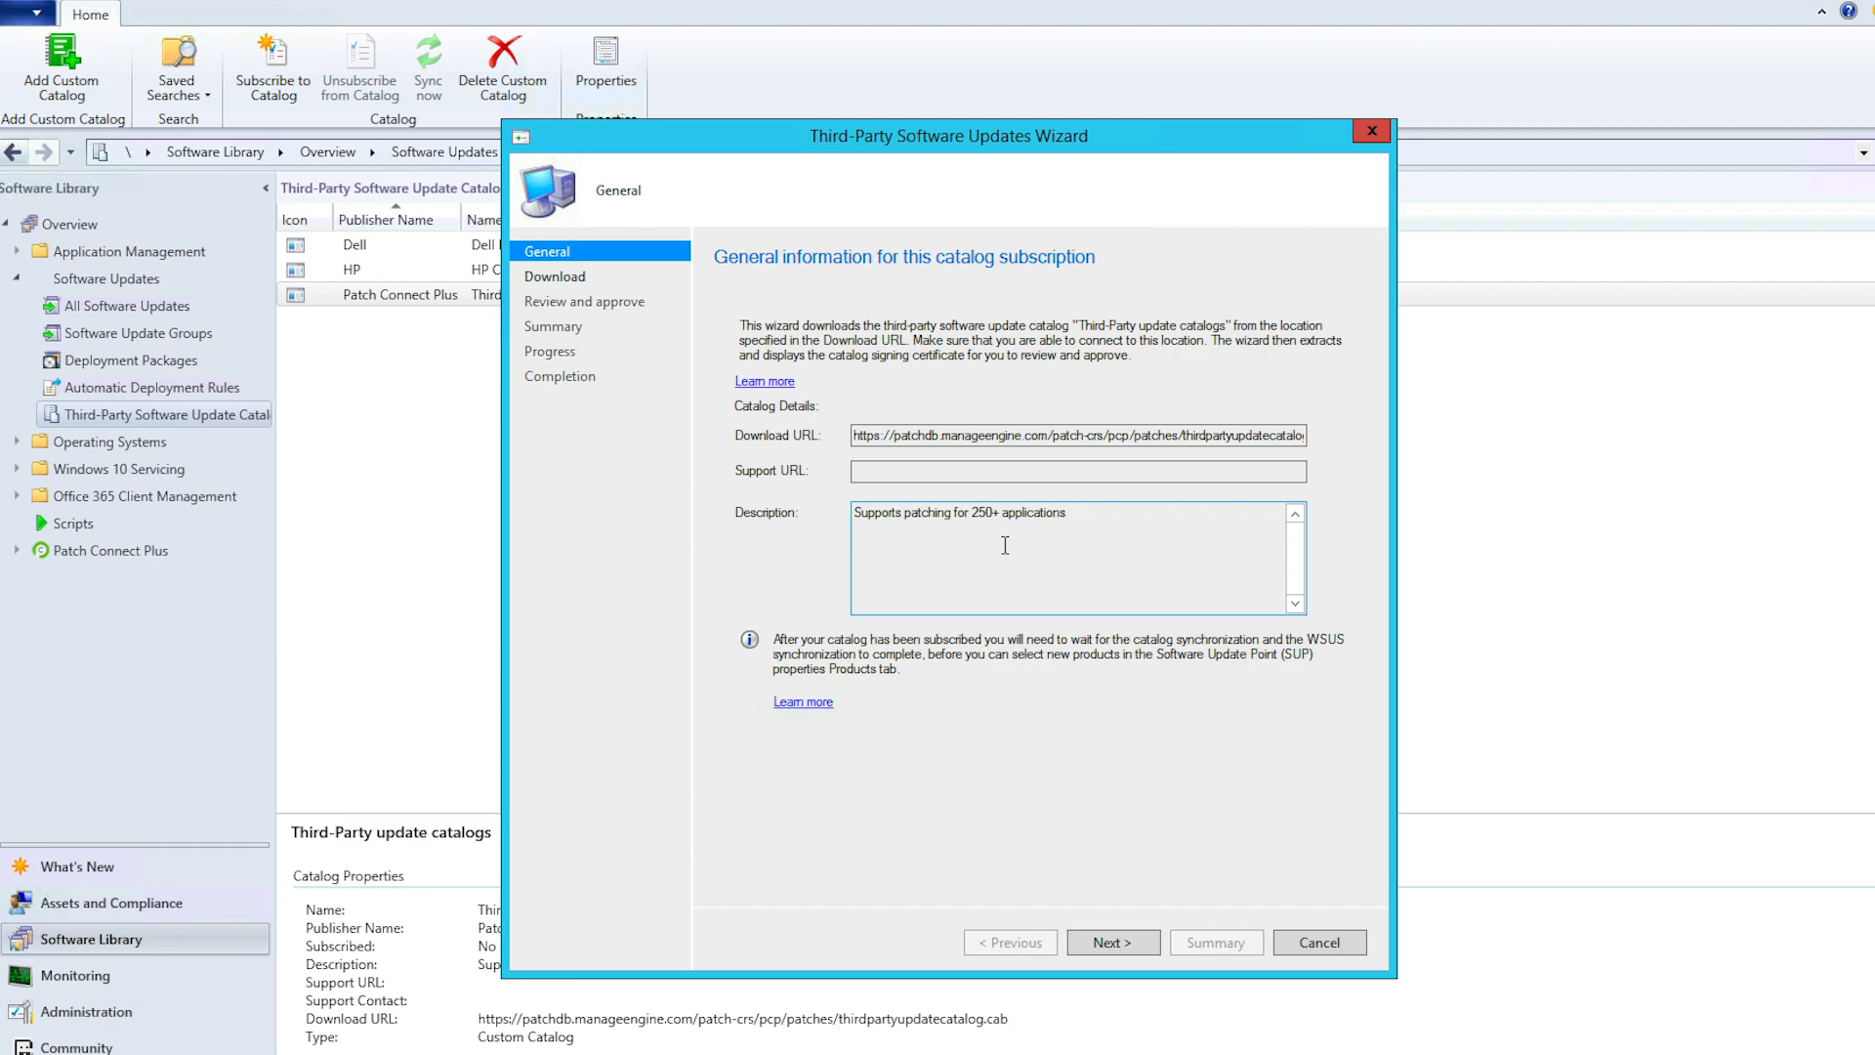
Download the catalog, review its signing certificate and accept the certificate trust warning.
click(1112, 942)
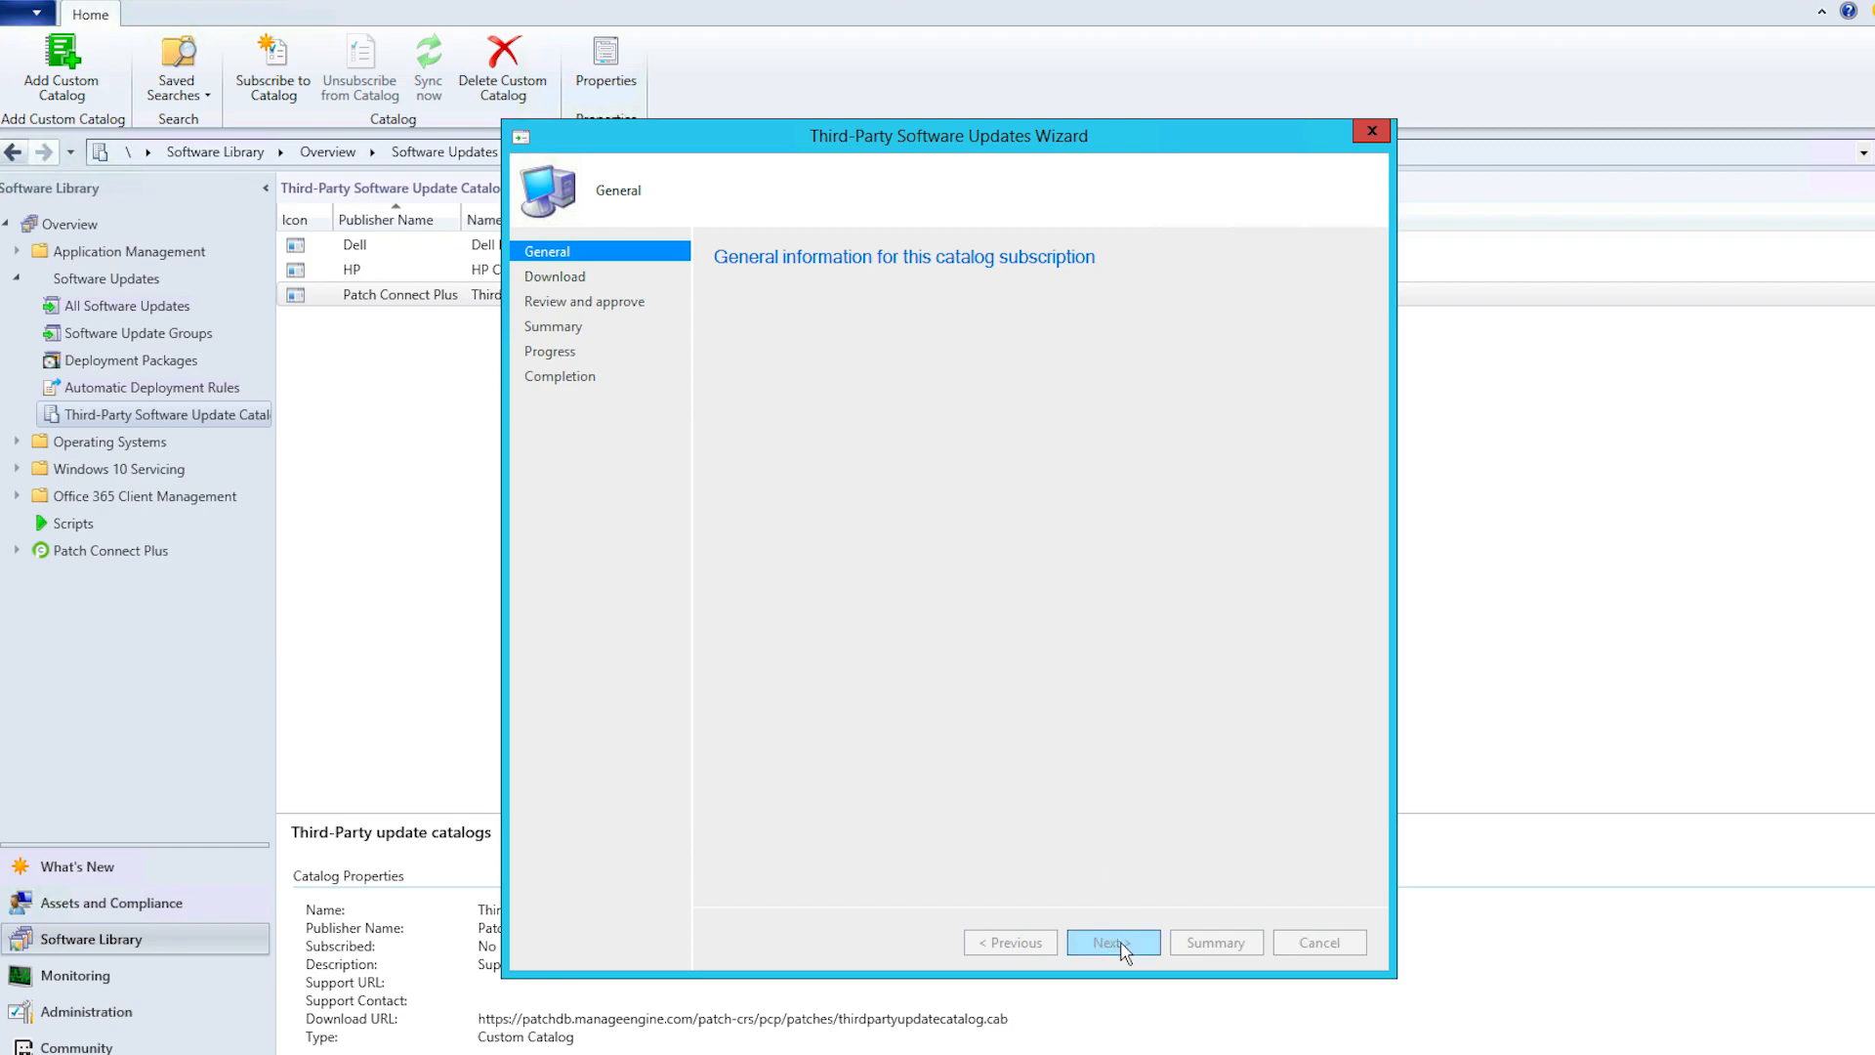
click(1110, 942)
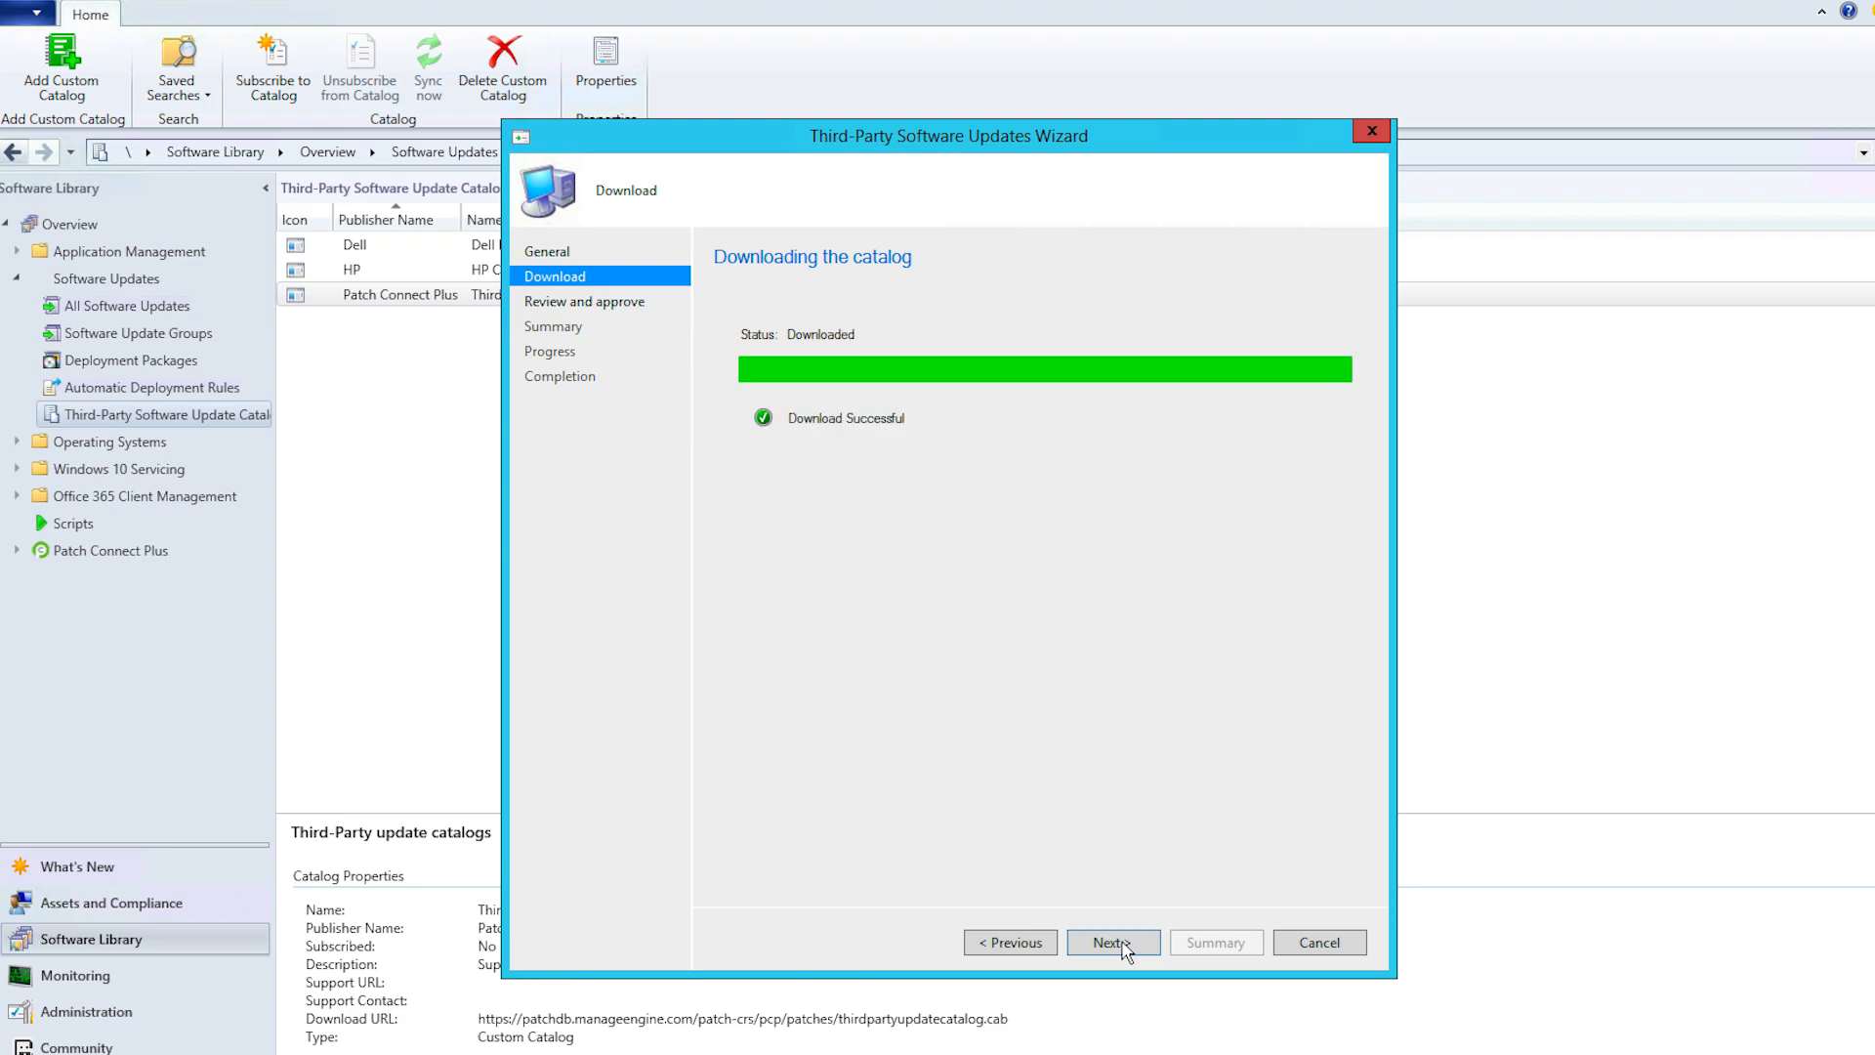
mouse_move(773, 432)
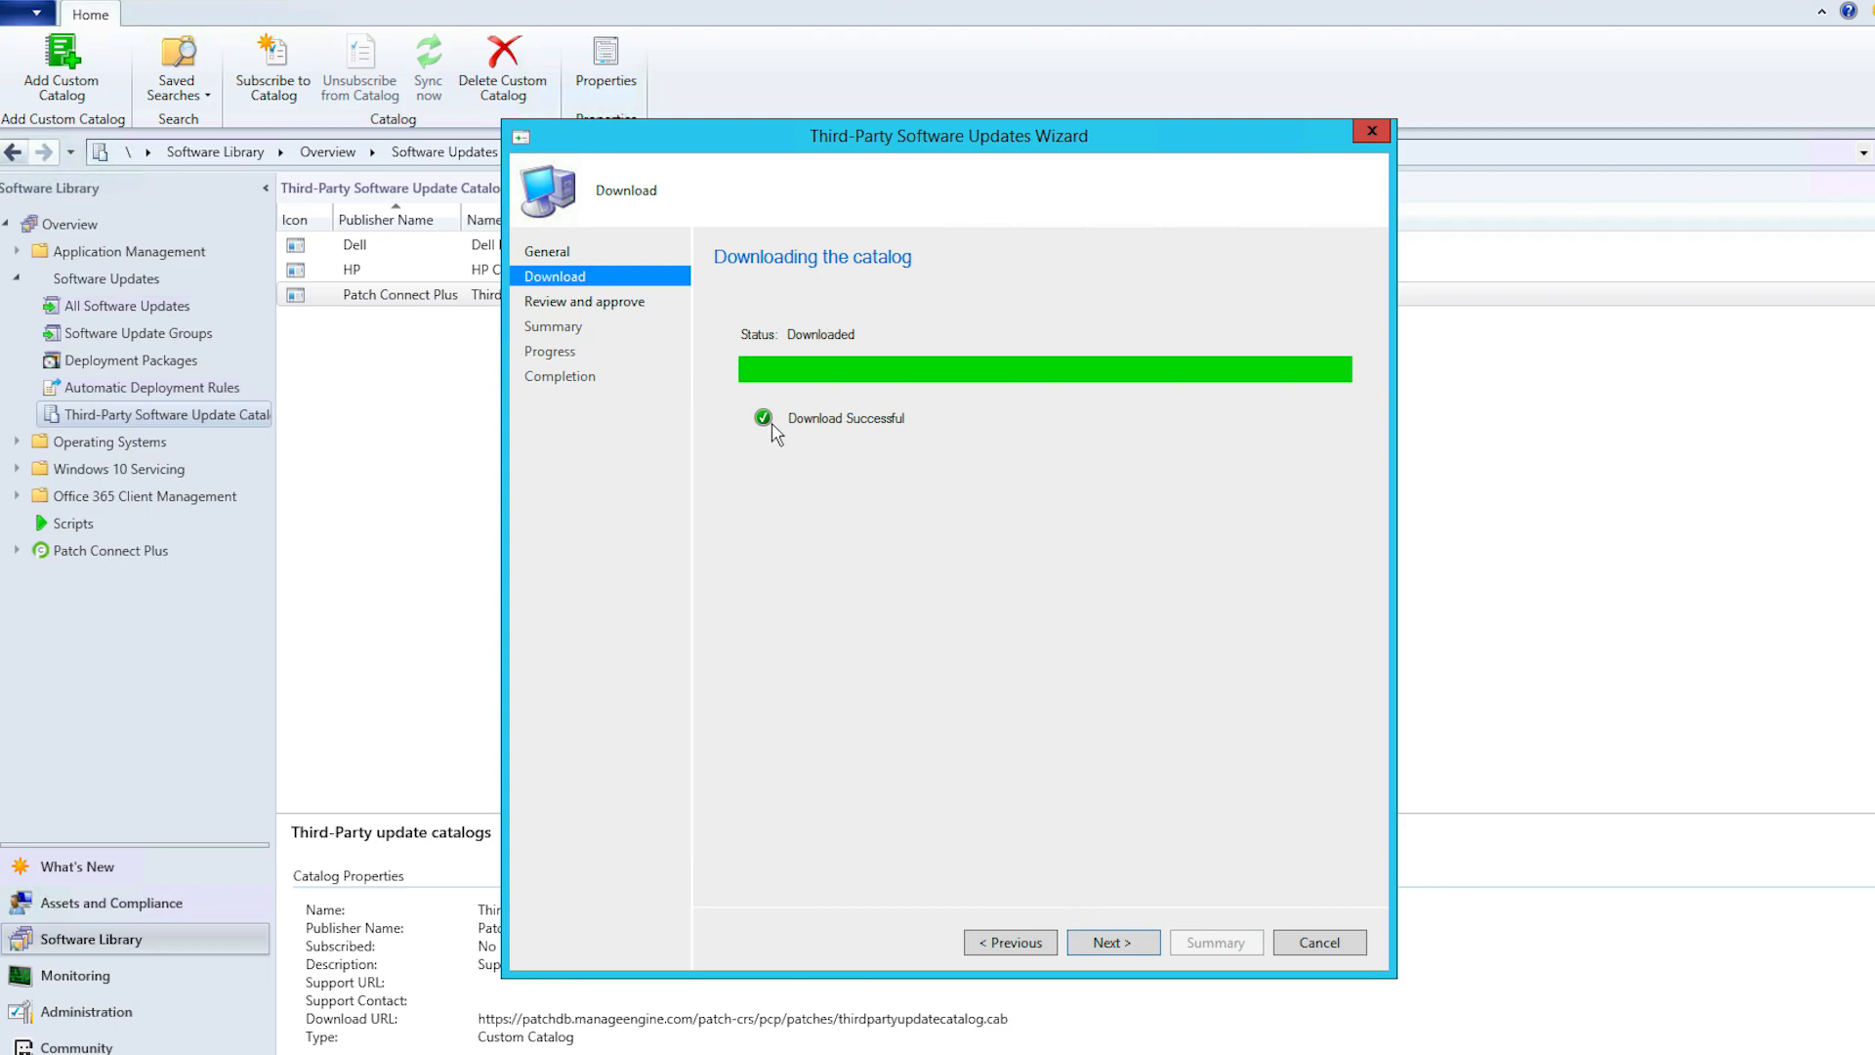
mouse_move(930, 432)
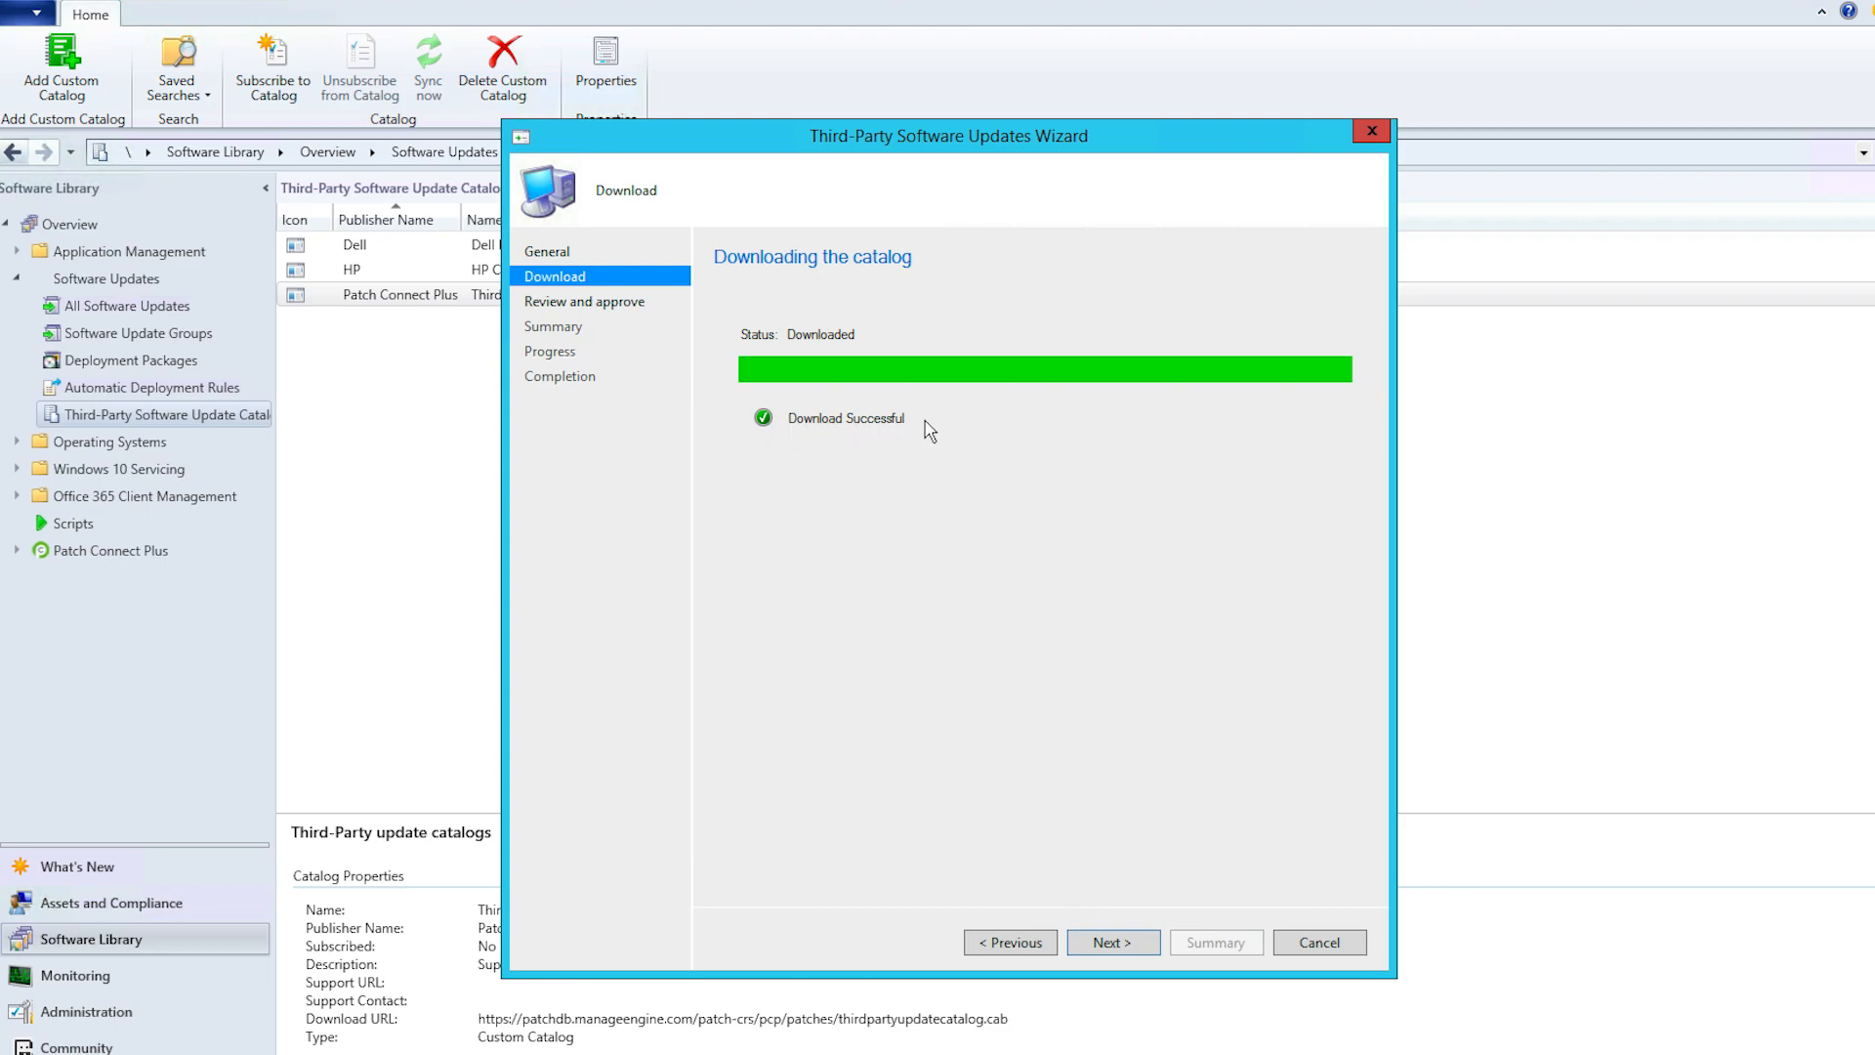
click(1110, 942)
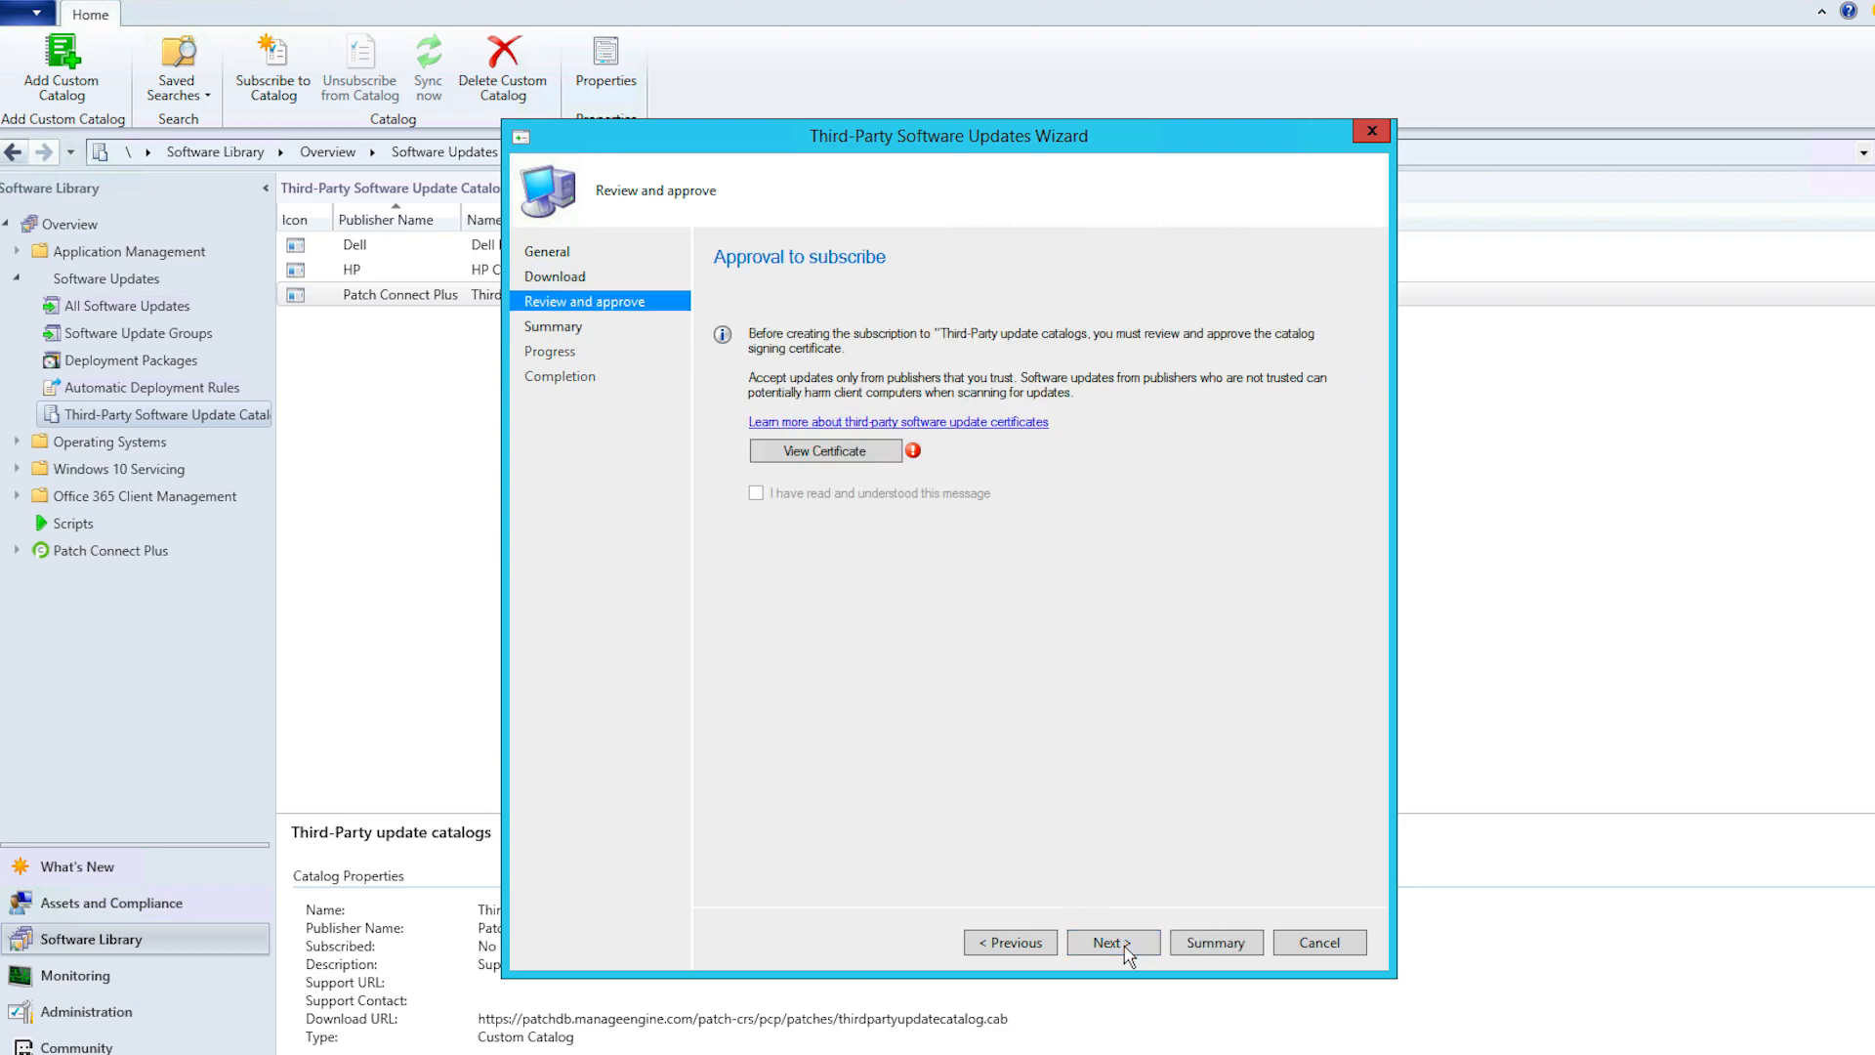
mouse_move(823, 513)
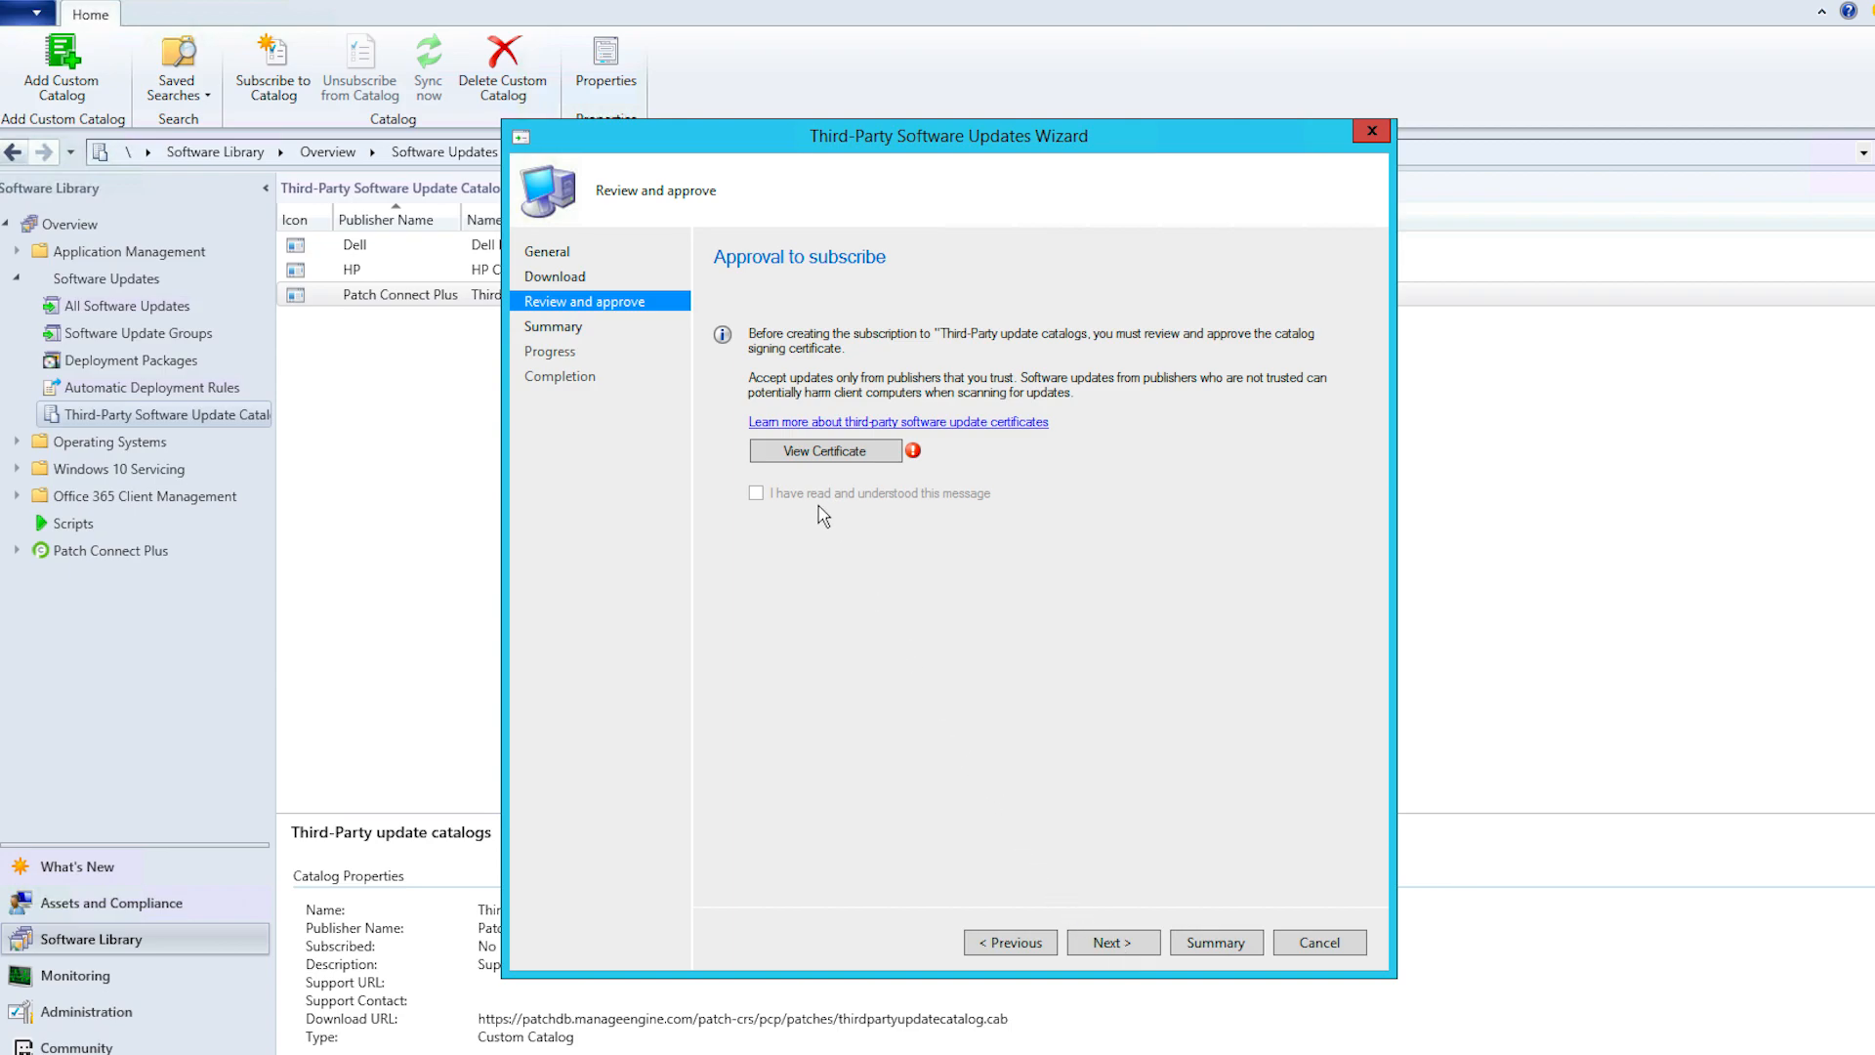
click(824, 452)
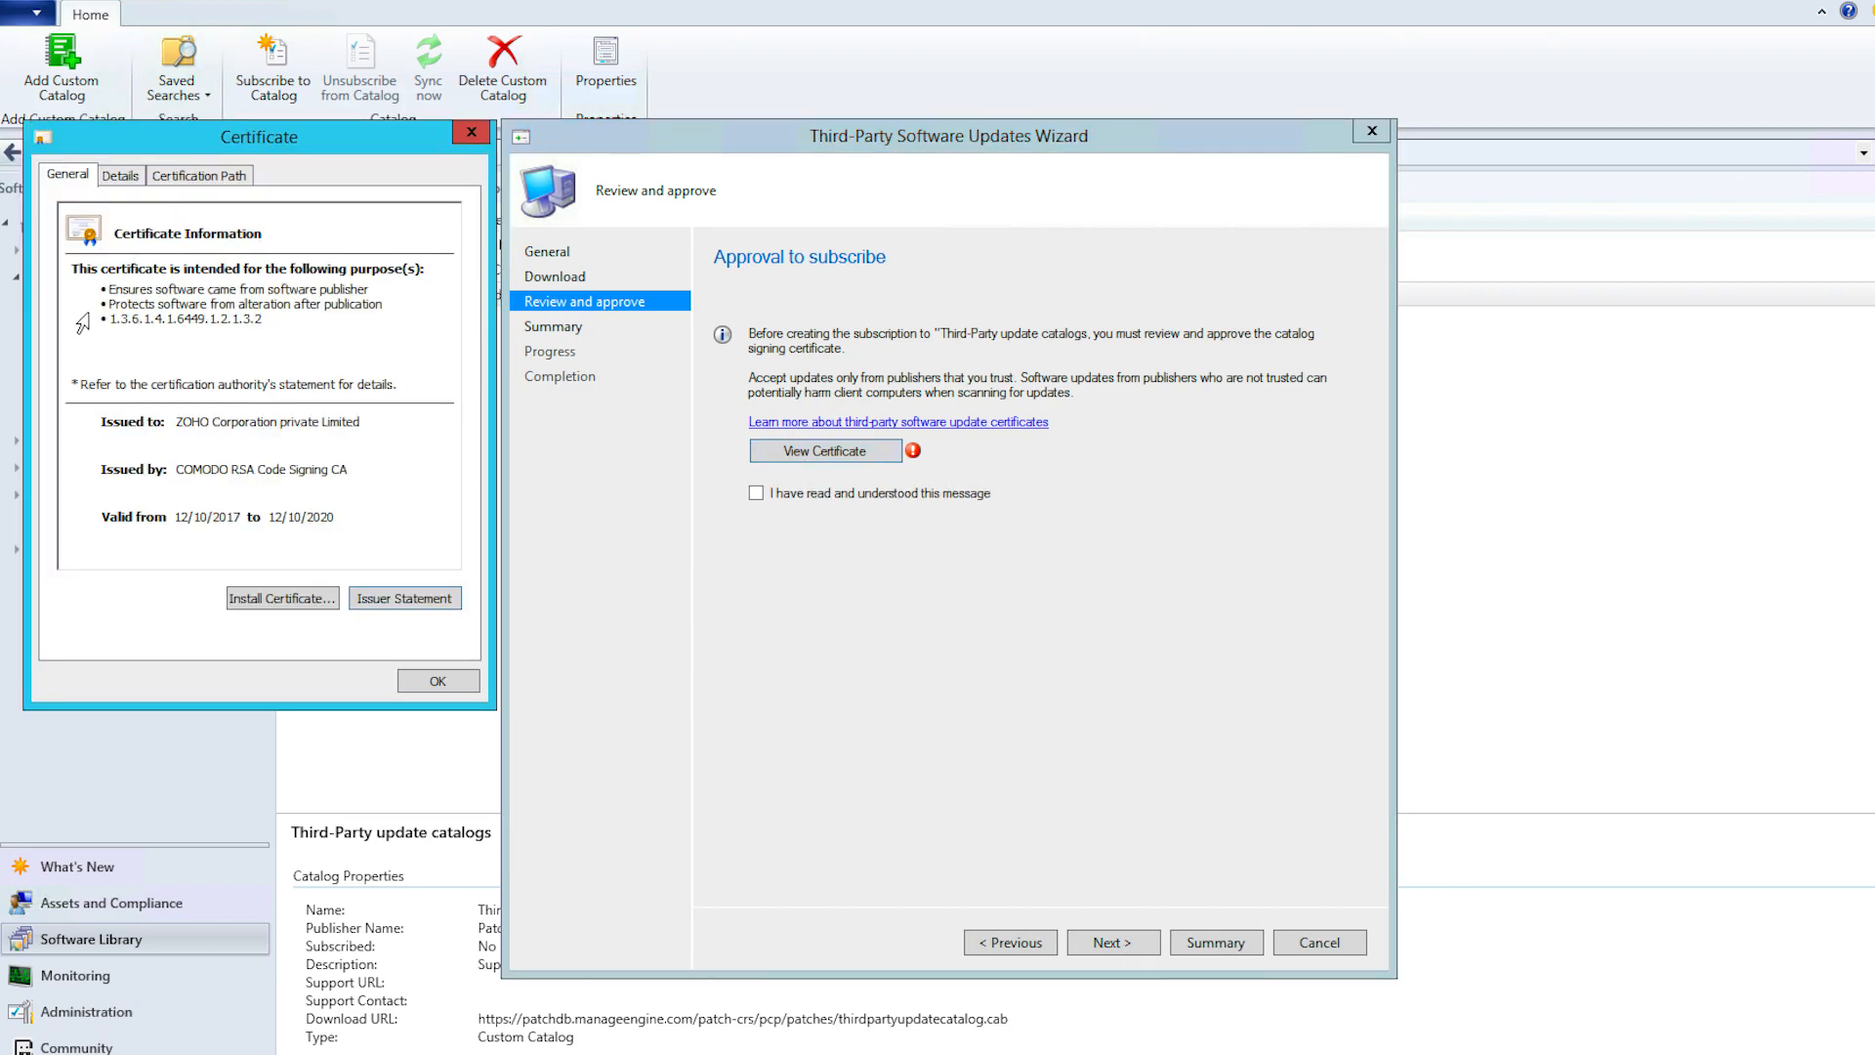
click(437, 680)
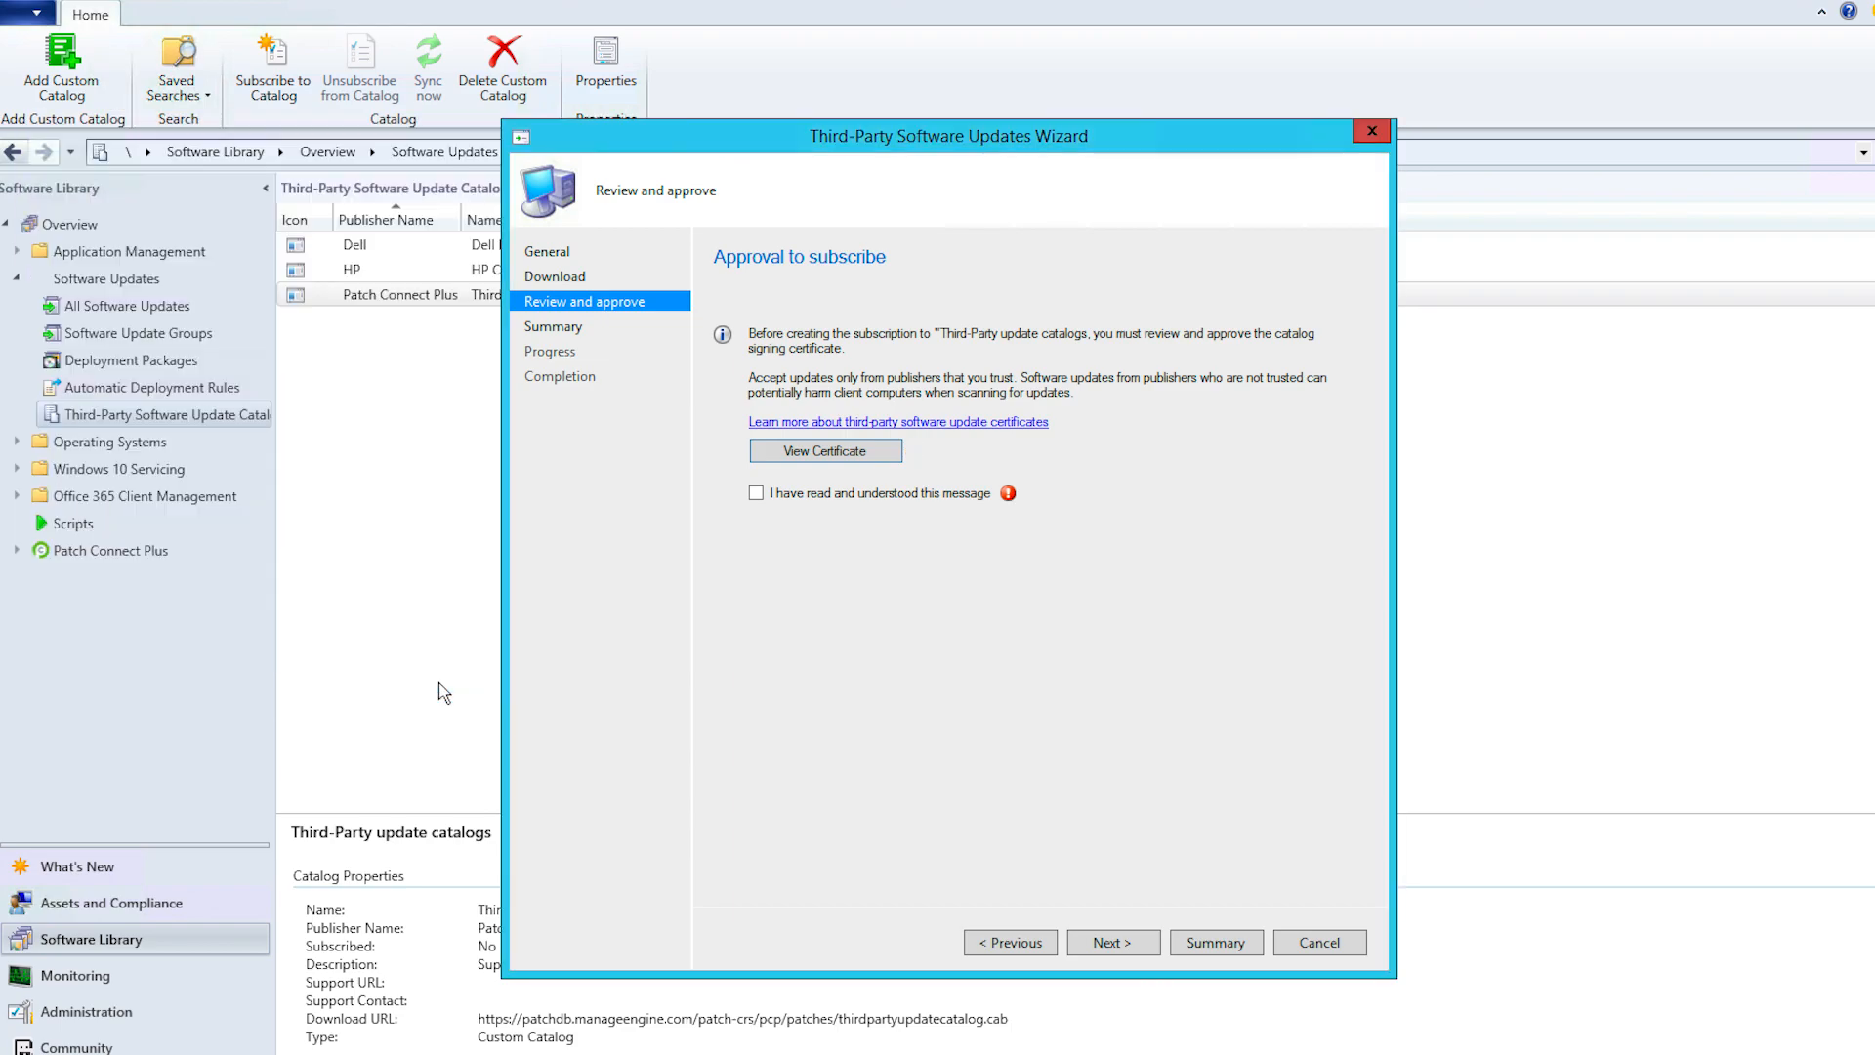
click(756, 492)
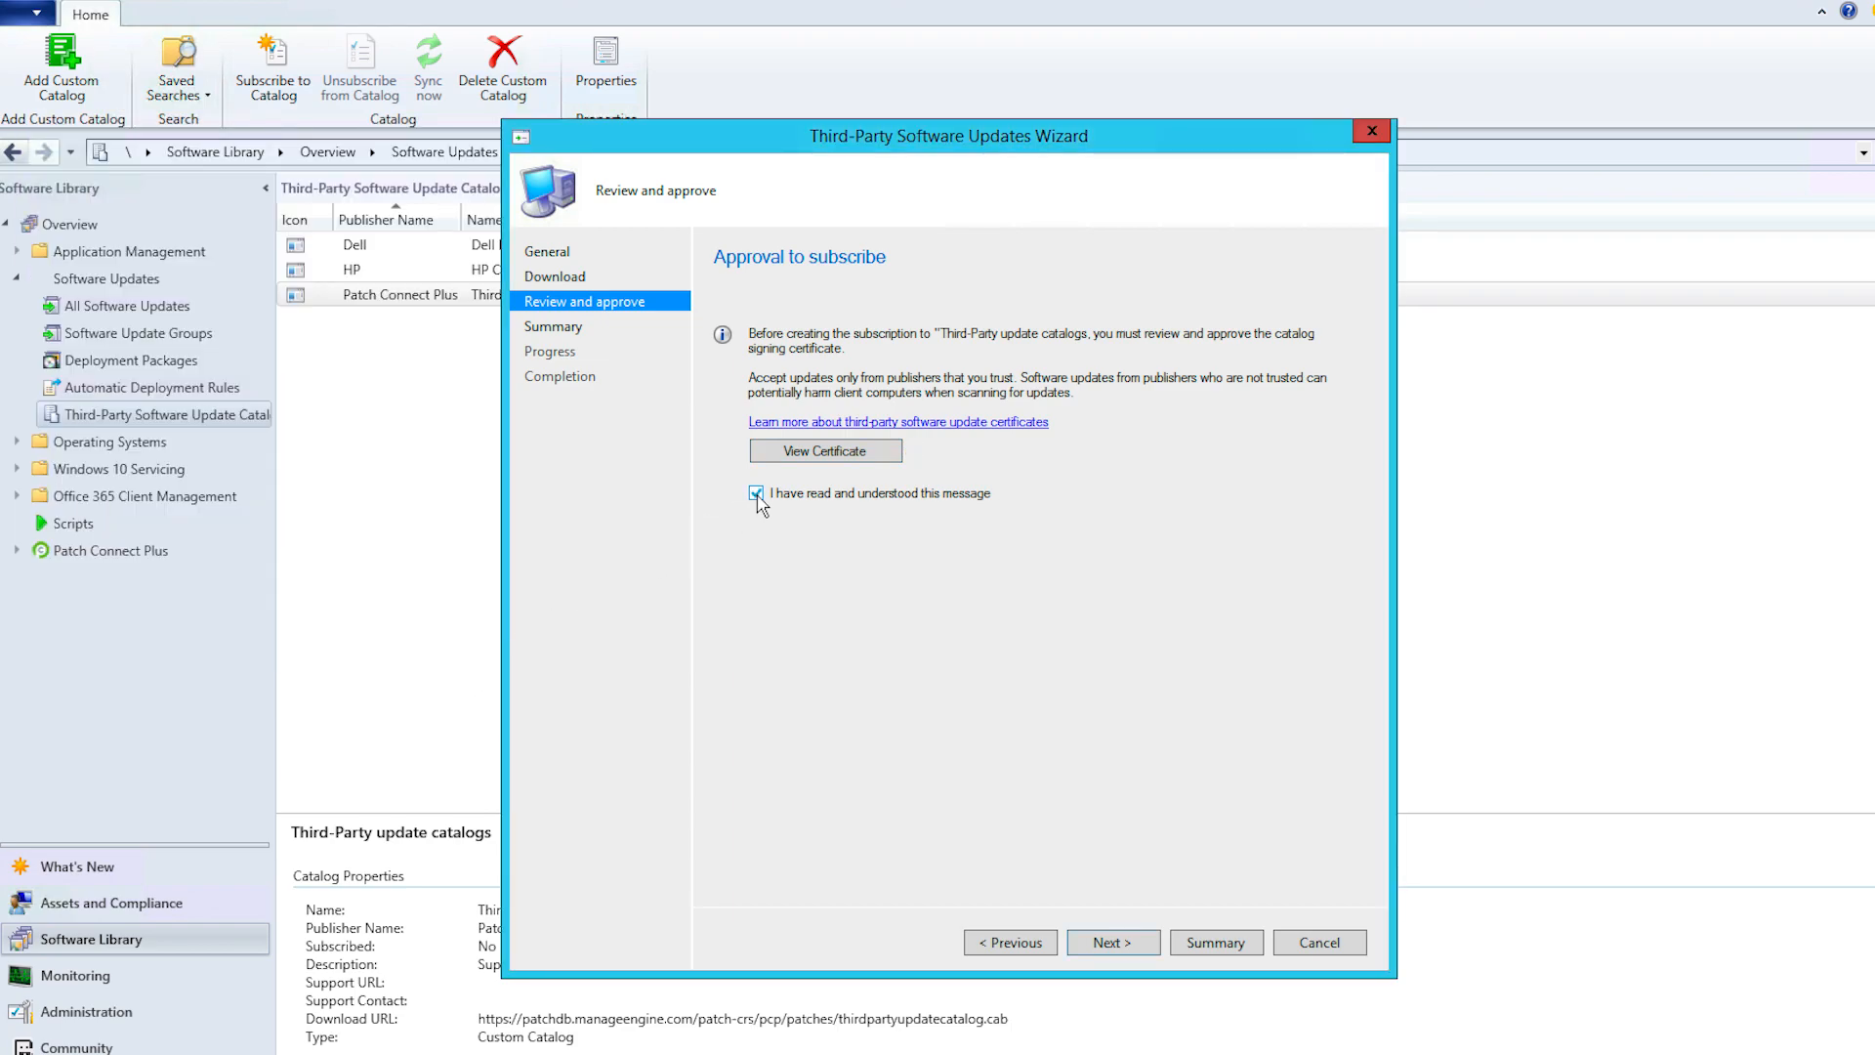
Accept the subscription summary and close the completed wizard.
click(1112, 941)
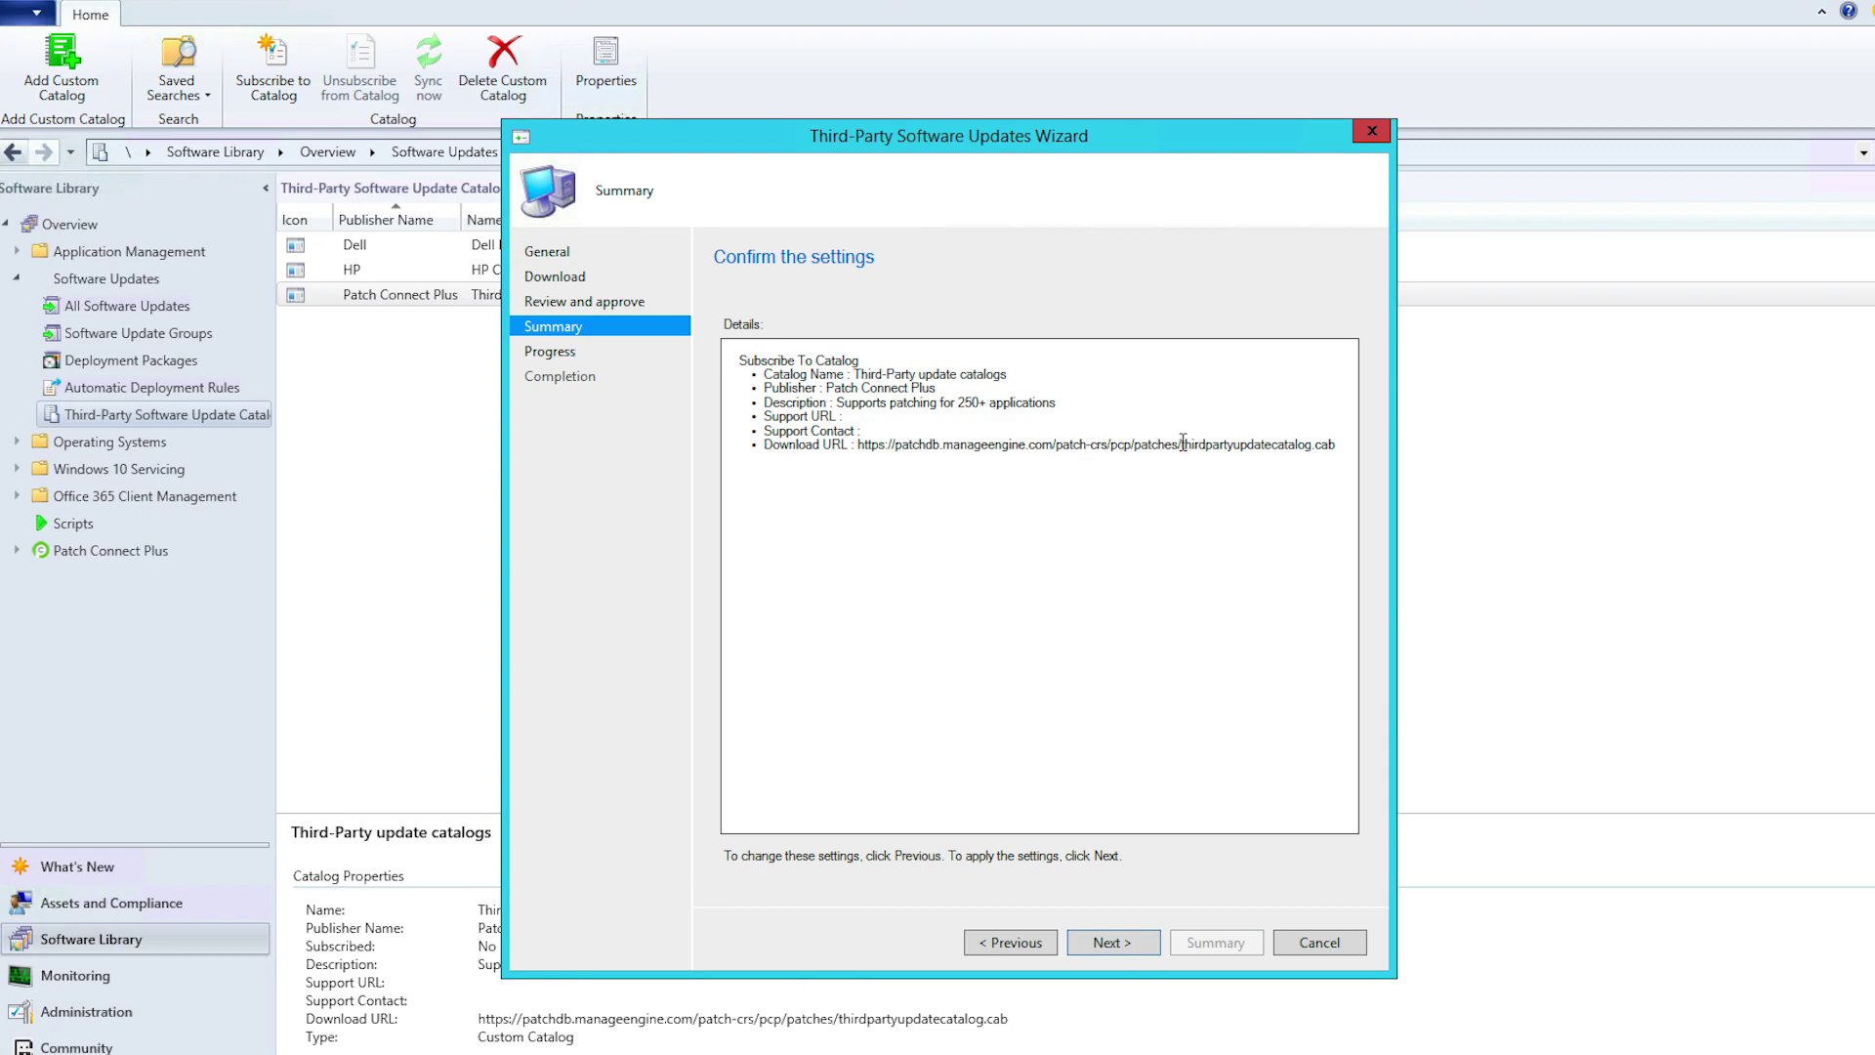
click(1111, 942)
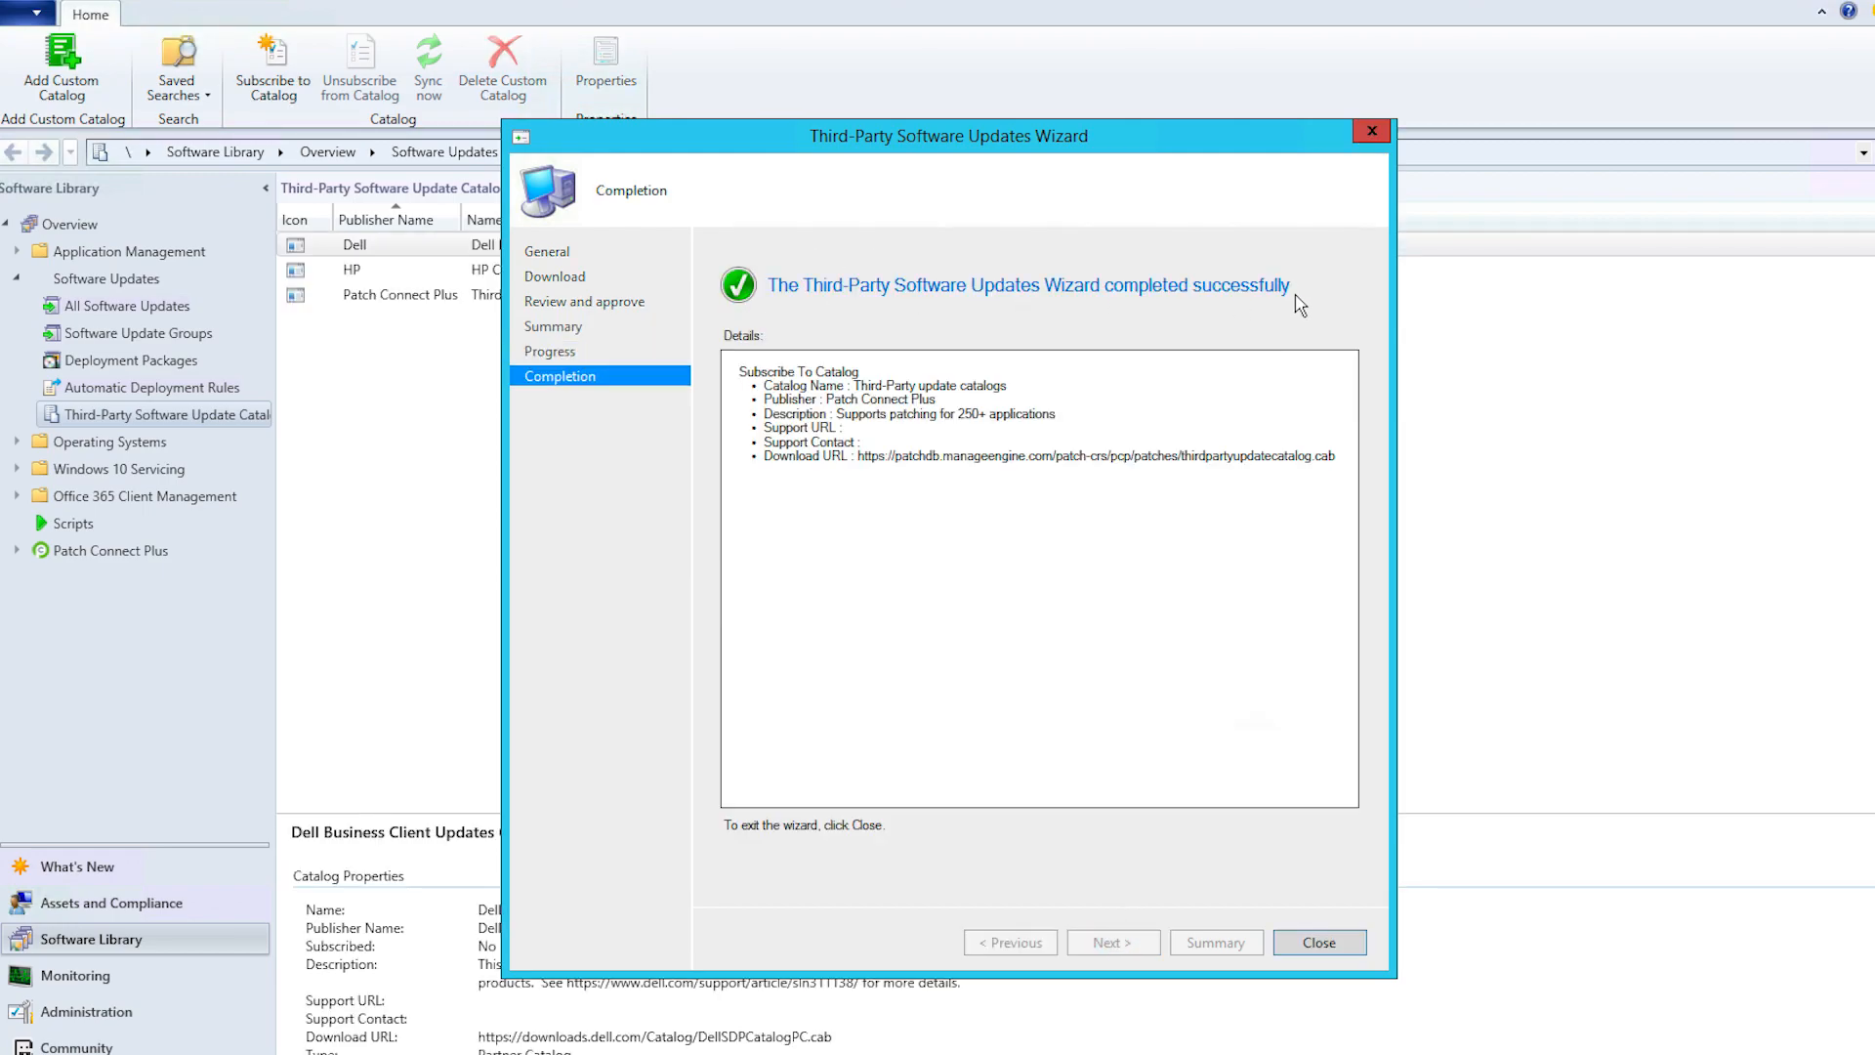
click(1319, 942)
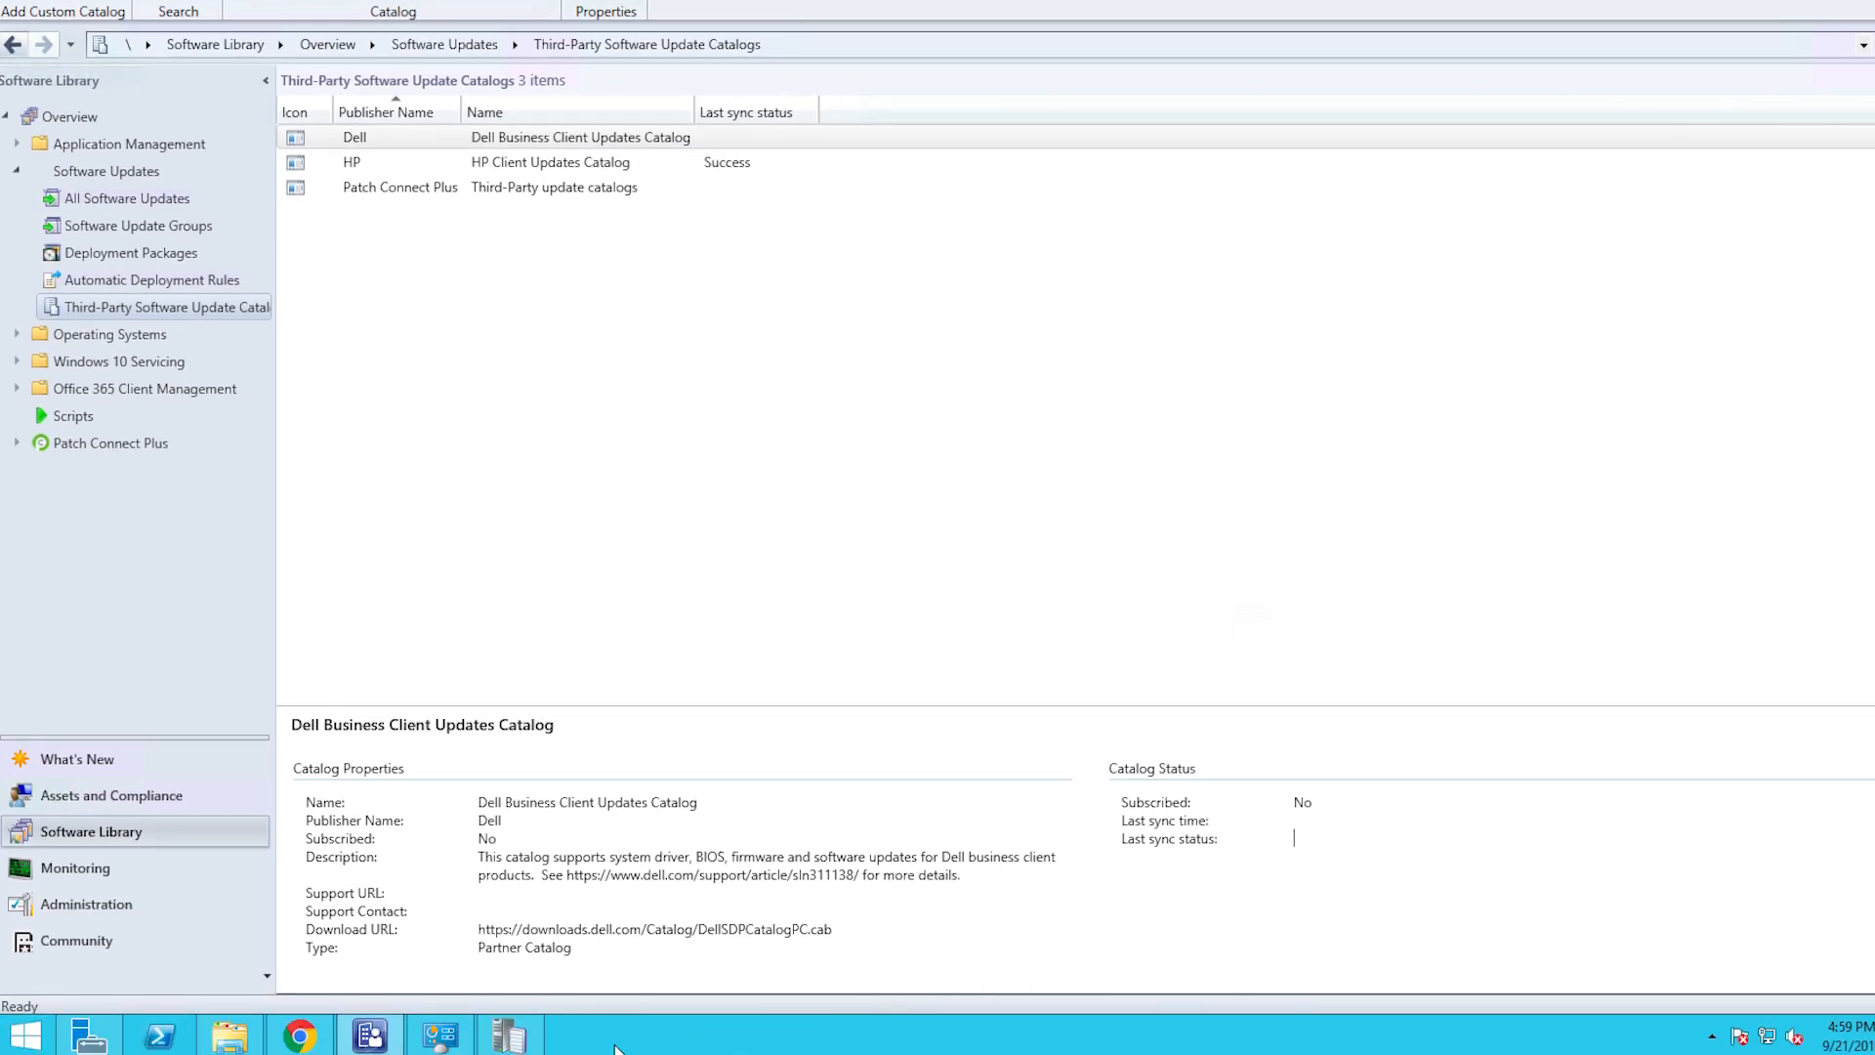
View SMS_ISVUPDATES_SYNCAGENT.log showing 10 updates synced to WSUS, then close CMTrace.
click(508, 1033)
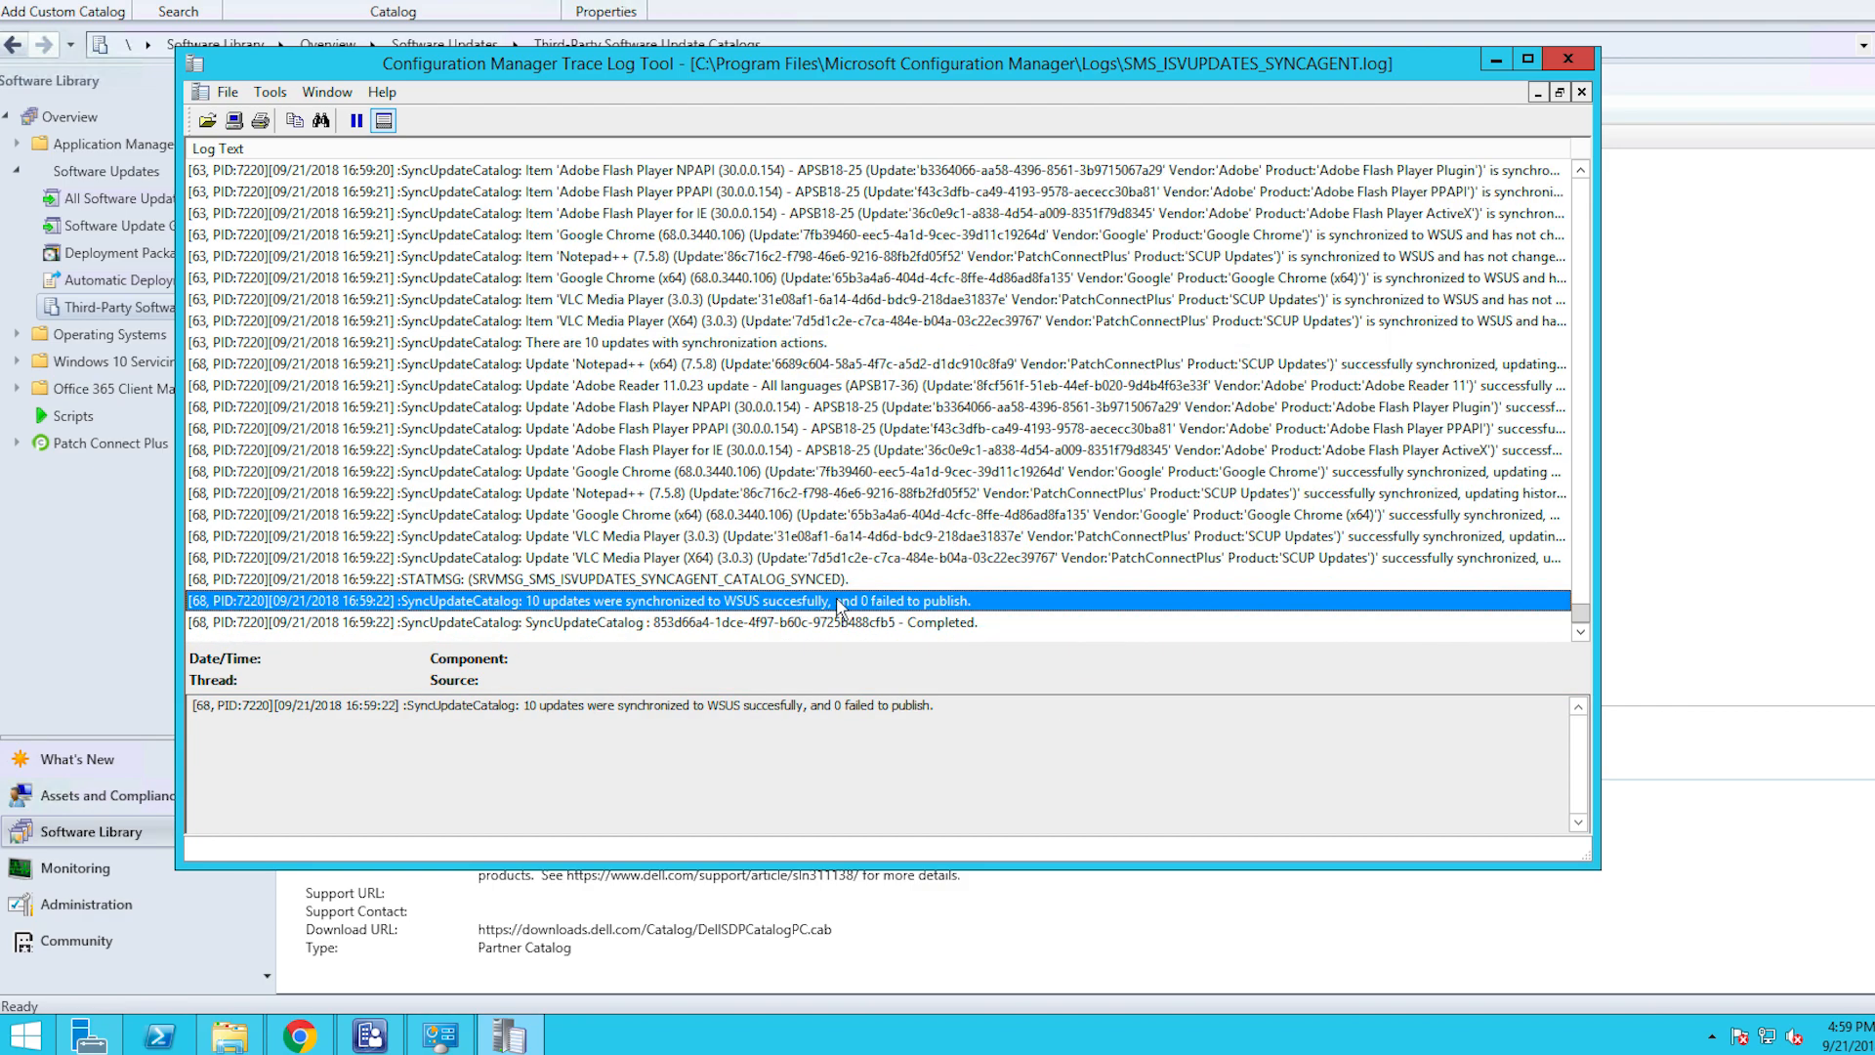
mouse_move(316, 715)
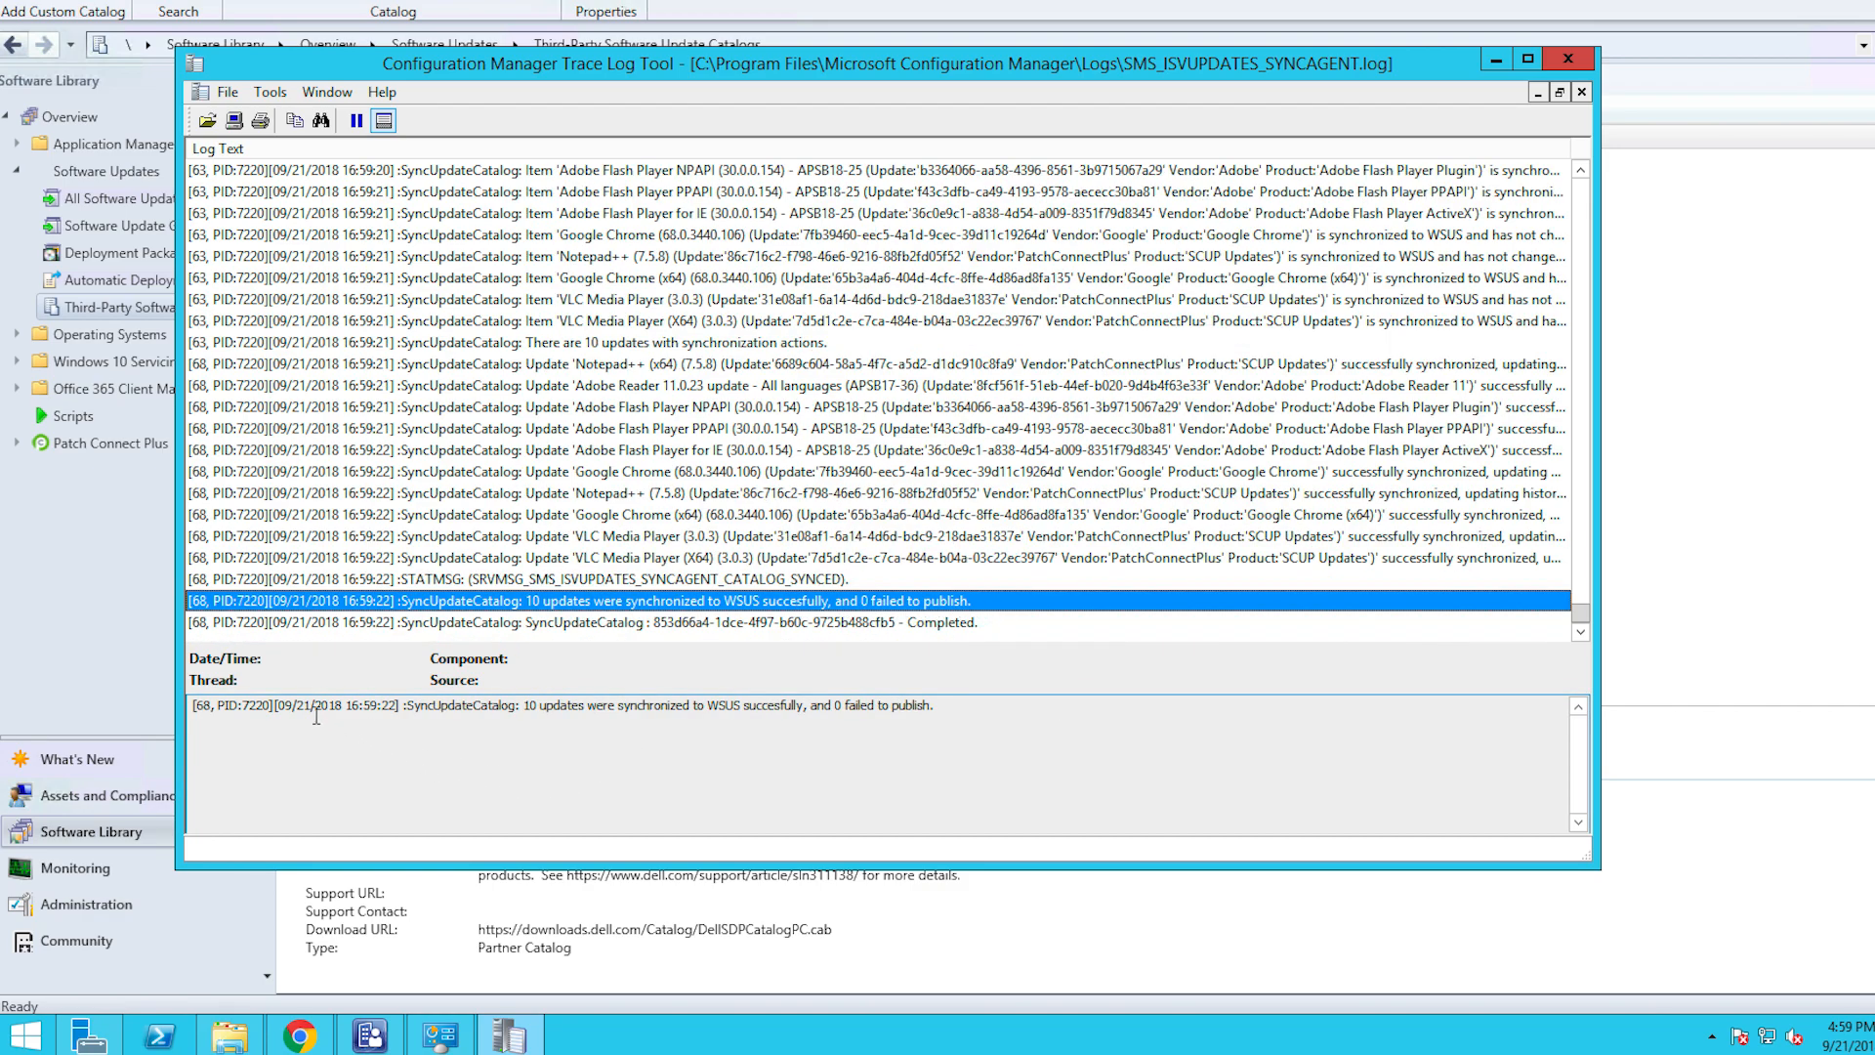
mouse_move(1014, 535)
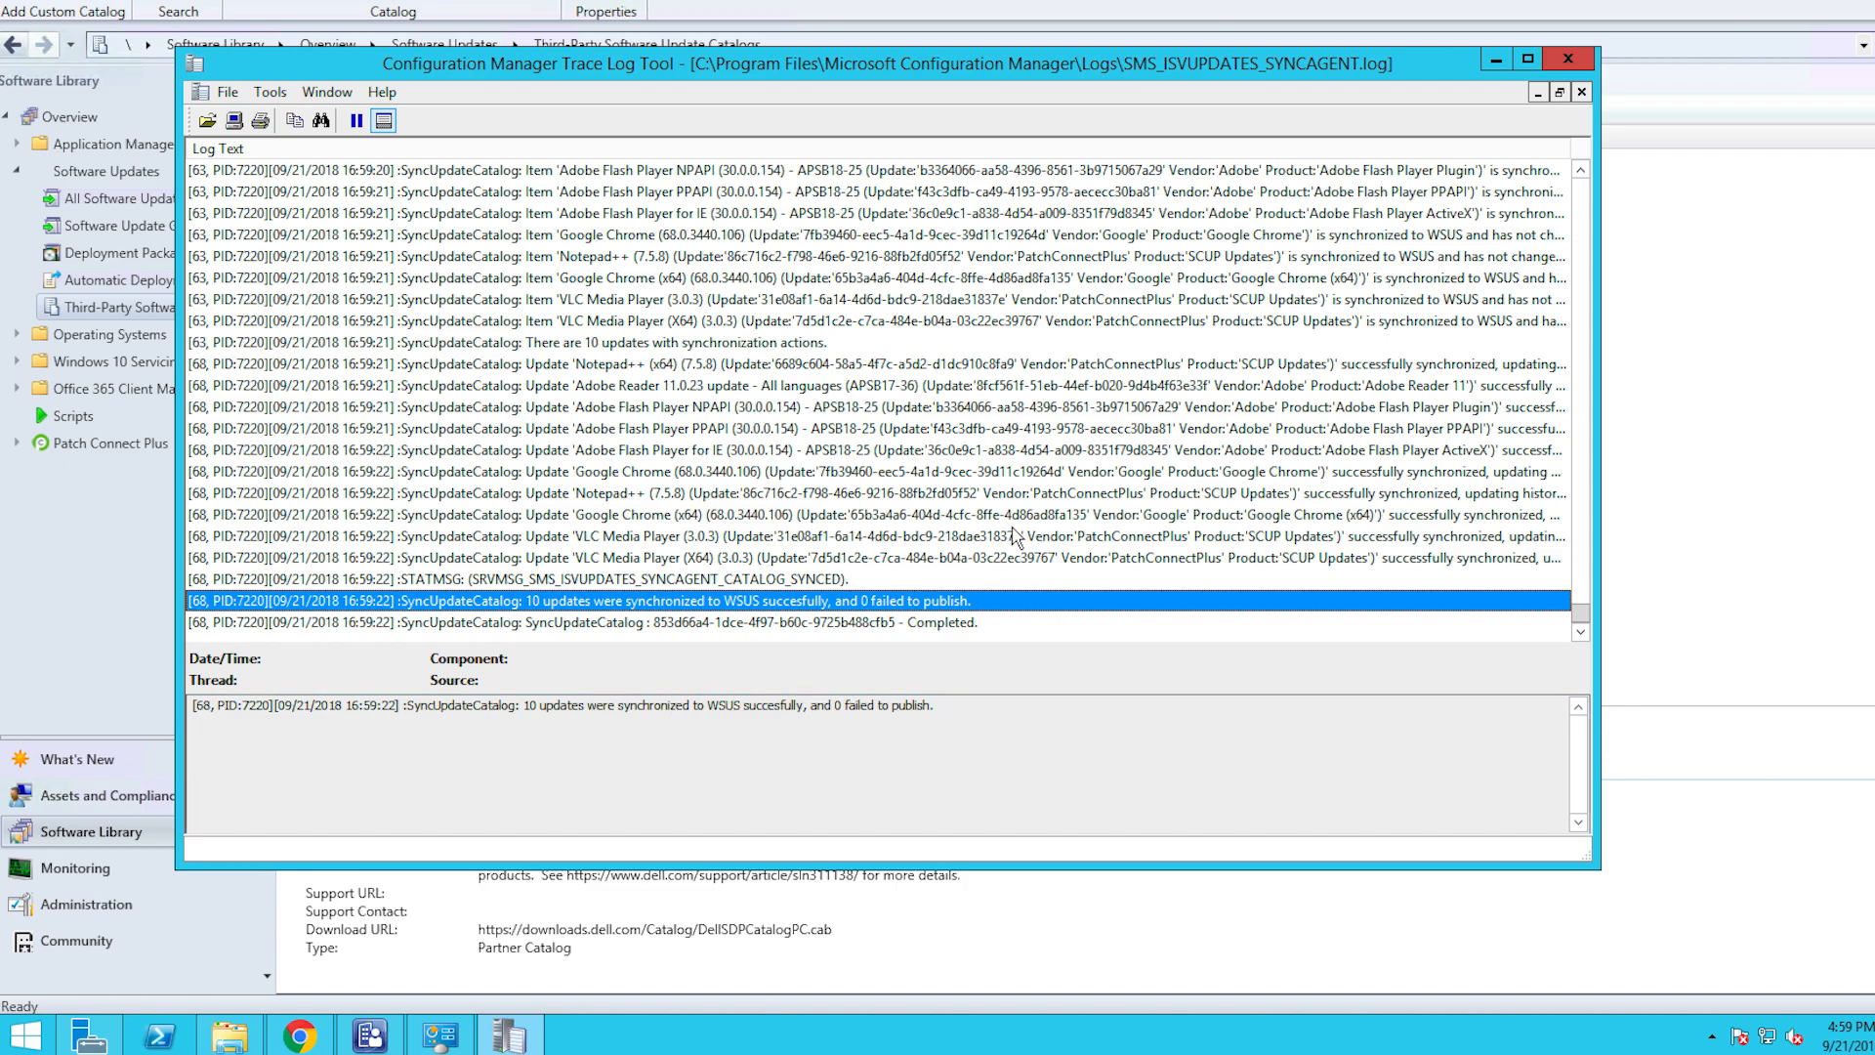
click(1568, 59)
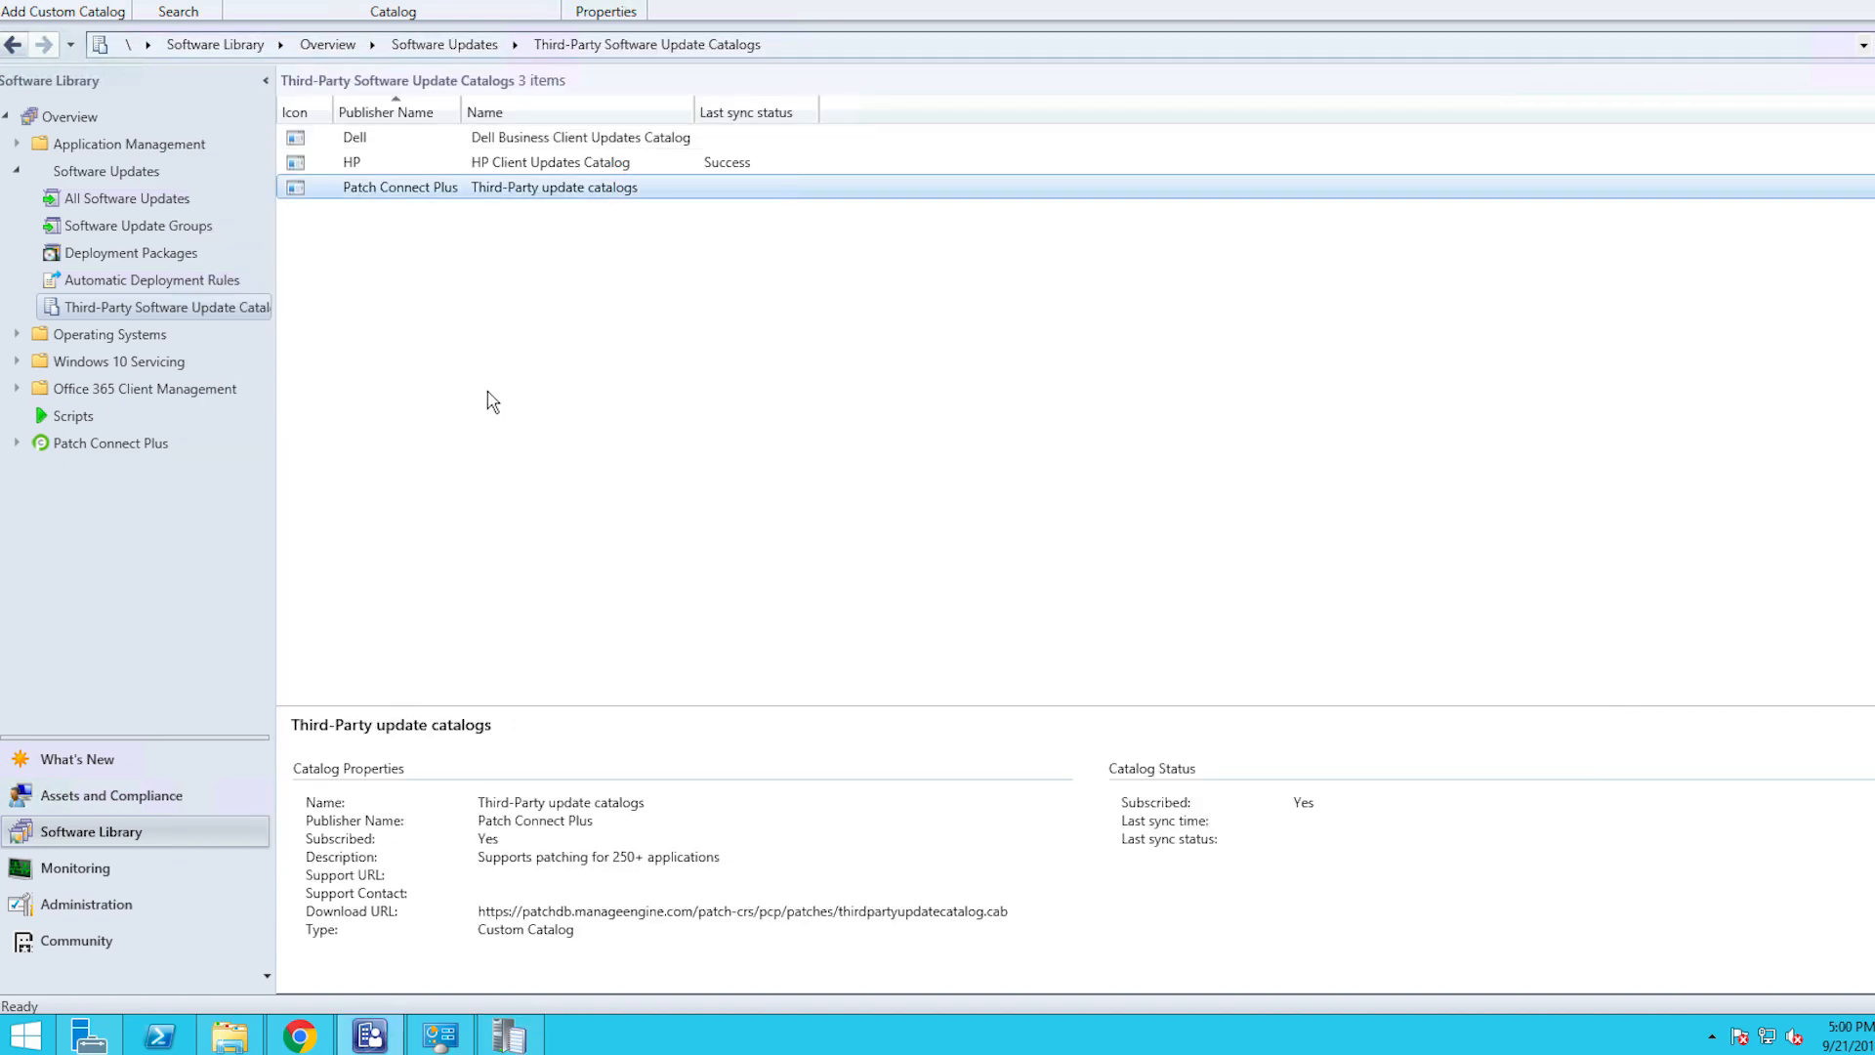
Run a site-wide Synchronize Software Updates from All Software Updates.
click(127, 328)
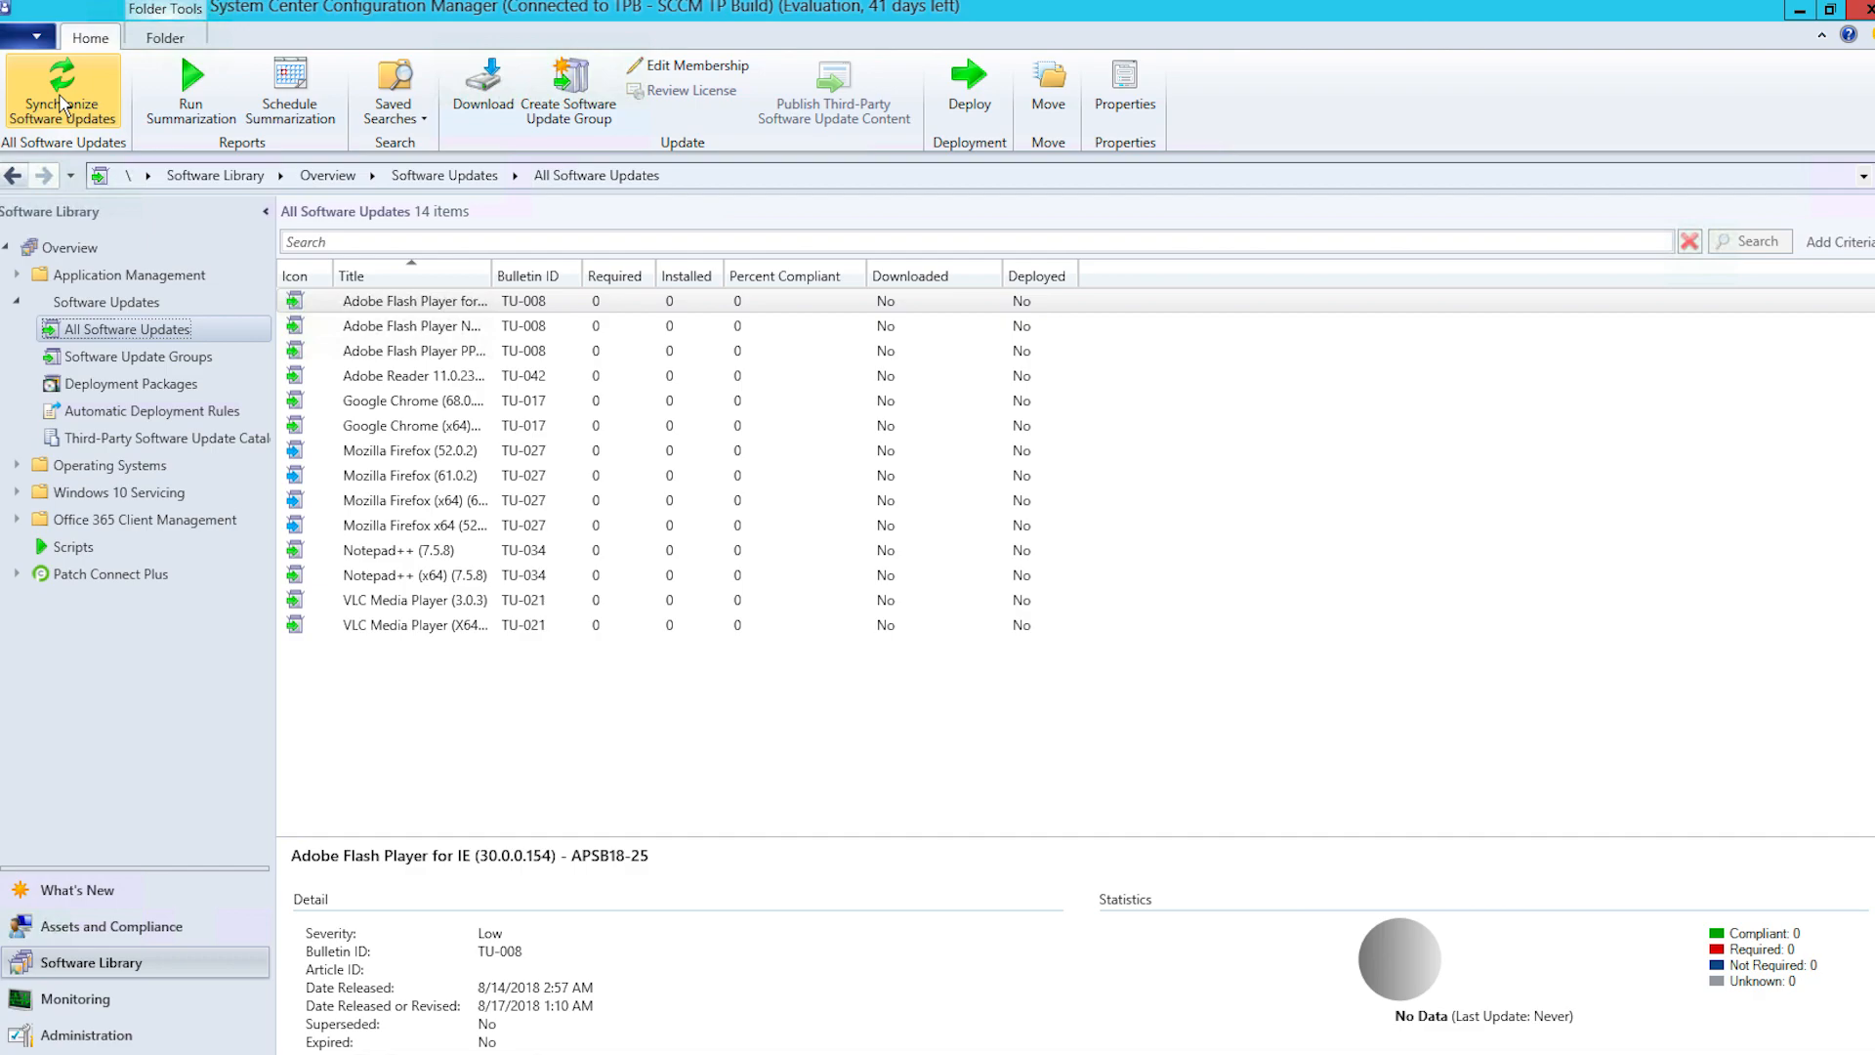
click(62, 93)
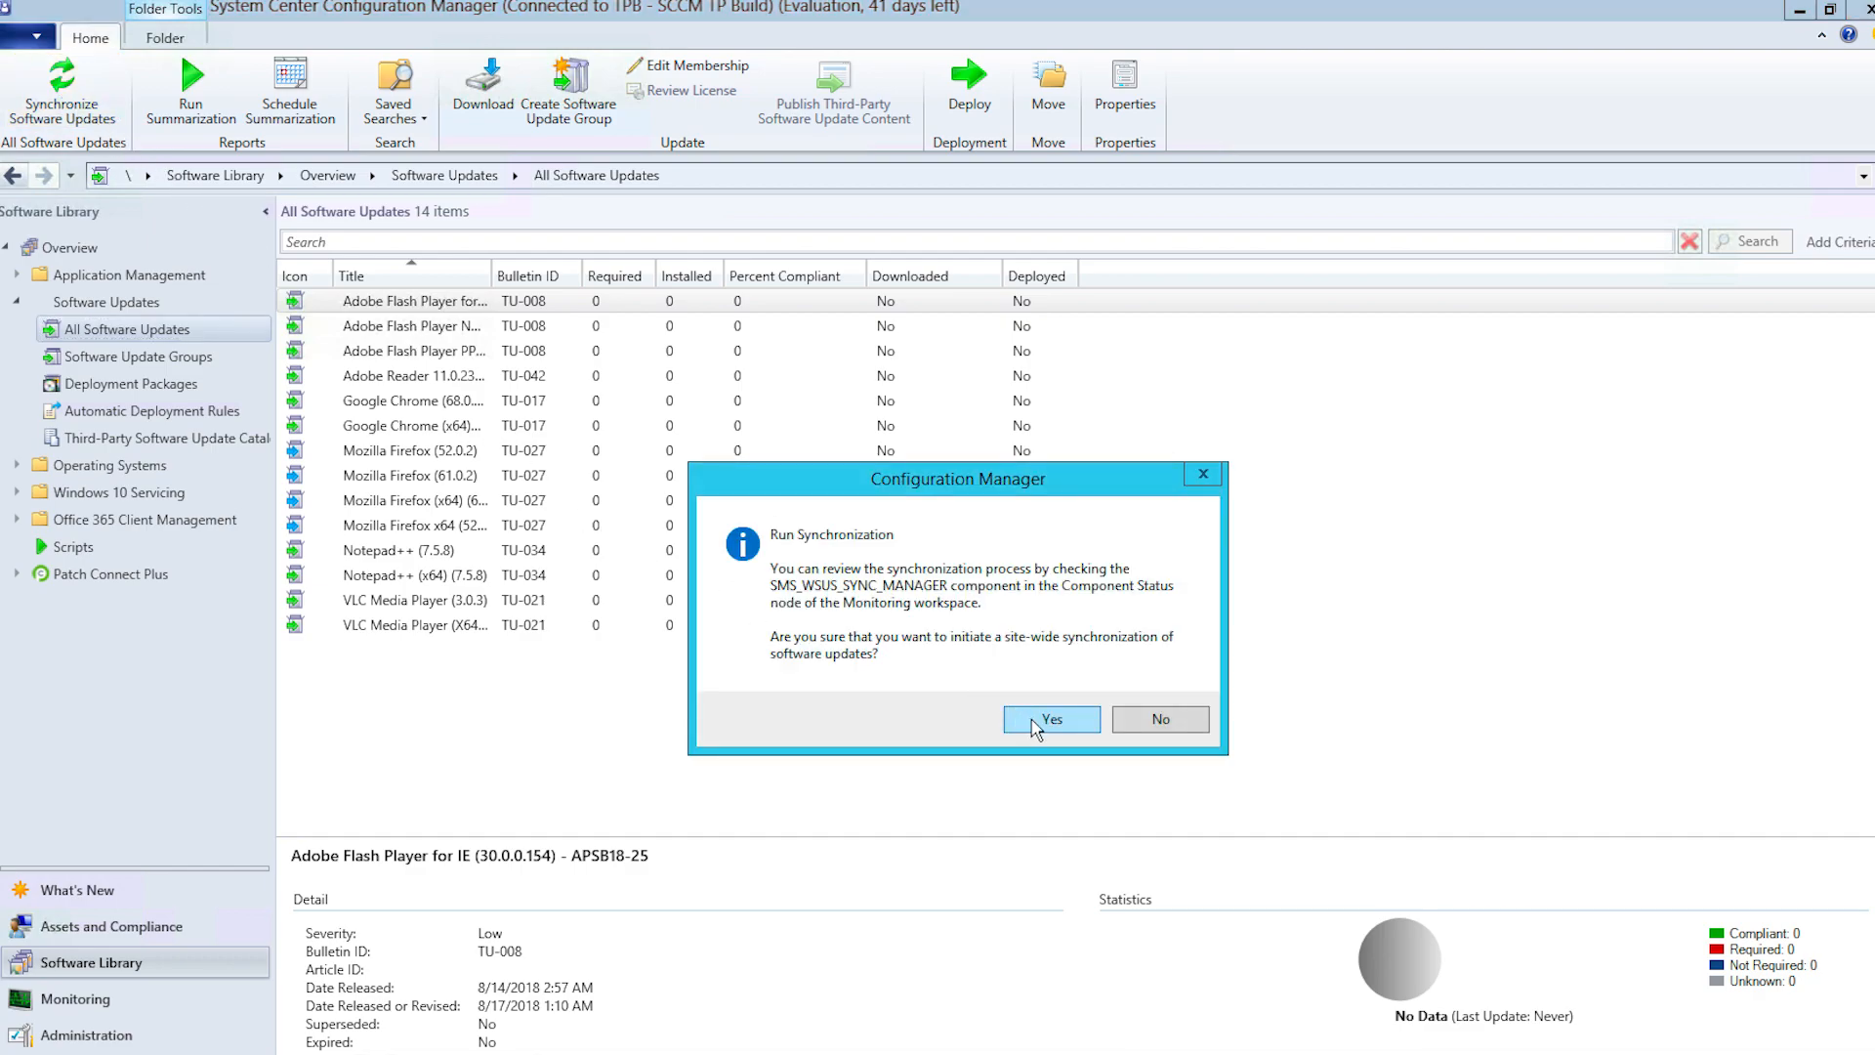
click(1051, 719)
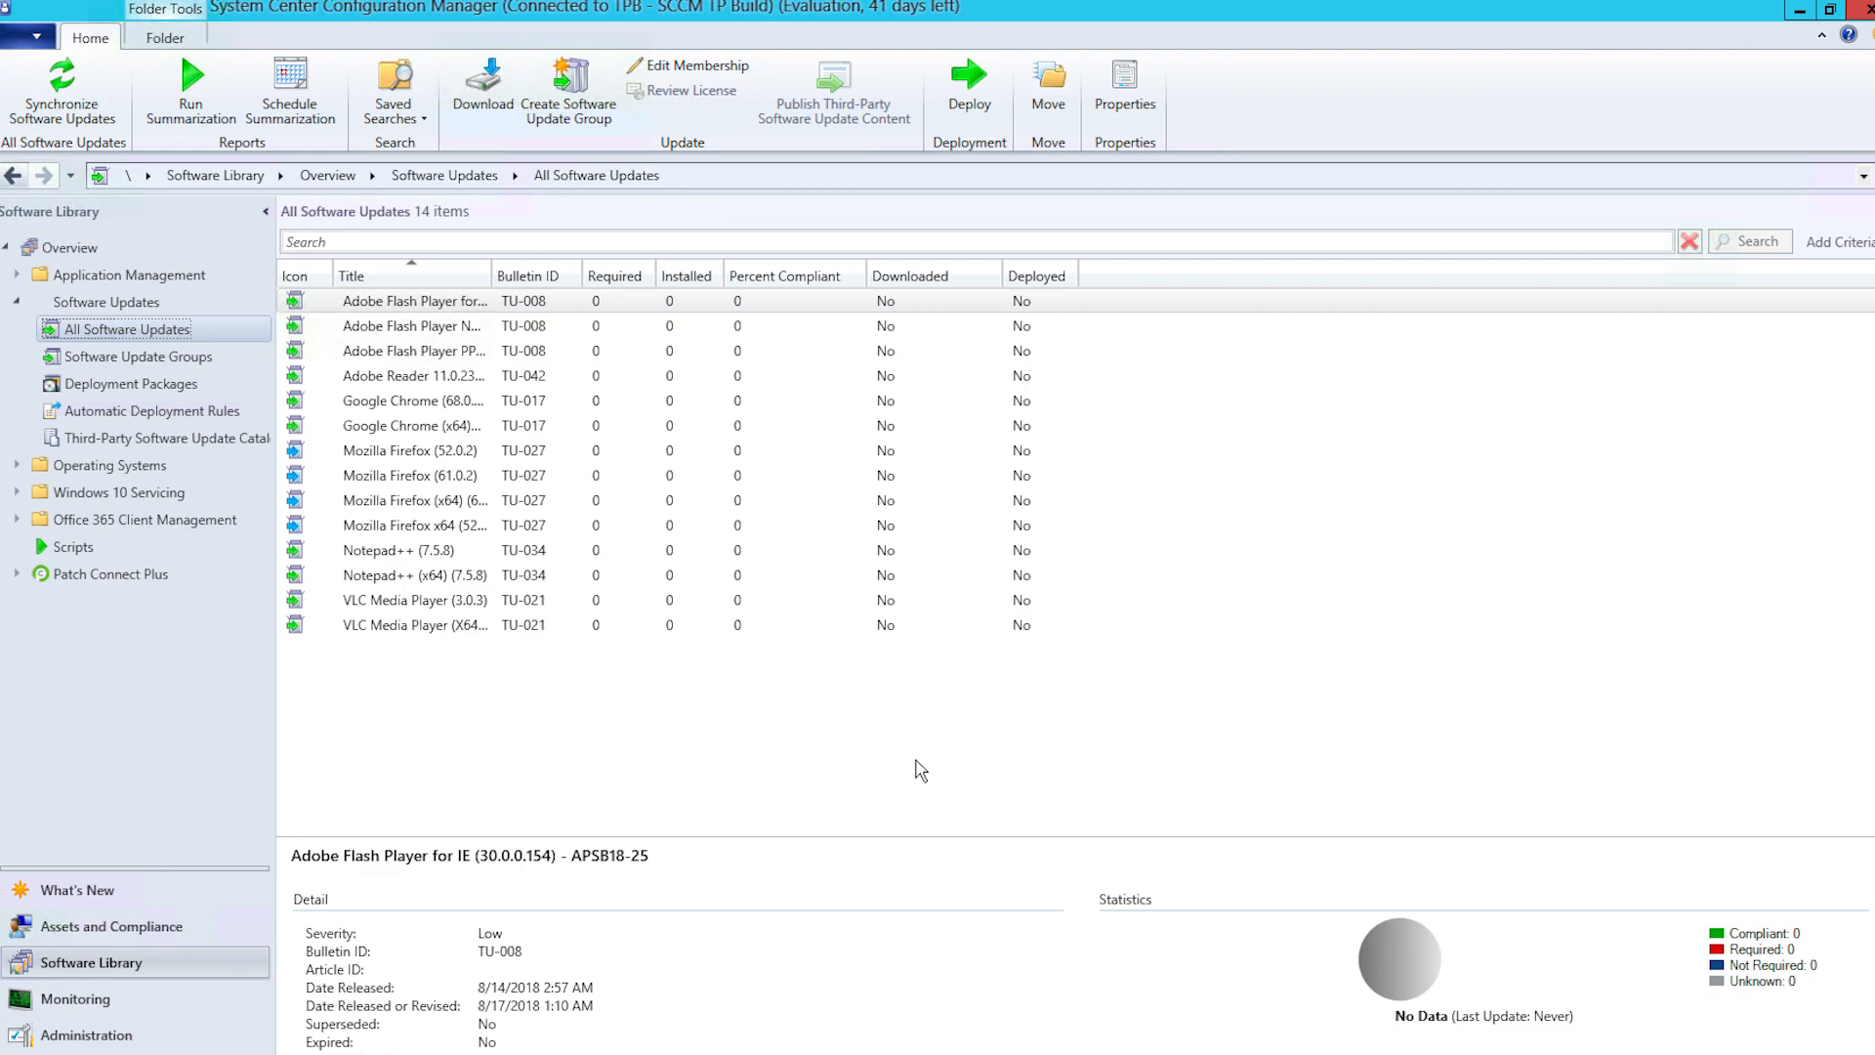
mouse_move(633, 920)
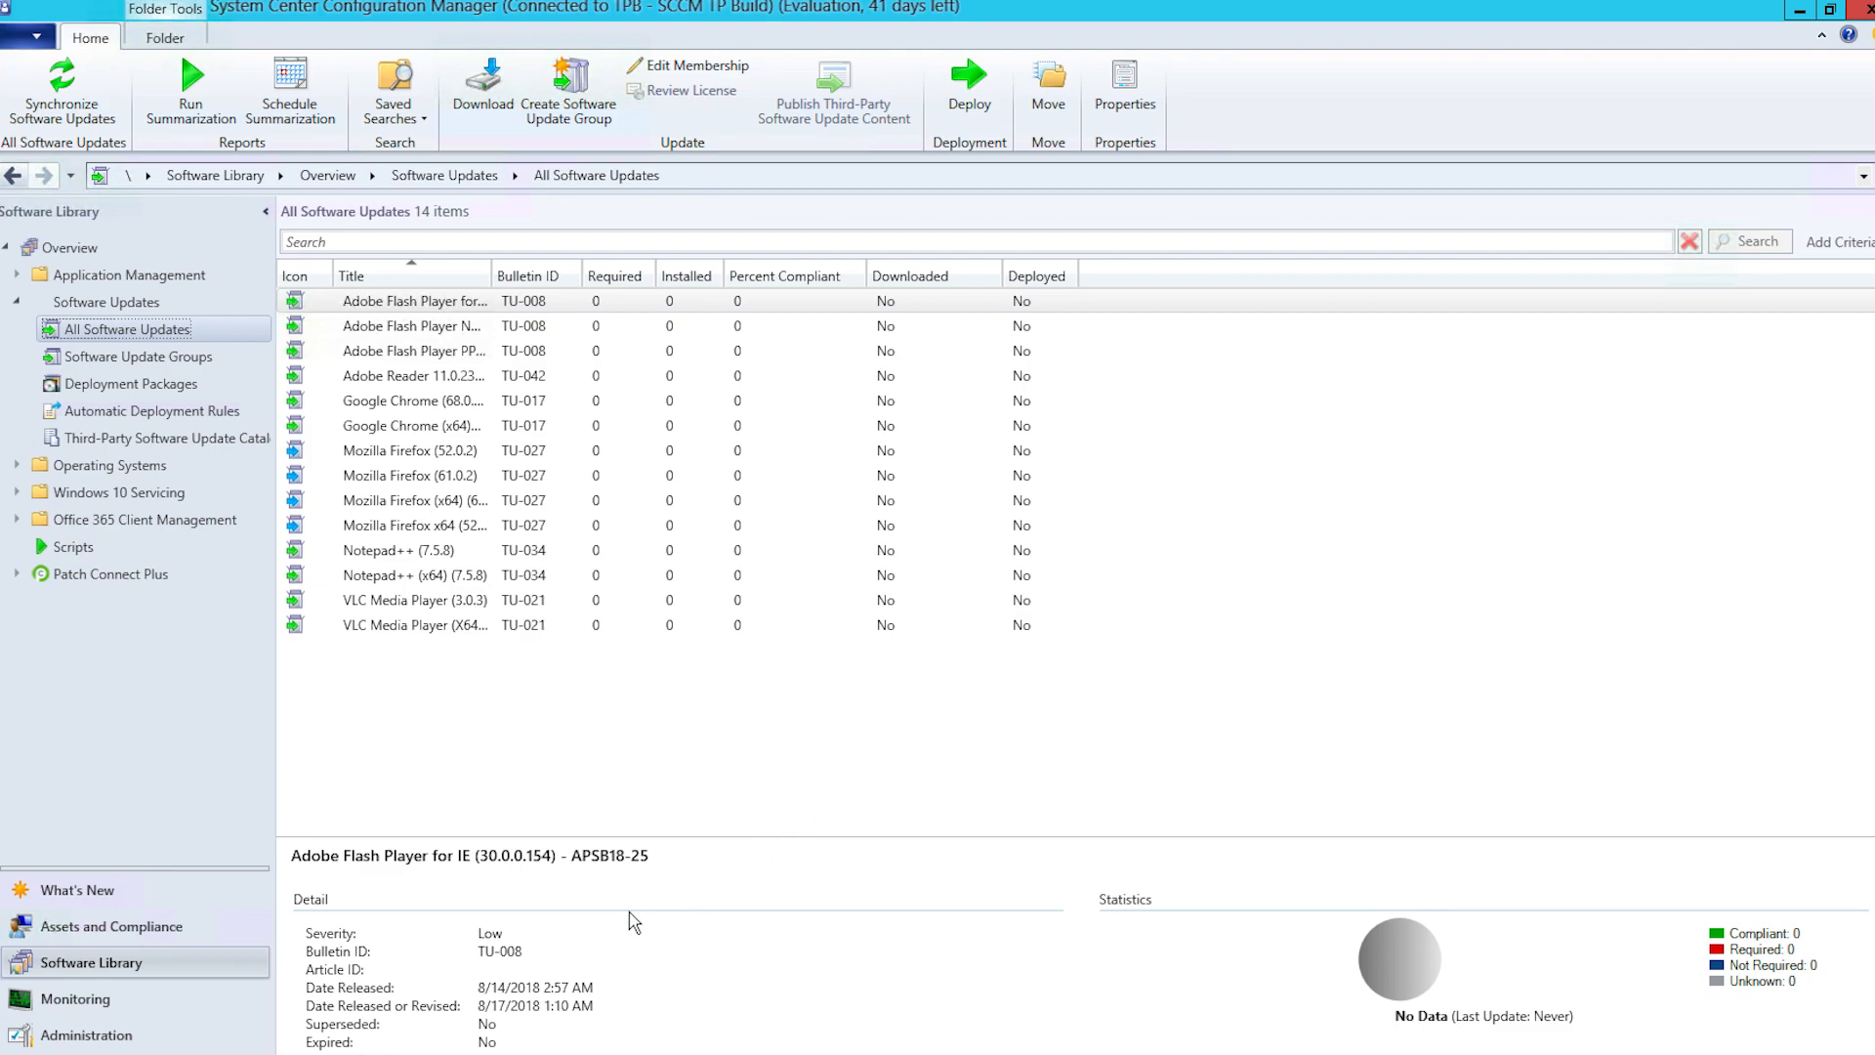
Open wsyncmgr.log from the Configuration Manager logs folder.
click(1818, 33)
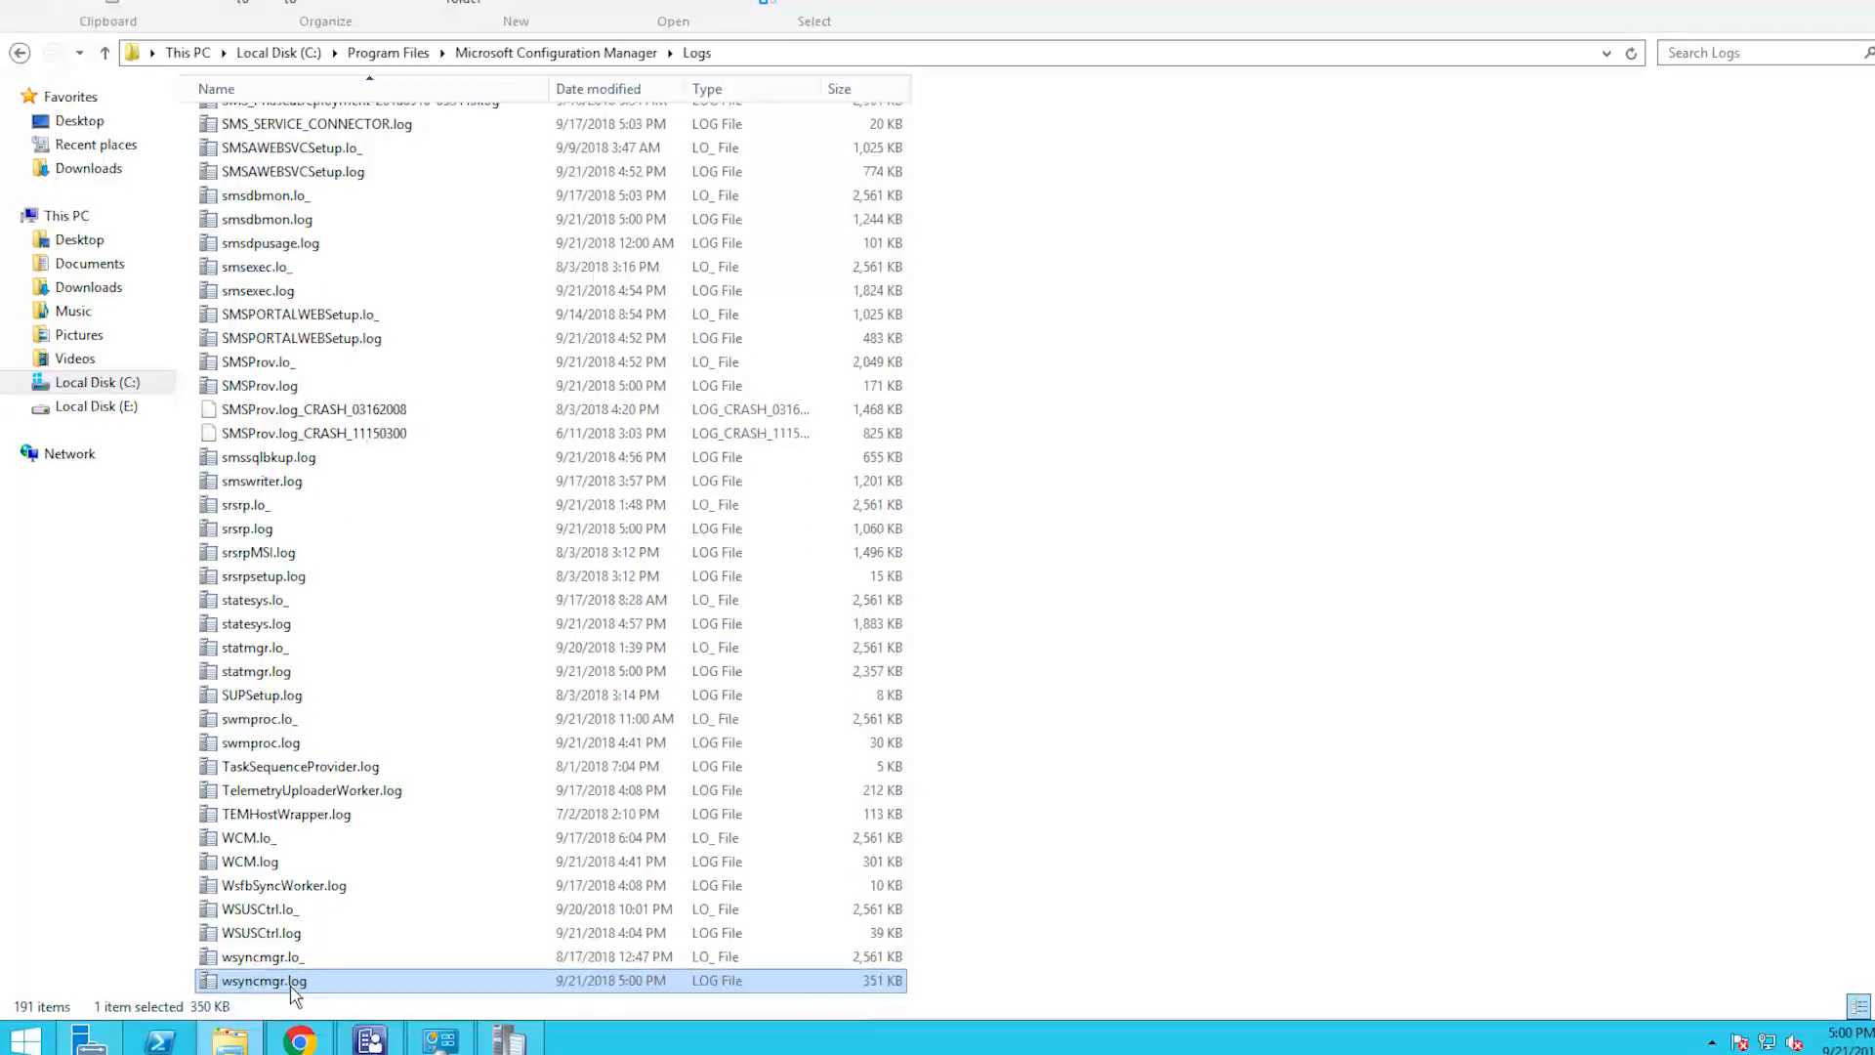
double_click(264, 978)
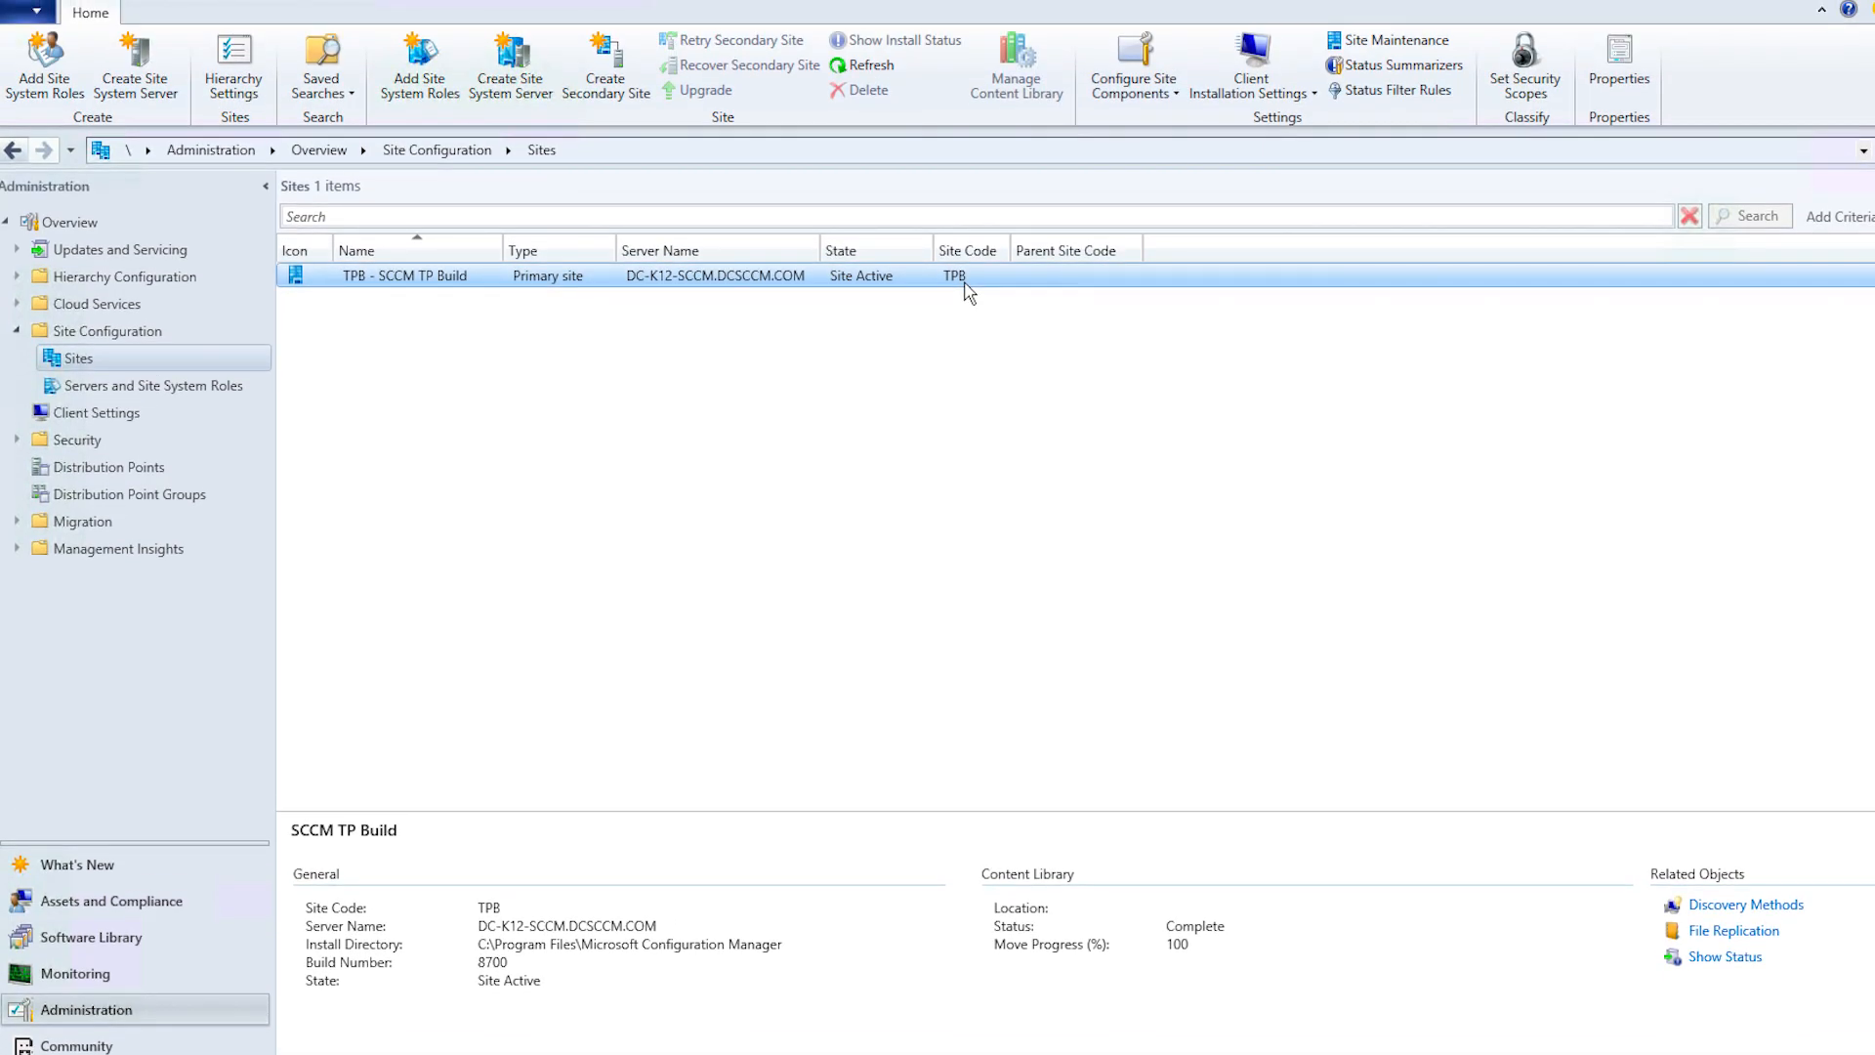
Enable the Patch Connect Plus SCUP Updates product in the Software Update Point Products list and apply.
click(1131, 67)
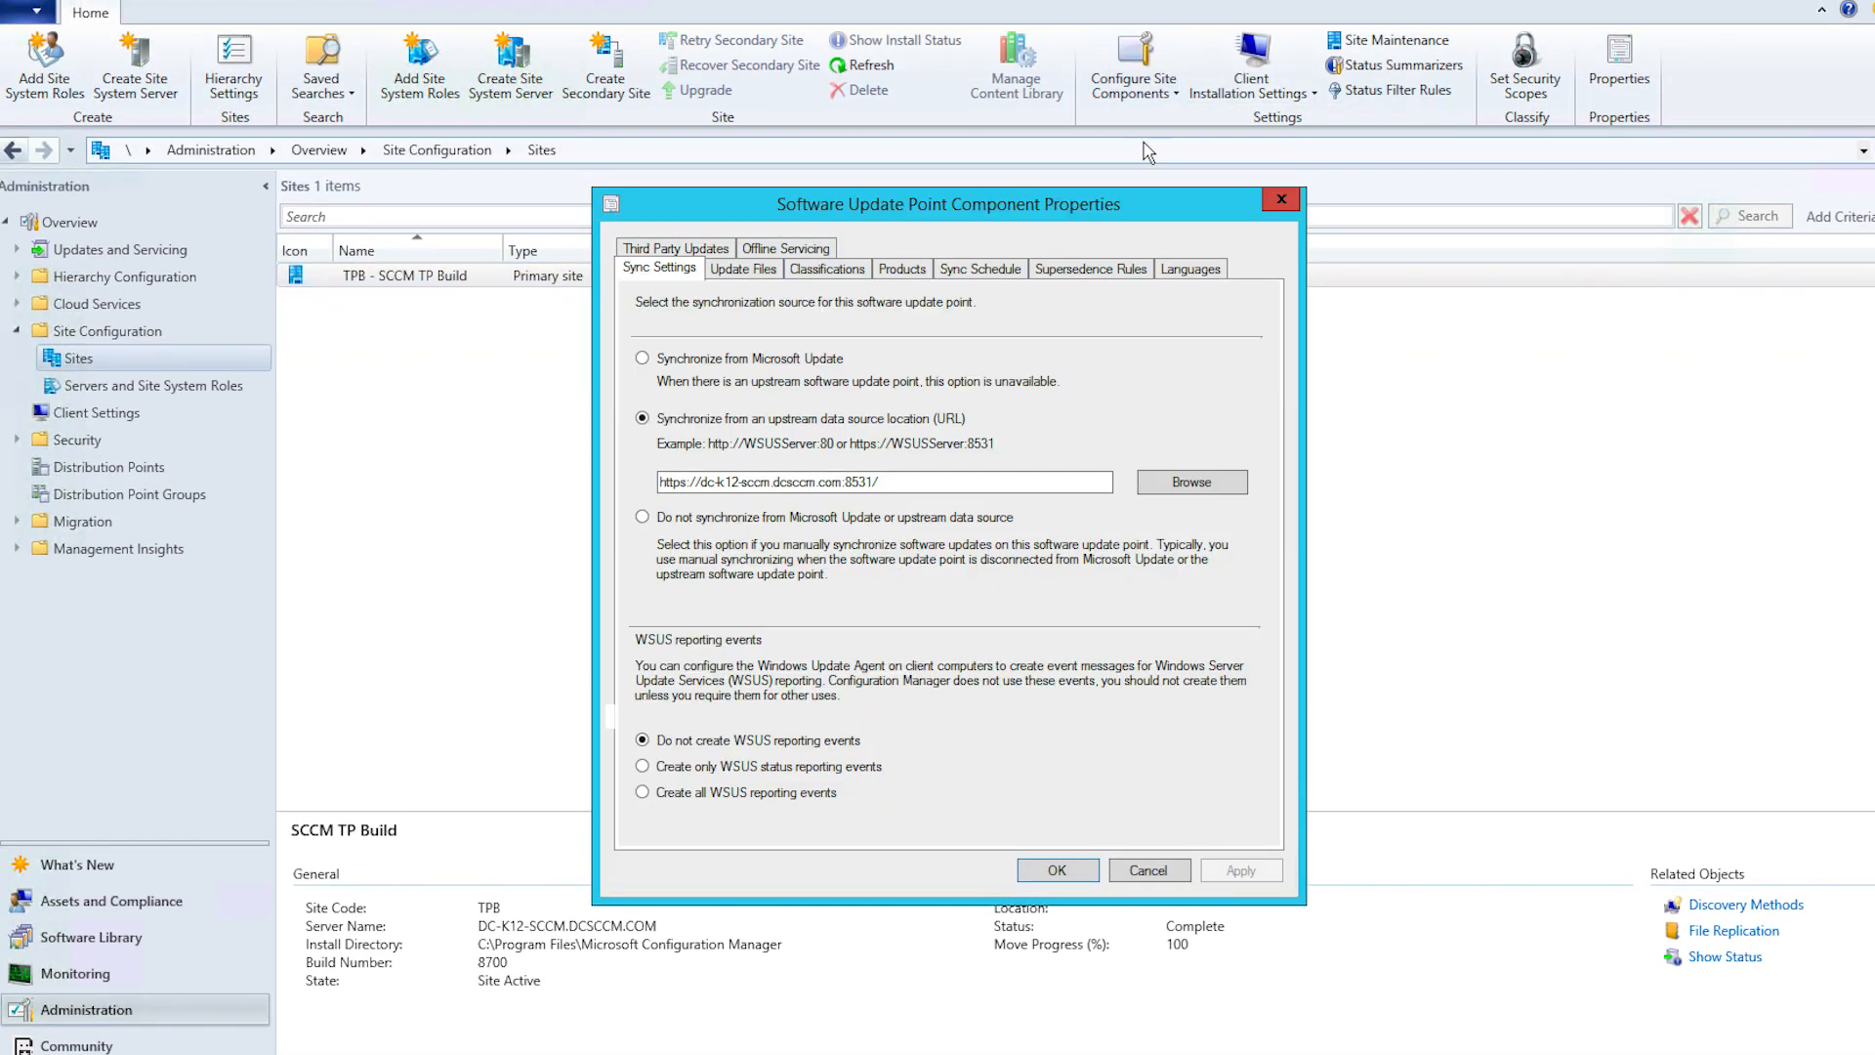
click(902, 268)
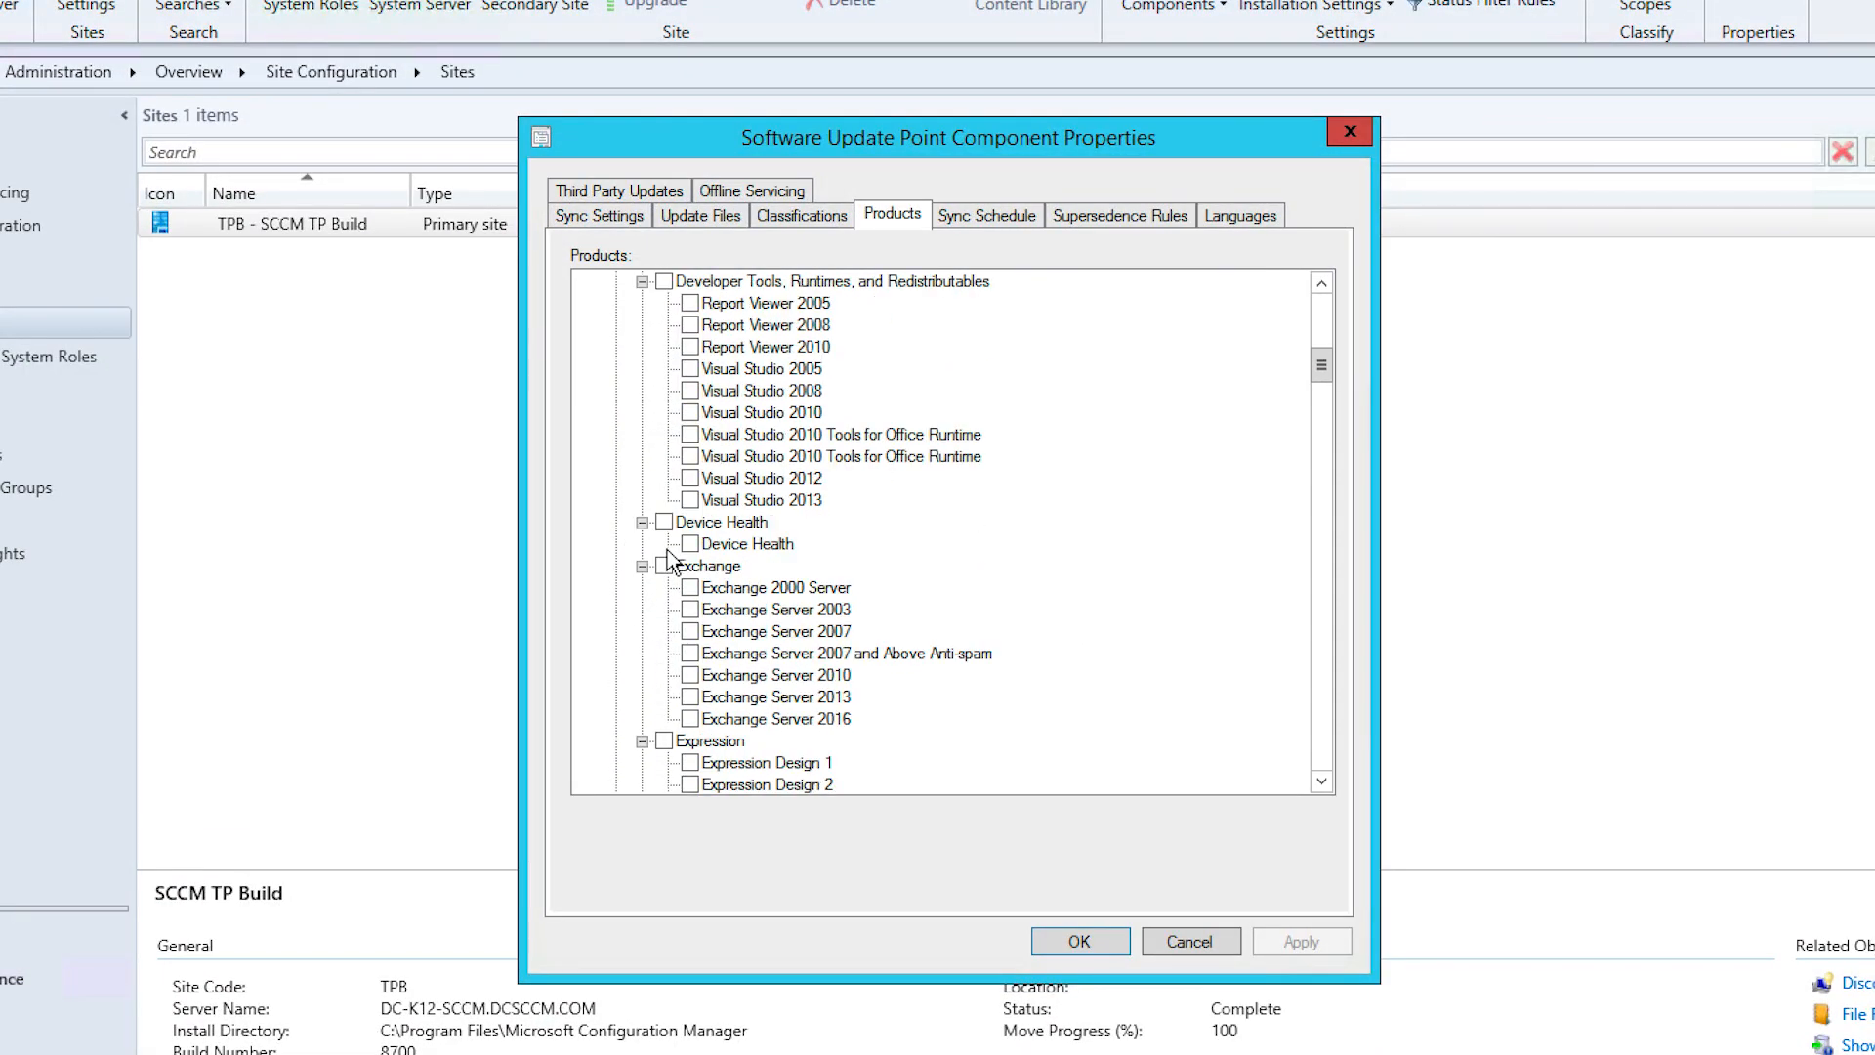
scroll(down, 3)
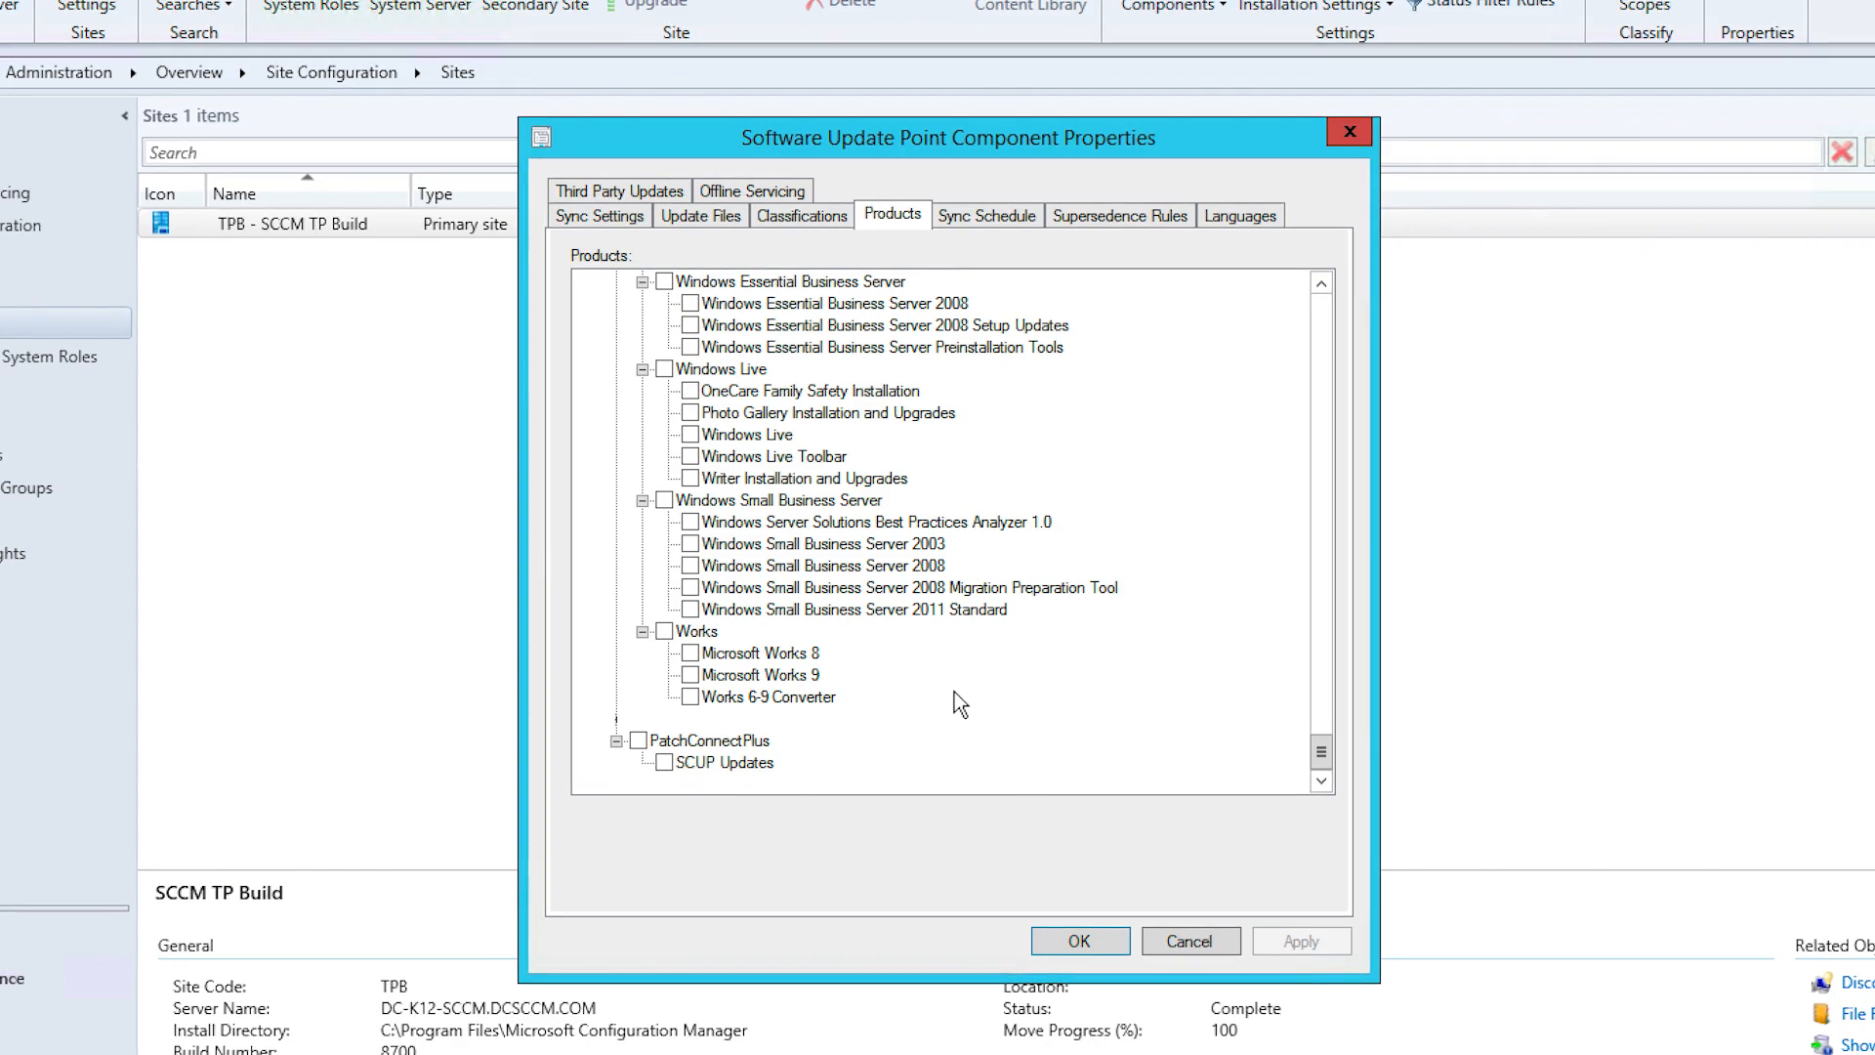
mouse_move(799, 756)
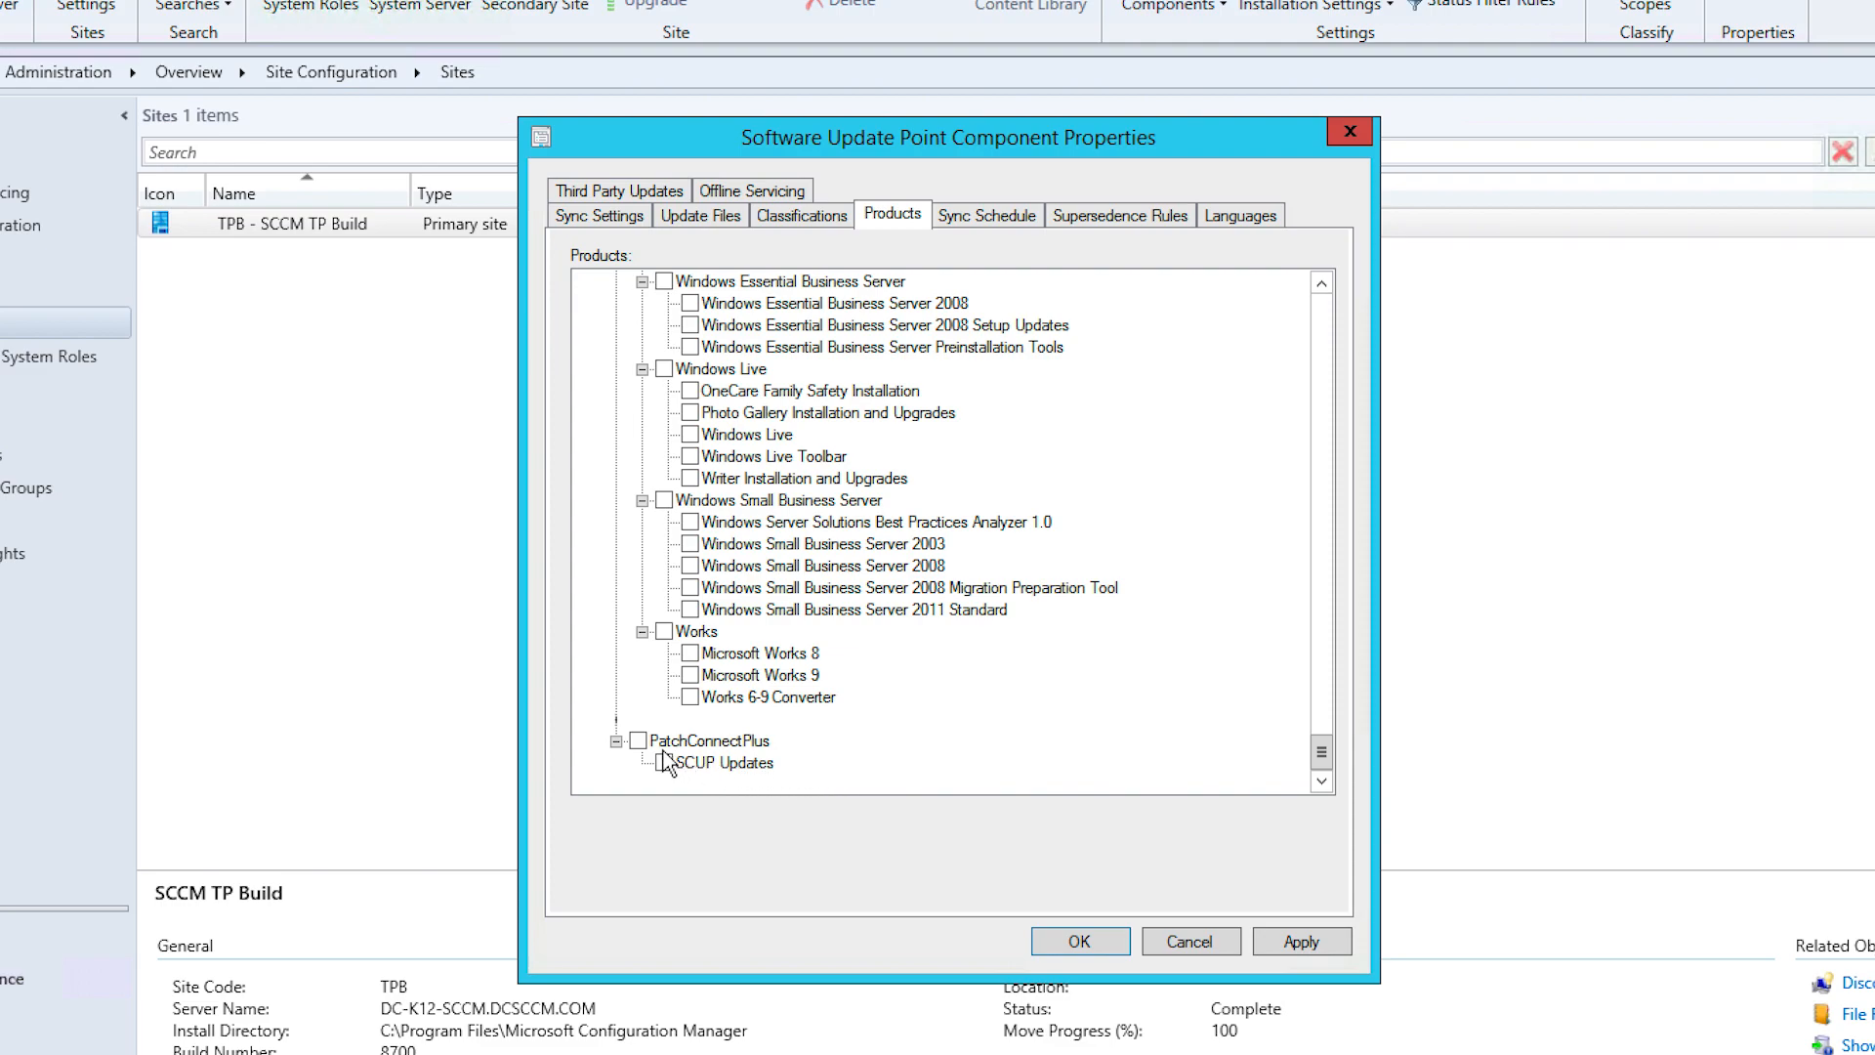
click(639, 740)
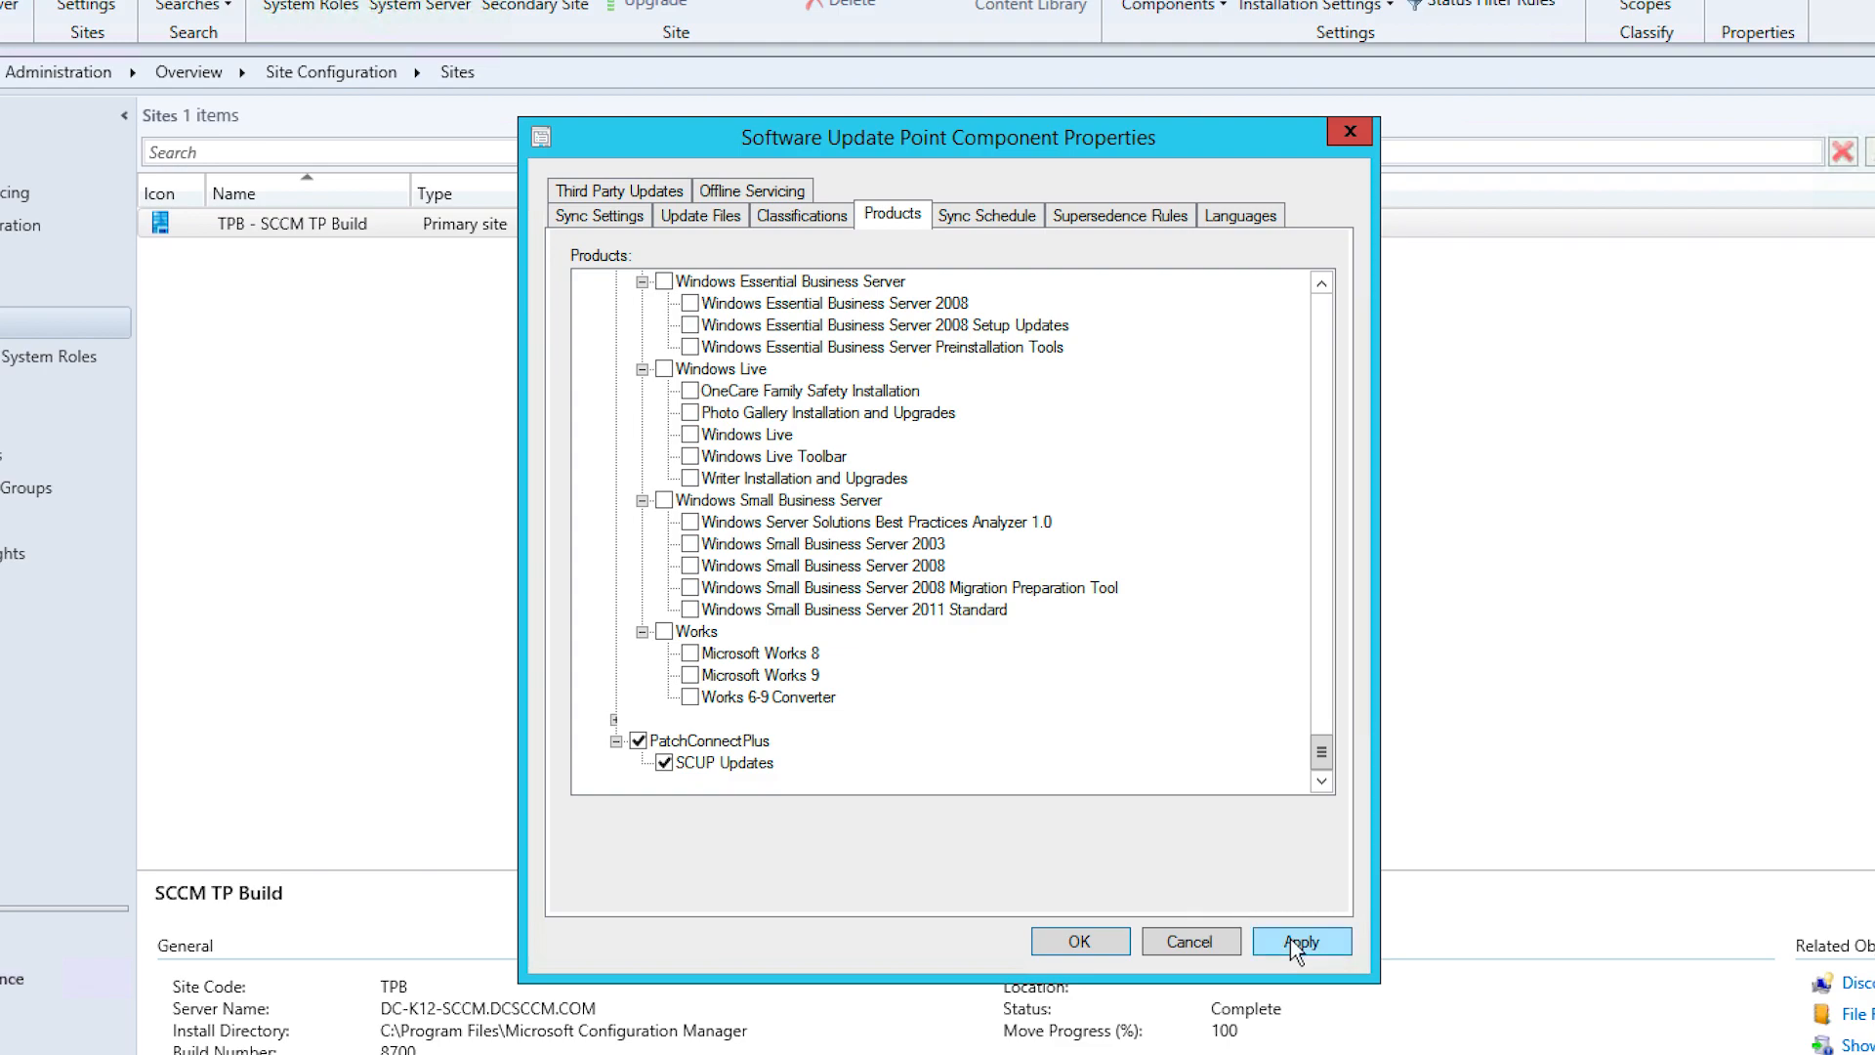
click(1301, 942)
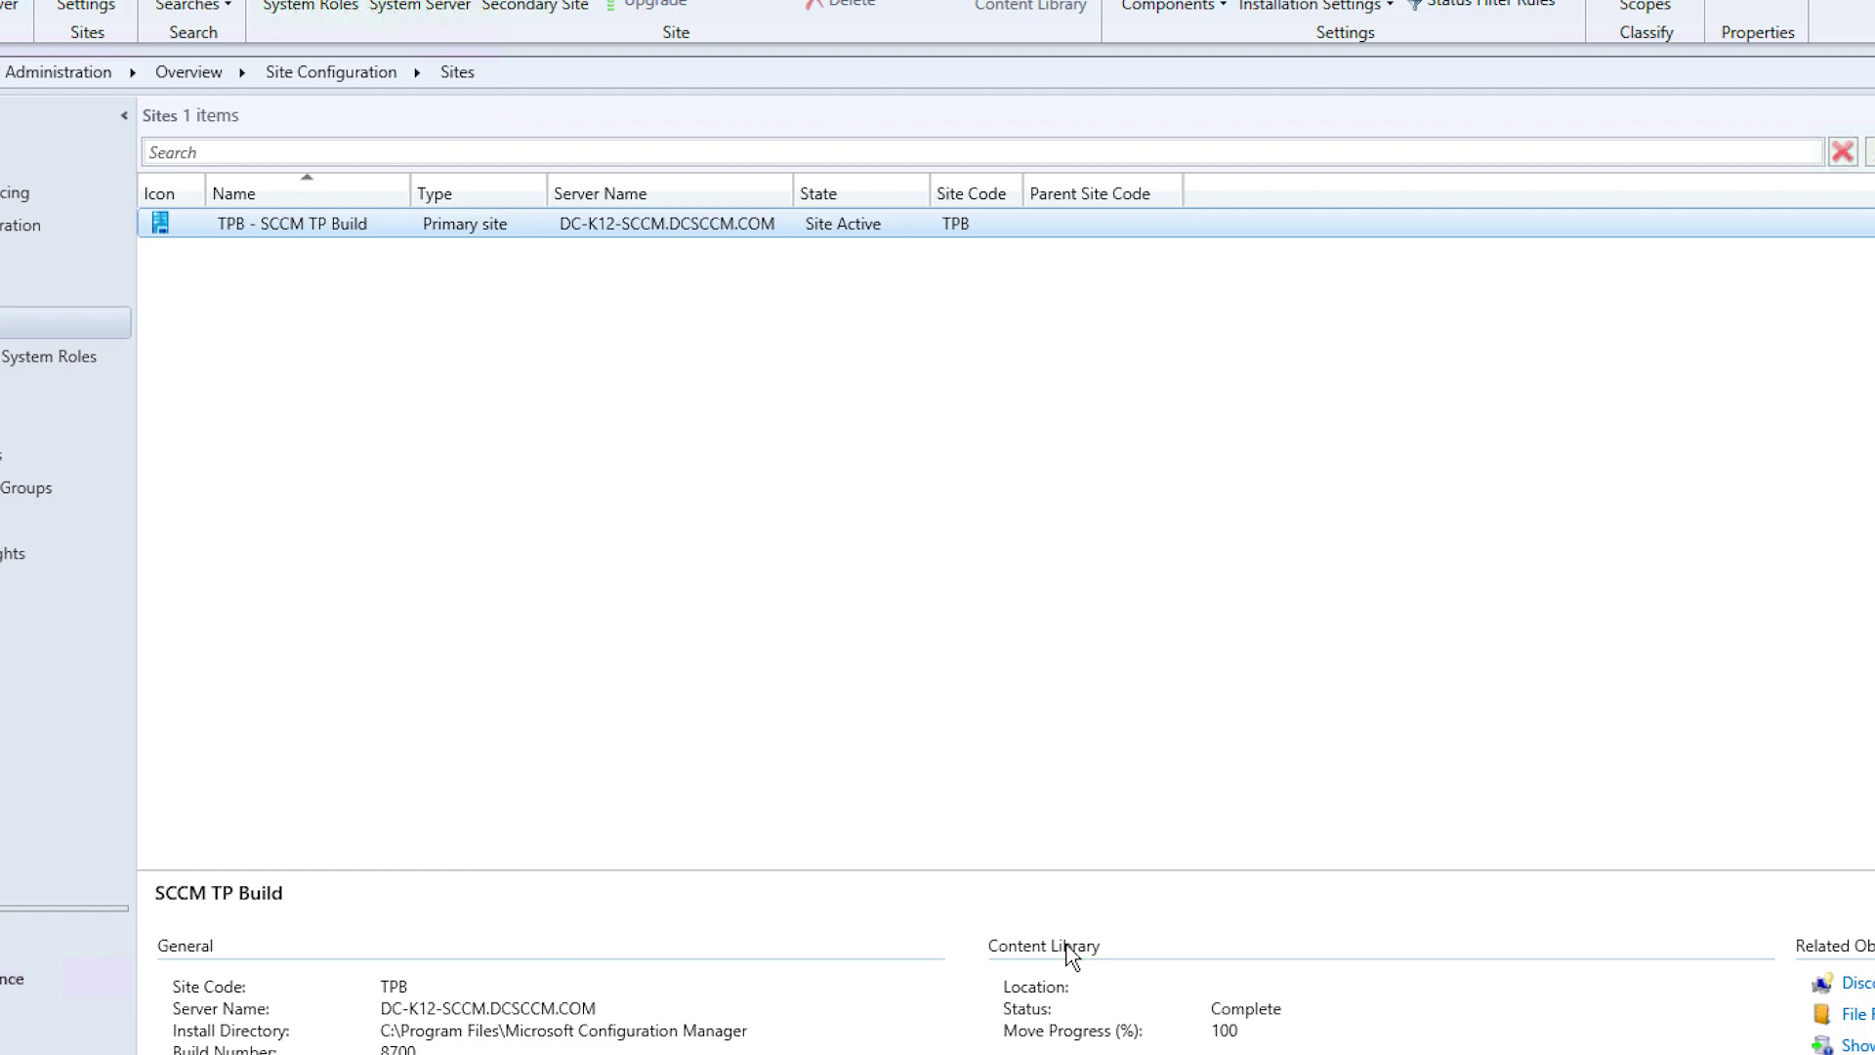
mouse_move(553, 977)
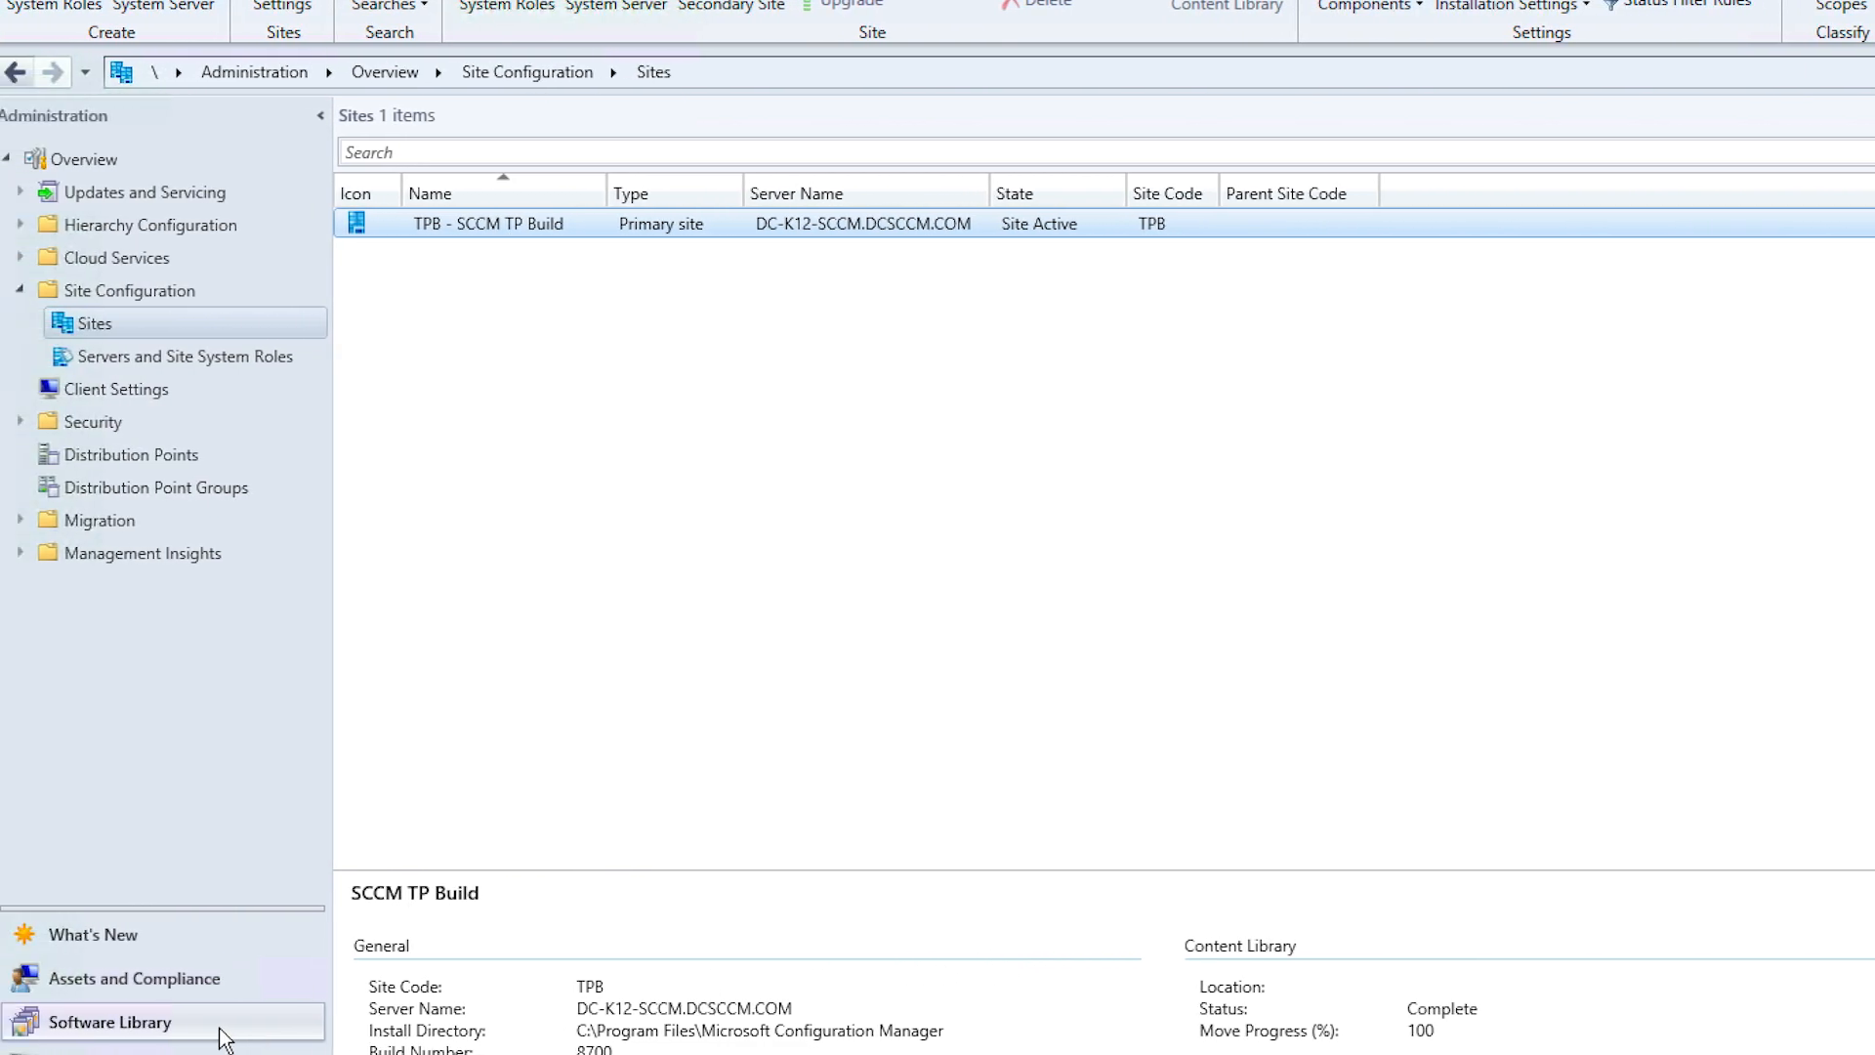
Publish third-party update content for Adobe Flash Player for IE from All Software Updates and acknowledge the notice.
click(109, 1022)
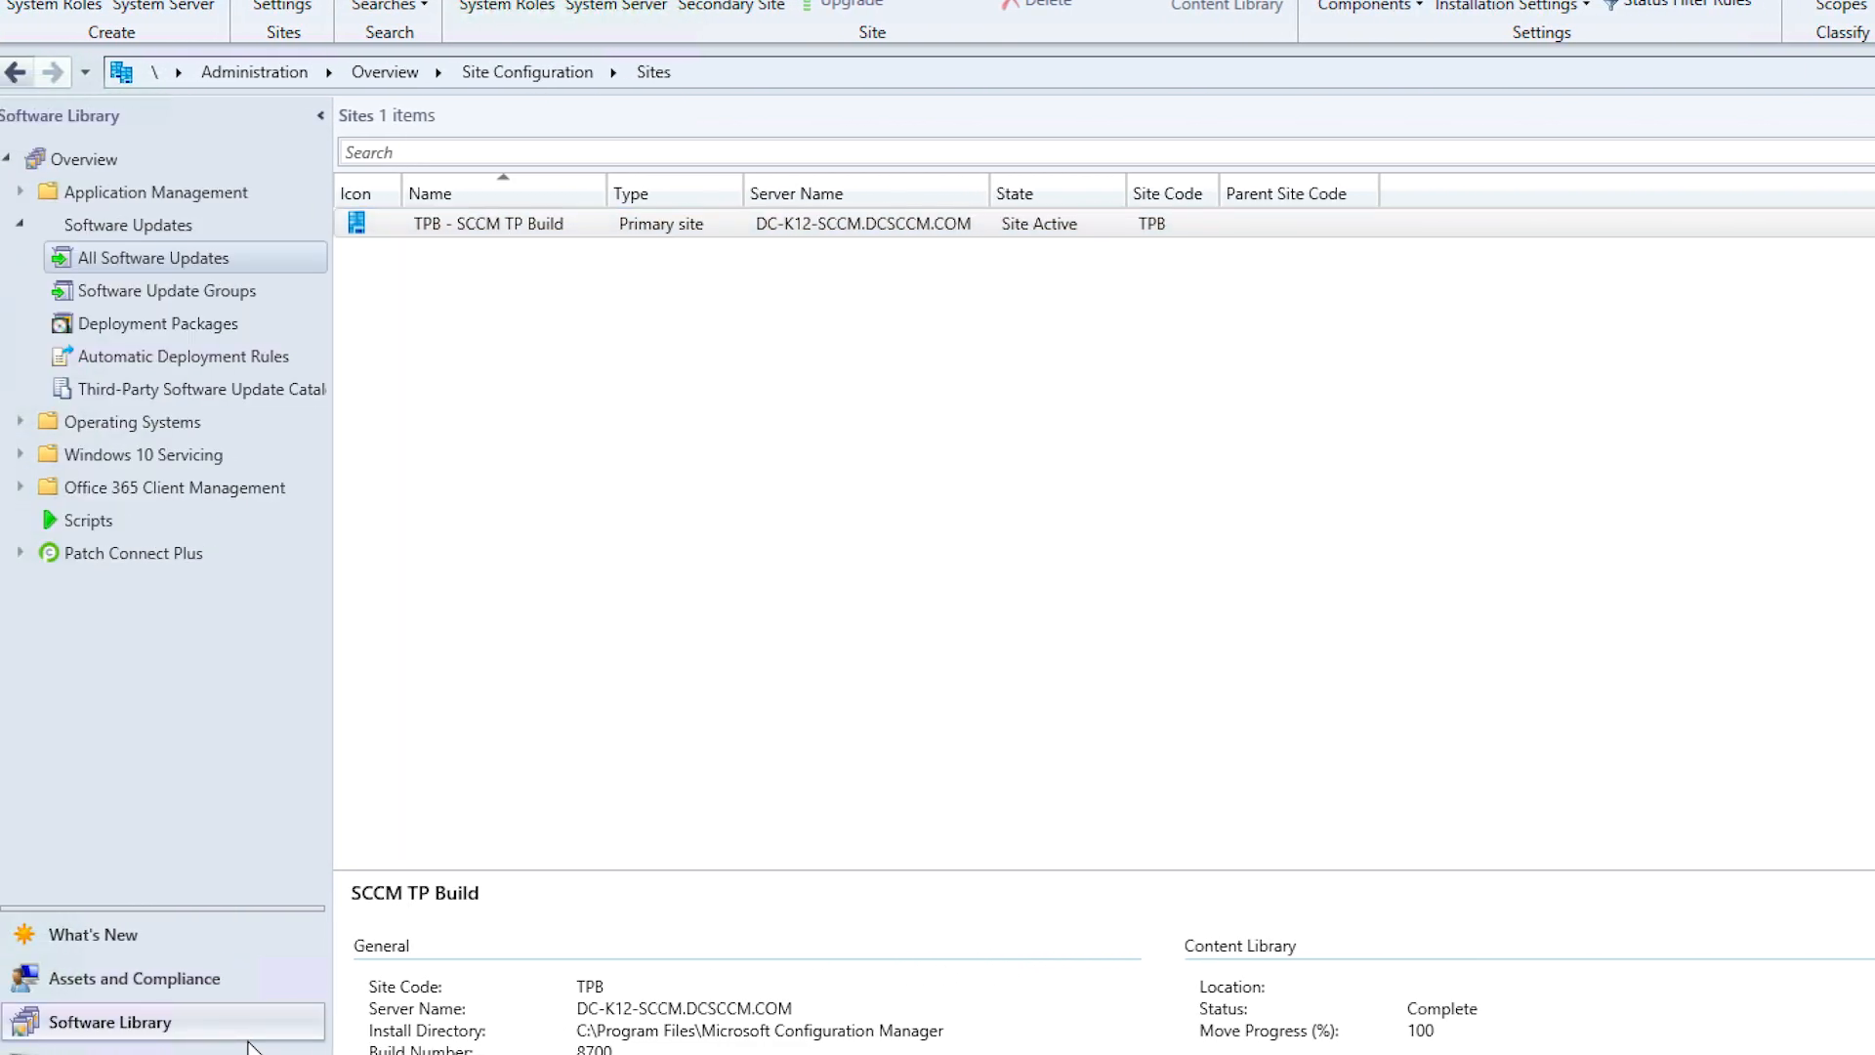
click(155, 258)
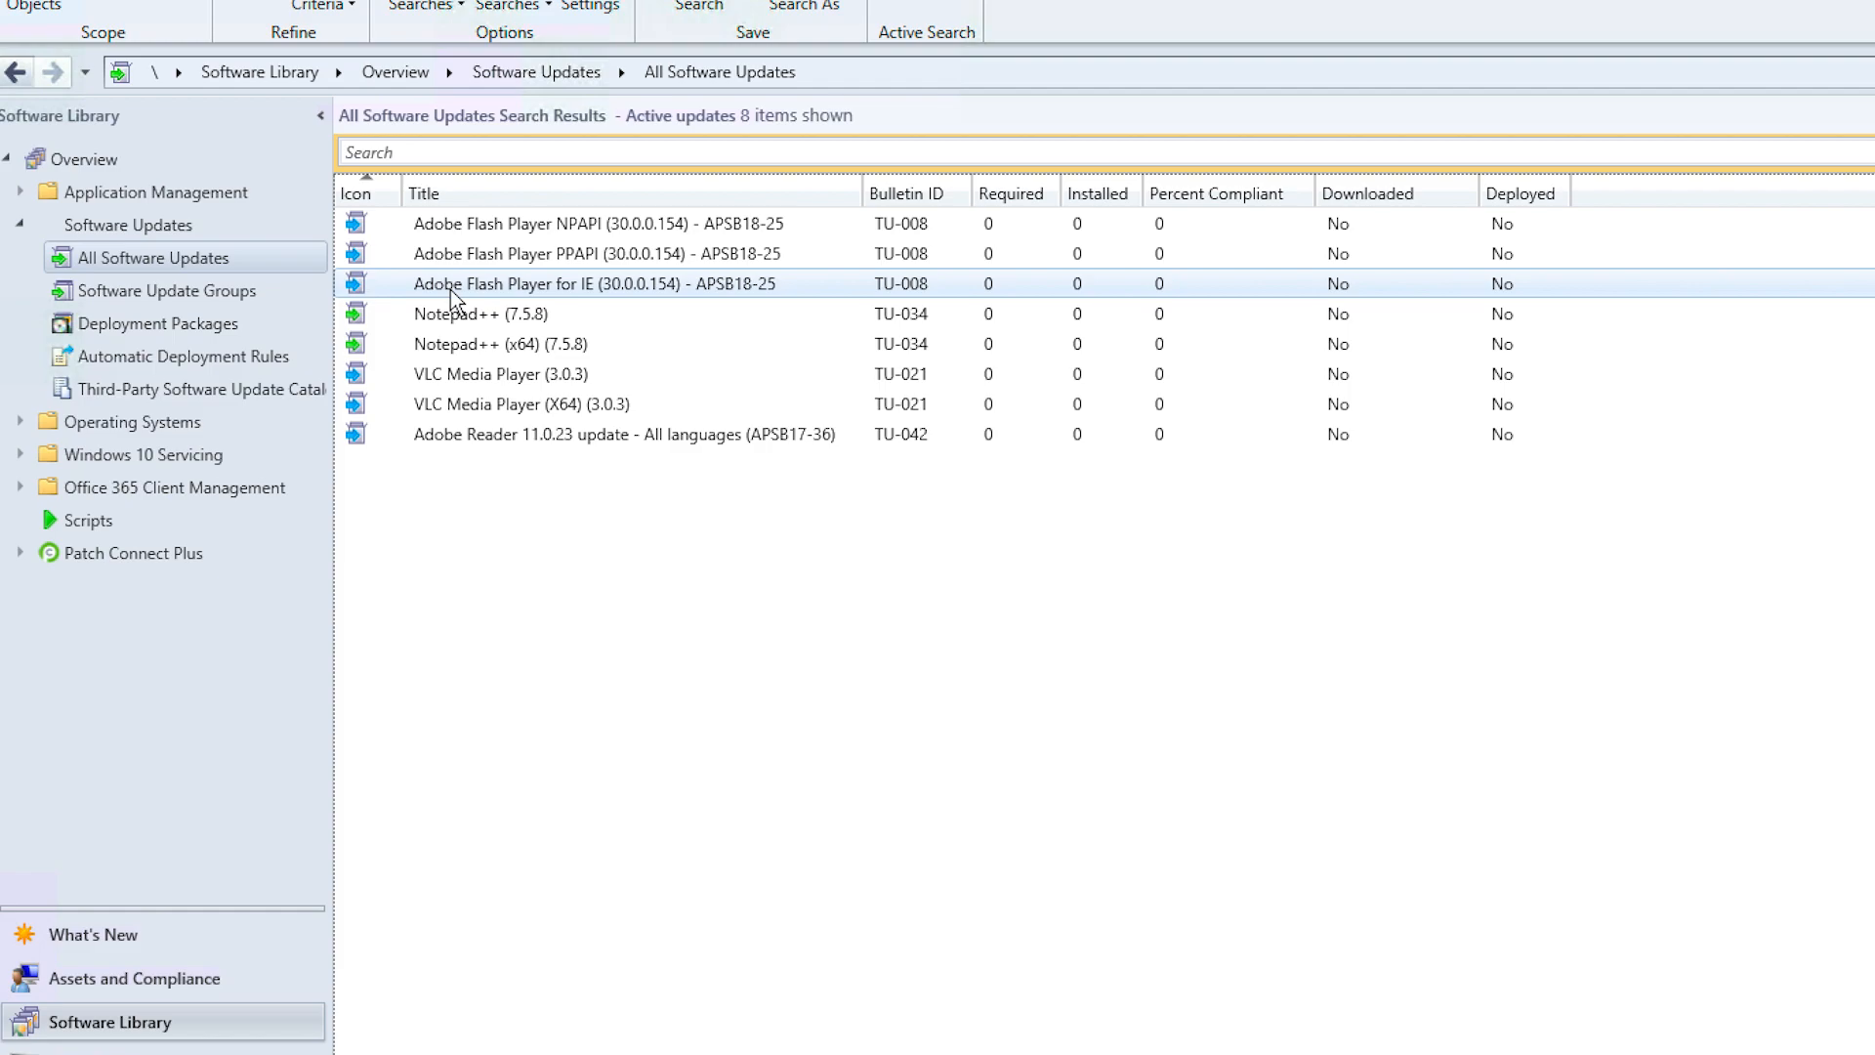
right_click(594, 283)
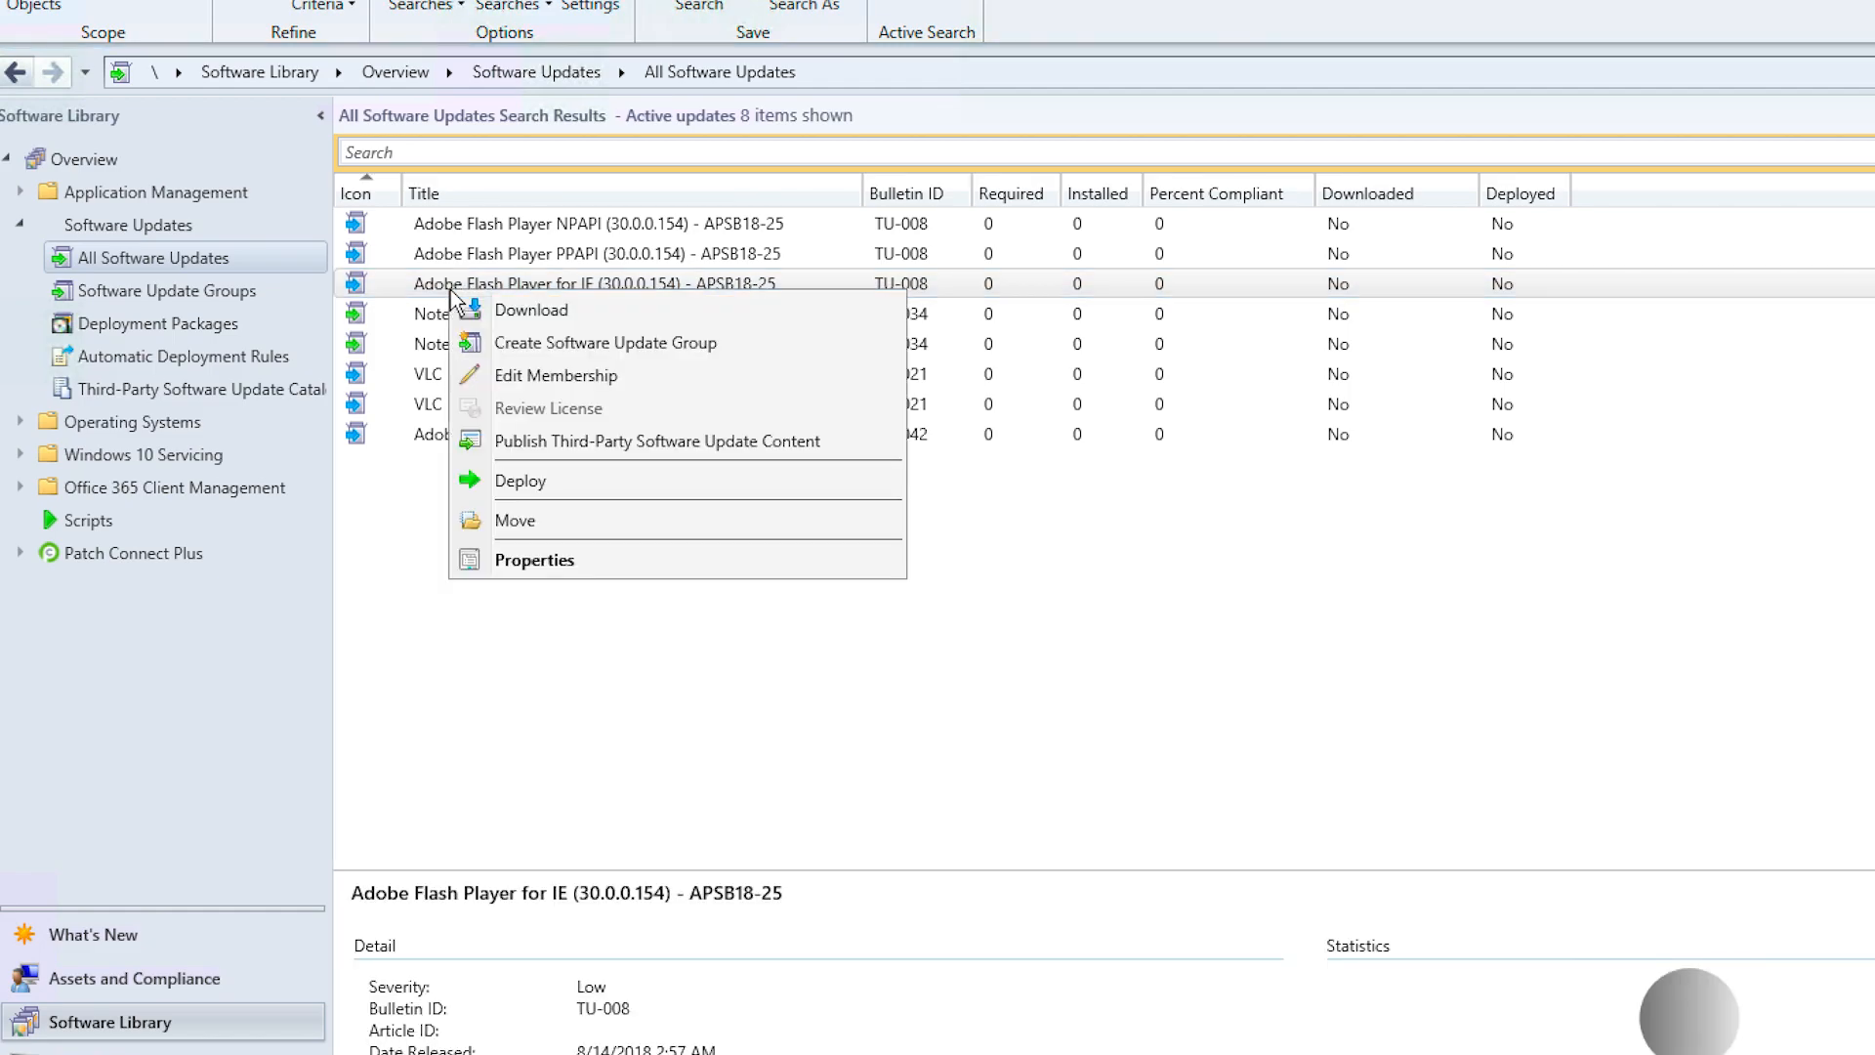
mouse_move(519, 440)
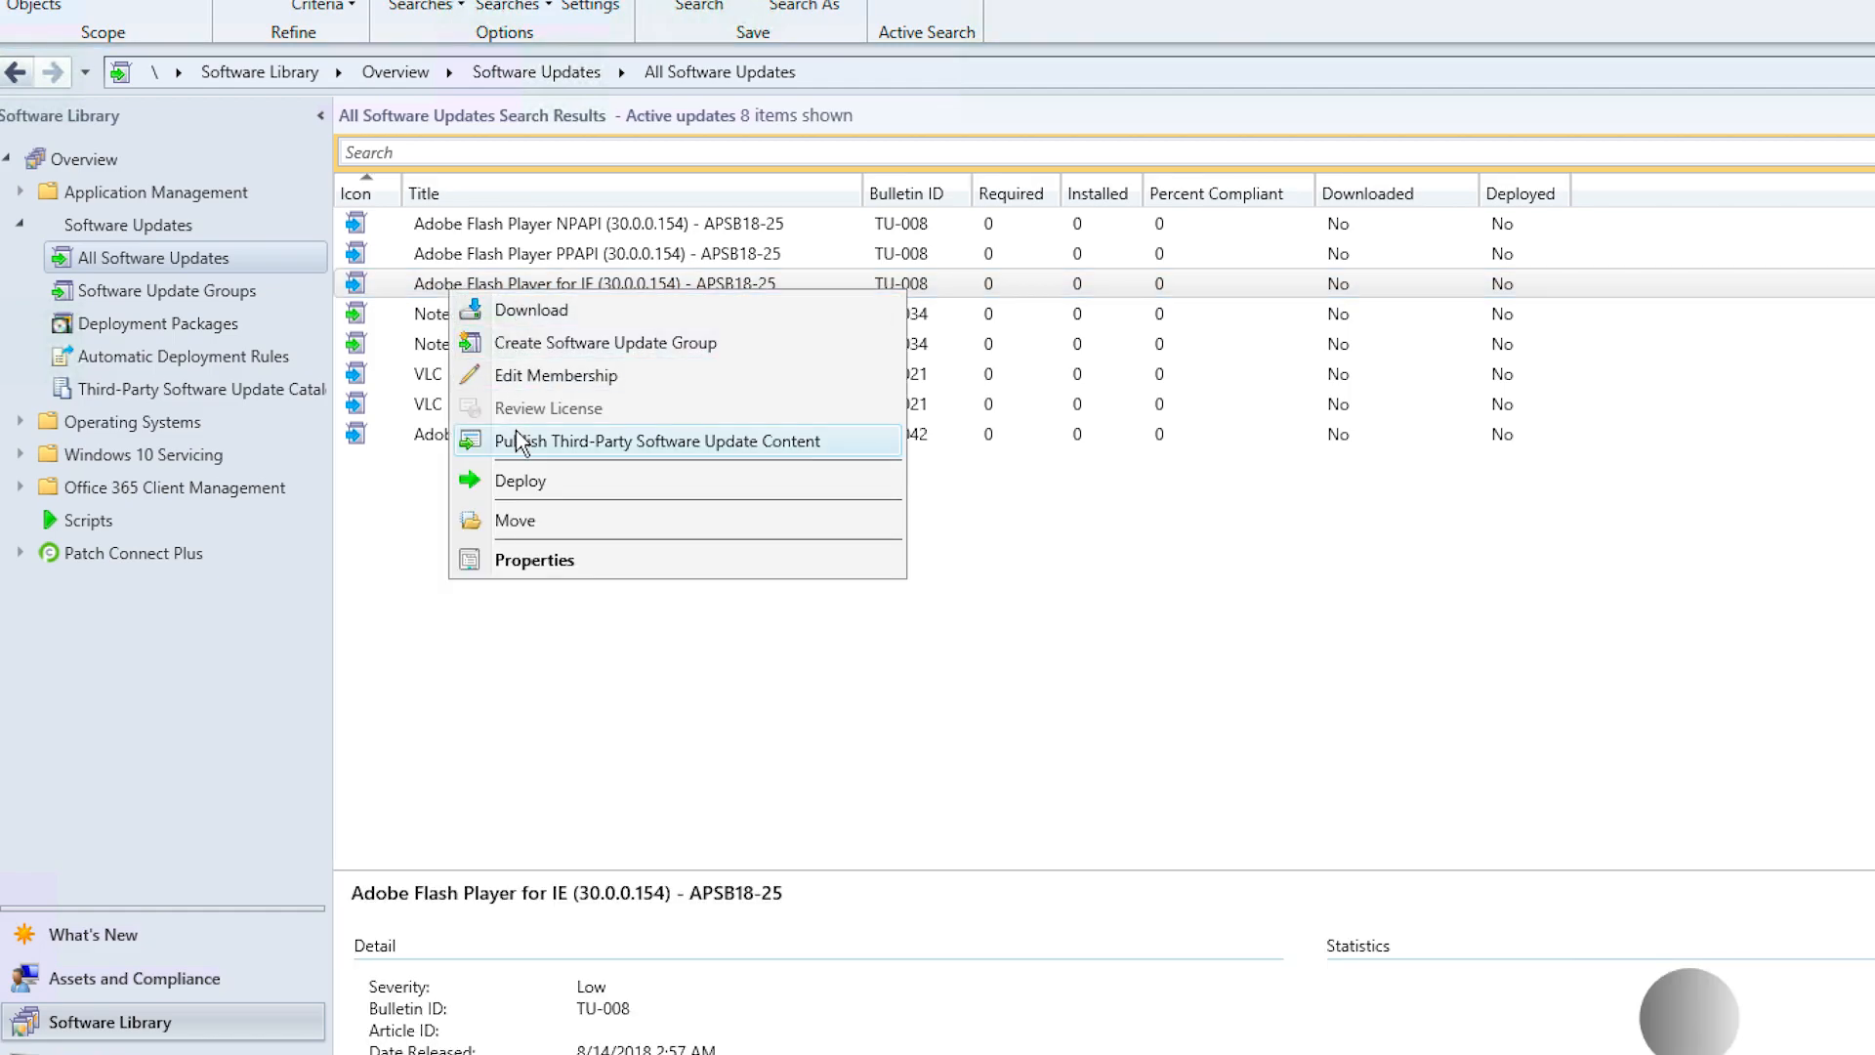
click(657, 440)
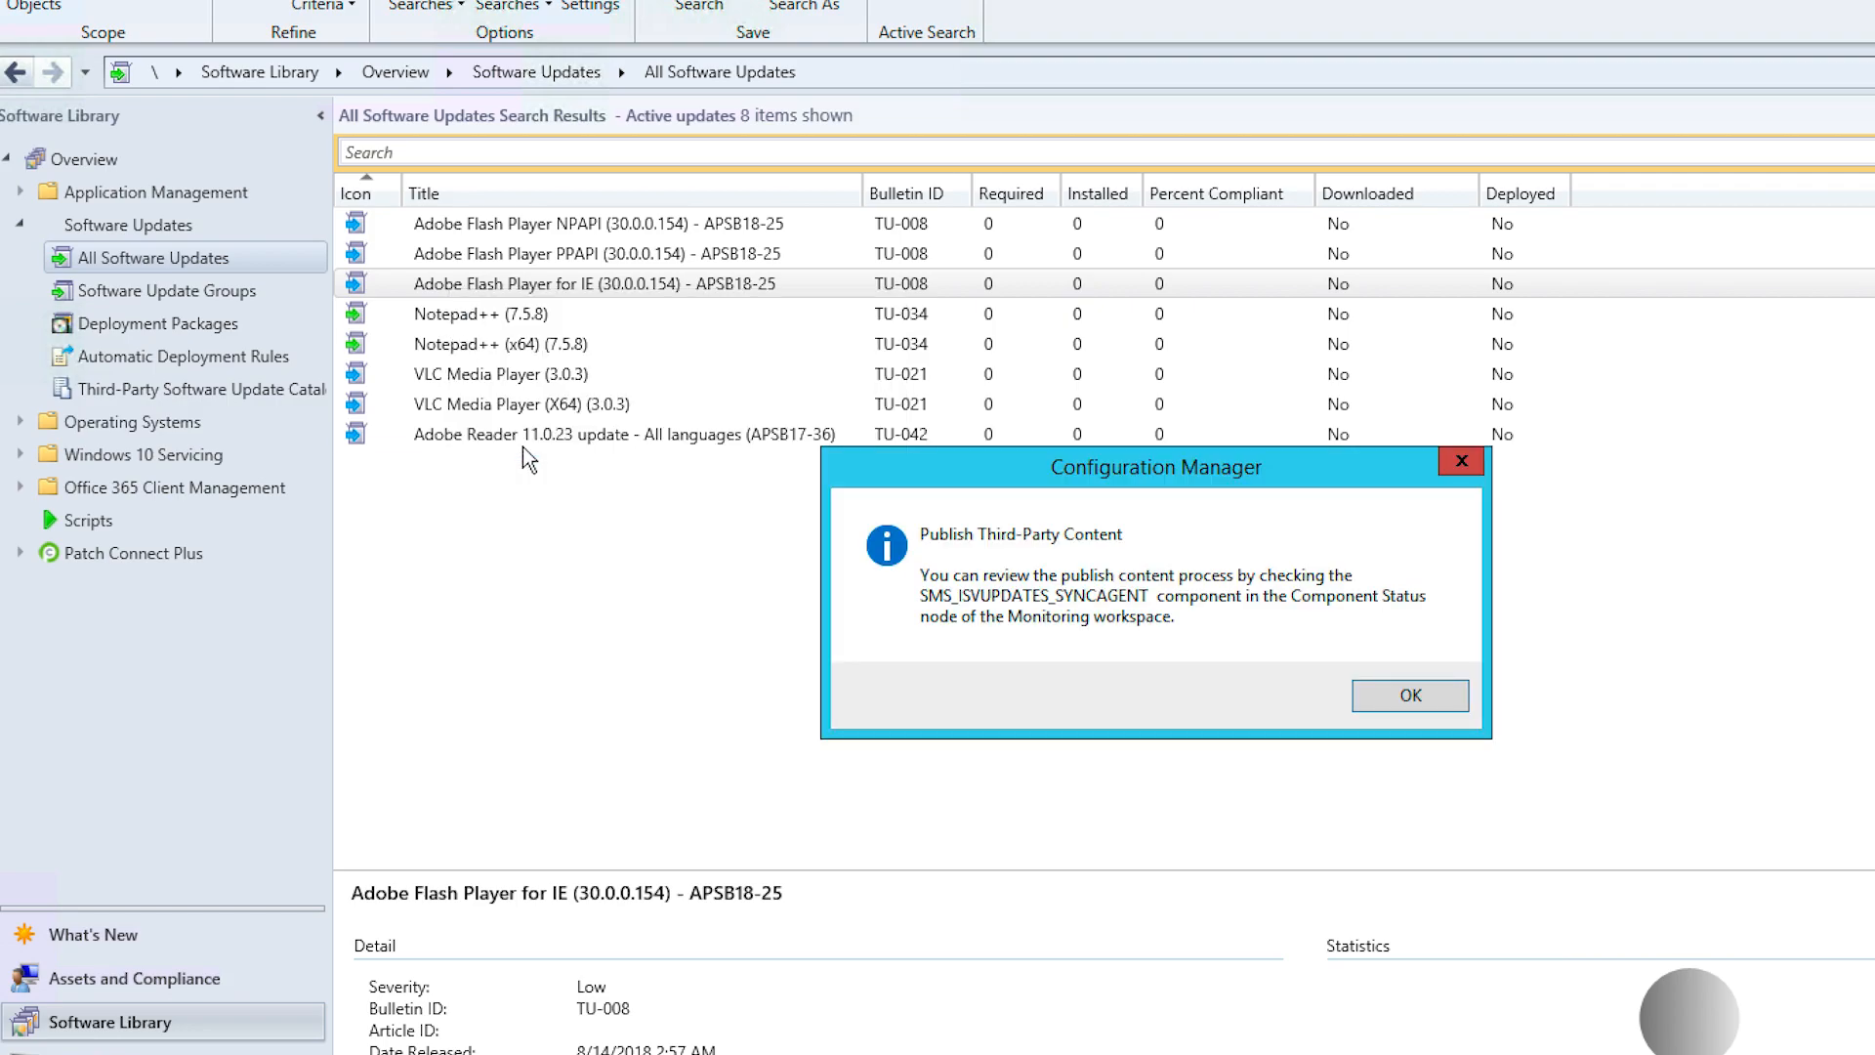
click(1409, 696)
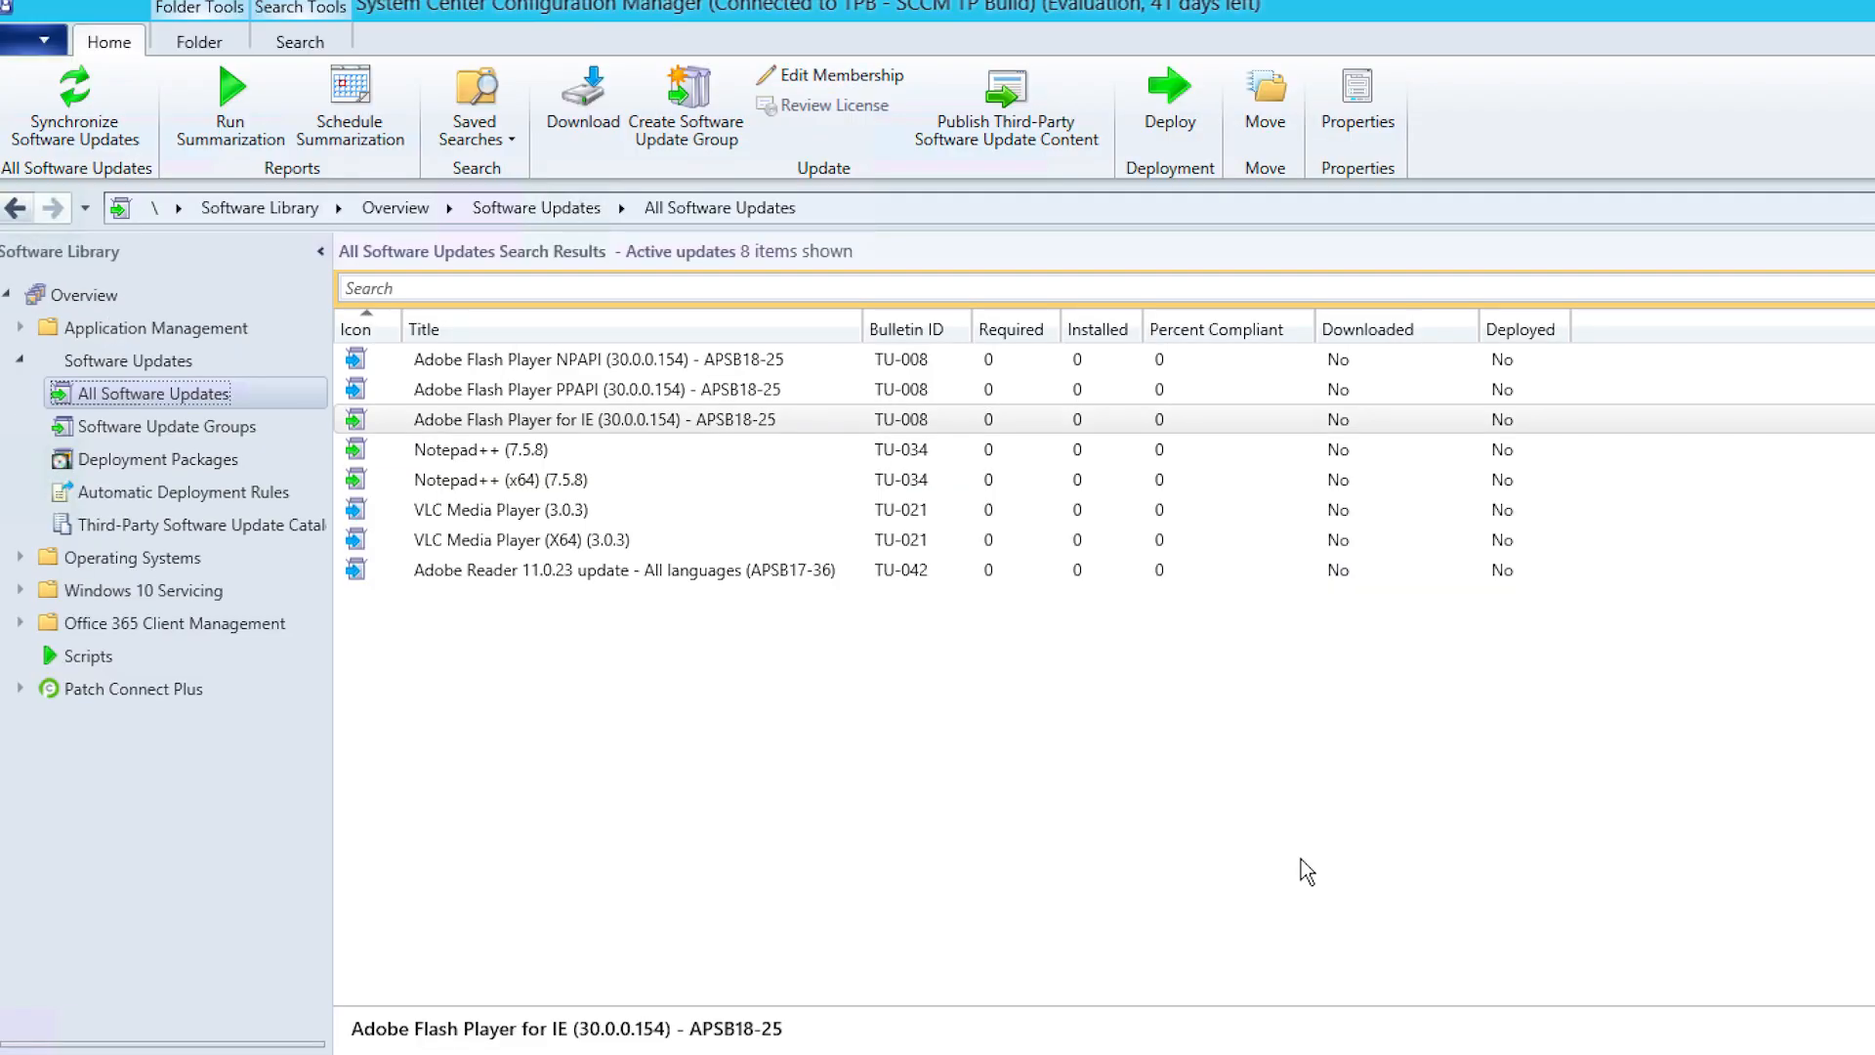